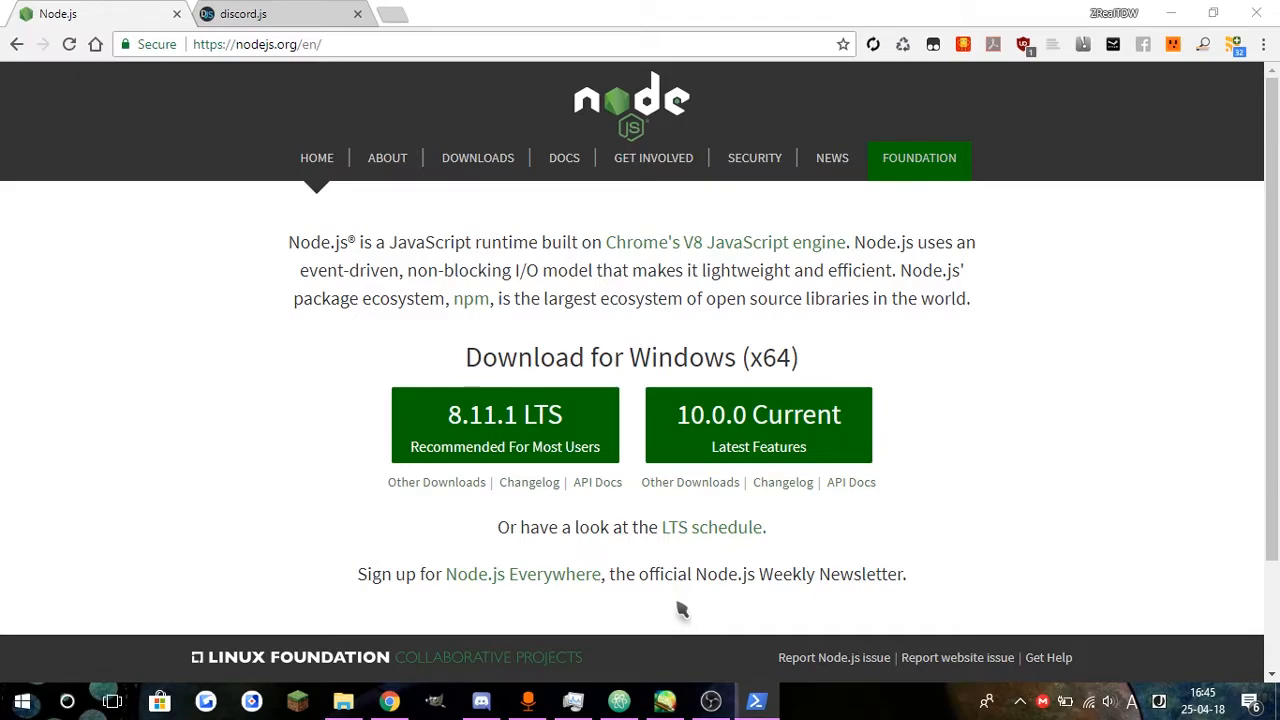
{"action": "mouse_move", "coordinate": [595, 135]}
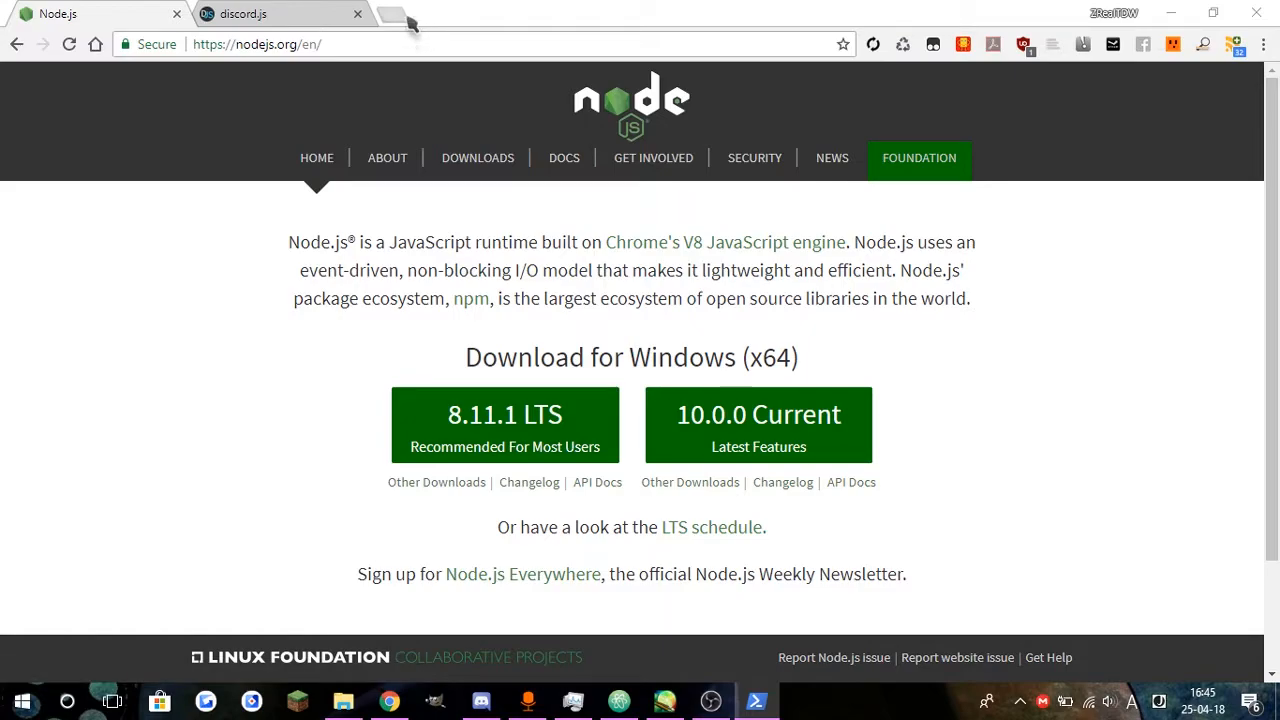
Delete the const fs = require("fs") line from index.js and save the file
{"action": "left_click", "coordinate": [280, 13]}
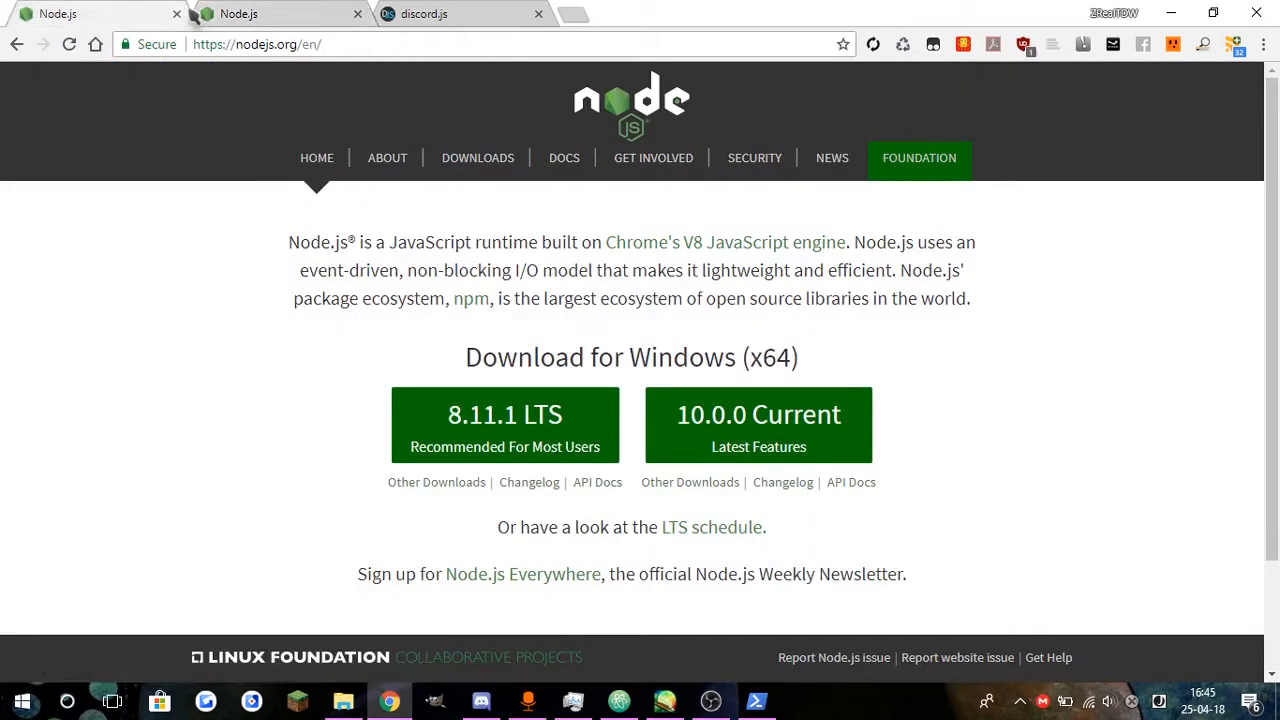
{"action": "left_click", "coordinate": [357, 13]}
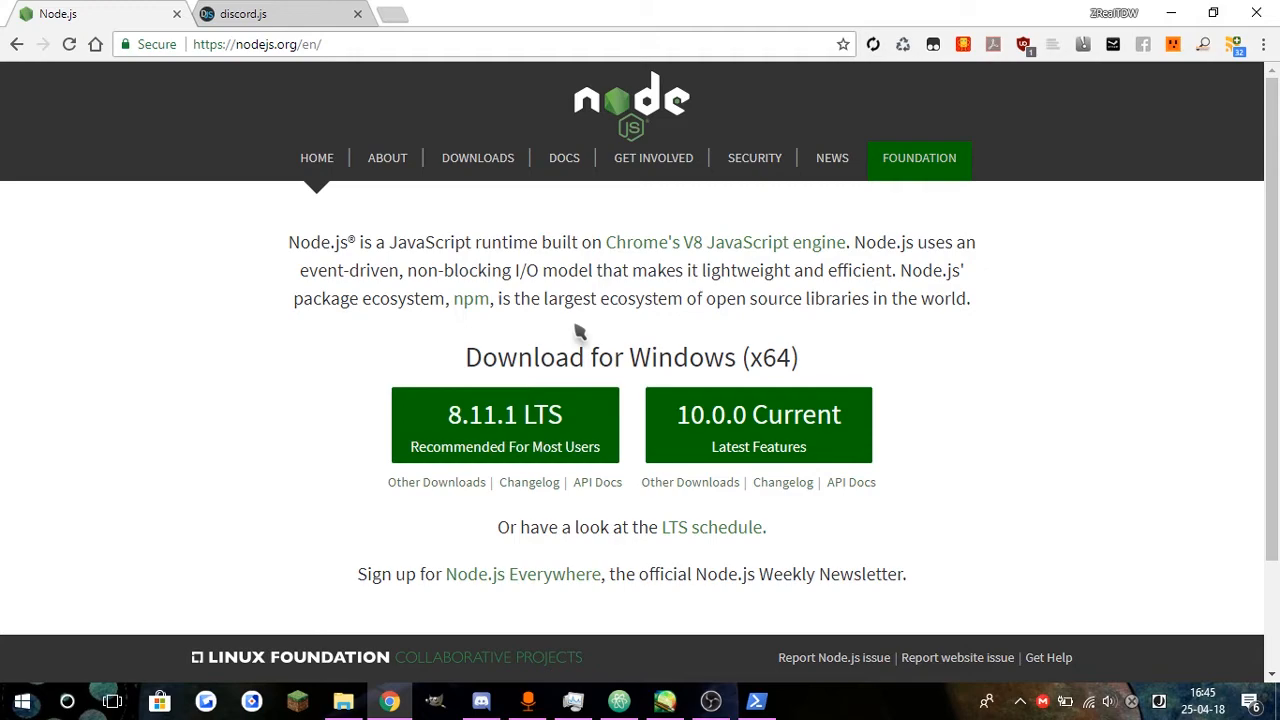
{"action": "mouse_move", "coordinate": [590, 530]}
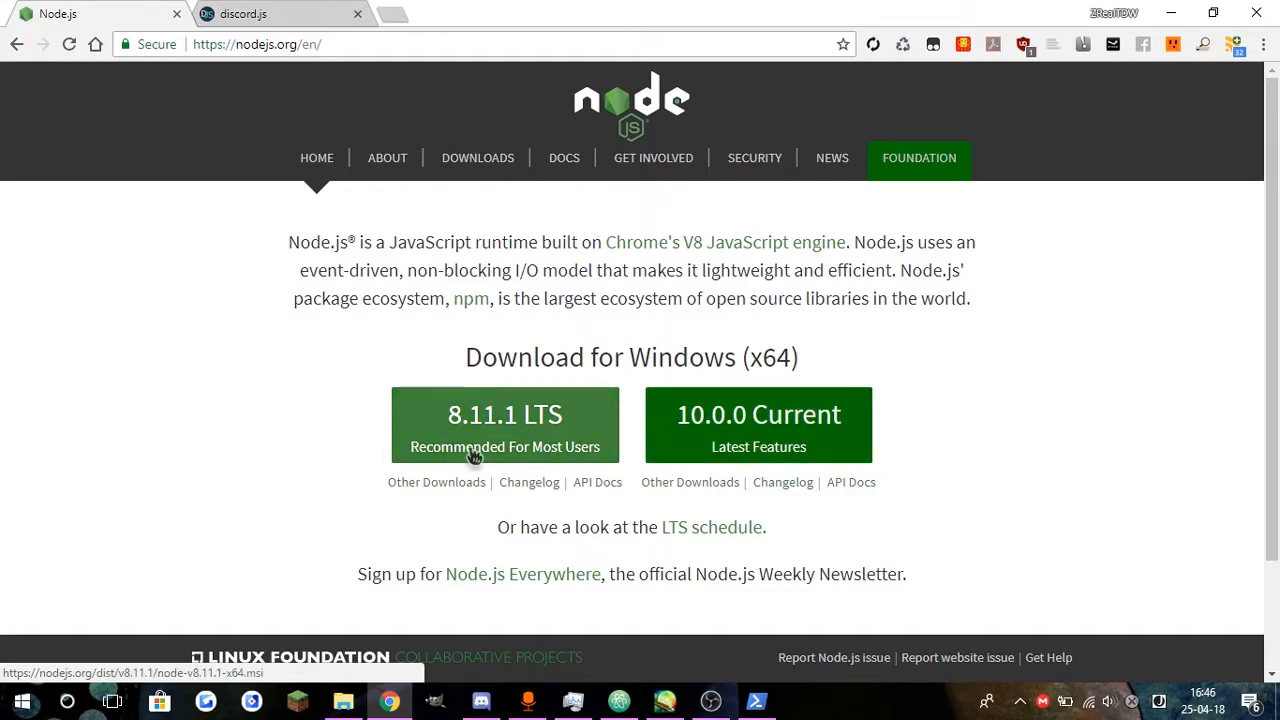
{"action": "mouse_move", "coordinate": [520, 458]}
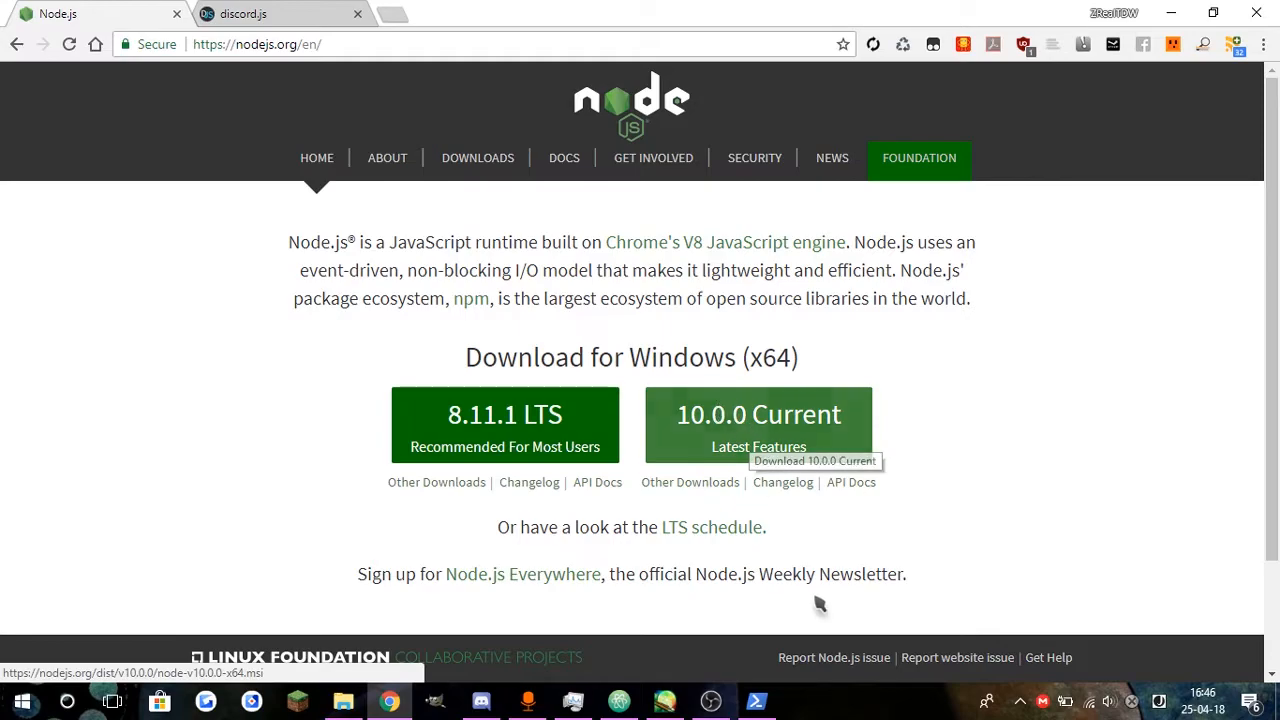
{"action": "mouse_move", "coordinate": [780, 615]}
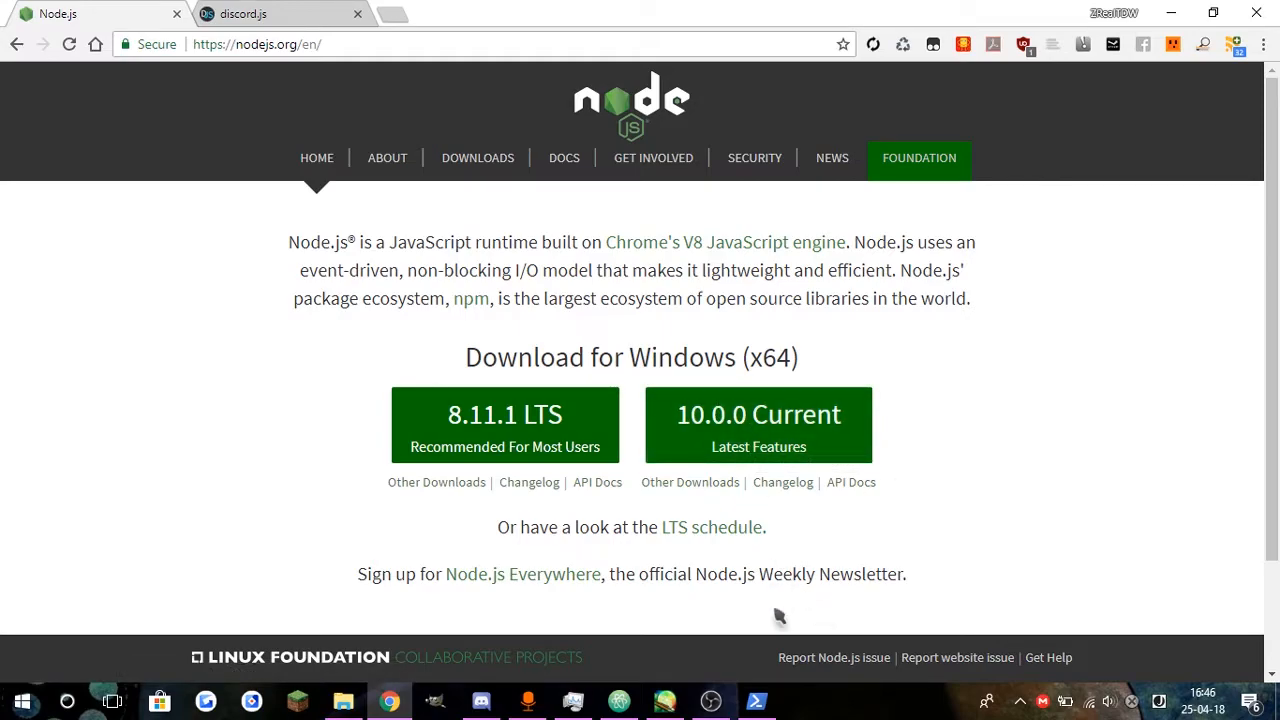
{"action": "mouse_move", "coordinate": [177, 14]}
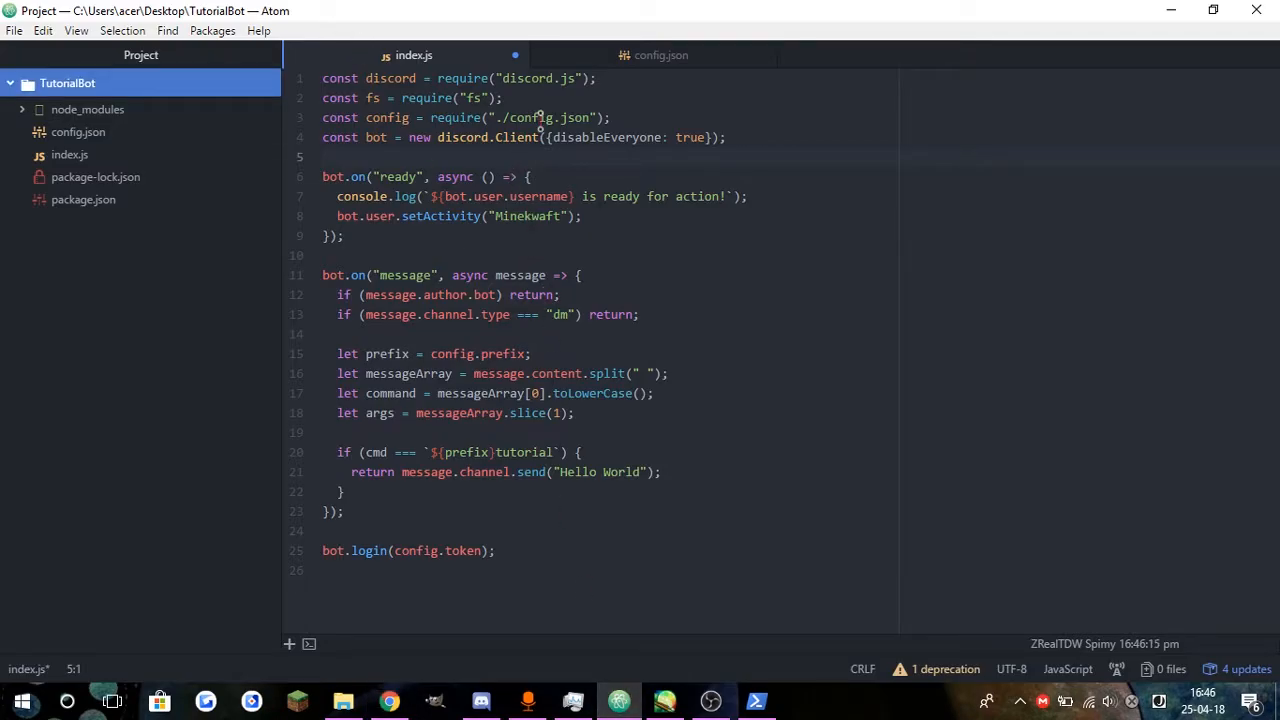
{"action": "left_click", "coordinate": [323, 97]}
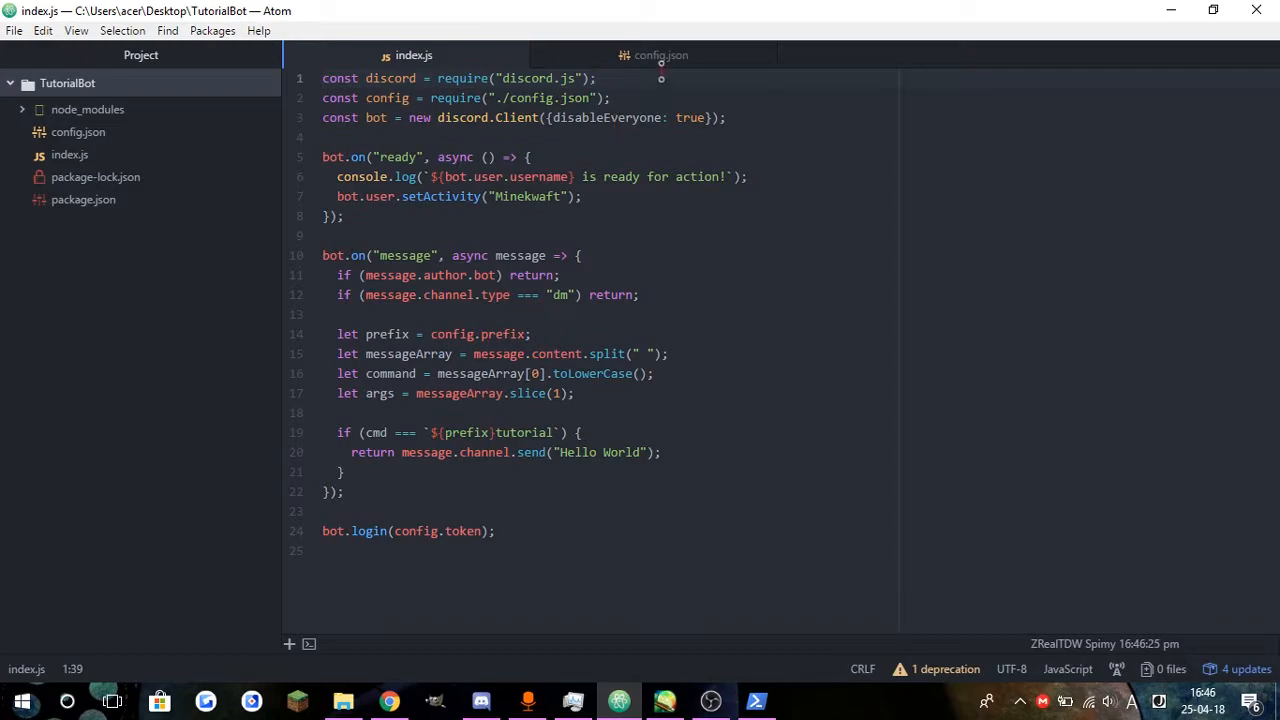
{"action": "left_click", "coordinate": [405, 78]}
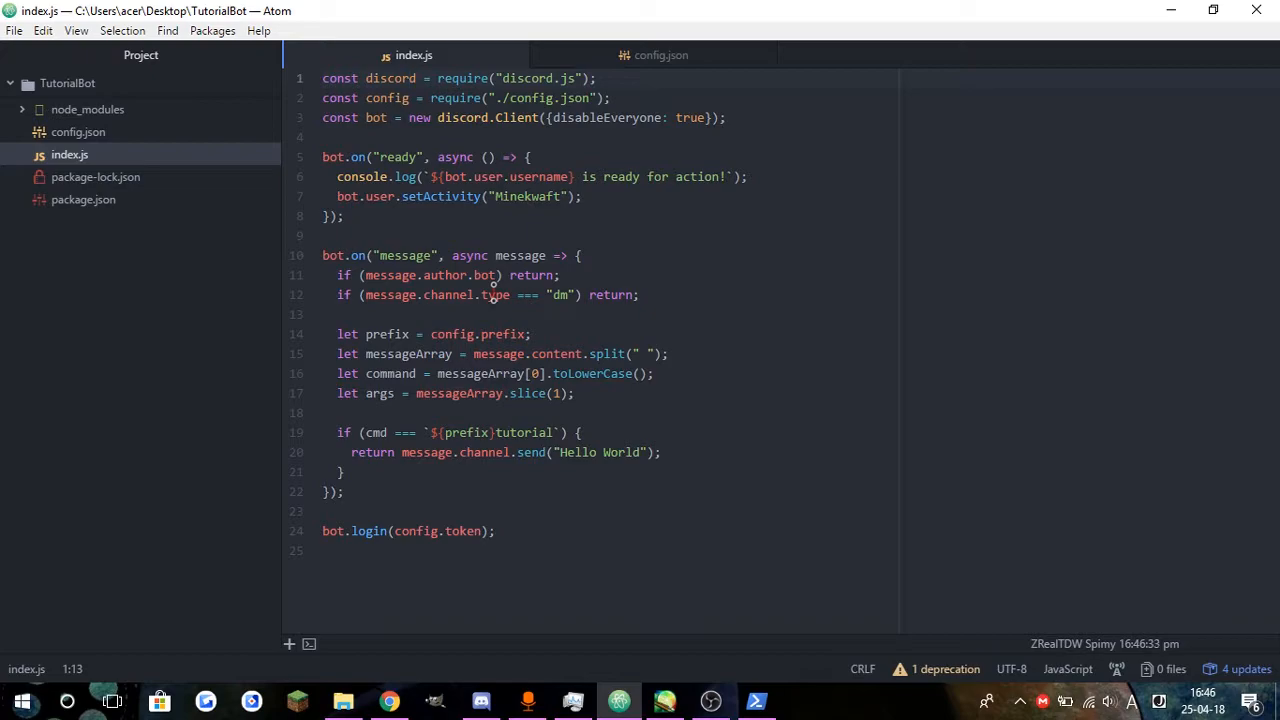
Create a commands folder in the TutorialBot project
{"action": "right_click", "coordinate": [67, 83]}
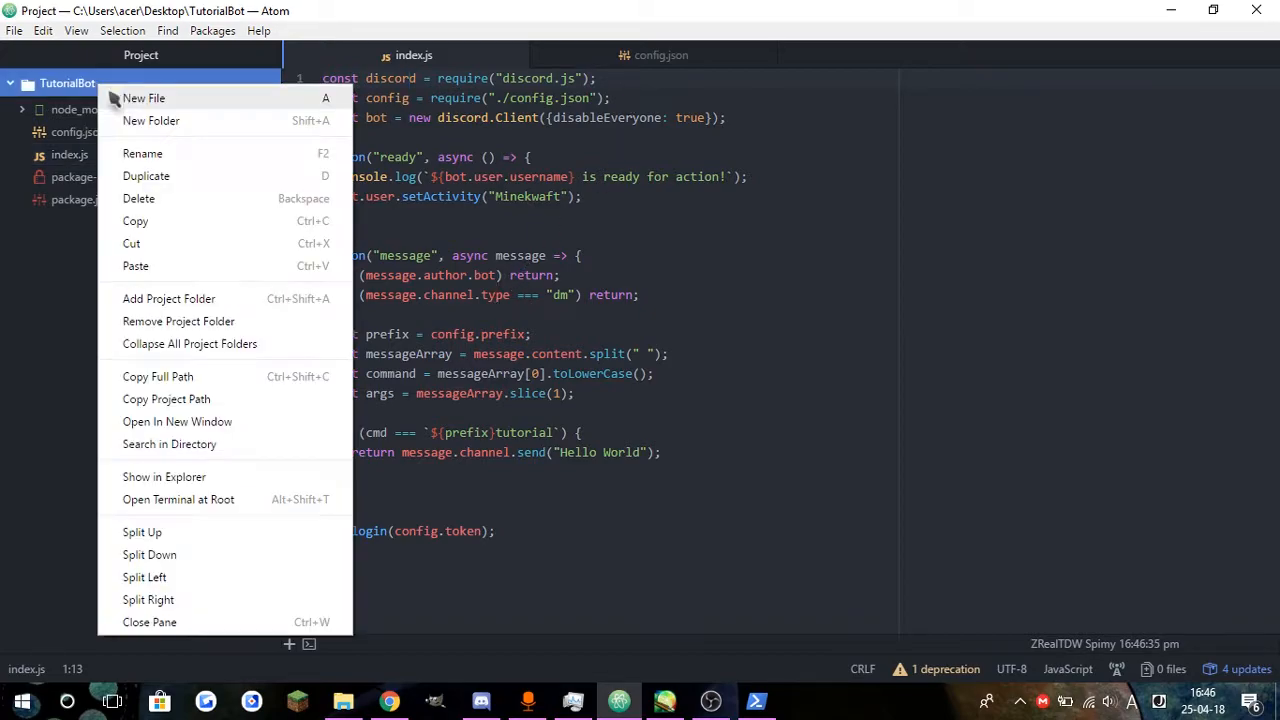
{"action": "left_click", "coordinate": [151, 120]}
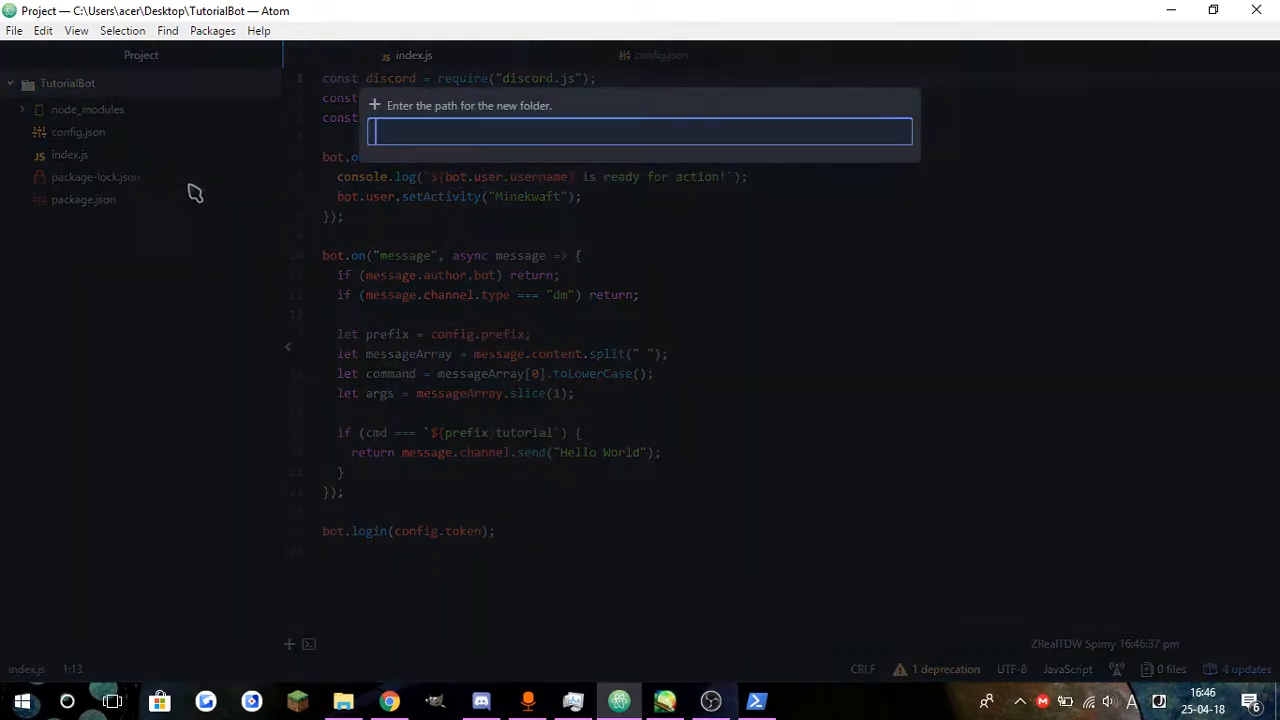
{"action": "type", "text": "command."}
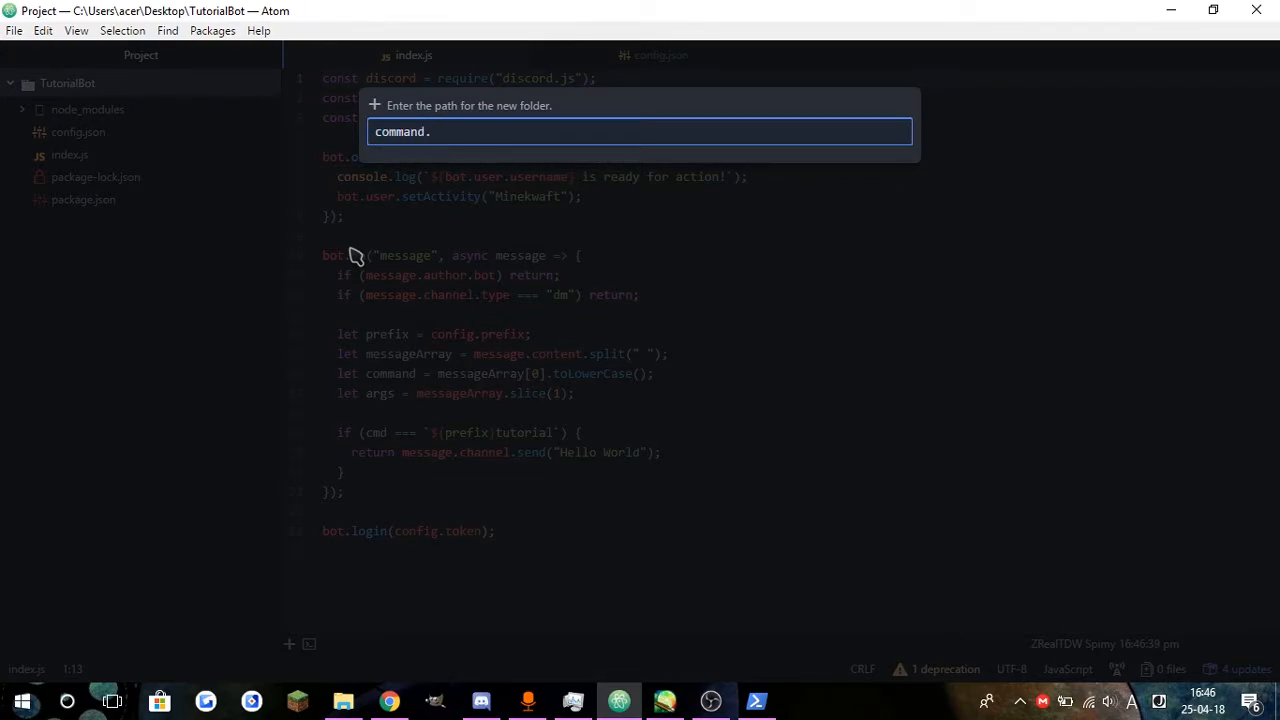
Add an empty tutorial.js file inside the commands folder and expand it
{"action": "right_click", "coordinate": [78, 109]}
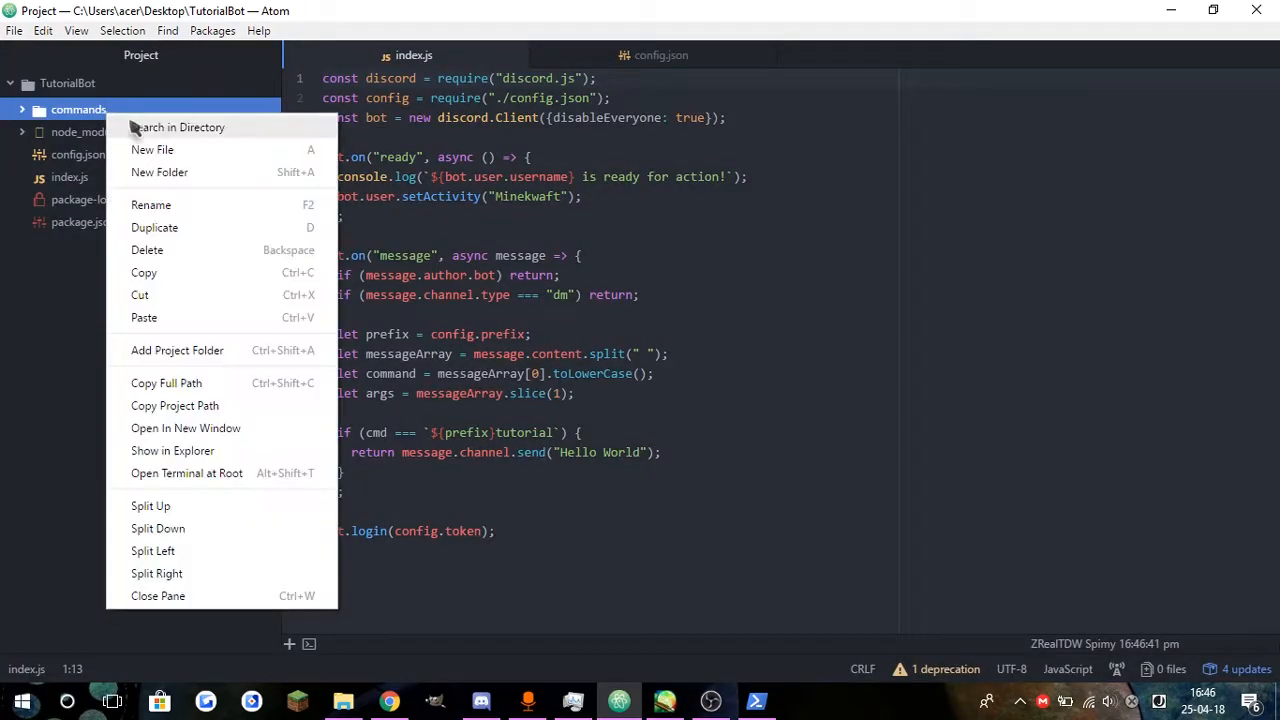
{"action": "left_click", "coordinate": [152, 149]}
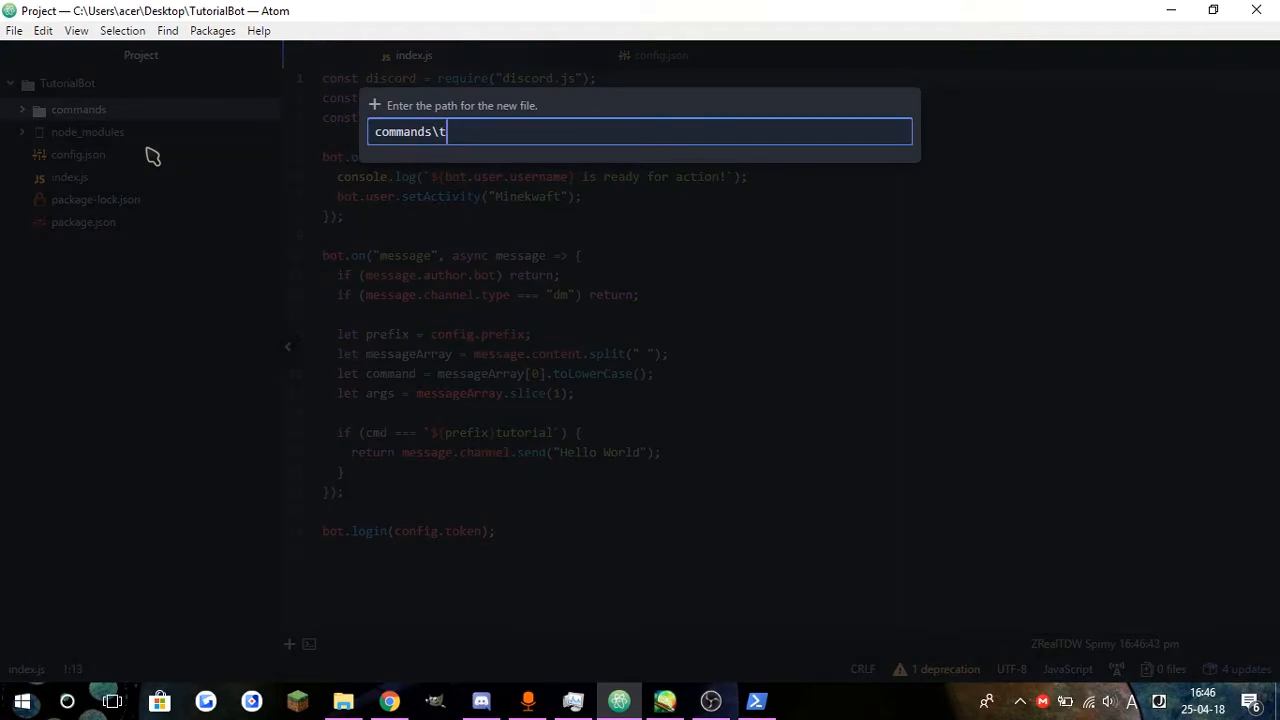
{"action": "key", "text": "Escape"}
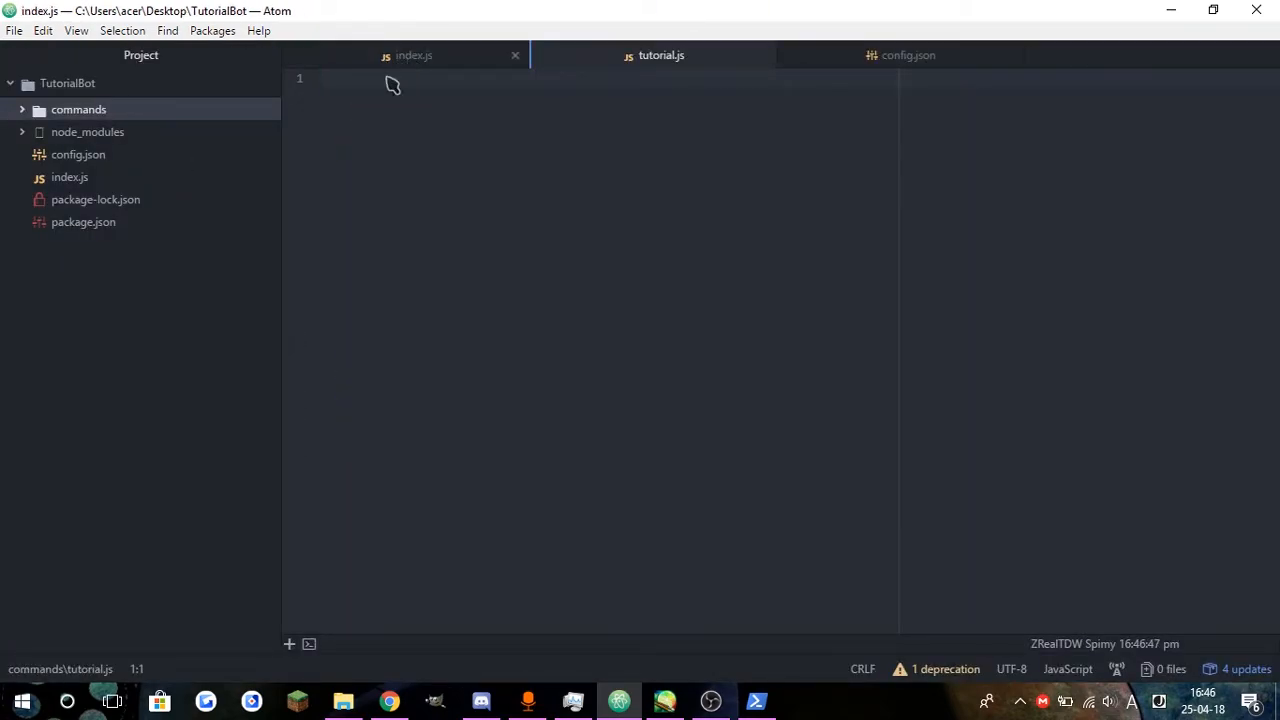
{"action": "left_click", "coordinate": [661, 55]}
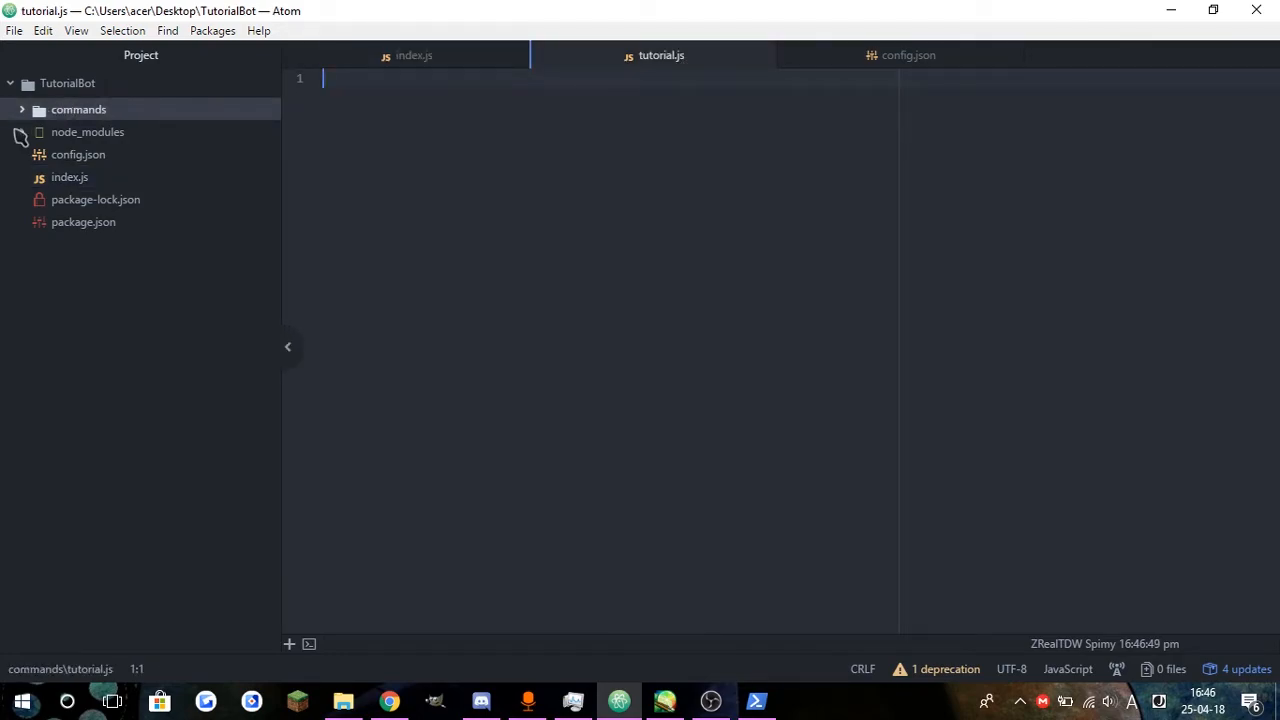
{"action": "left_click", "coordinate": [414, 55]}
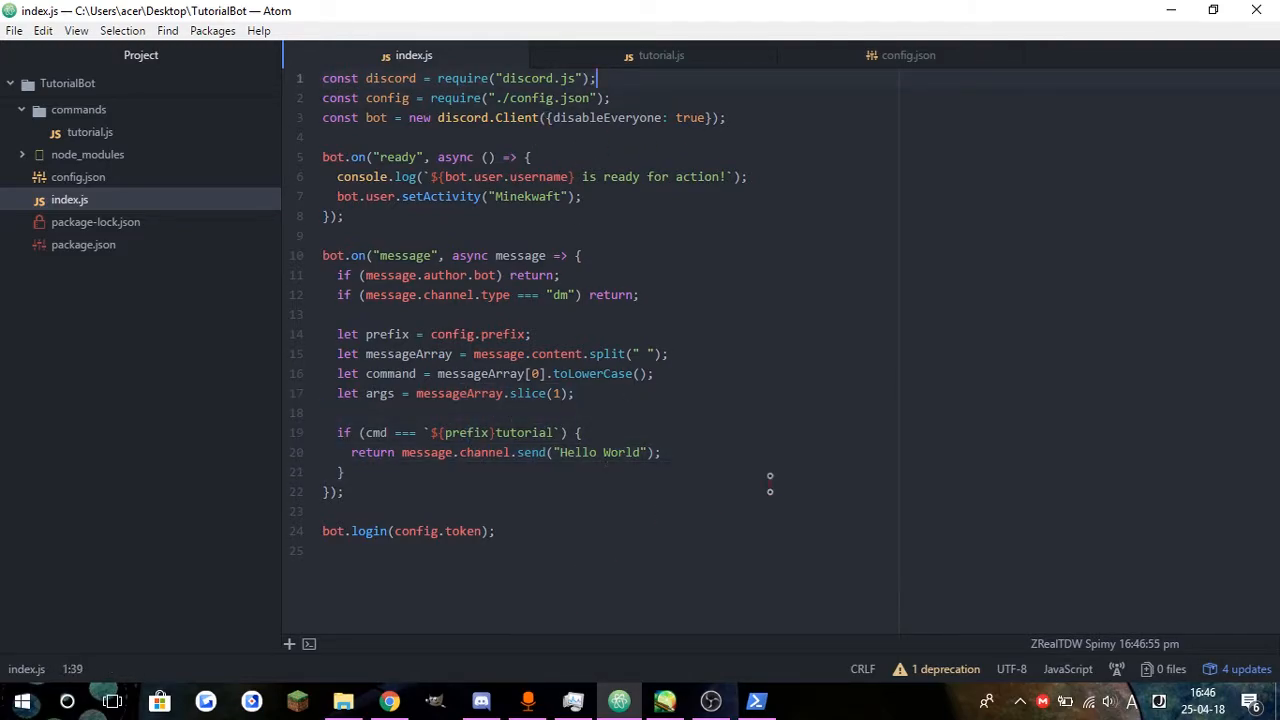
Add const fs = require("fs") below the discord.js require, and run npm i fs
{"action": "type", "text": "const fs = require(\"fs\");"}
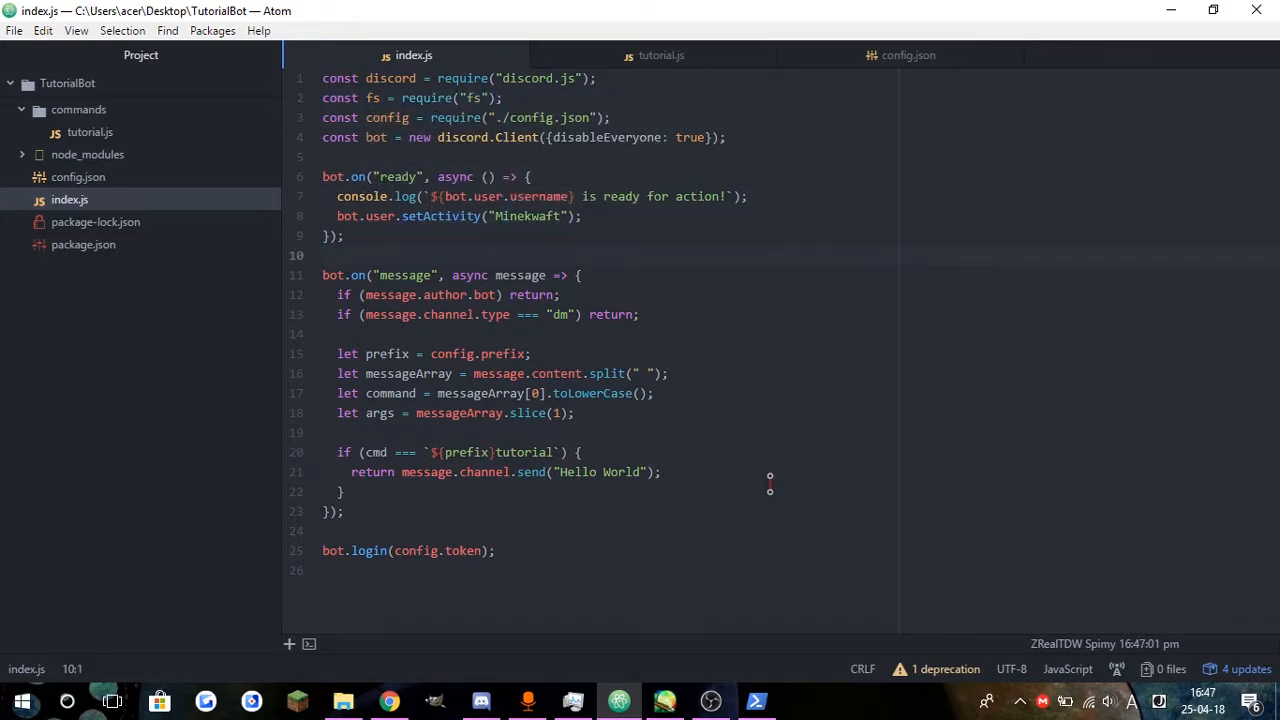
{"action": "left_click", "coordinate": [330, 157]}
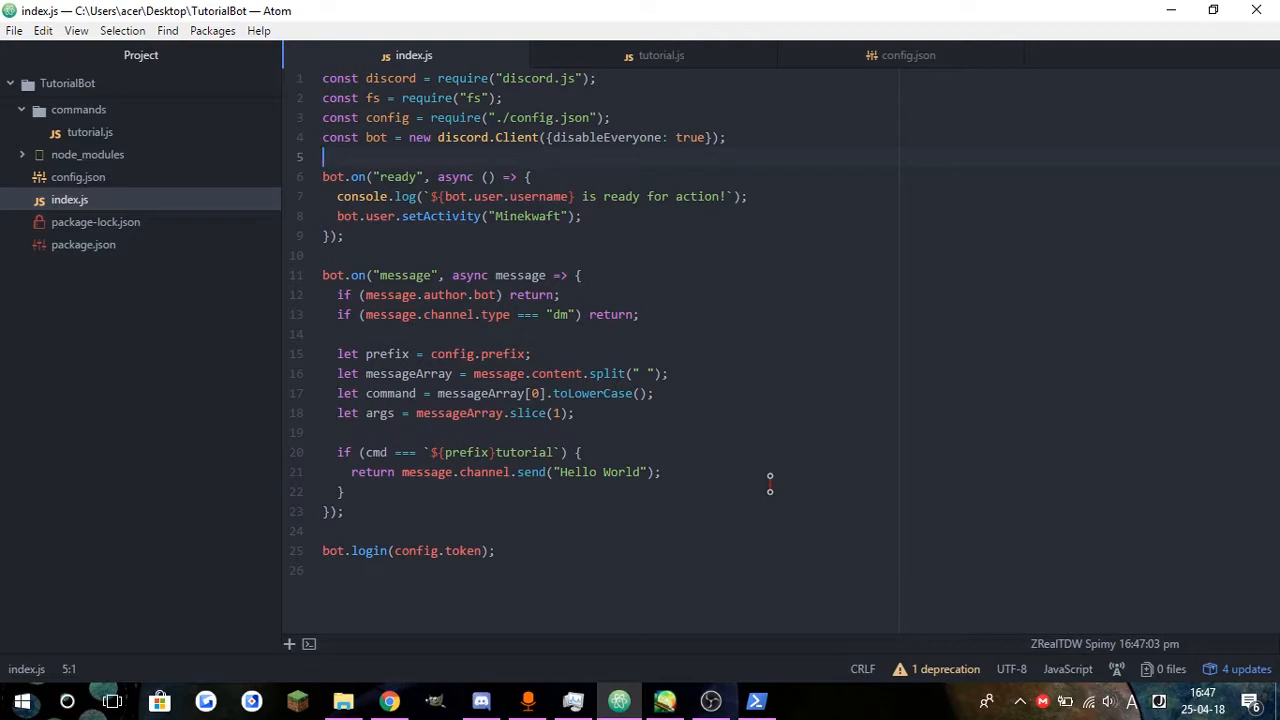
{"action": "left_click", "coordinate": [755, 700]}
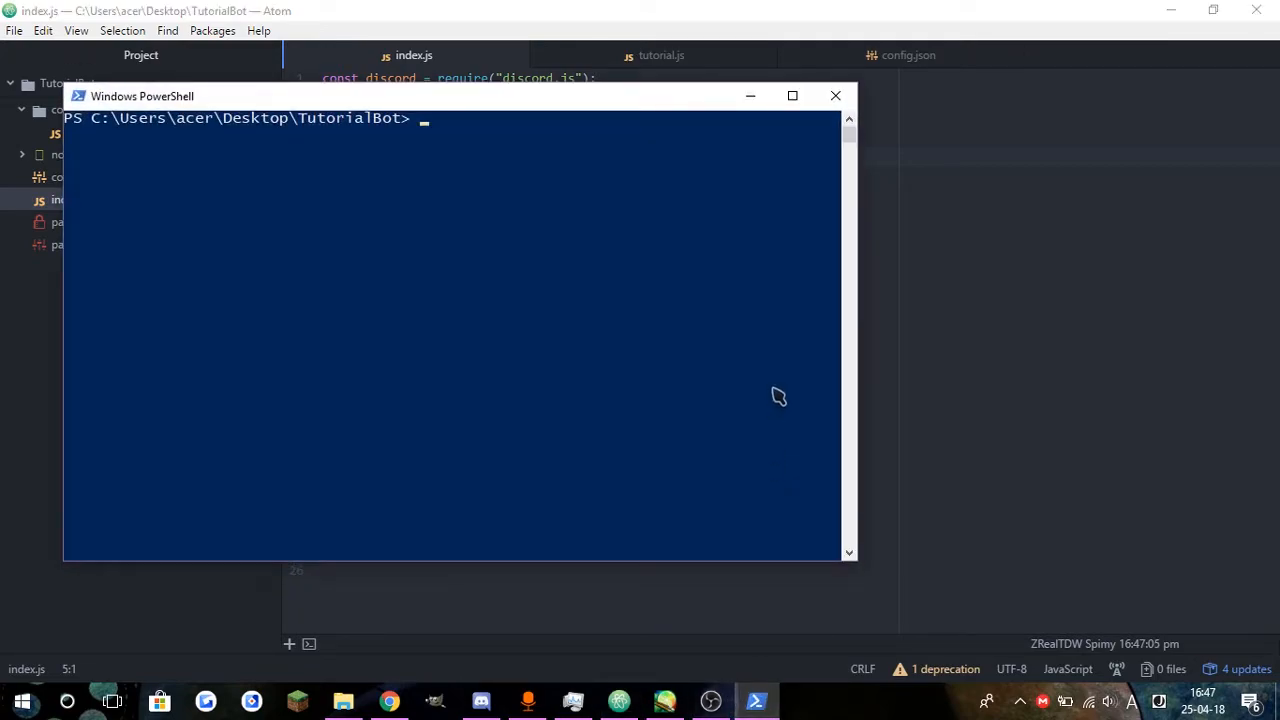
{"action": "type", "text": "npm i fs"}
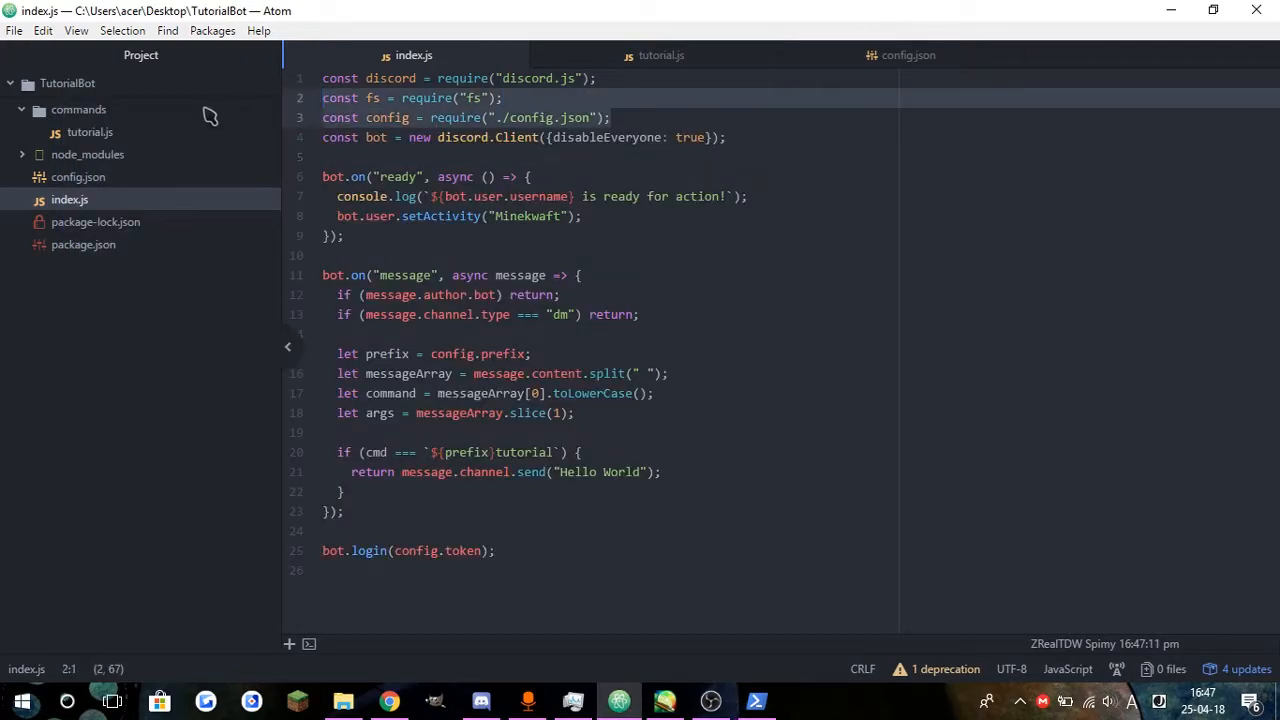
{"action": "left_click", "coordinate": [365, 117]}
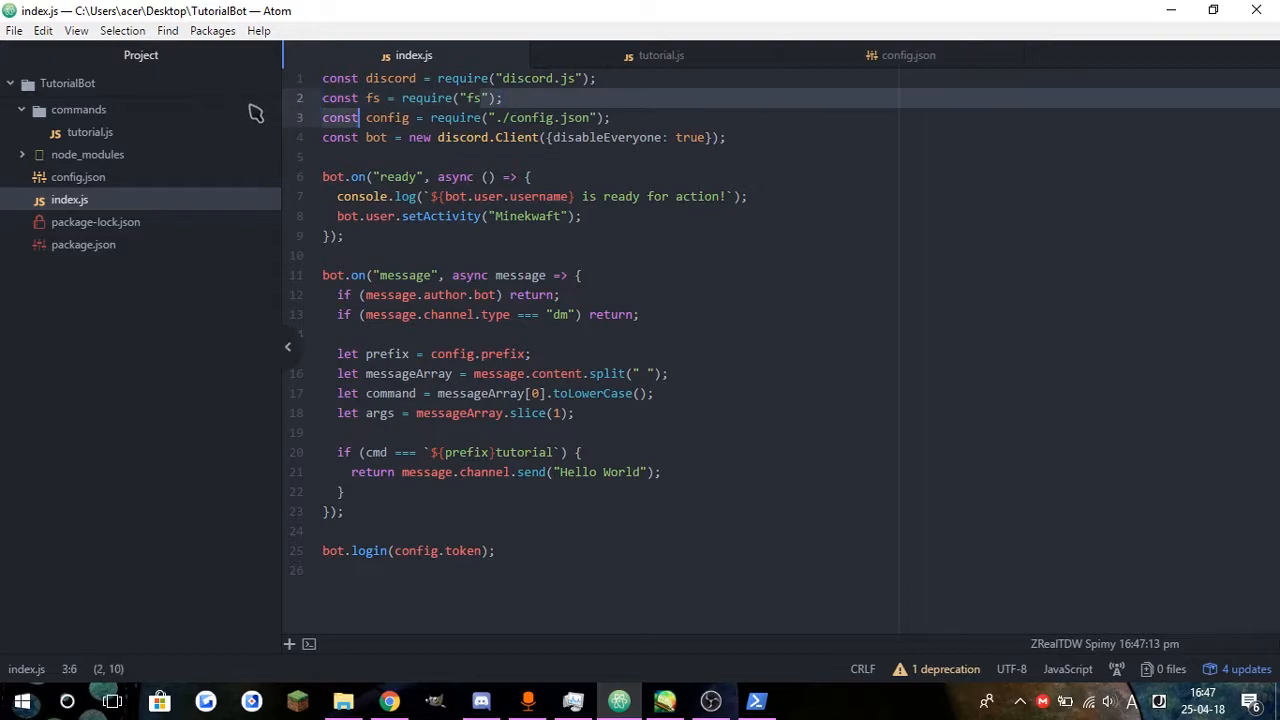
{"action": "left_click", "coordinate": [688, 196]}
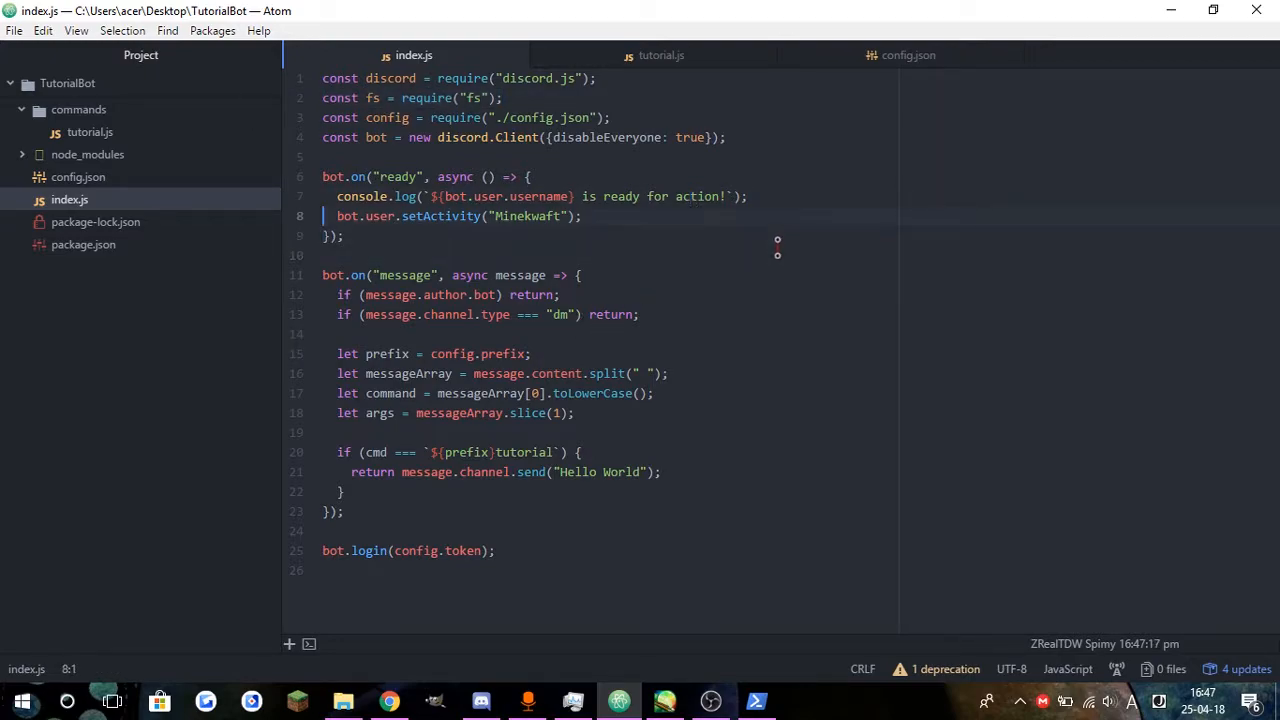
Add // When bot ready, // Load commands and // Message event comments, and begin bot.commands
{"action": "type", "text": "."}
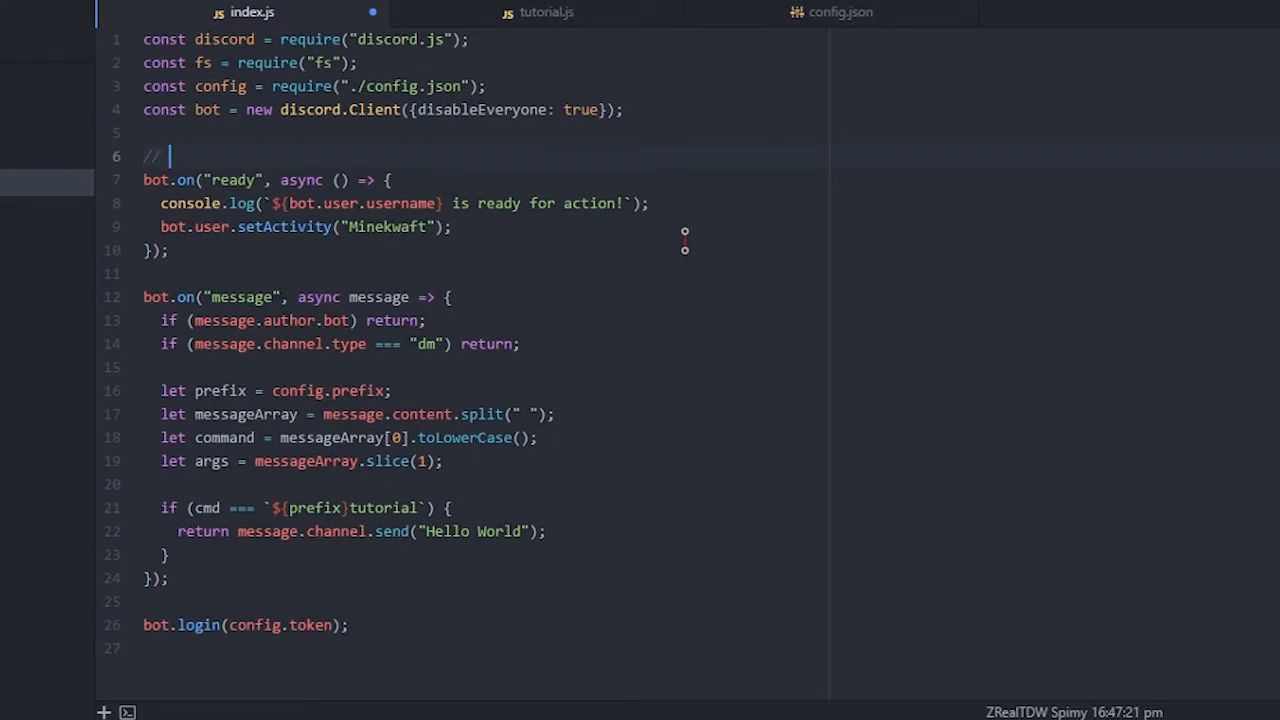
{"action": "type", "text": "When bot ready"}
{"action": "type", "text": "//"}
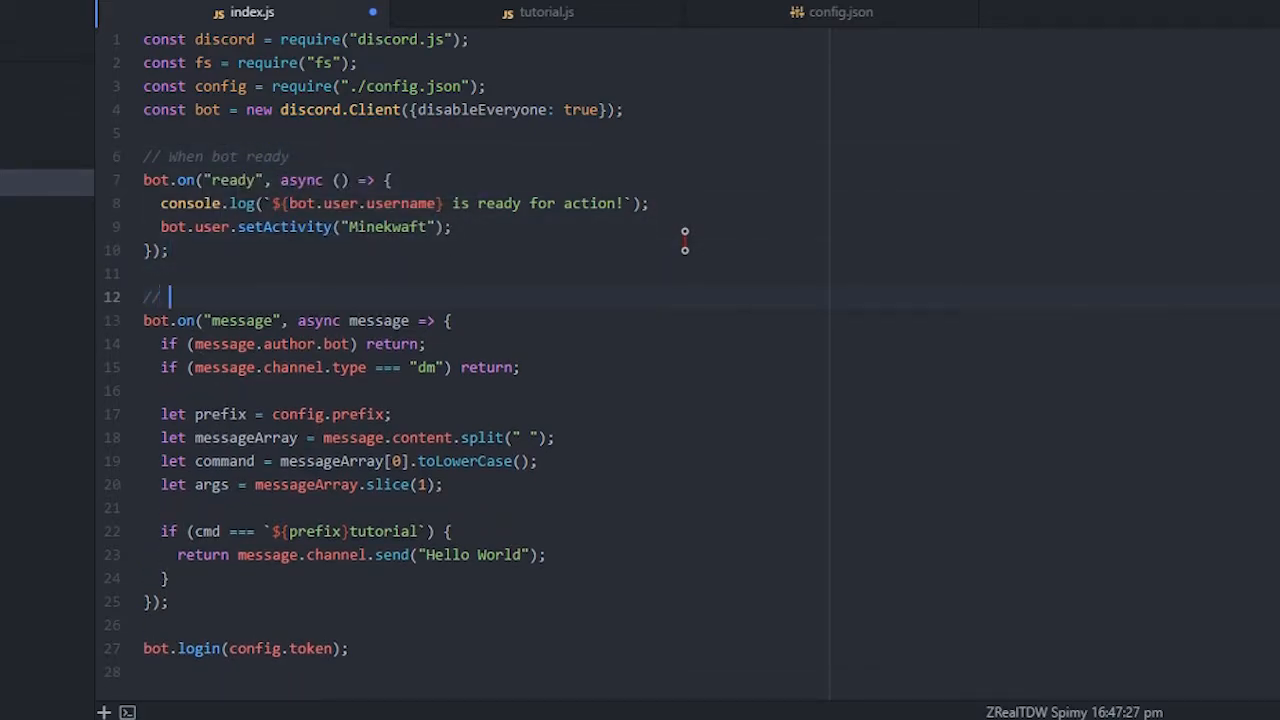
{"action": "type", "text": "Message event"}
{"action": "left_click", "coordinate": [482, 274]}
{"action": "type", "text": "// Load commands"}
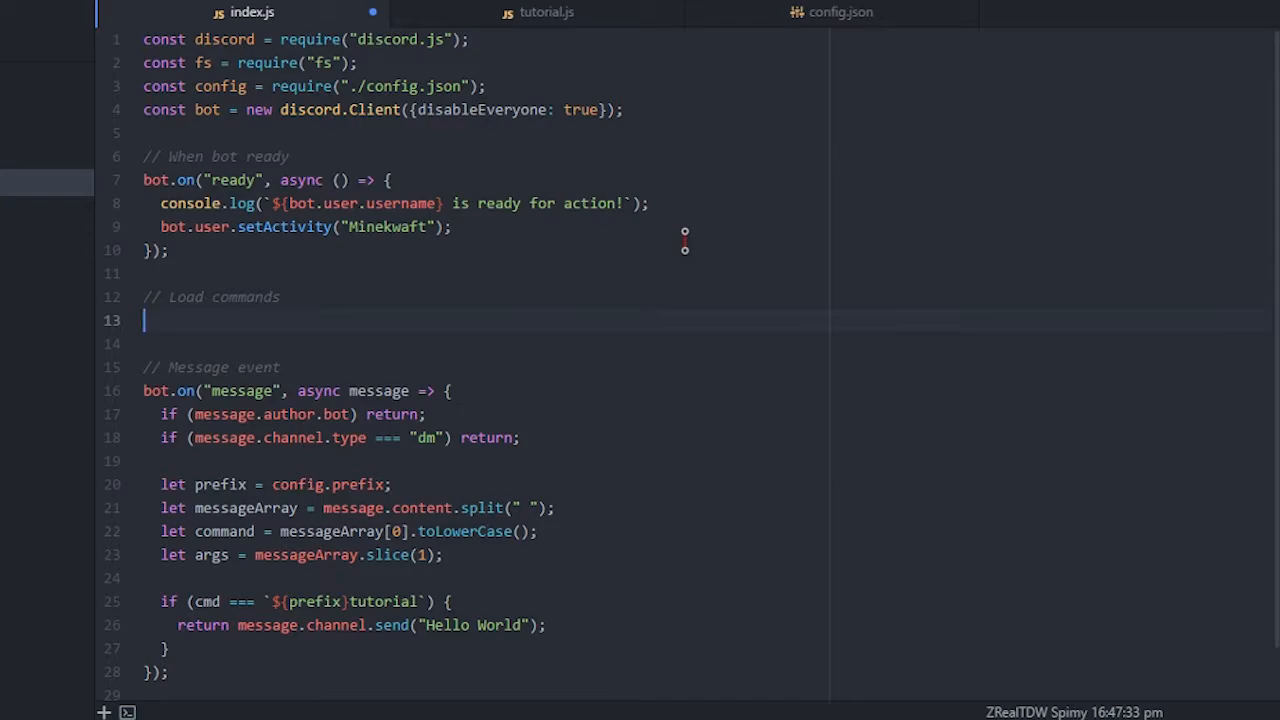
{"action": "type", "text": "bot.commands"}
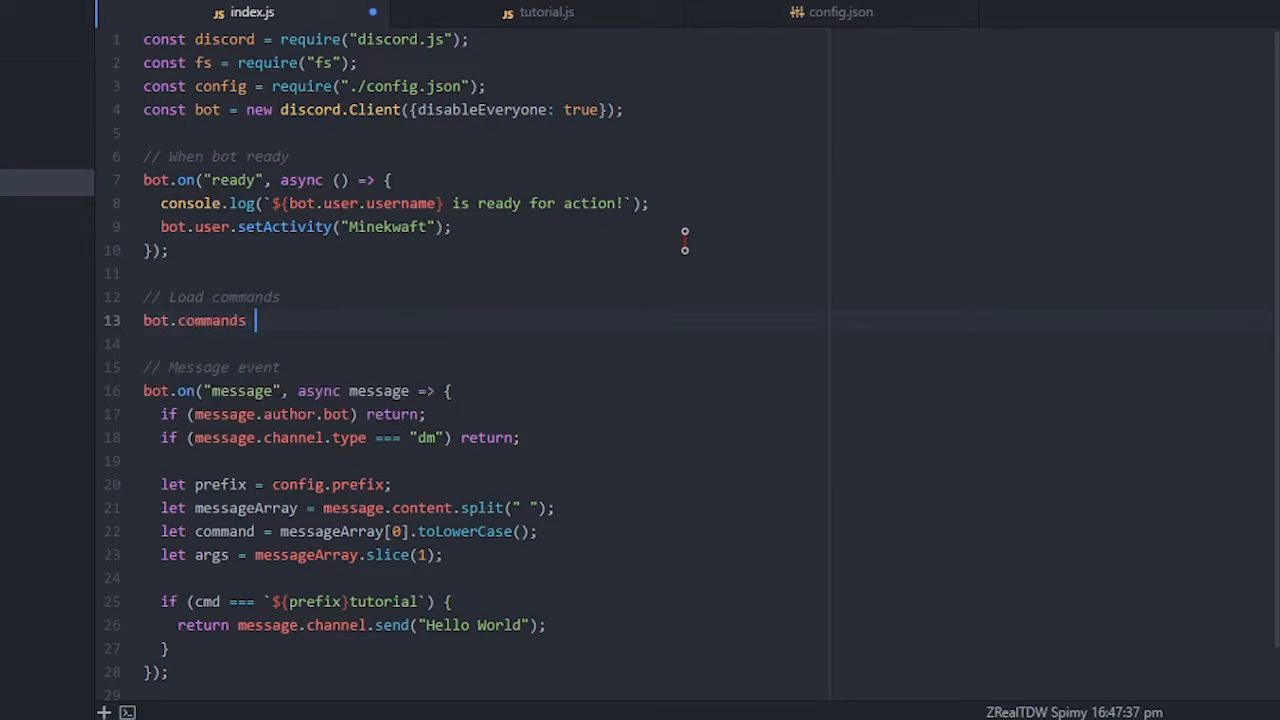
Set bot.commands to a new discord.Collection and start fs.readdir("./commands/", (err, files) => {
{"action": "type", "text": "= new discord.Colle"}
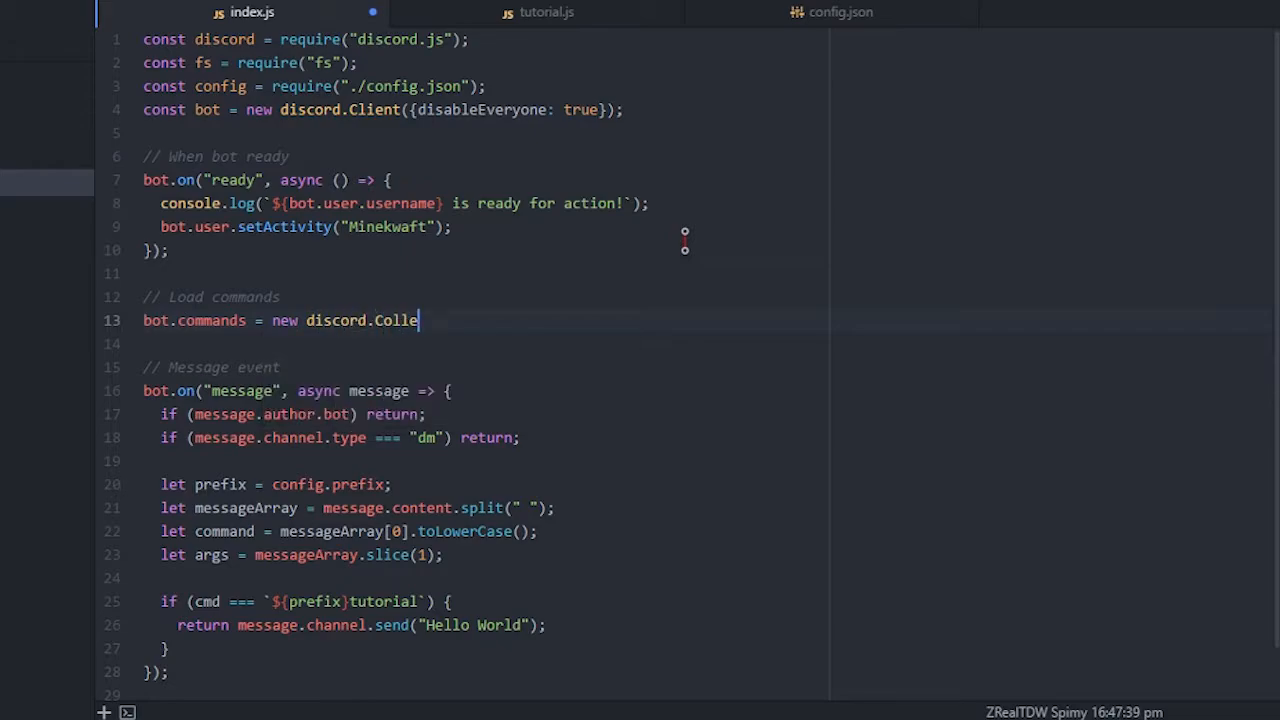
{"action": "type", "text": "ction();"}
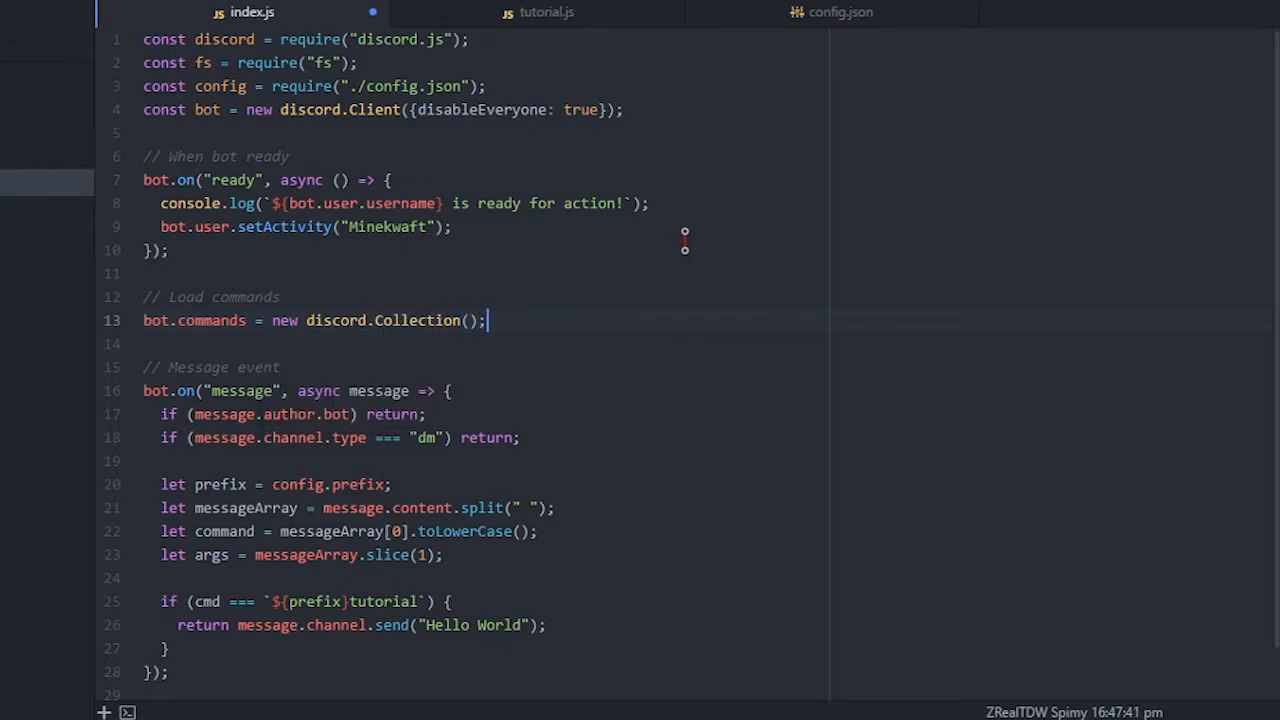
{"action": "type", "text": "fs"}
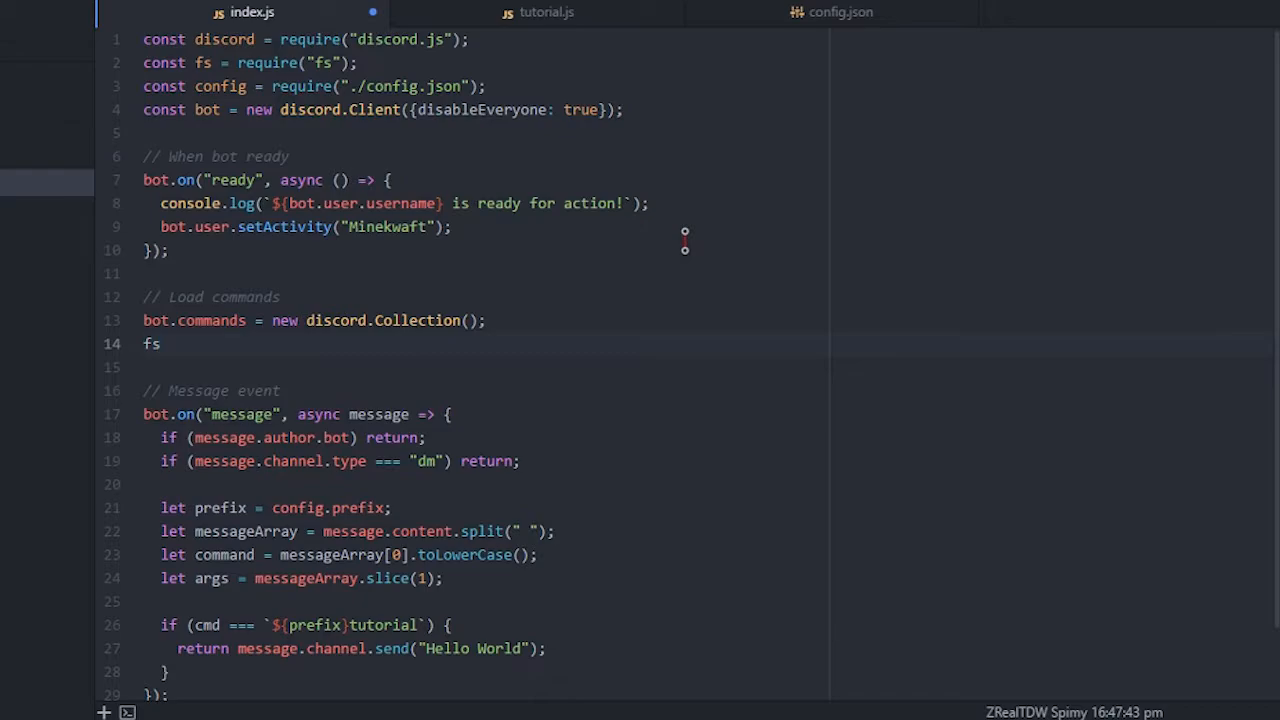
{"action": "type", "text": ".readd"}
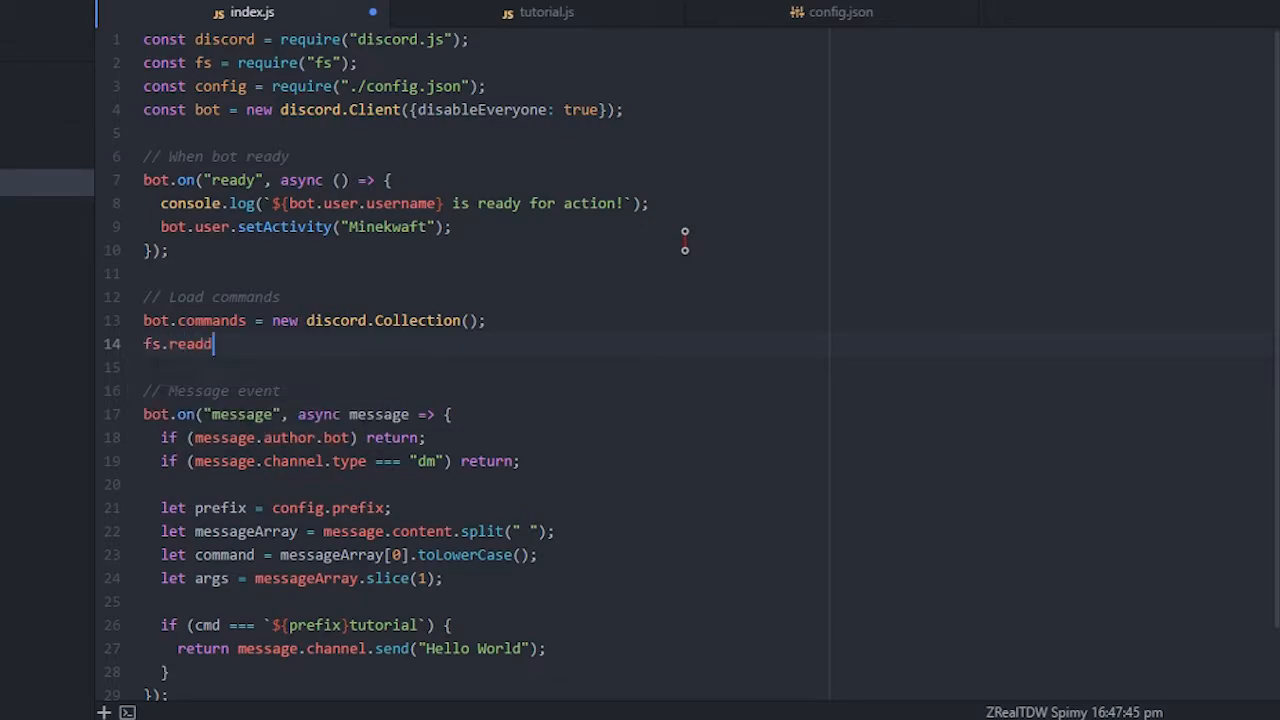
{"action": "type", "text": "ir(\""}
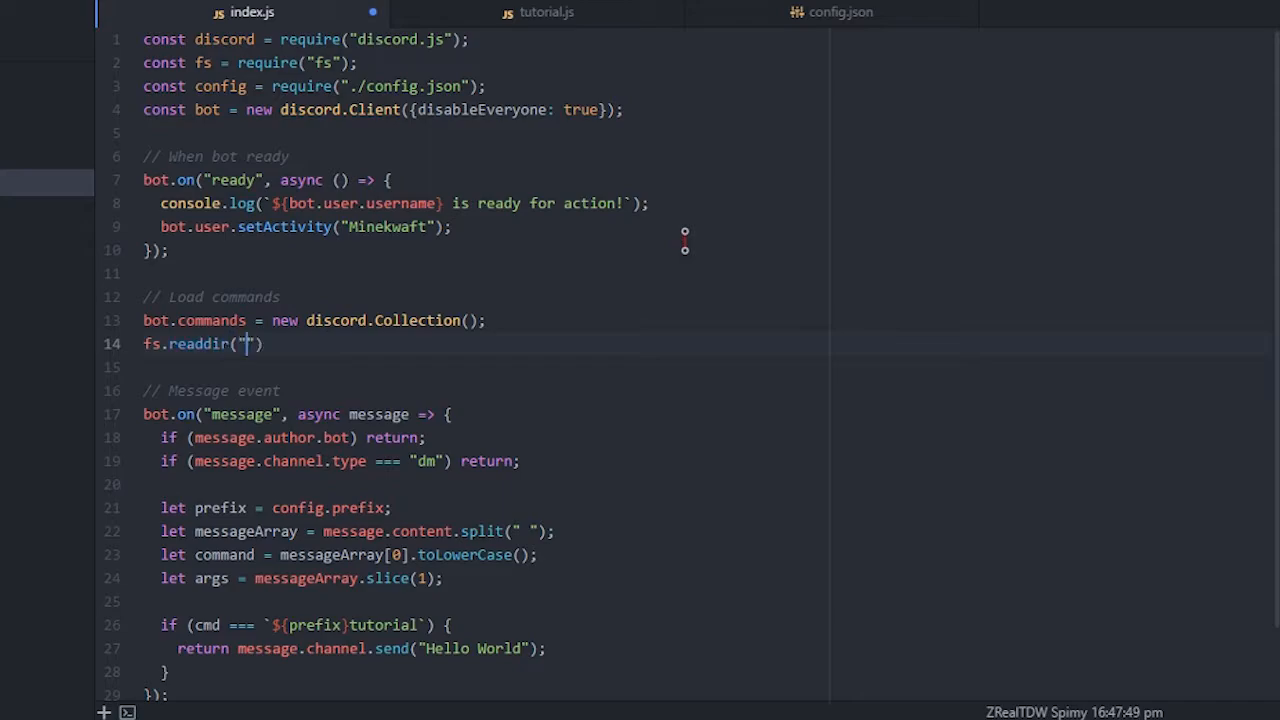
{"action": "type", "text": "./commands"}
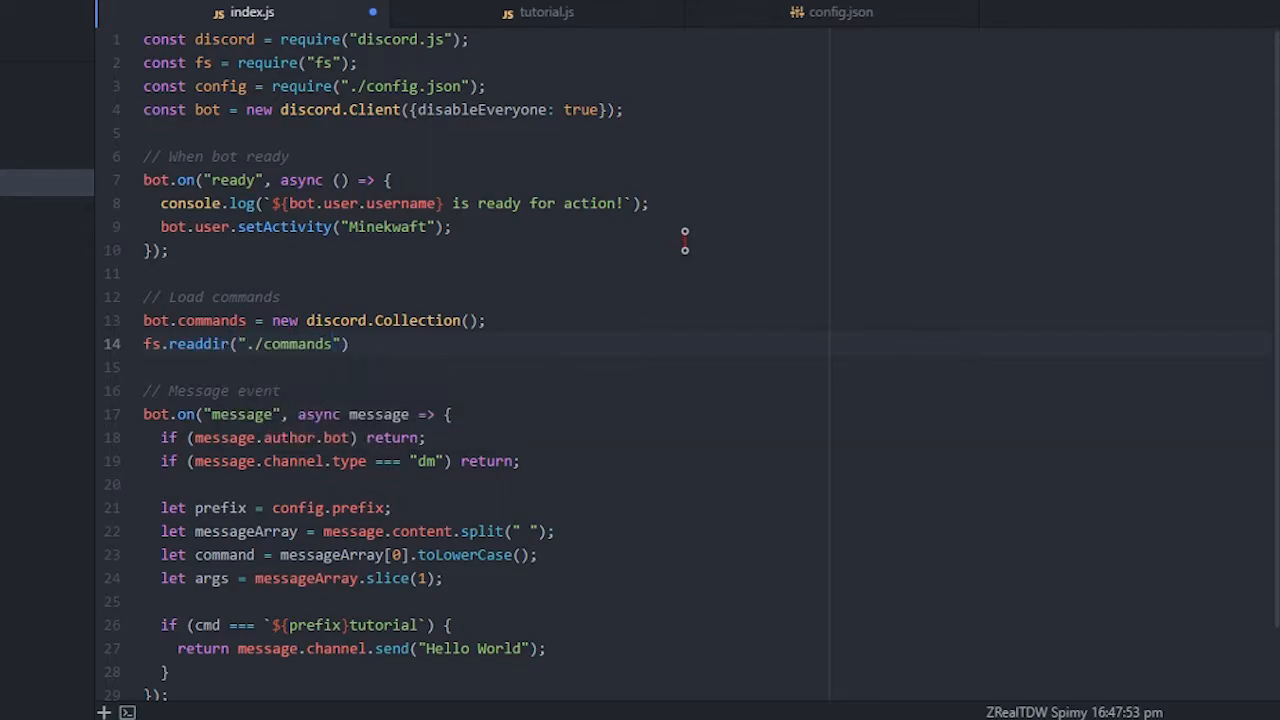
{"action": "type", "text": "/\","}
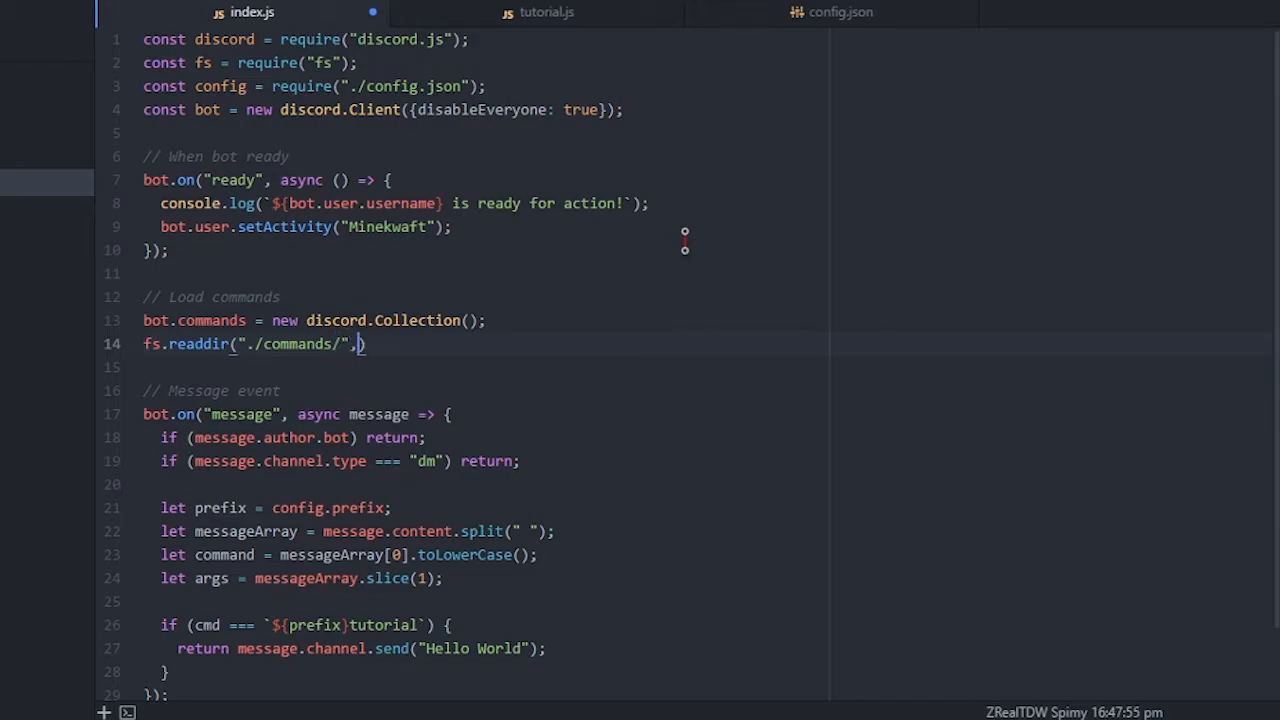
{"action": "type", "text": "(err, files)"}
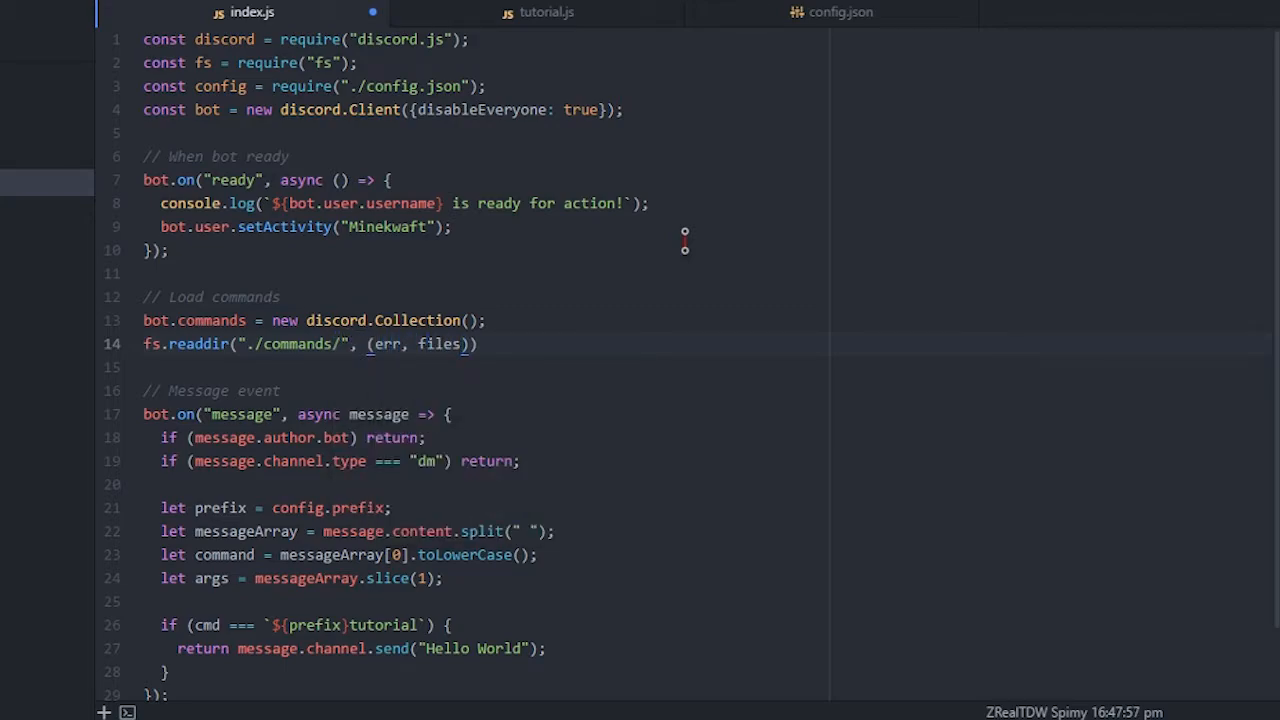
{"action": "type", "text": "=> {"}
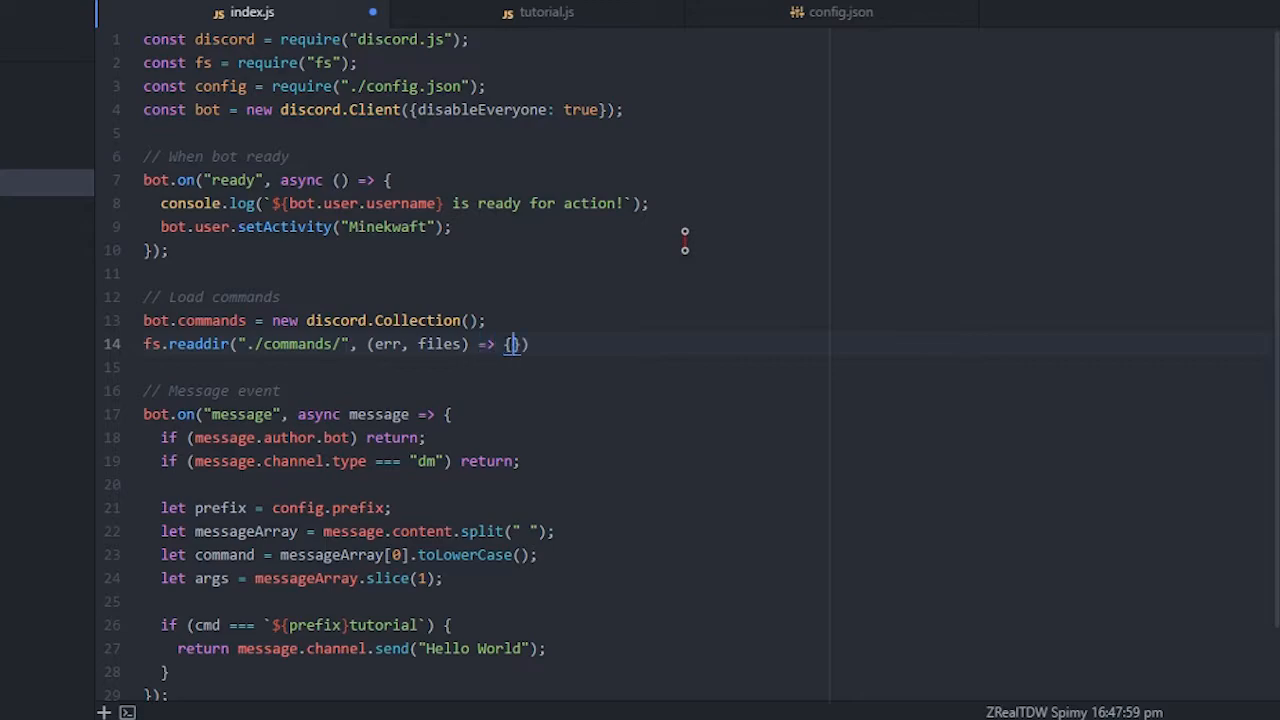
Log any read error with if (err) console.error(err) inside the readdir callback
{"action": "key", "text": "Enter"}
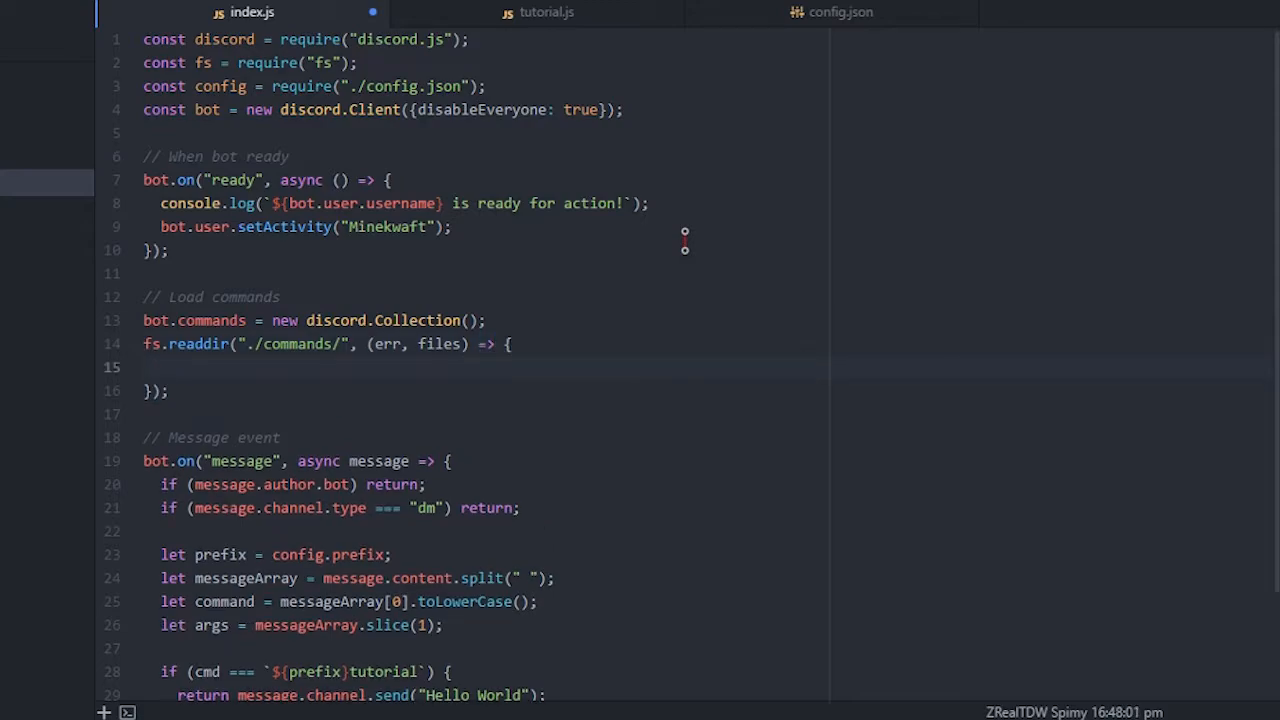
{"action": "type", "text": "if )e"}
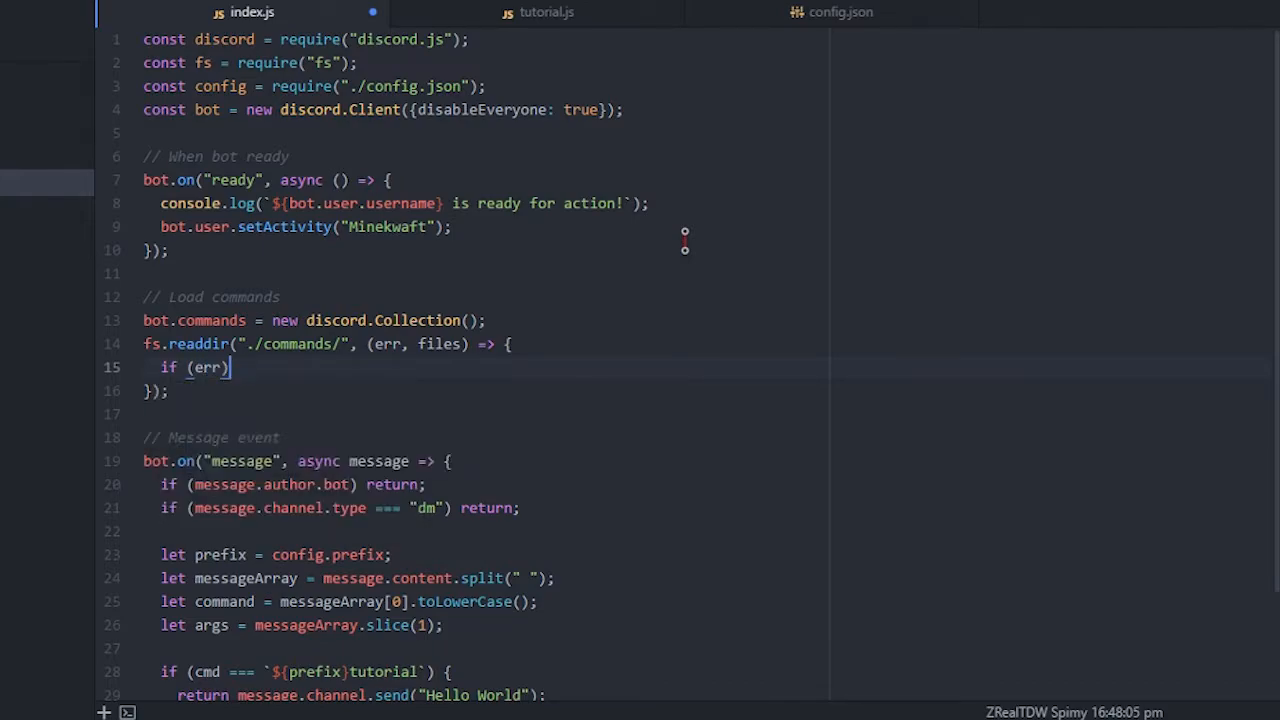
{"action": "type", "text": "console.error();"}
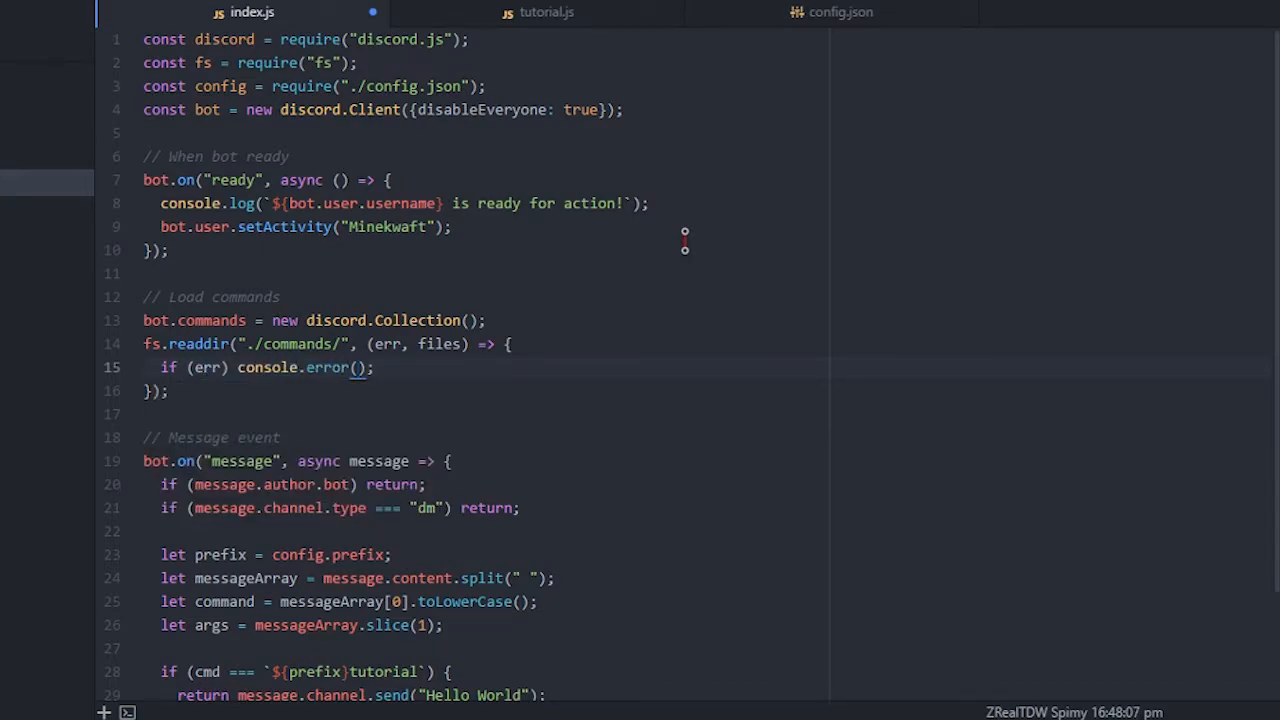
{"action": "type", "text": "err"}
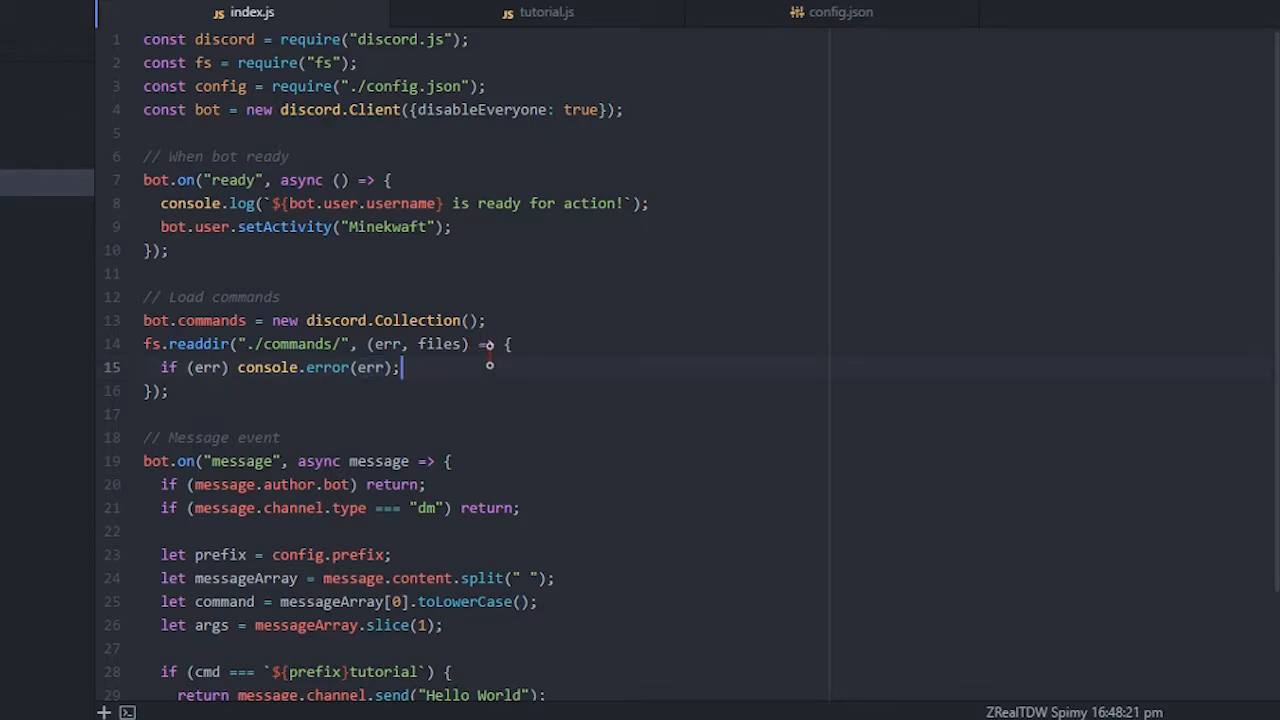
{"action": "key", "text": "Enter"}
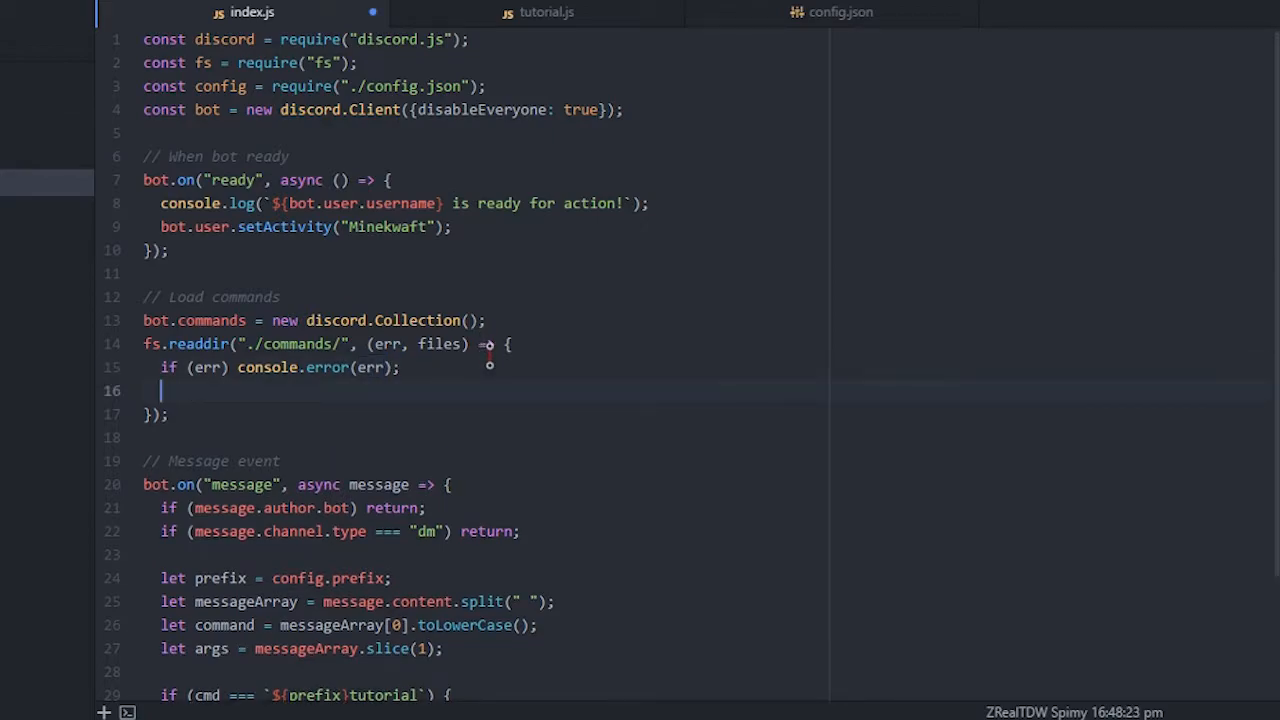
Begin let jsfiles = files.filter(f => f.split(".").pop(...)) inside the readdir callback
{"action": "type", "text": "let jsfiles ="}
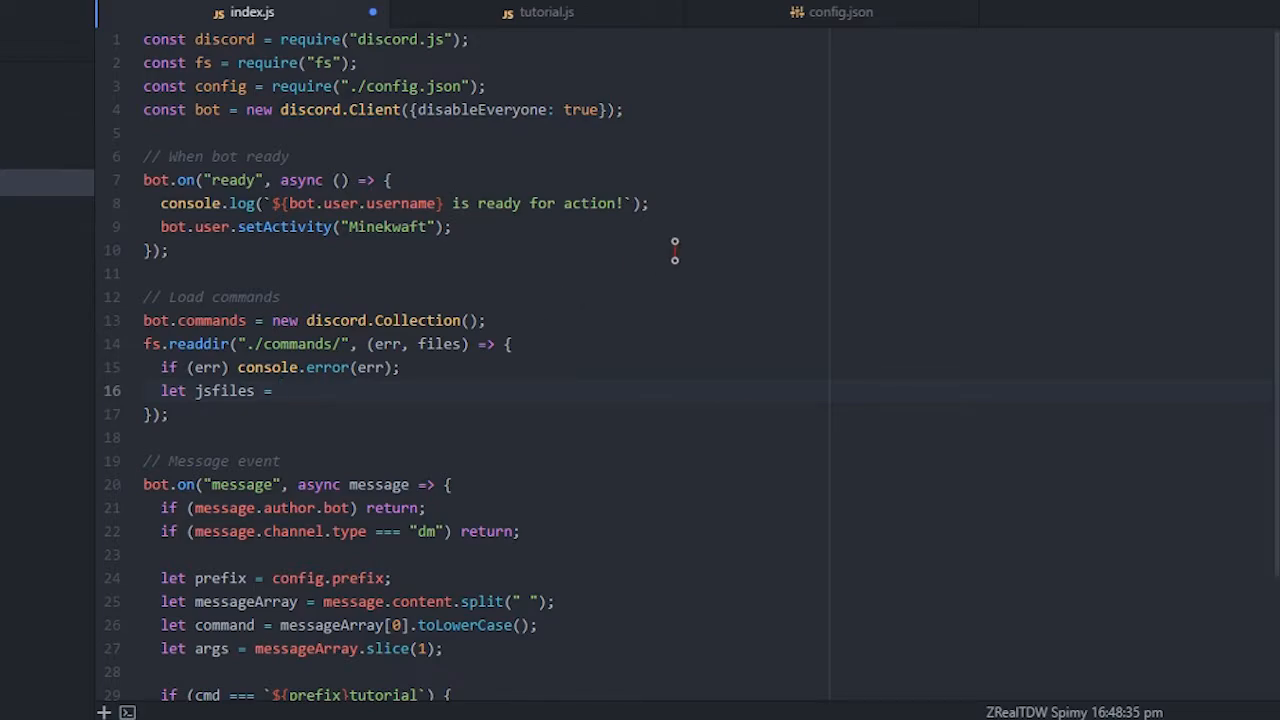
{"action": "type", "text": "files."}
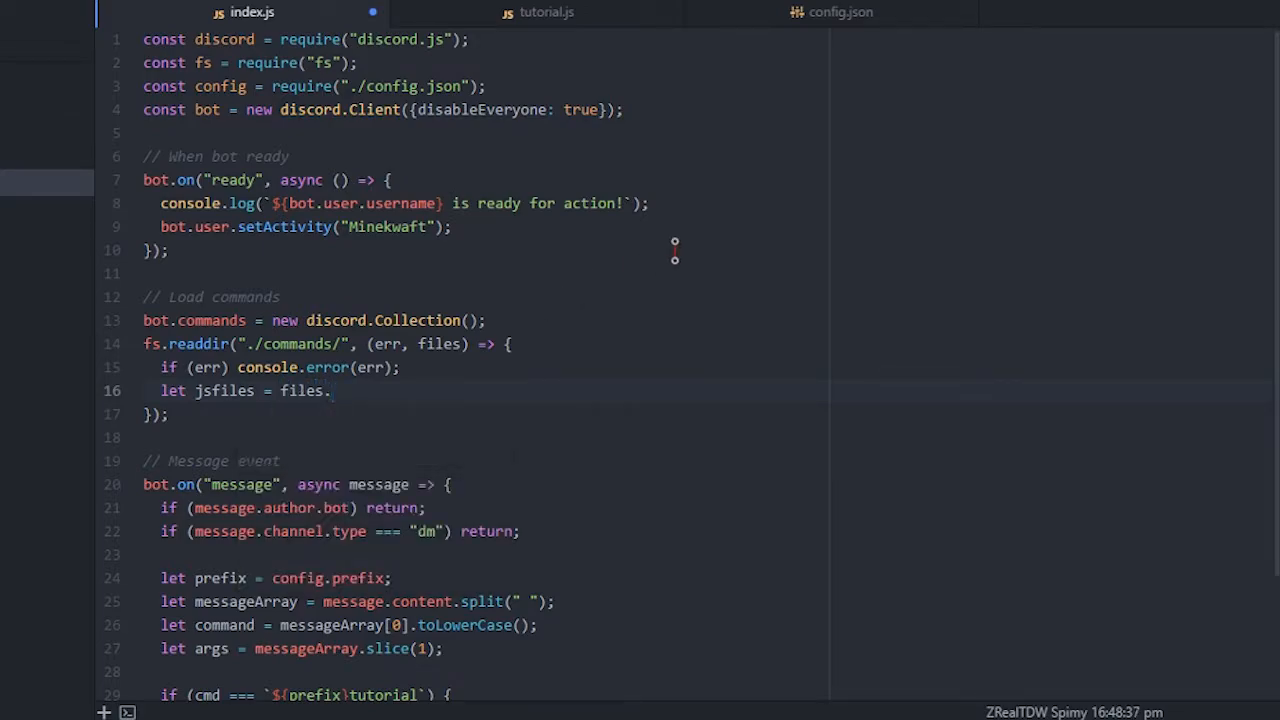
{"action": "double_click", "coordinate": [438, 344]}
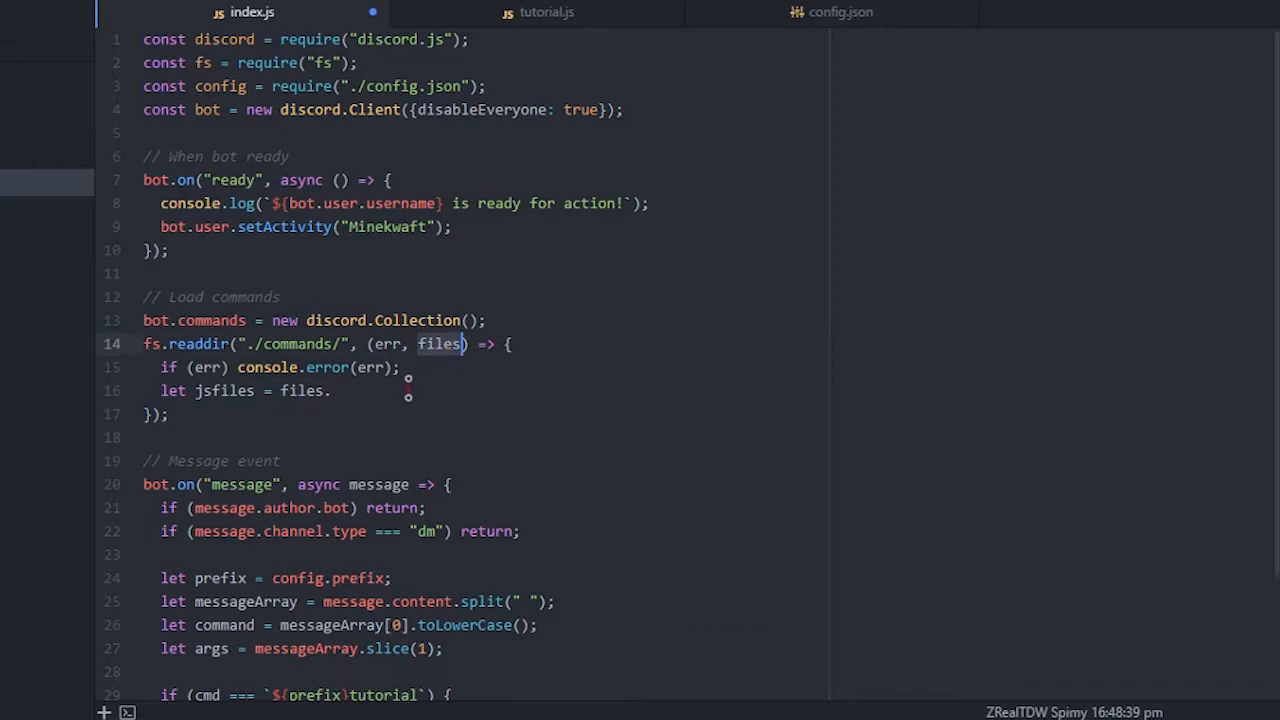
{"action": "type", "text": ".filter"}
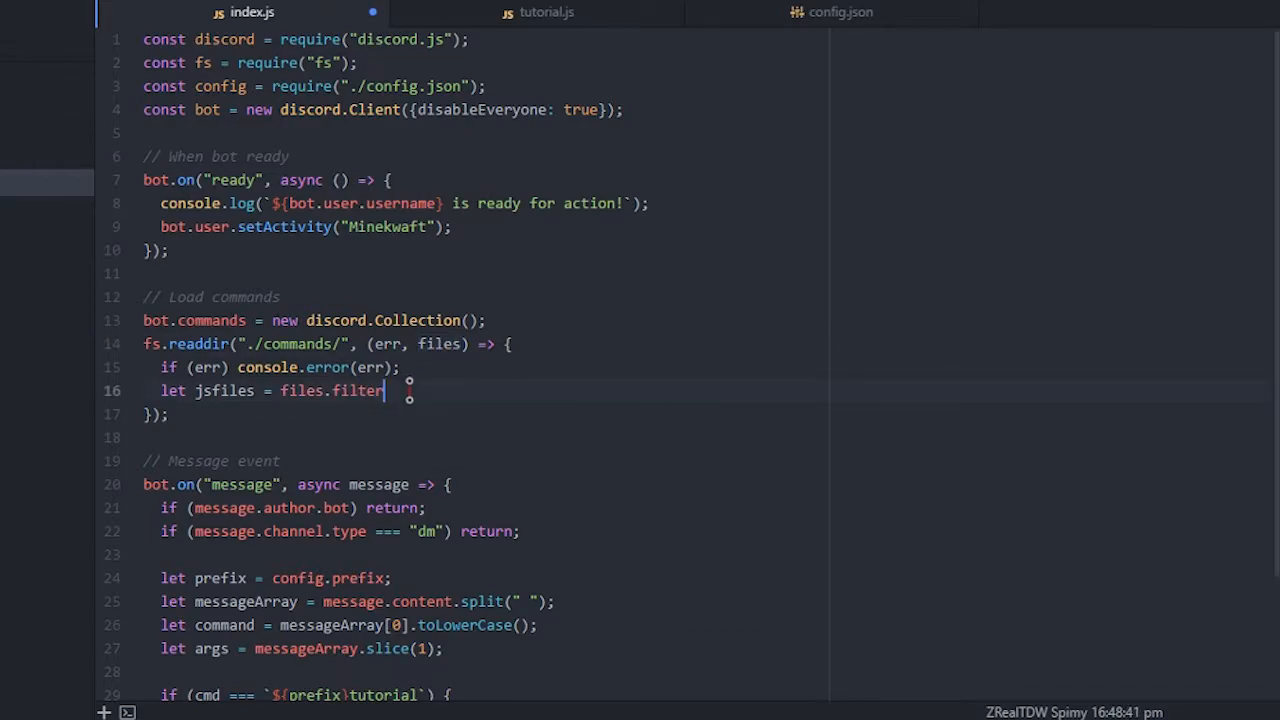
{"action": "type", "text": "(f =>"}
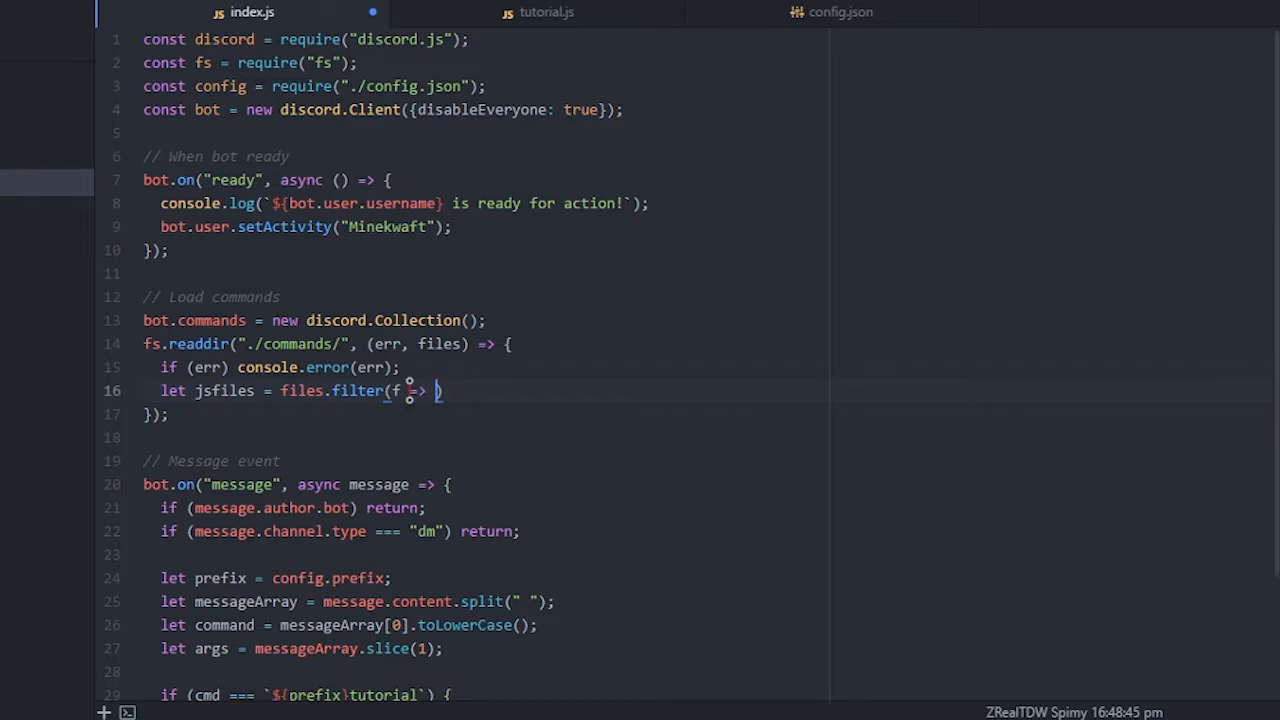
{"action": "type", "text": "f.split(\"."}
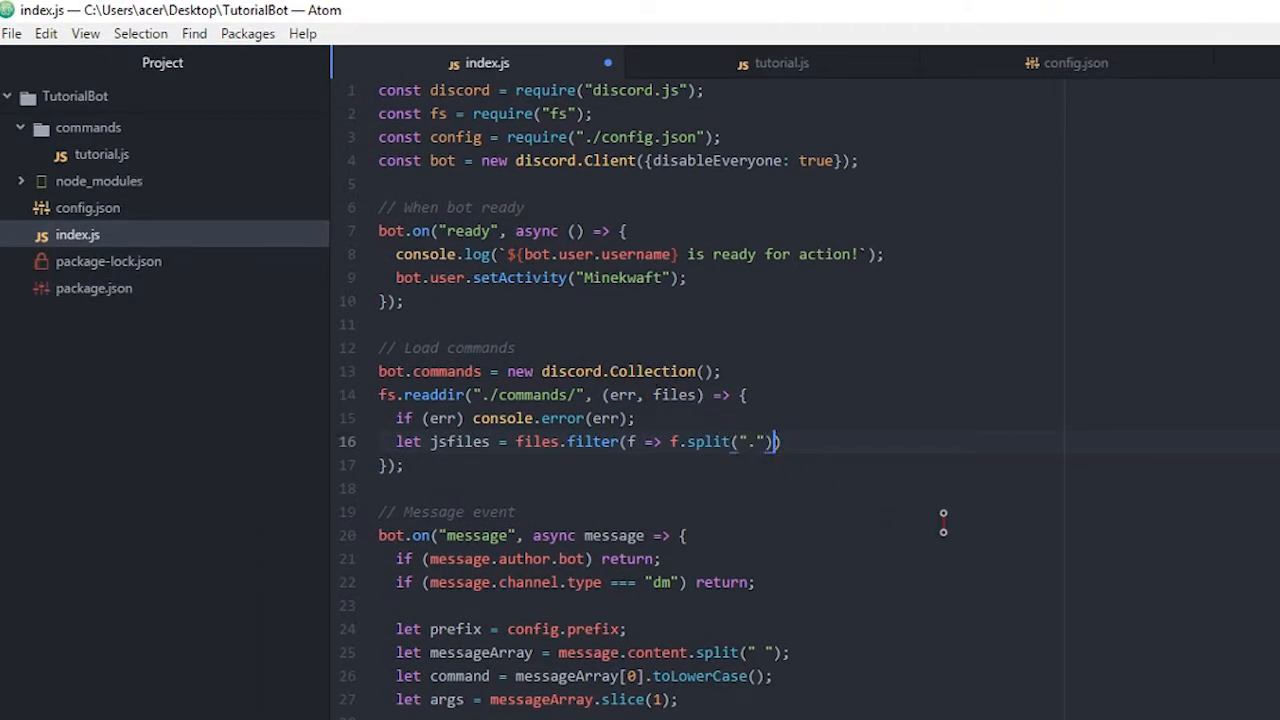
{"action": "type", "text": ".pop(0"}
{"action": "type", "text": "js"}
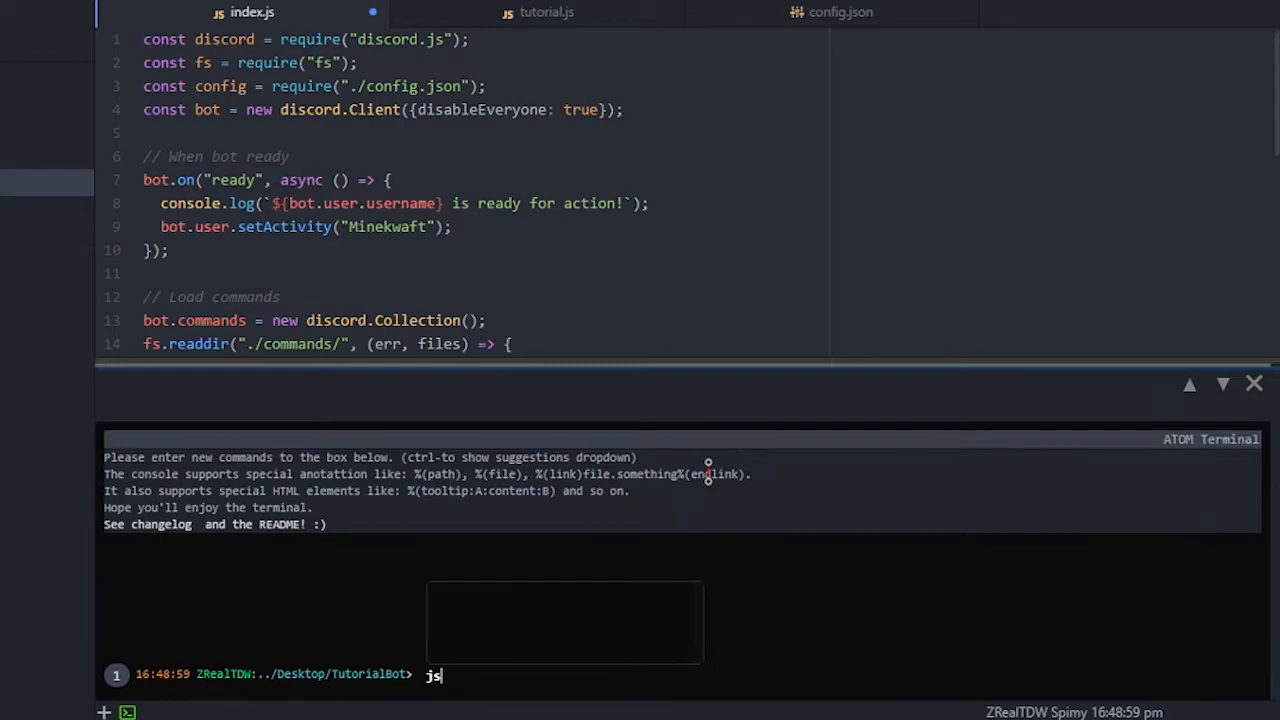
Finish the jsfiles filter so it keeps only files ending in "js"
{"action": "left_click", "coordinate": [1254, 383]}
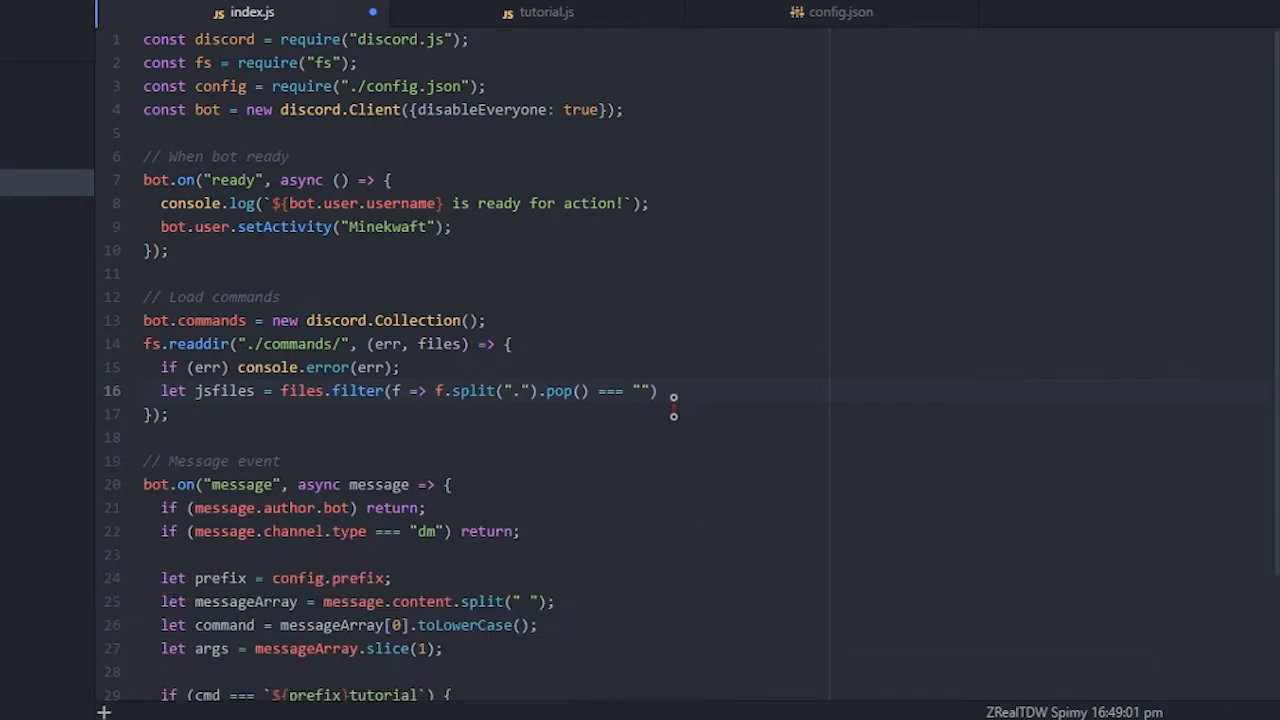
{"action": "type", "text": "js"}
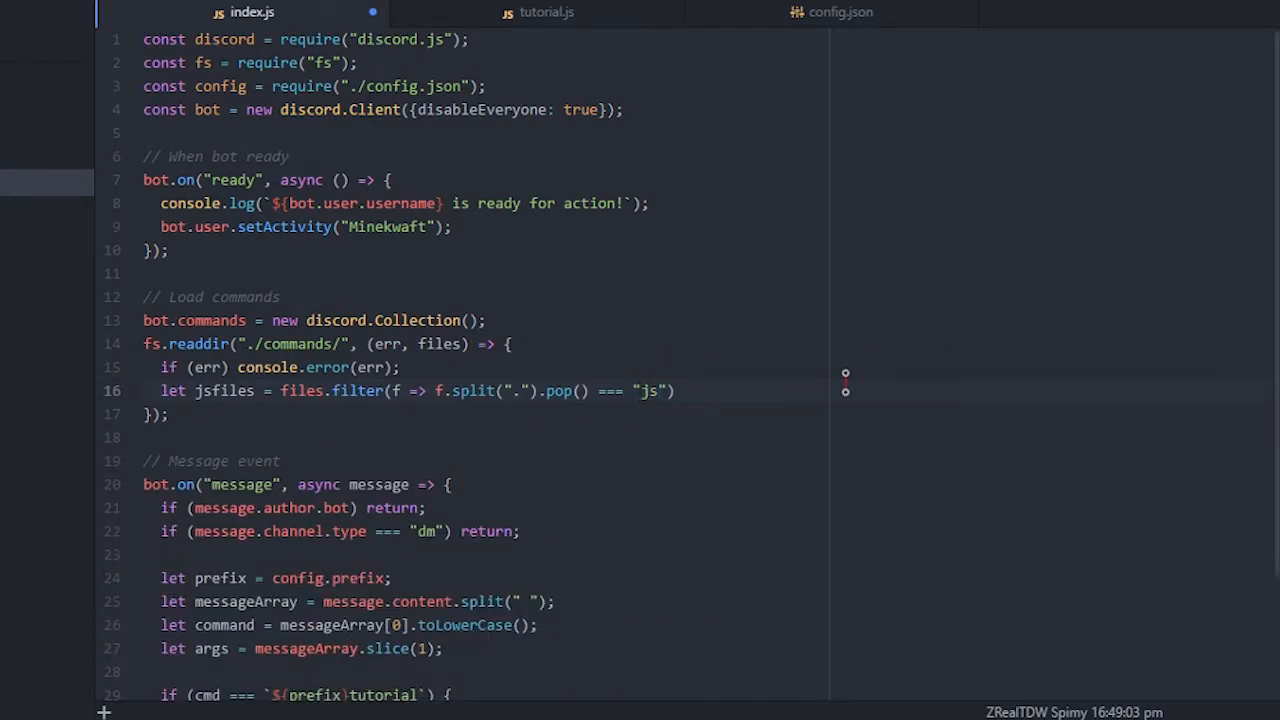
{"action": "left_click", "coordinate": [127, 711]}
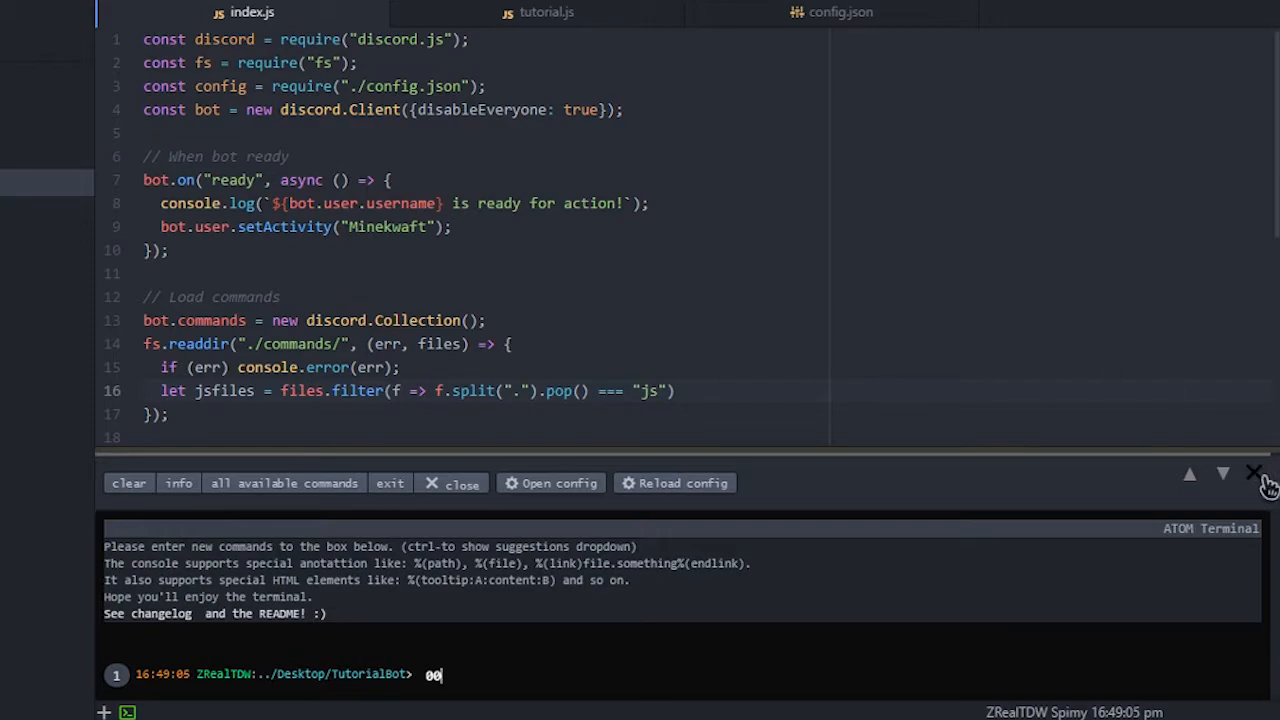
{"action": "mouse_move", "coordinate": [367, 508]}
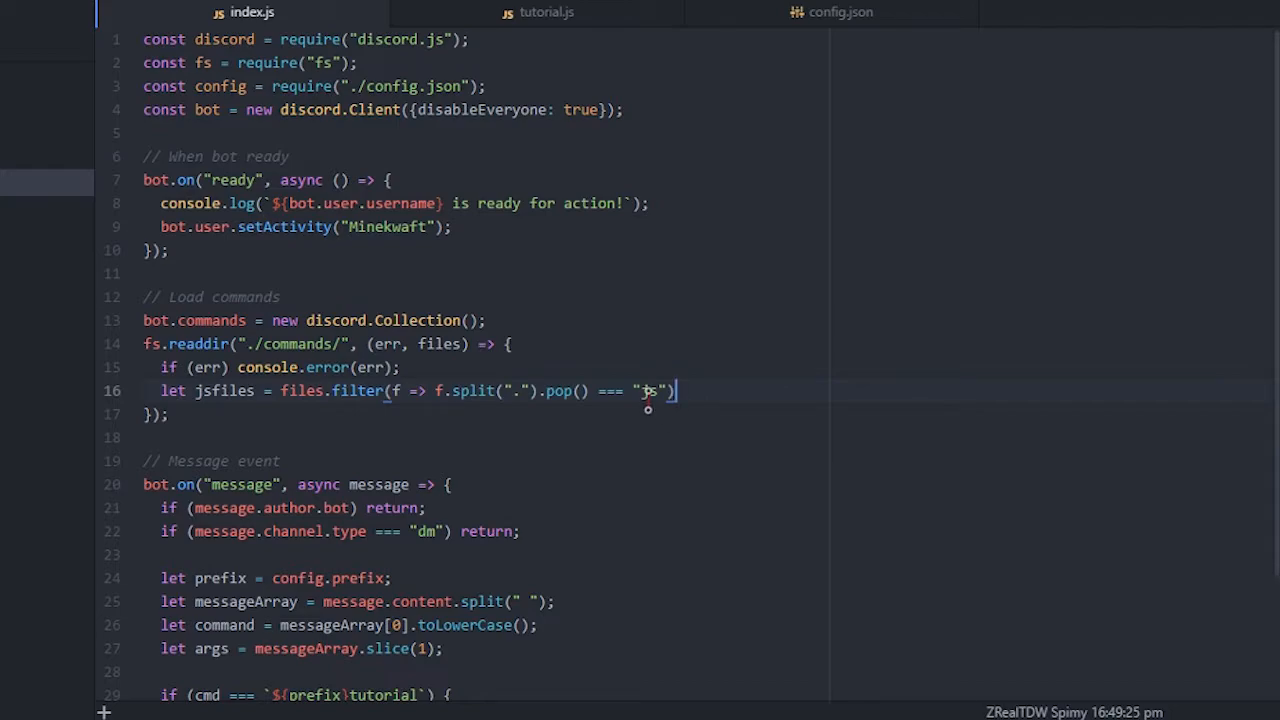
{"action": "type", "text": ";"}
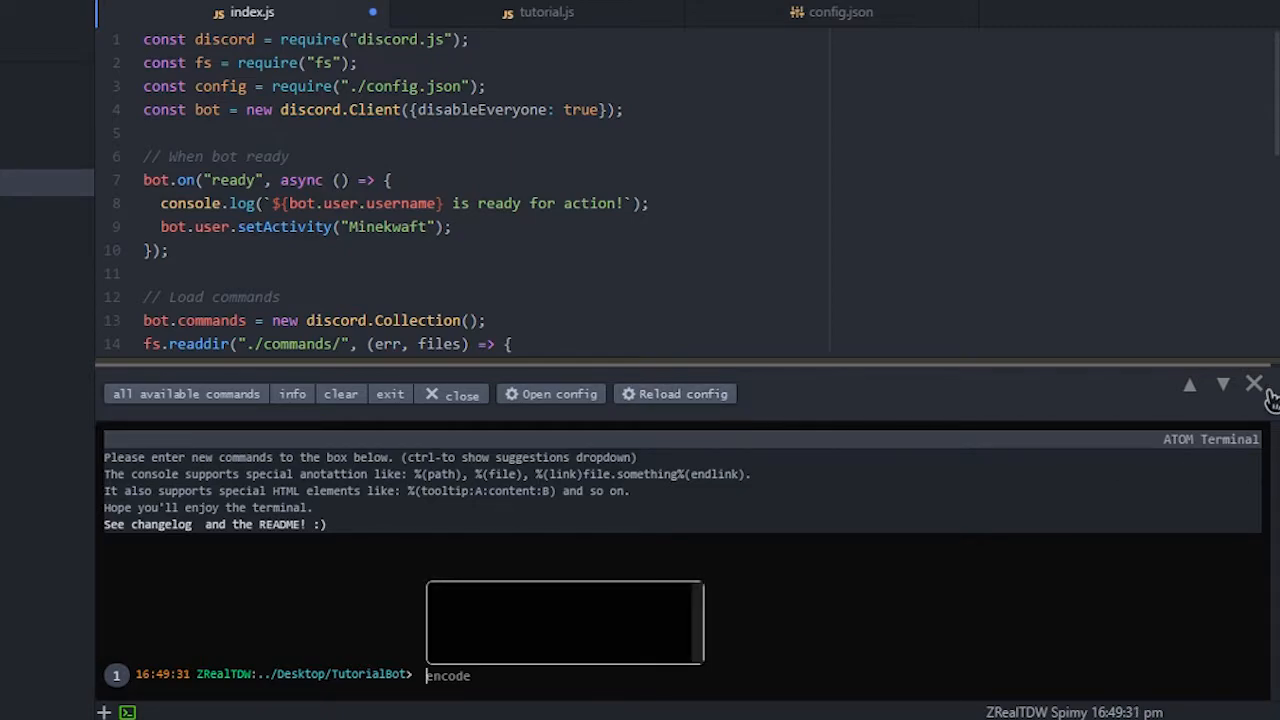
Hide the terminal panel using the command palette's terminal commands
{"action": "left_click", "coordinate": [1254, 383]}
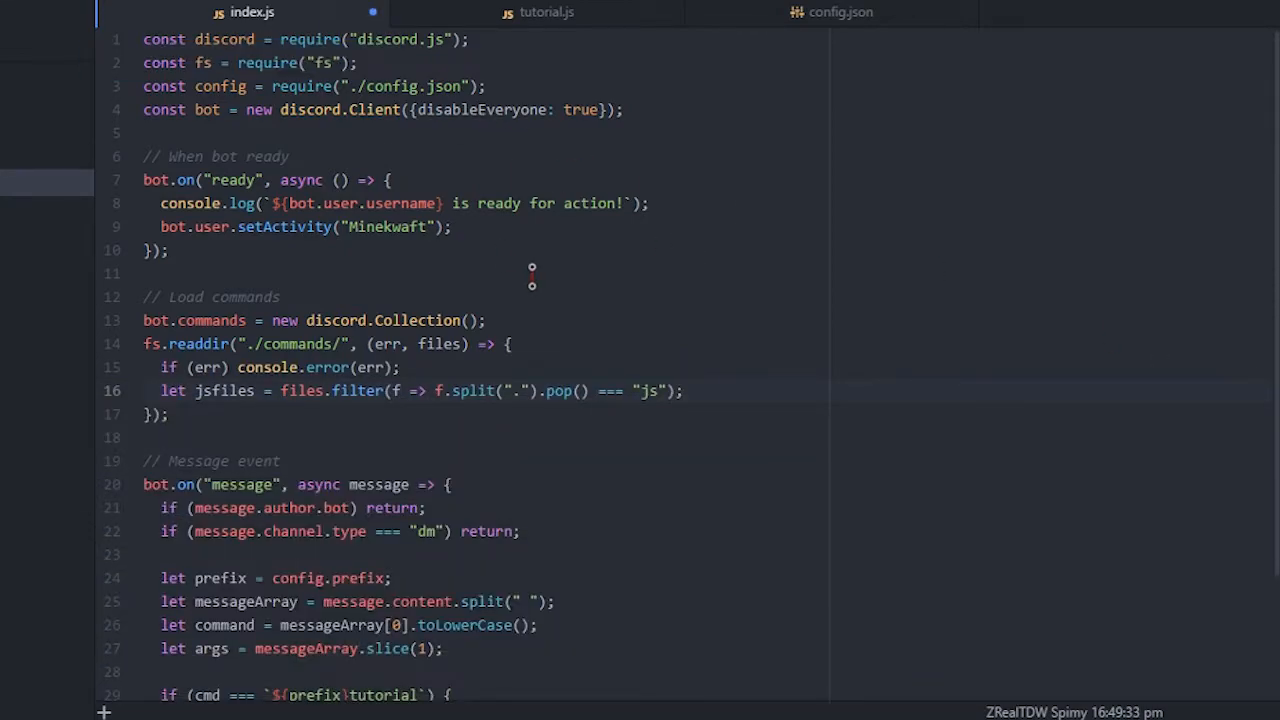
{"action": "key", "text": "ctrl+shift+p"}
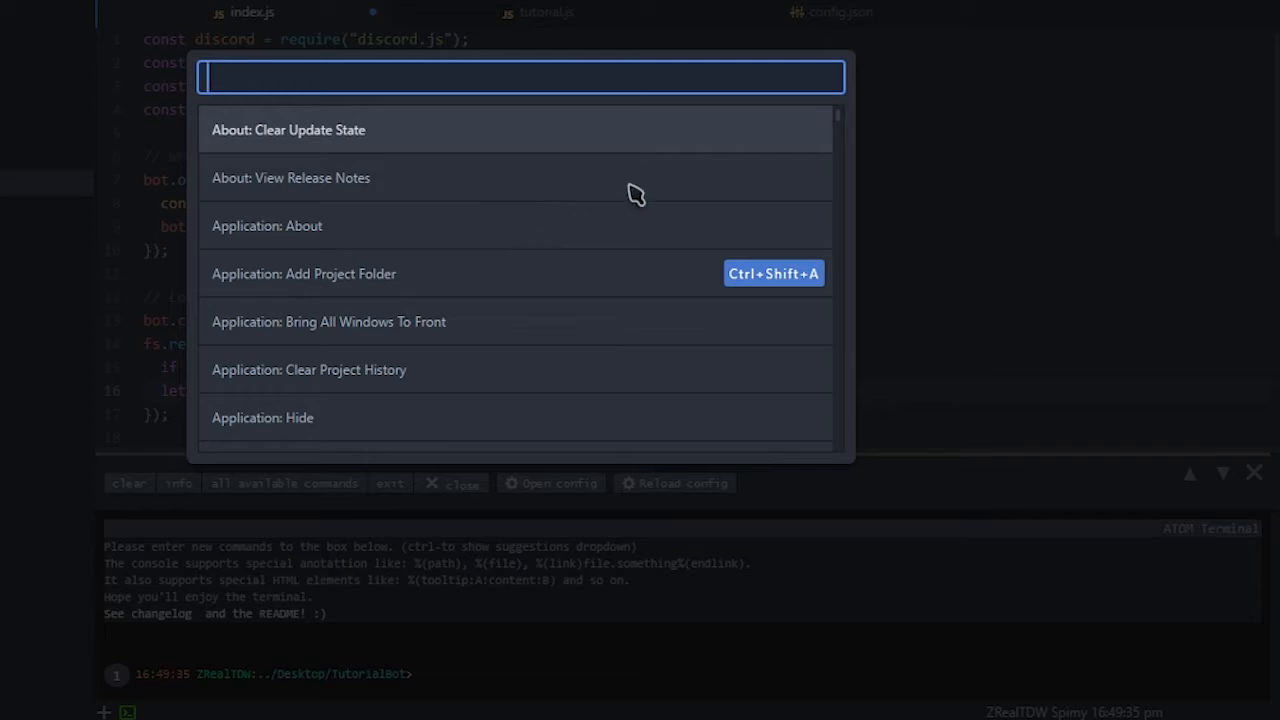
{"action": "type", "text": "termin"}
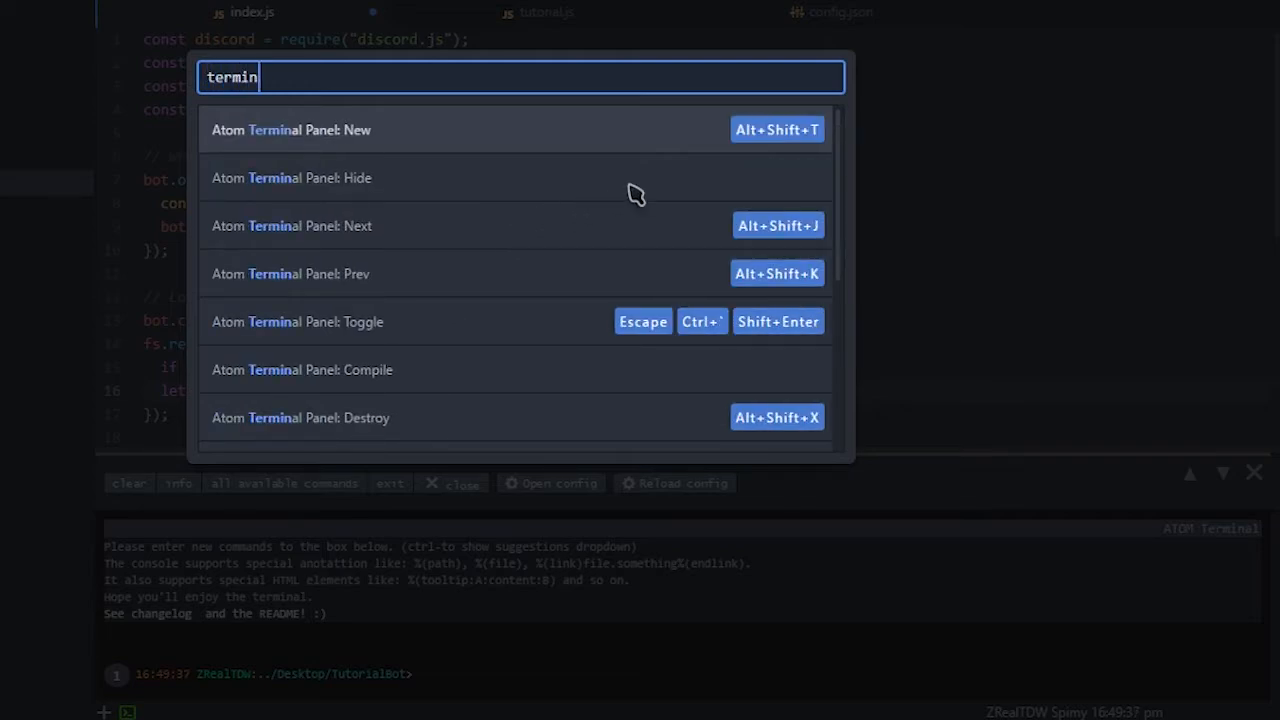
{"action": "type", "text": "a"}
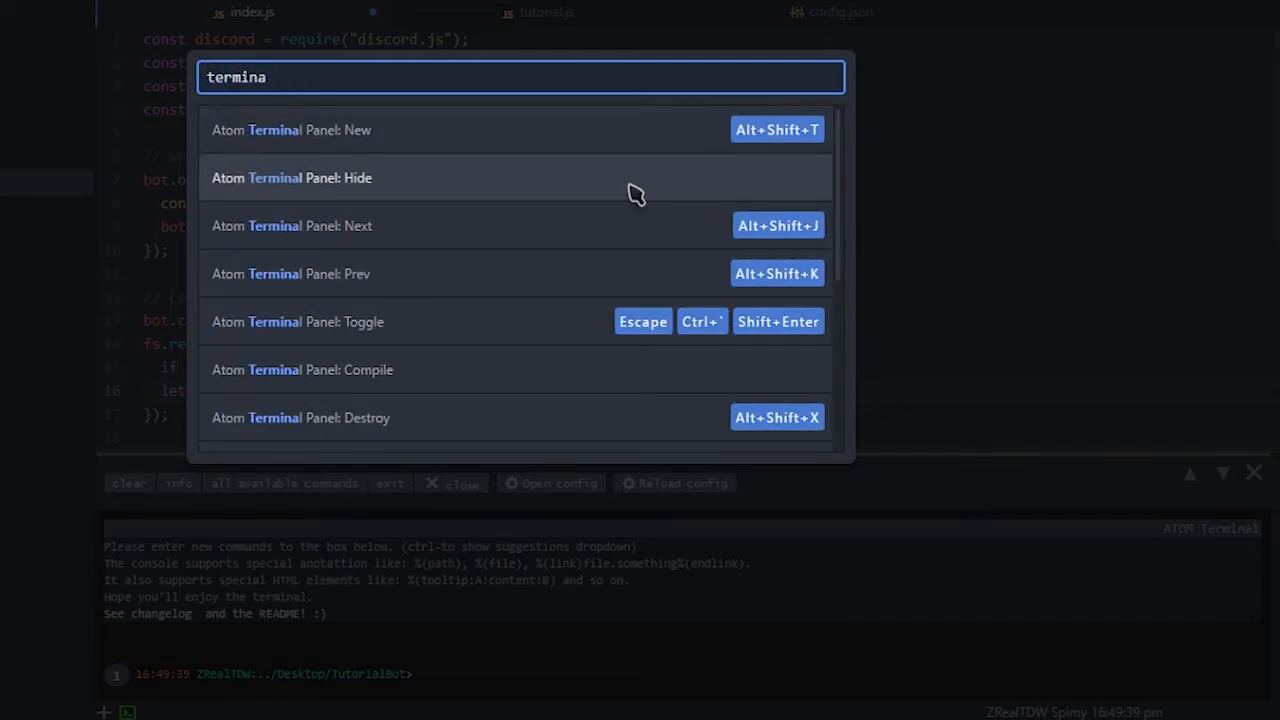
{"action": "key", "text": "Escape"}
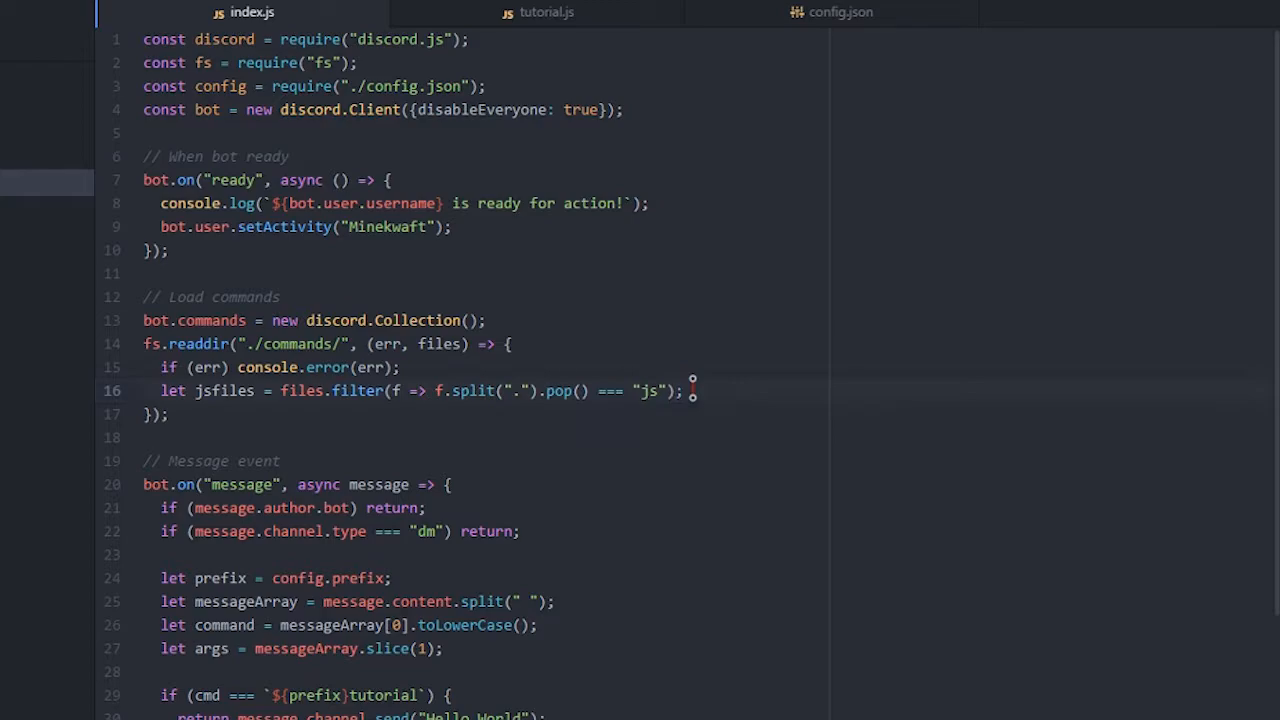
Add if (jsfiles.length <= 0) logging "There are no commands to load..."
{"action": "type", "text": "if"}
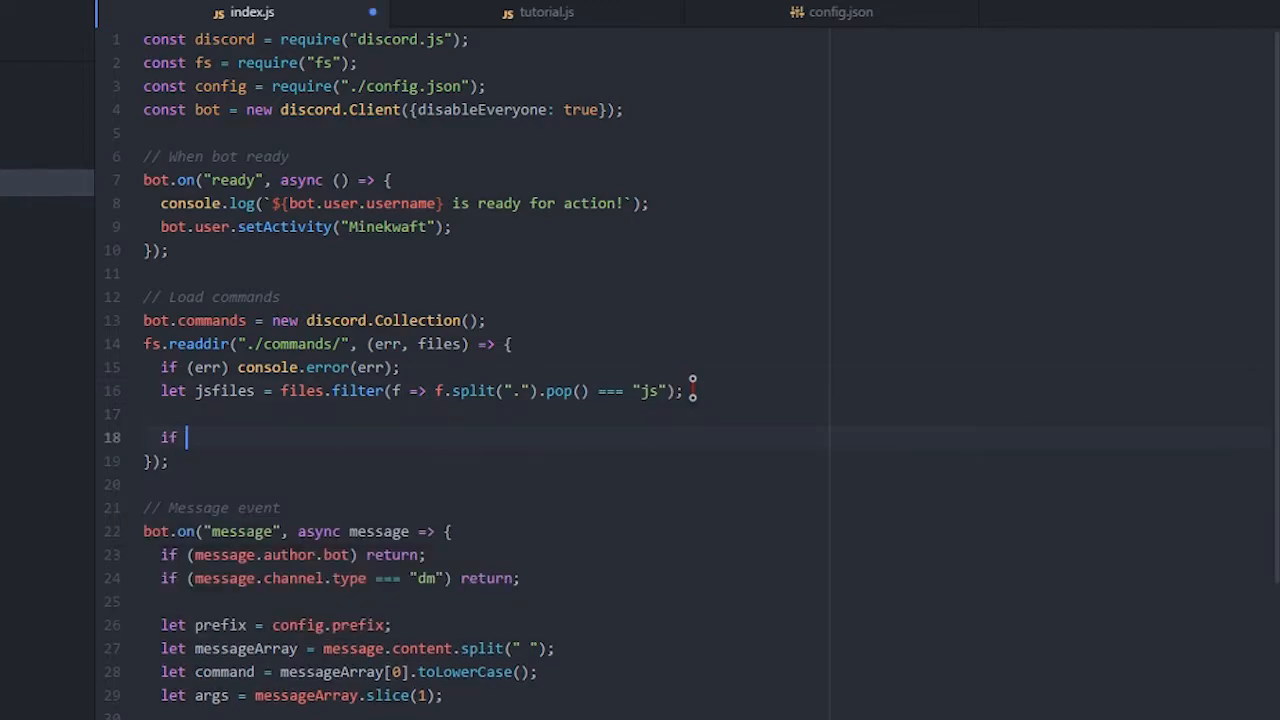
{"action": "type", "text": "(jsfiles)"}
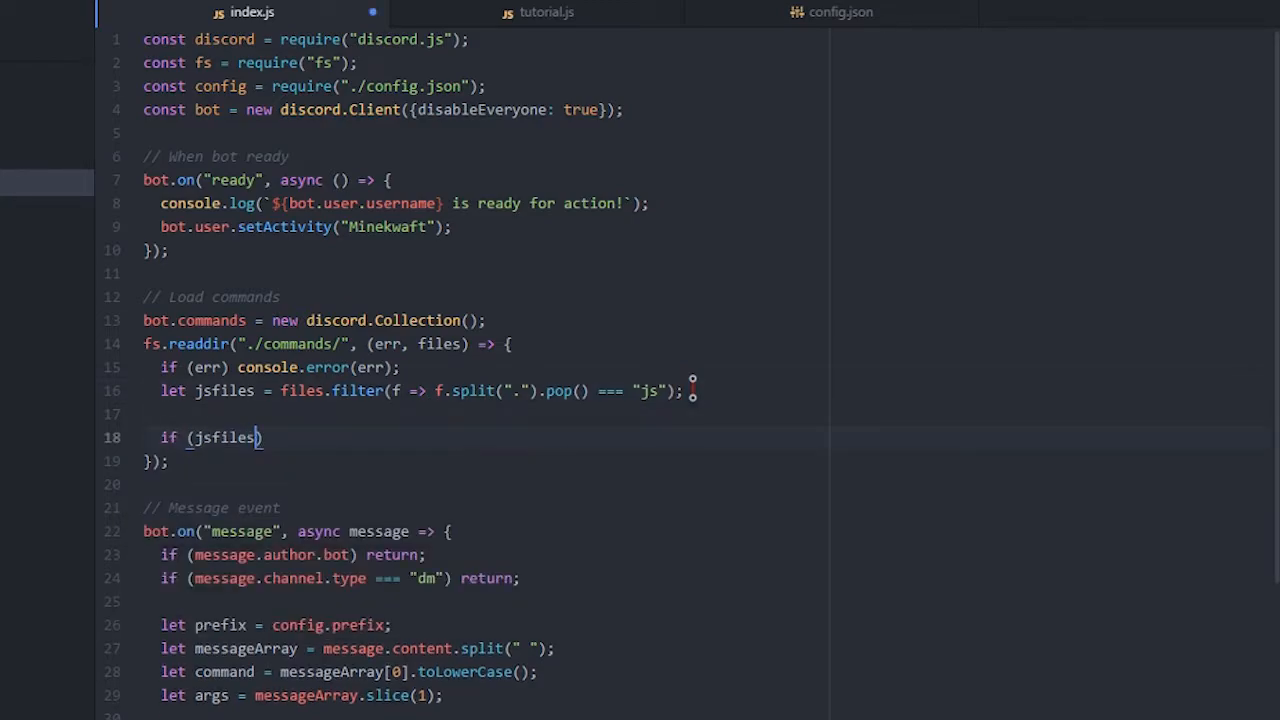
{"action": "type", "text": ".length <"}
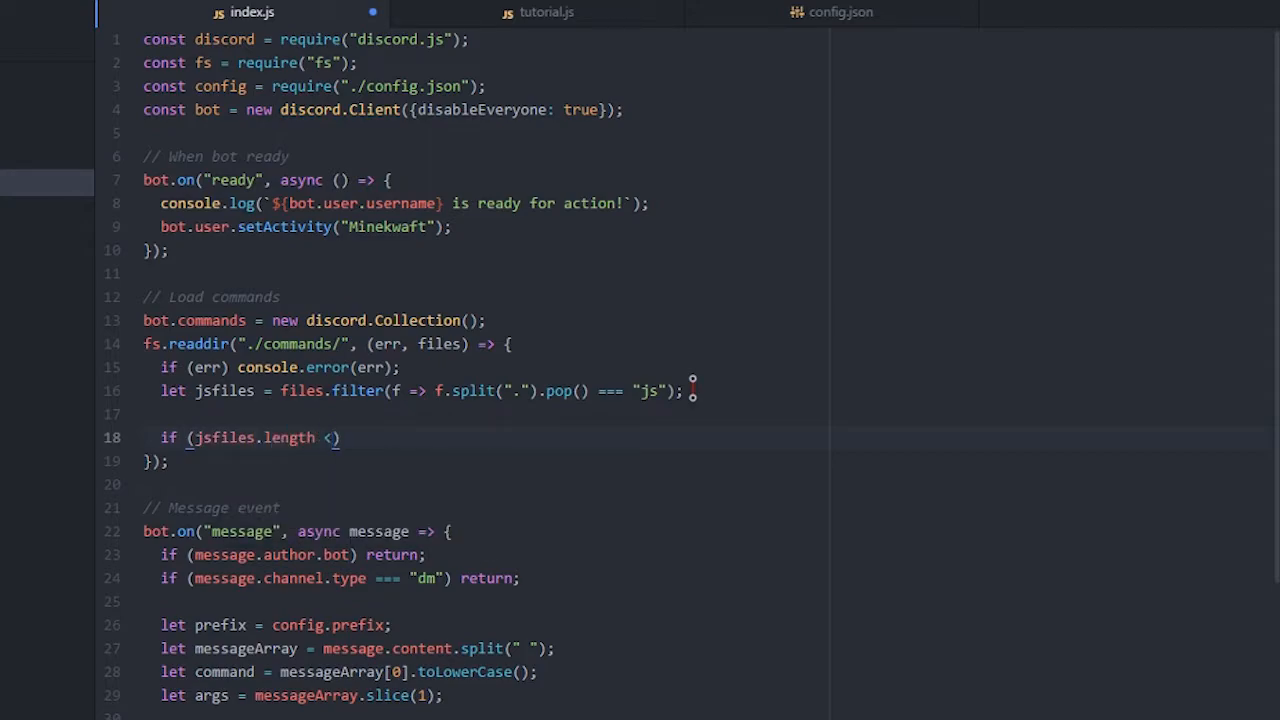
{"action": "type", "text": "= 0"}
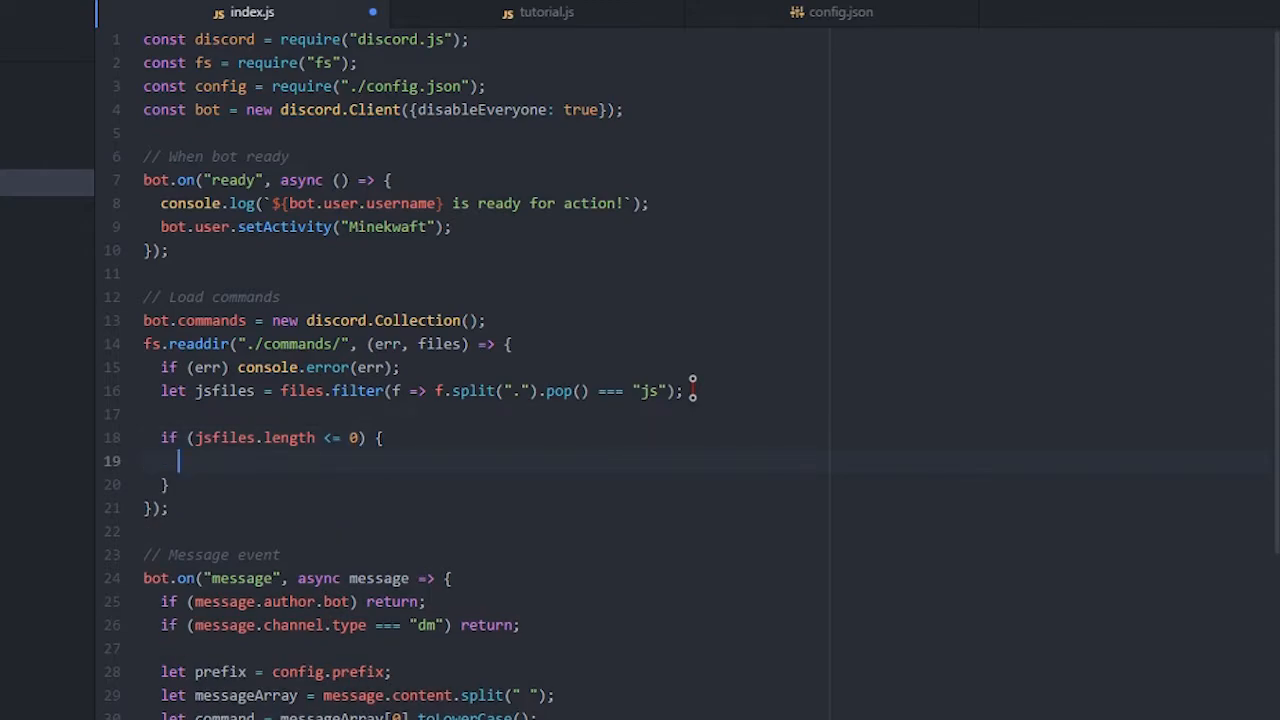
{"action": "type", "text": "console."}
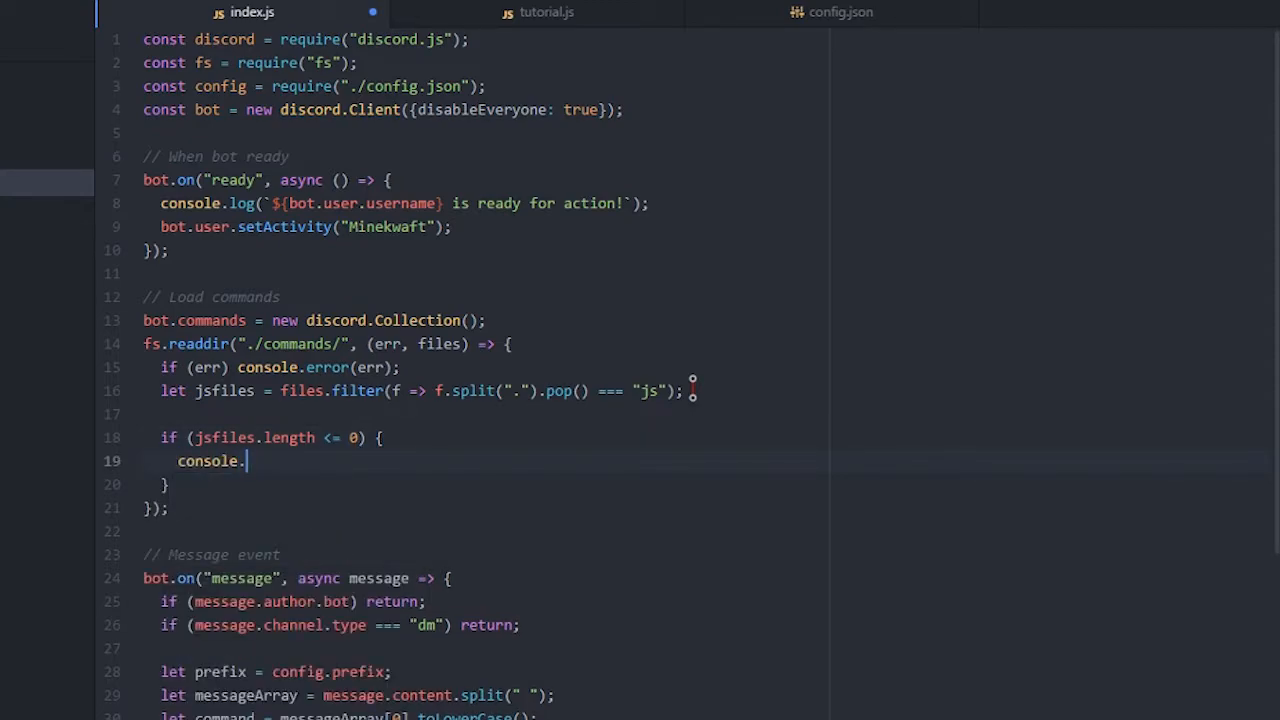
{"action": "type", "text": "log()"}
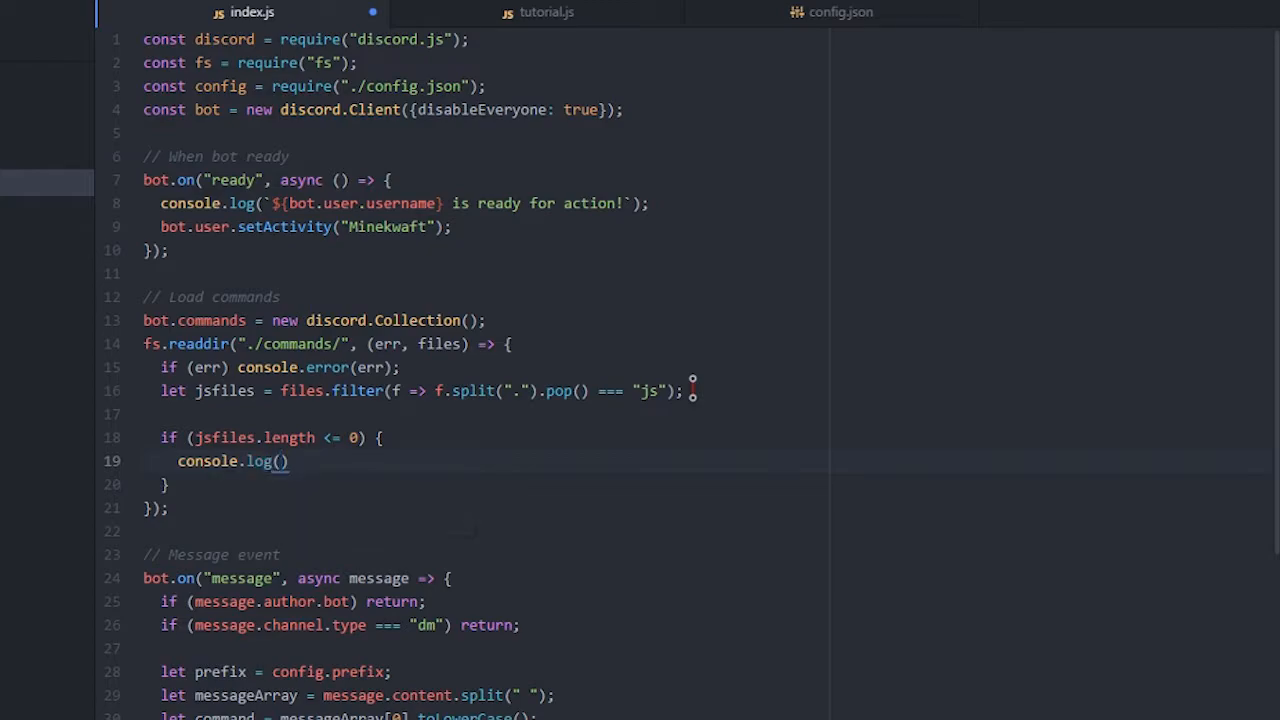
{"action": "type", "text": "\"There are no commands to load."}
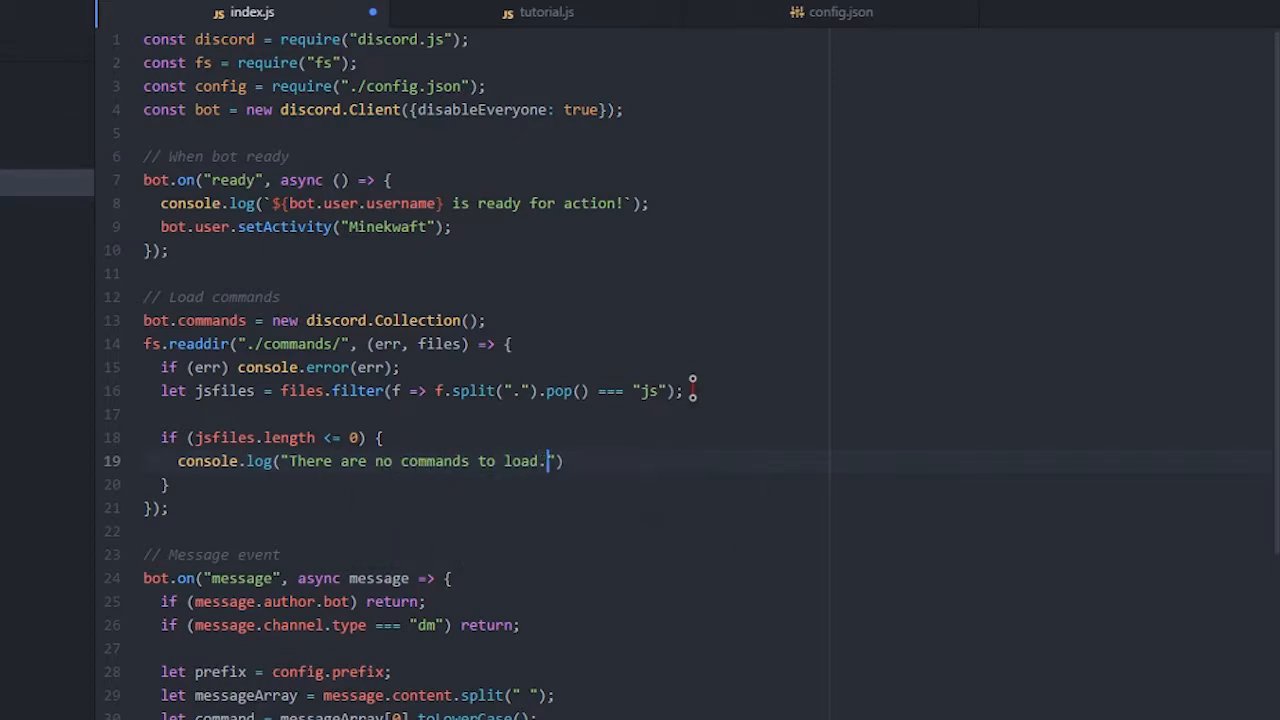
{"action": "type", "text": "..."}
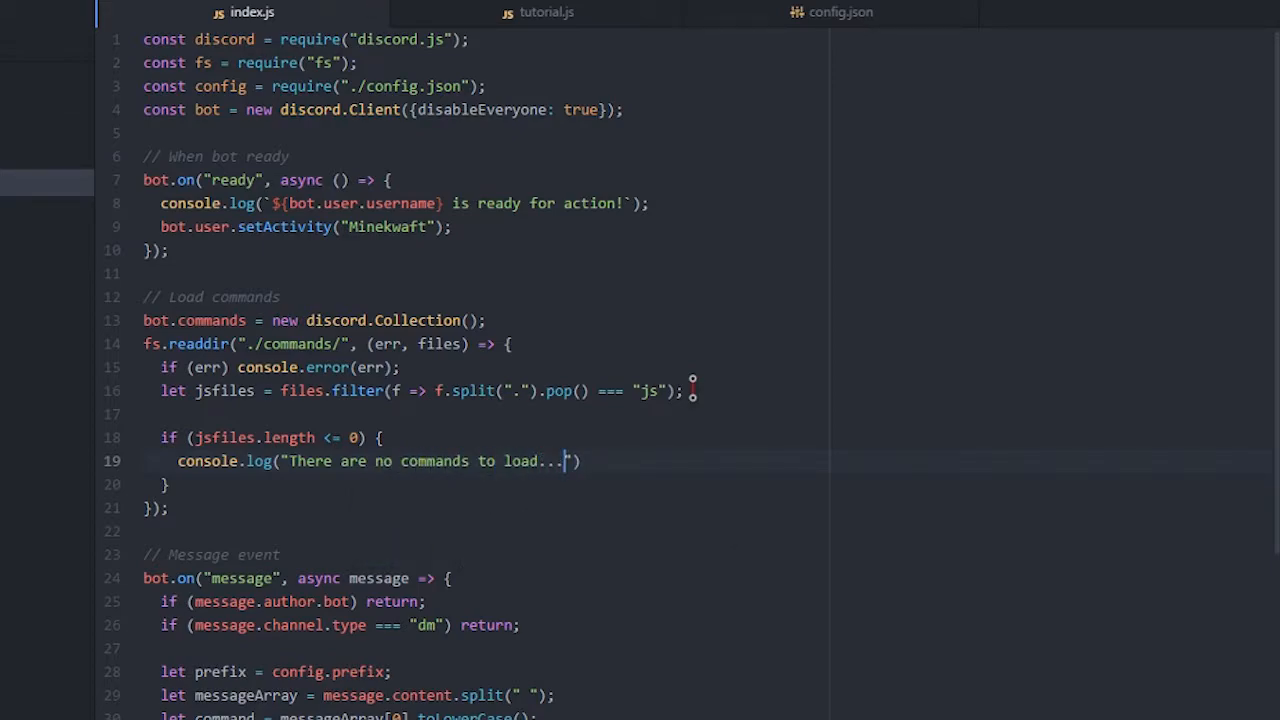
{"action": "type", "text": ";"}
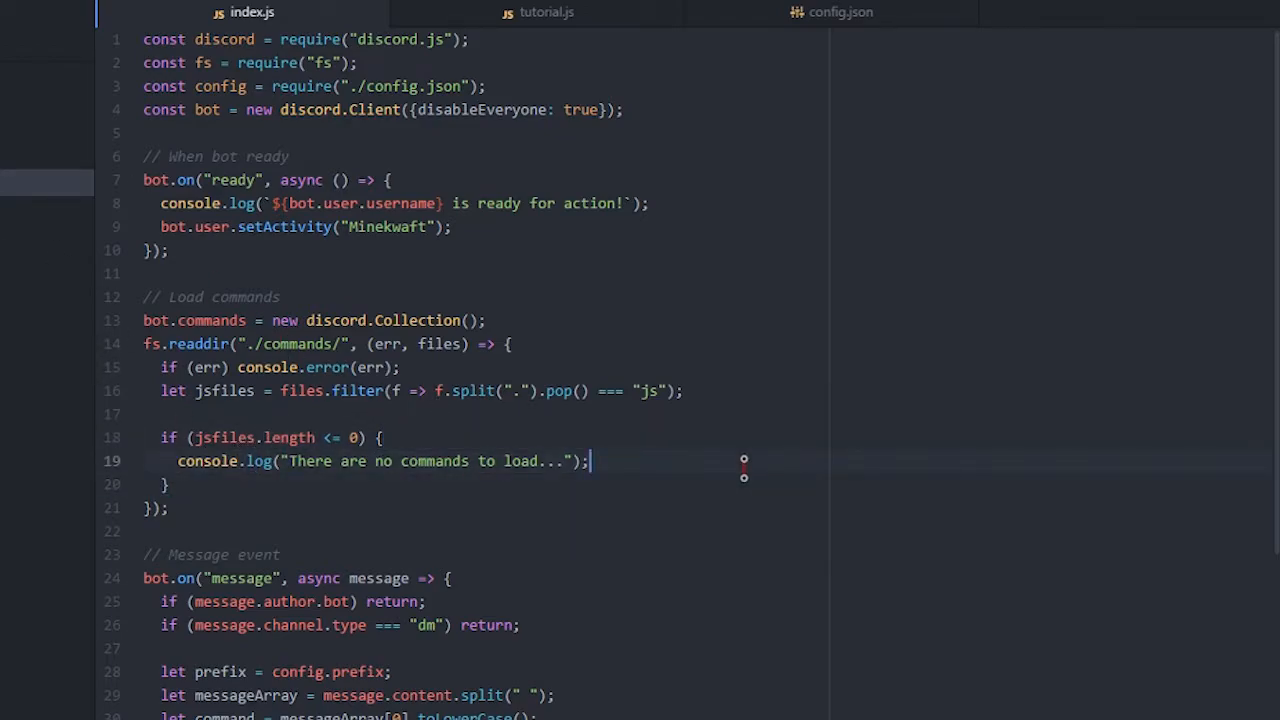
Add a return to the empty check, then remove the separate return line
{"action": "type", "text": "return"}
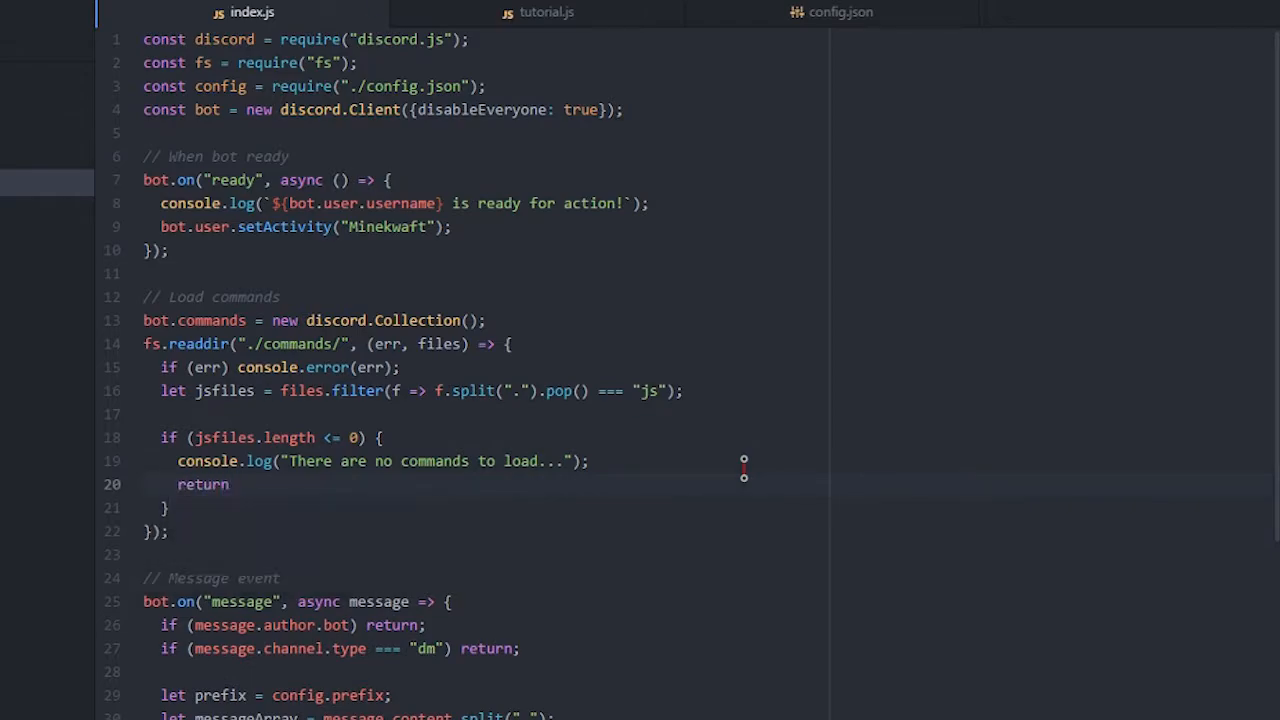
{"action": "type", "text": ";"}
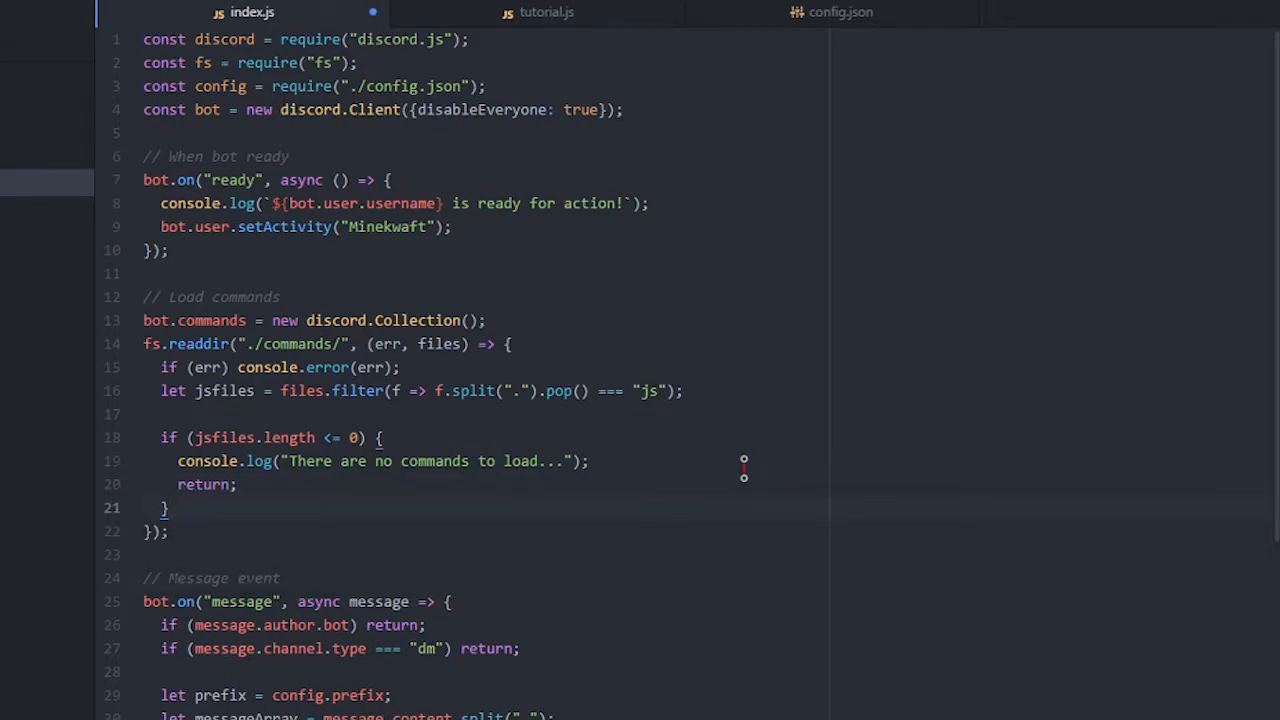
{"action": "left_click", "coordinate": [170, 531]}
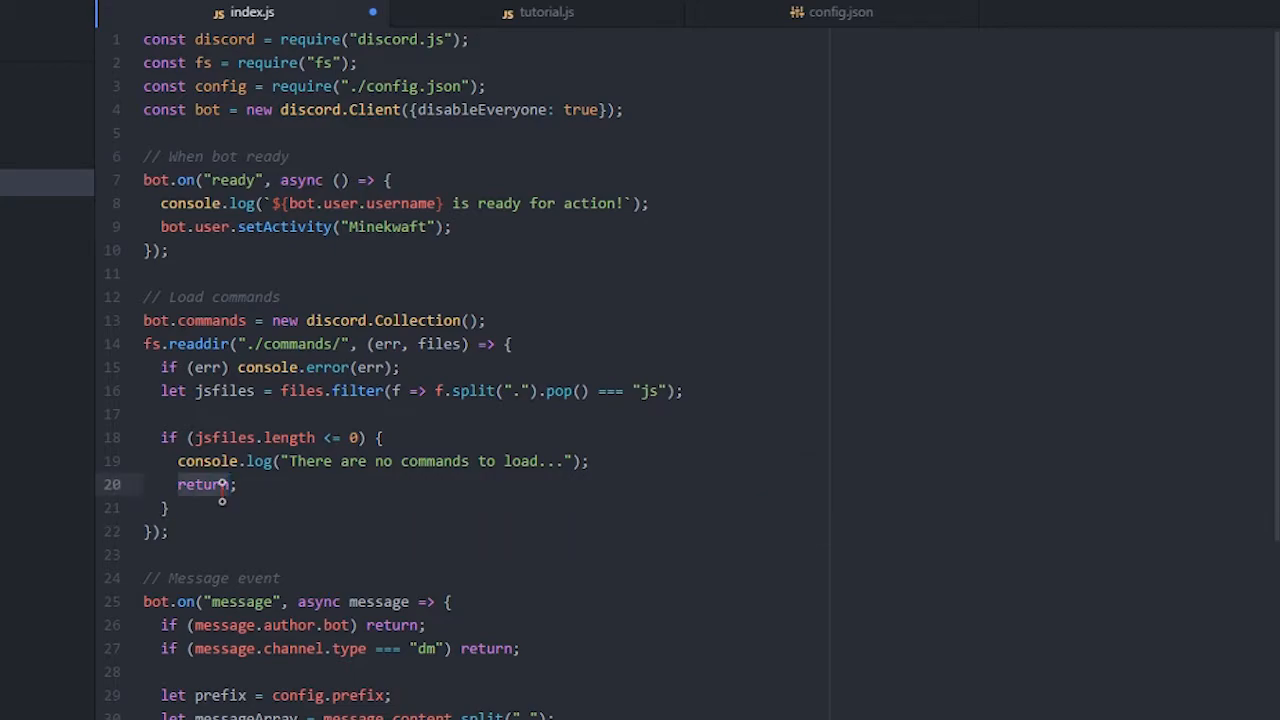
{"action": "key", "text": "Backspace"}
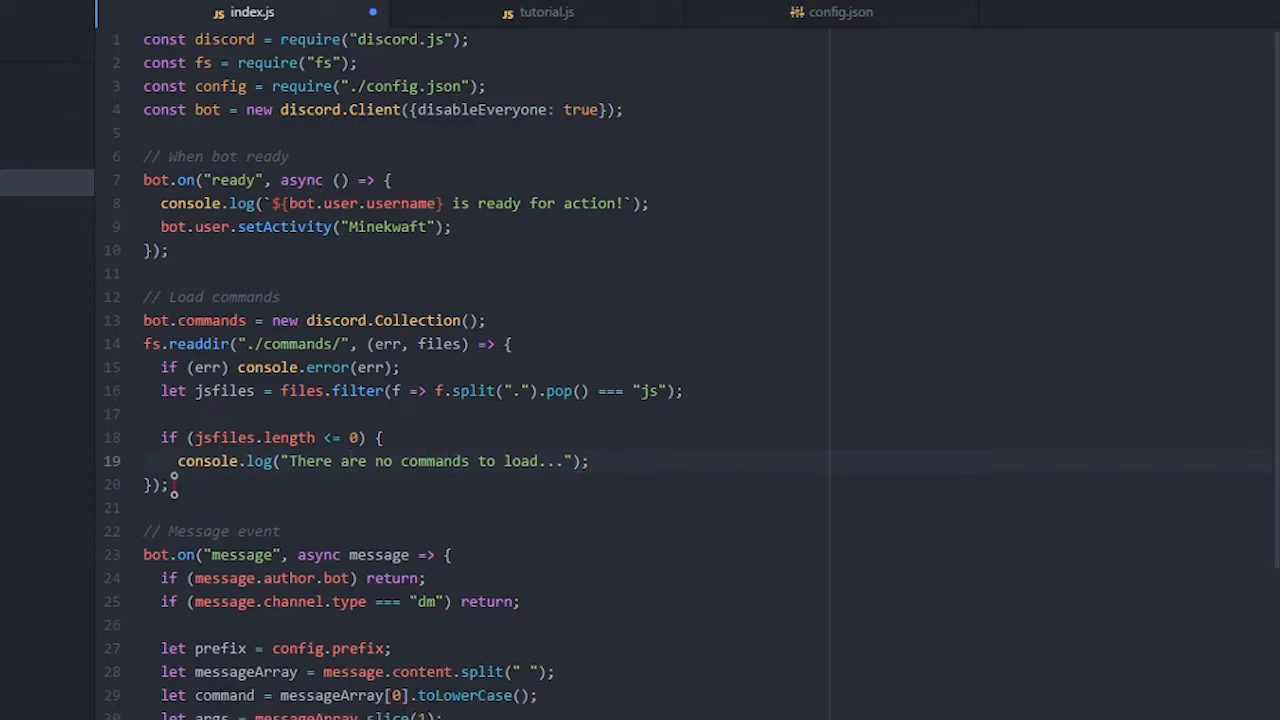
Log `Loading ${jsfiles.length} commands...` on a new line below the one-line empty check
{"action": "left_click", "coordinate": [380, 437]}
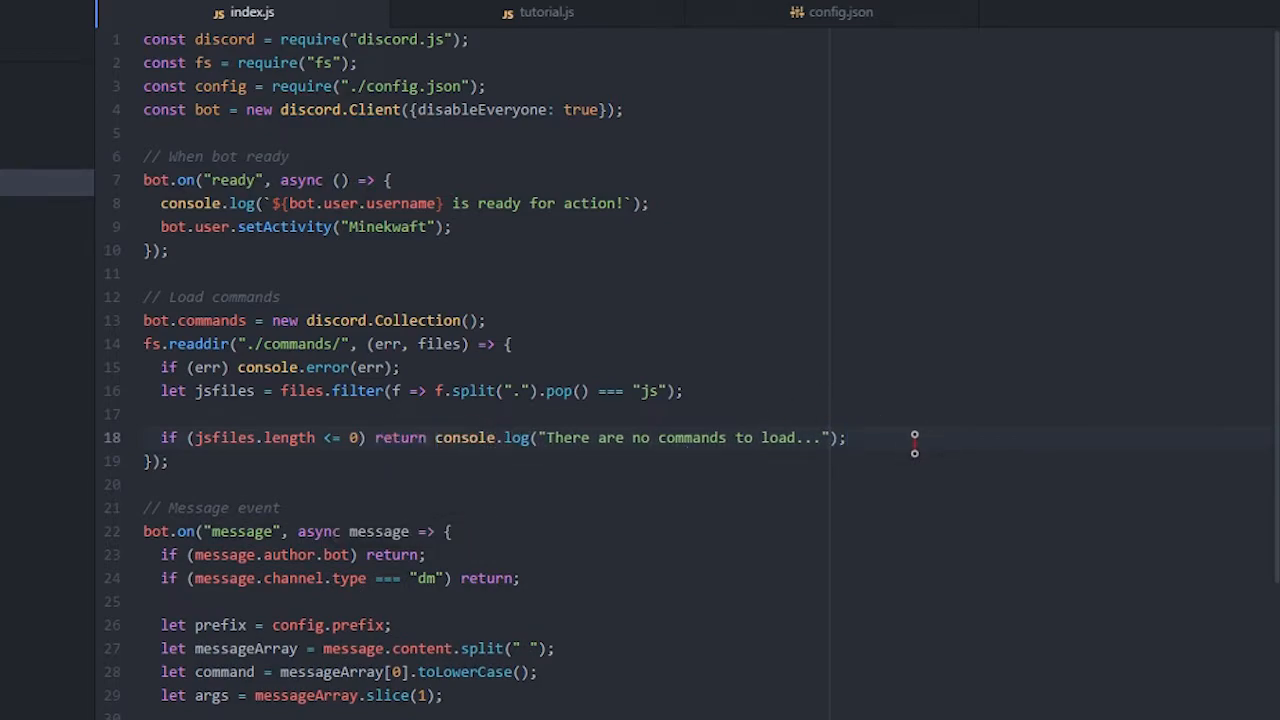
{"action": "key", "text": "Enter"}
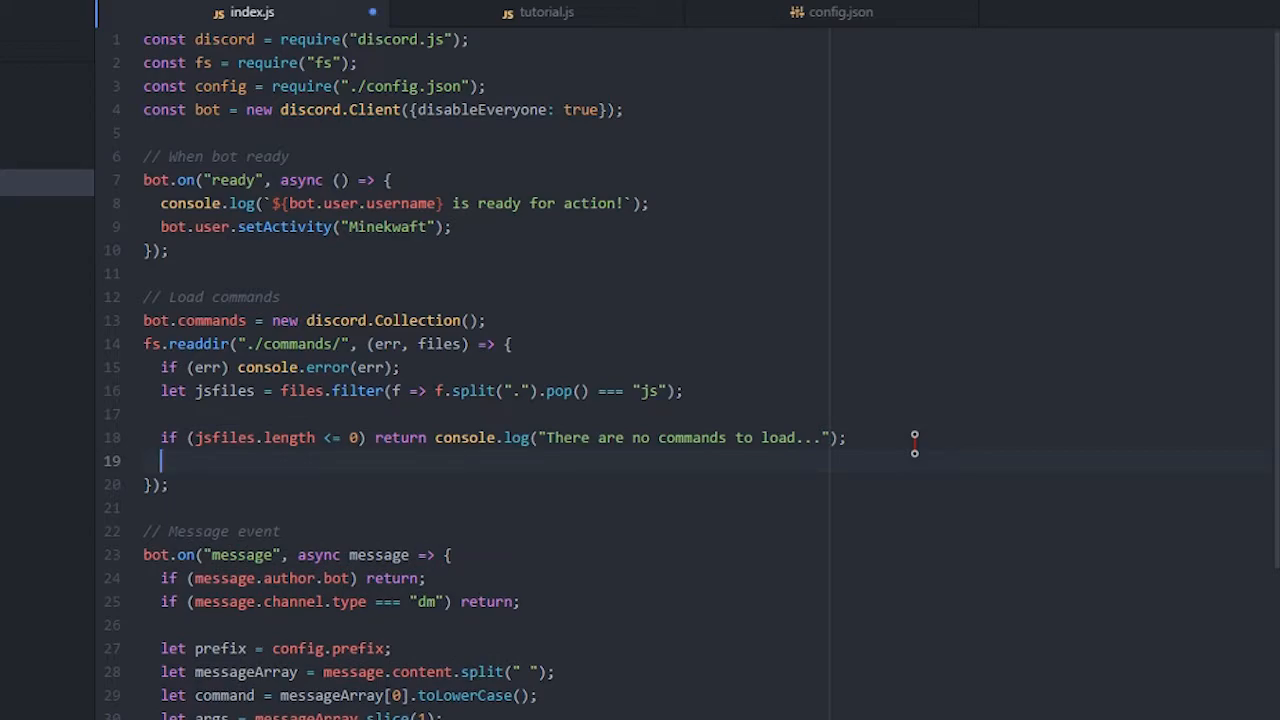
{"action": "type", "text": "console"}
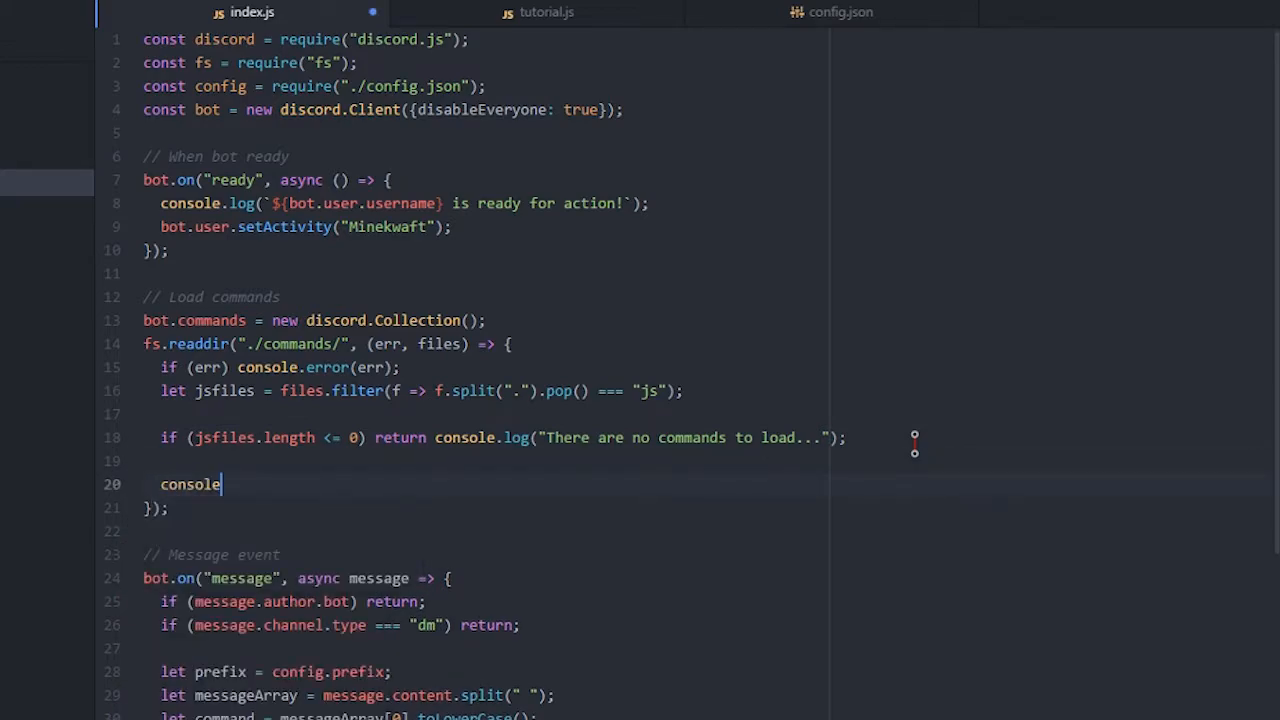
{"action": "type", "text": ".log(`"}
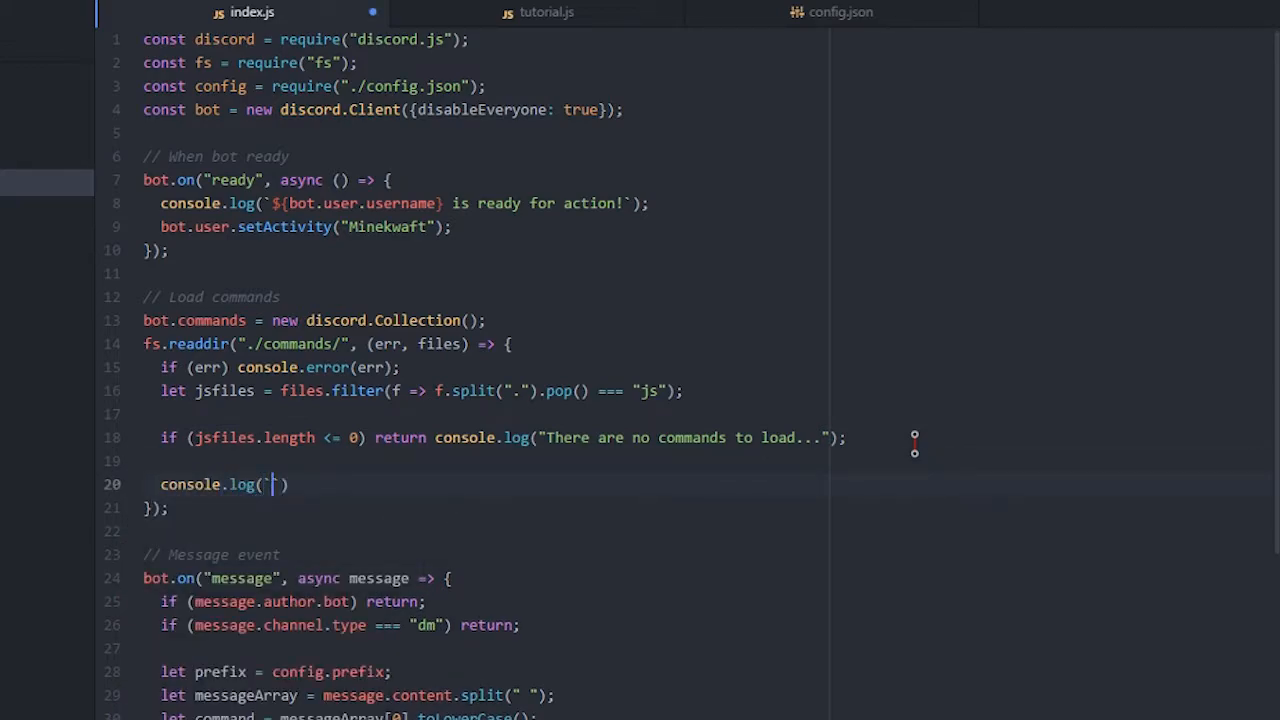
{"action": "type", "text": "Loading ${"}
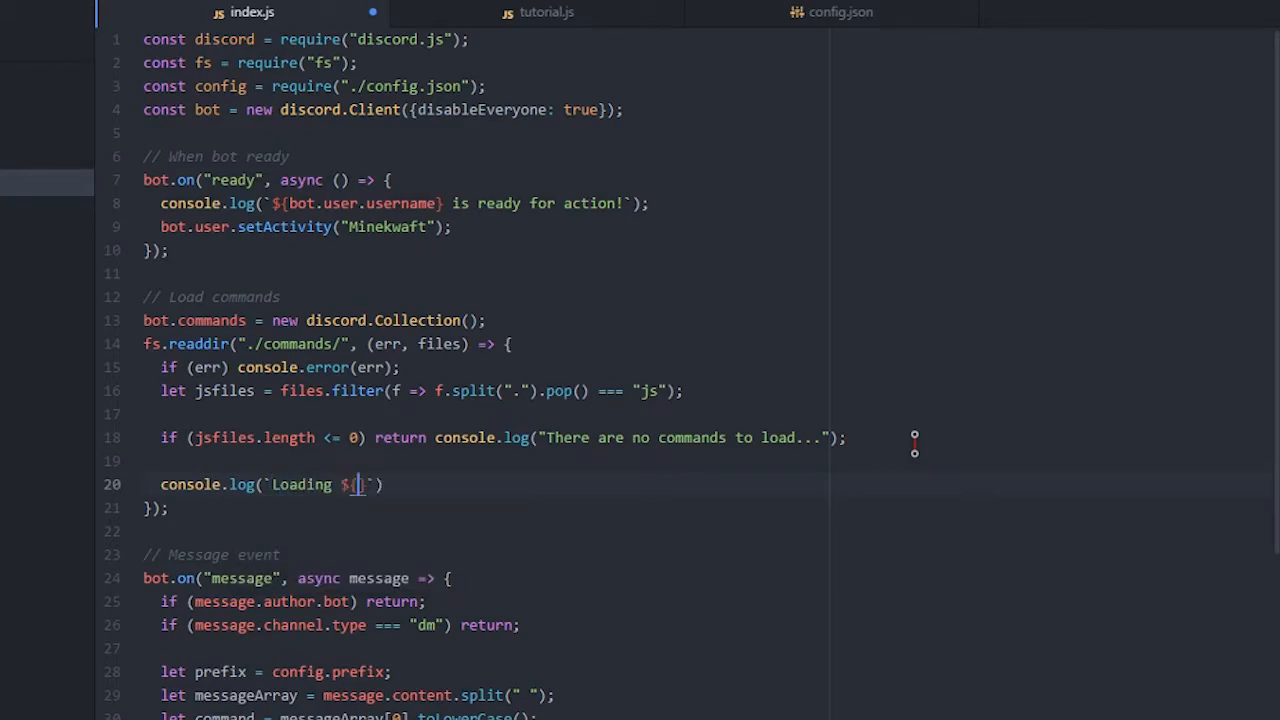
{"action": "type", "text": "}"}
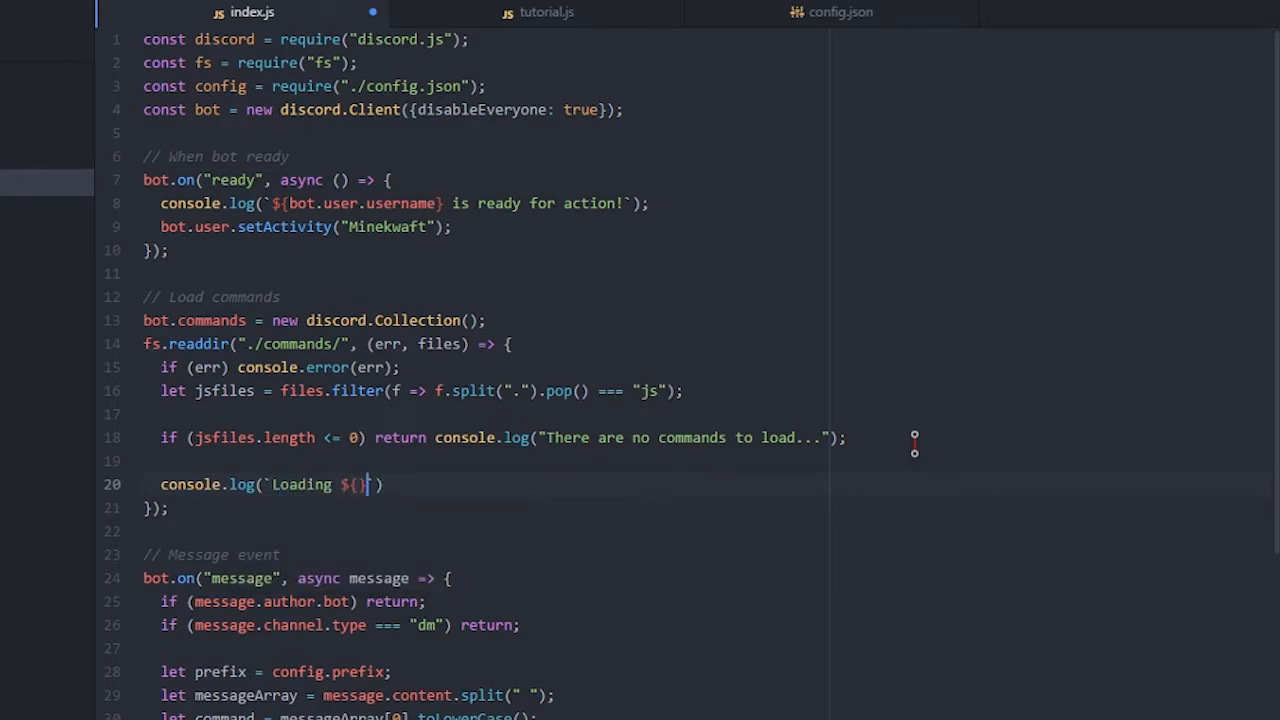
{"action": "type", "text": "jsfiles"}
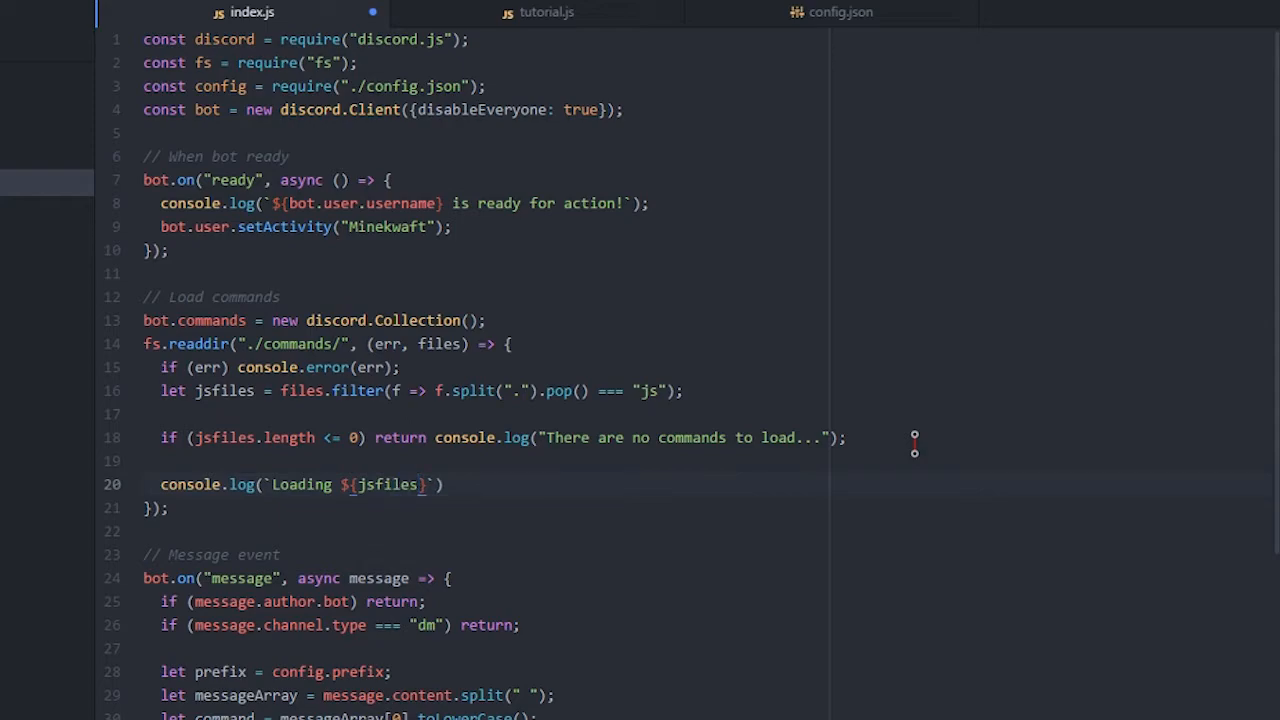
{"action": "type", "text": "lentgh"}
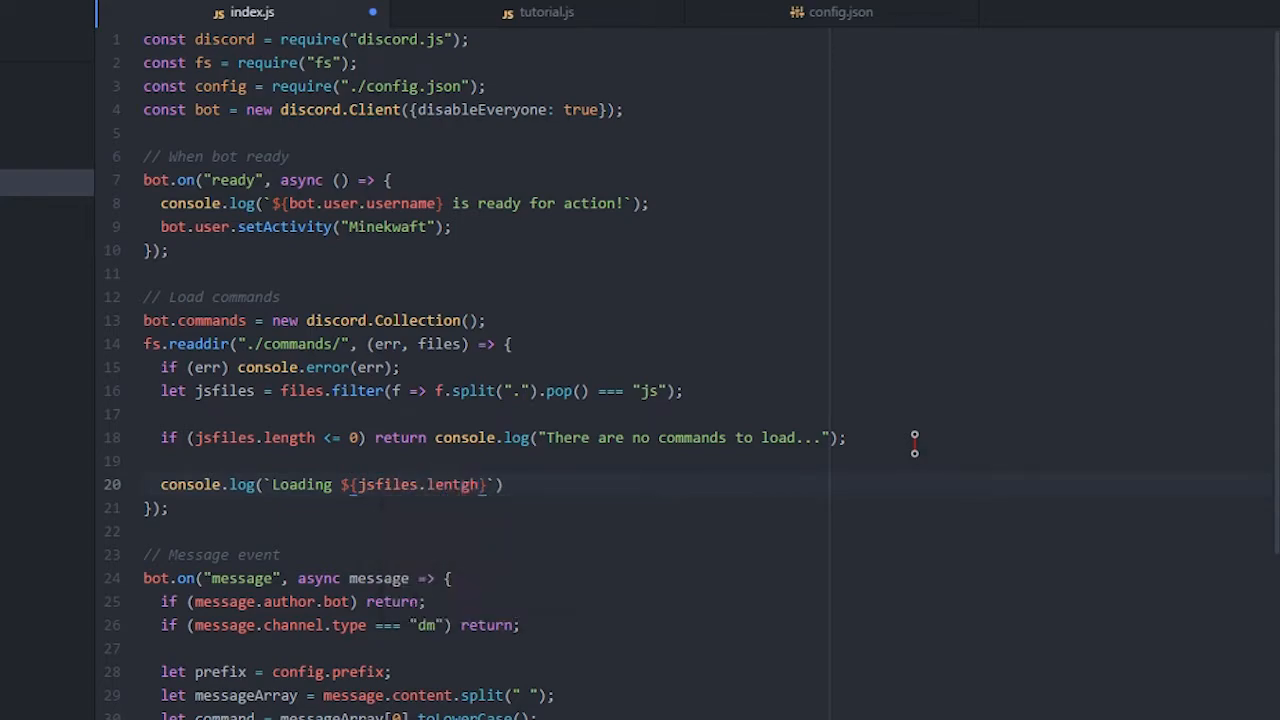
{"action": "key", "text": "Backspace"}
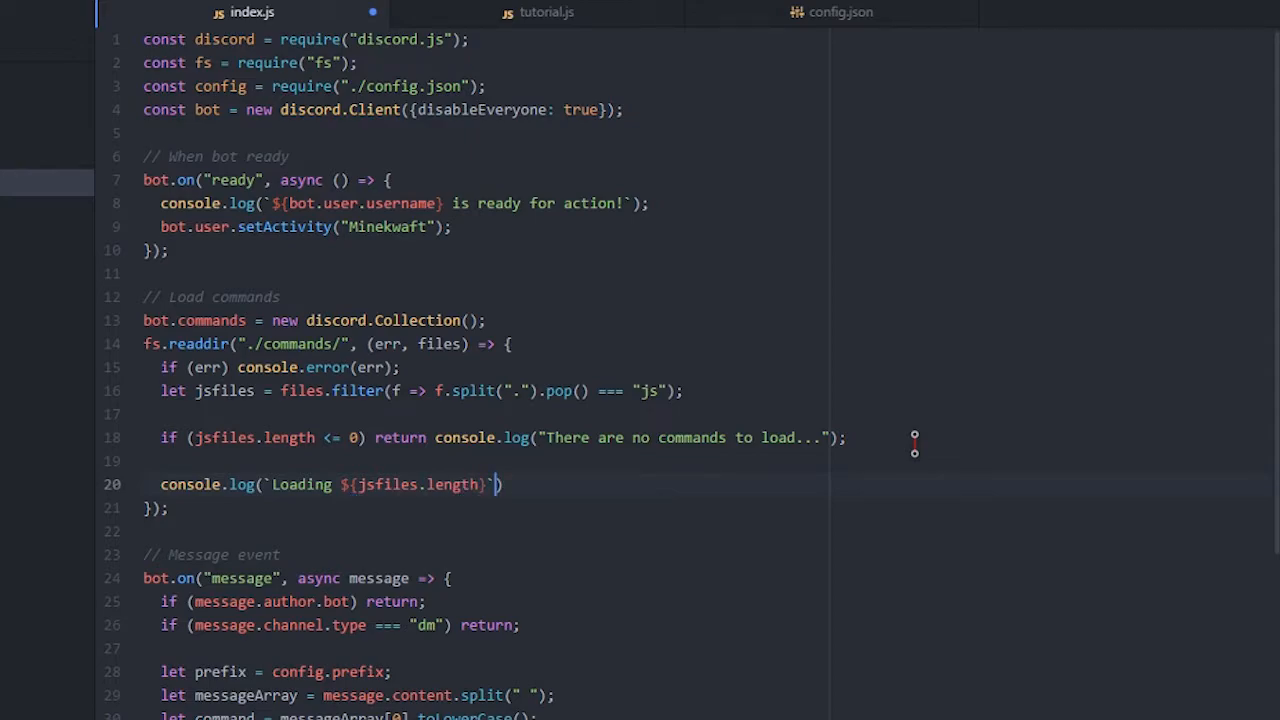
{"action": "type", "text": "commands..."}
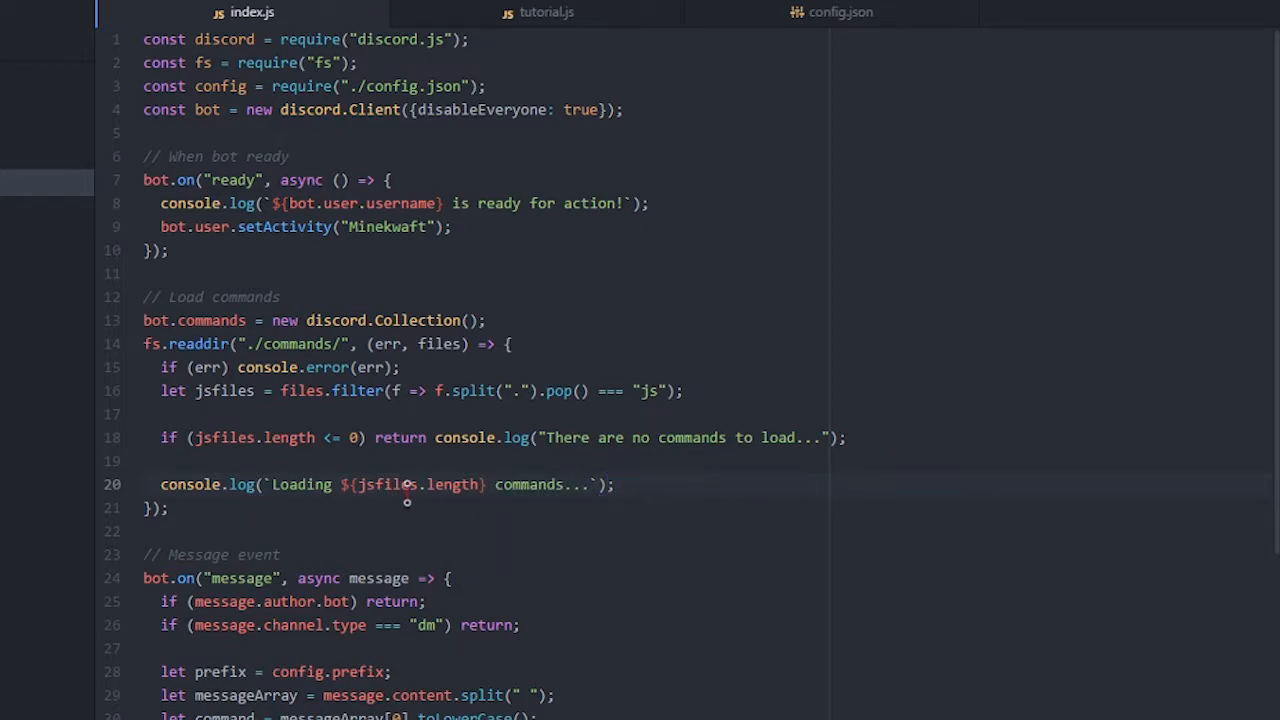
{"action": "double_click", "coordinate": [452, 484]}
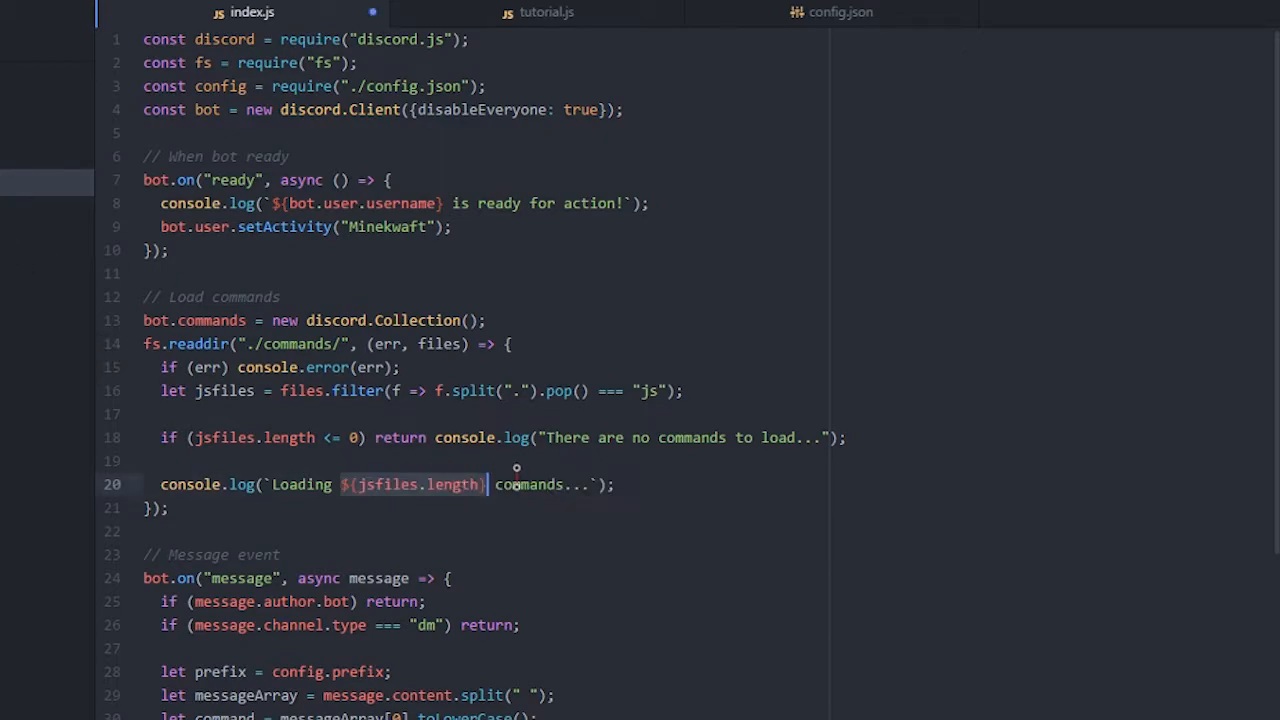
{"action": "left_click", "coordinate": [618, 484]}
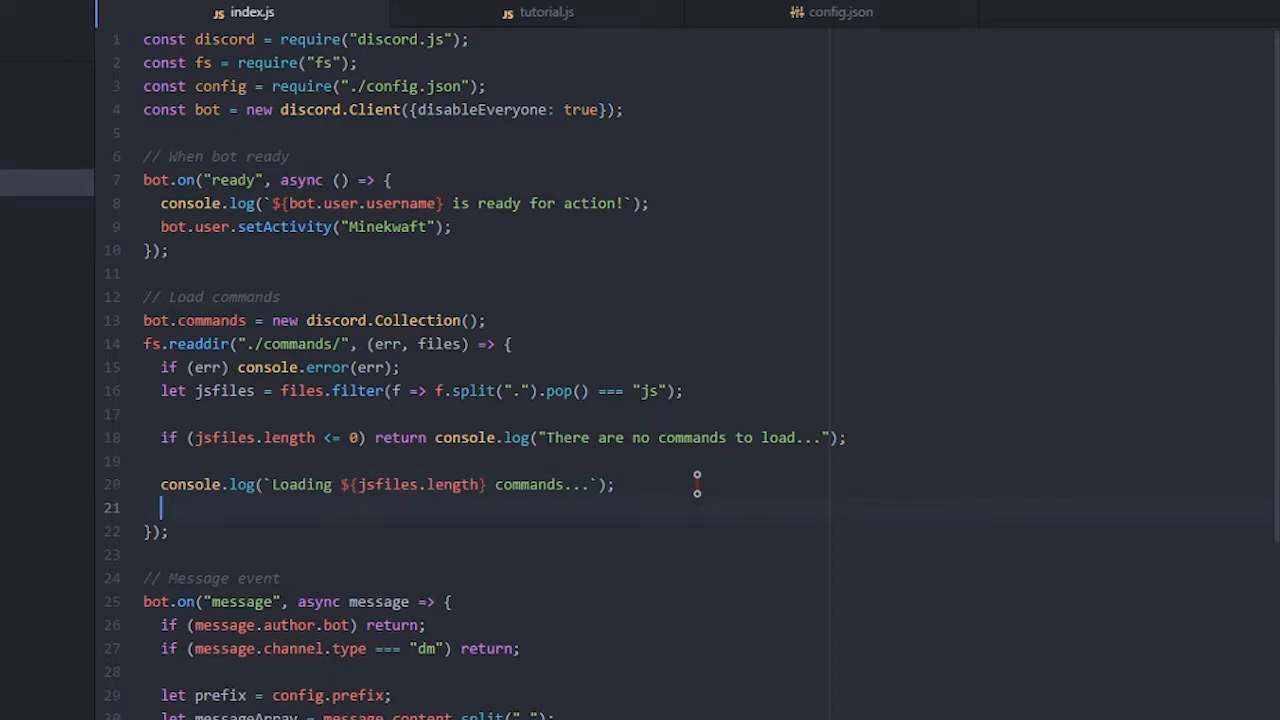
Start jsfiles.forEach((f, i) => { requiring `./commands/${f}` into props, and begin a console call
{"action": "type", "text": "jsfiles"}
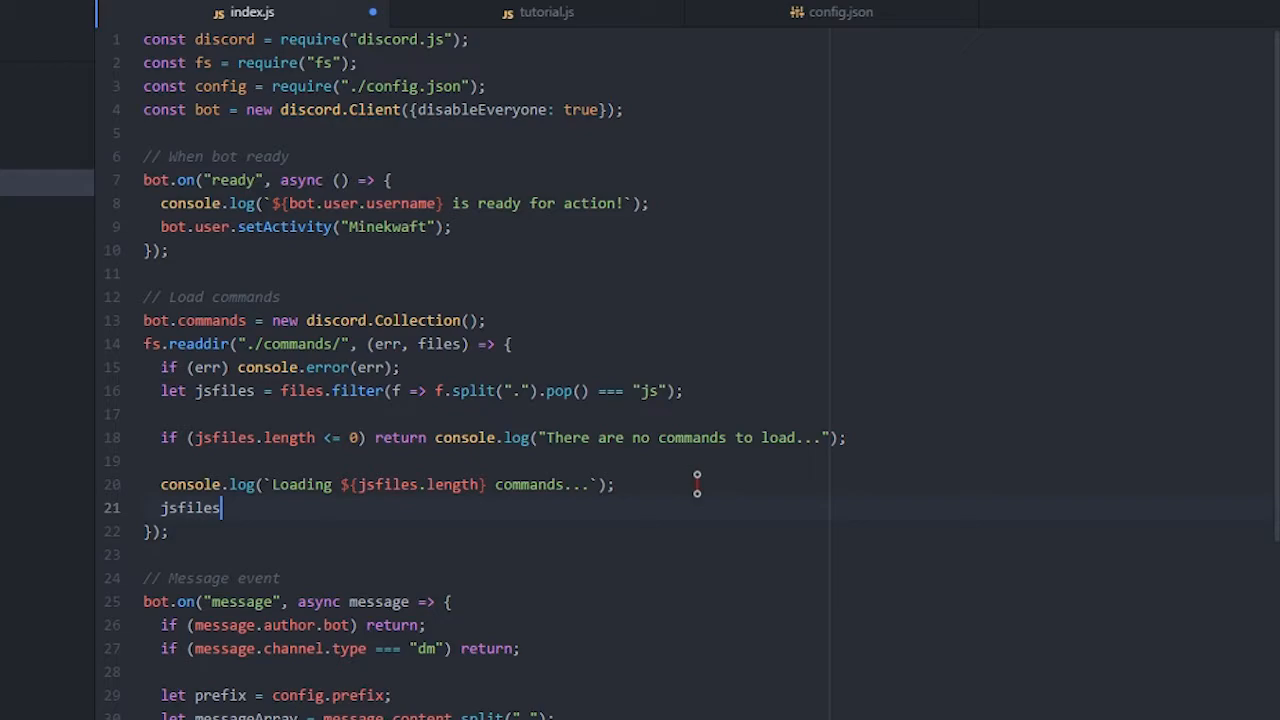
{"action": "type", "text": ".forEach("}
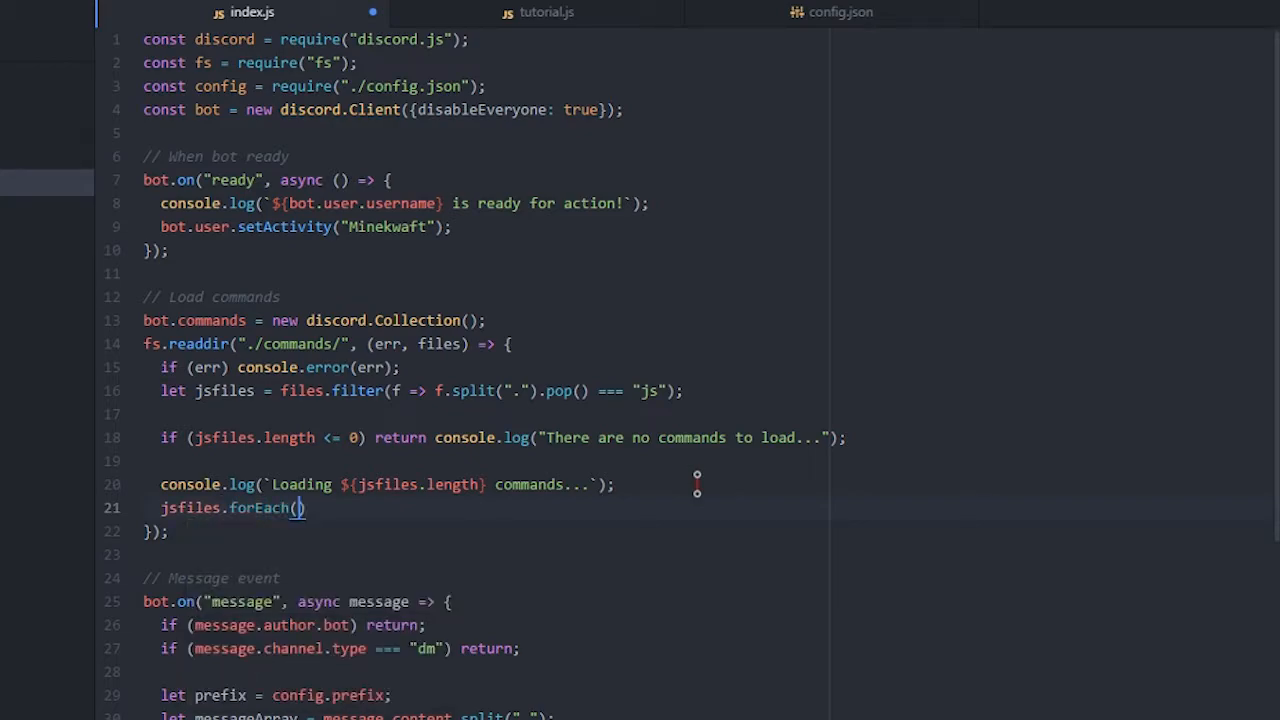
{"action": "type", "text": "(f"}
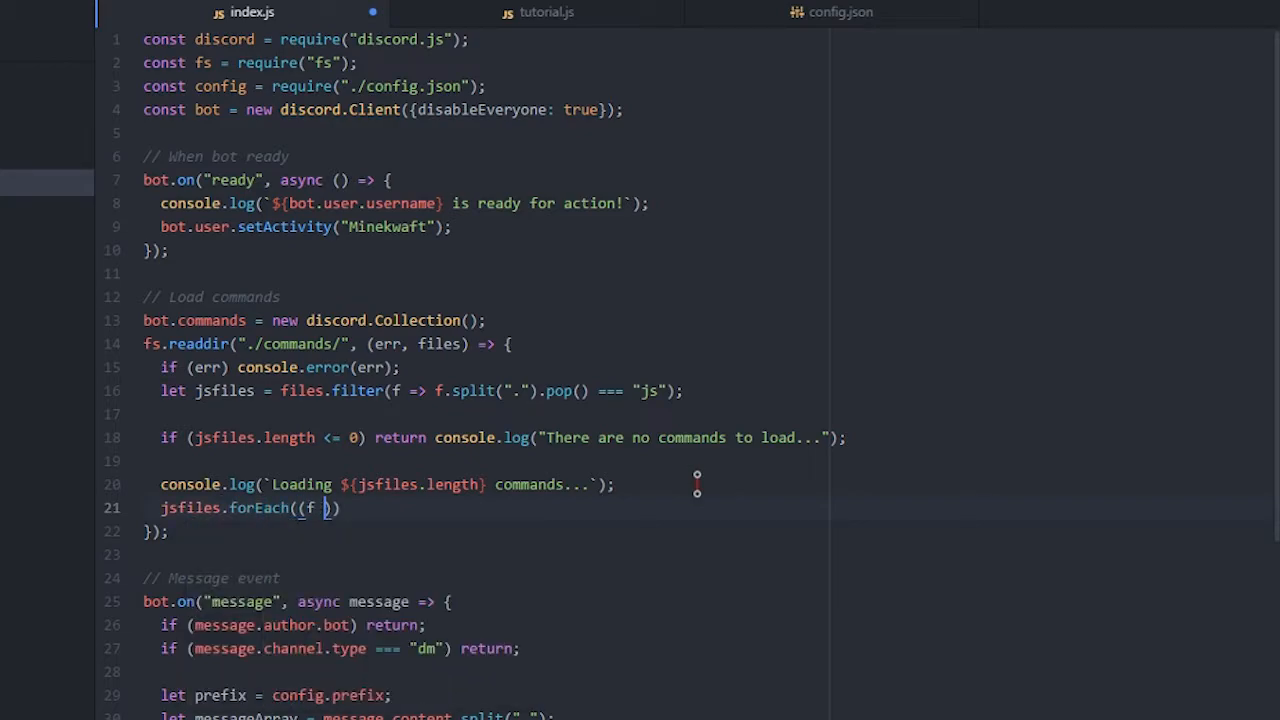
{"action": "type", "text": ", i"}
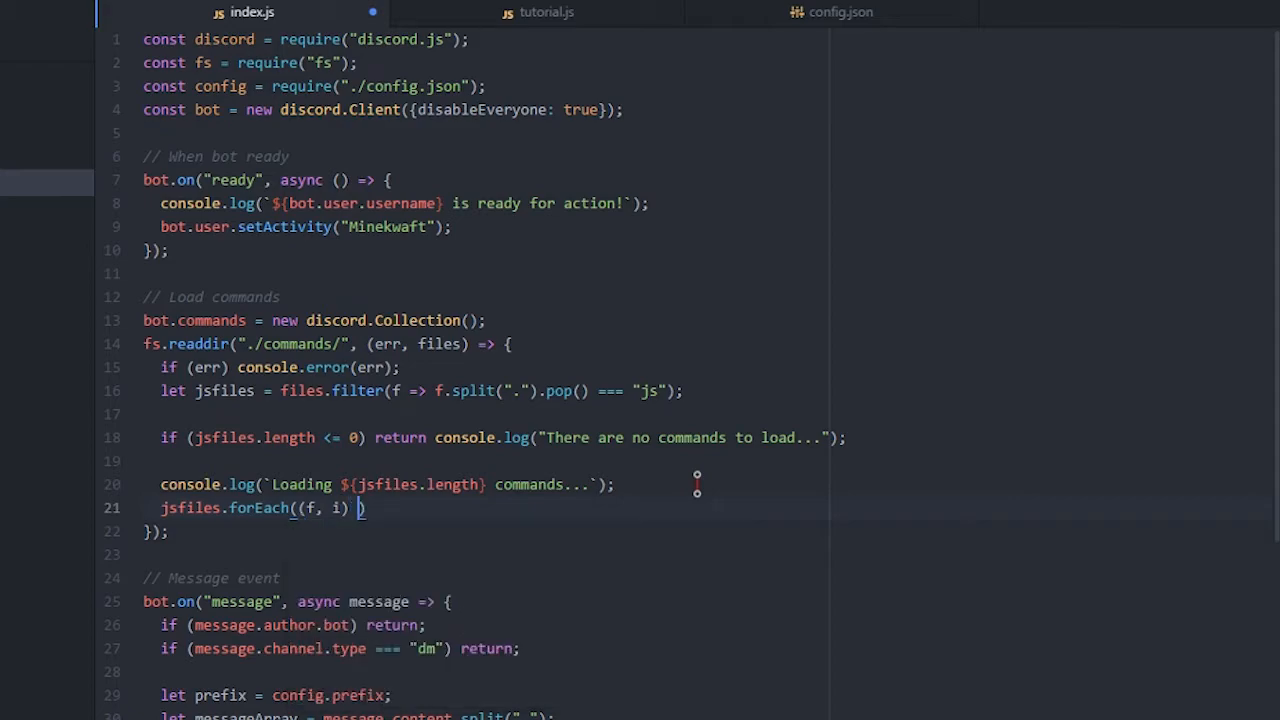
{"action": "type", "text": "=>"}
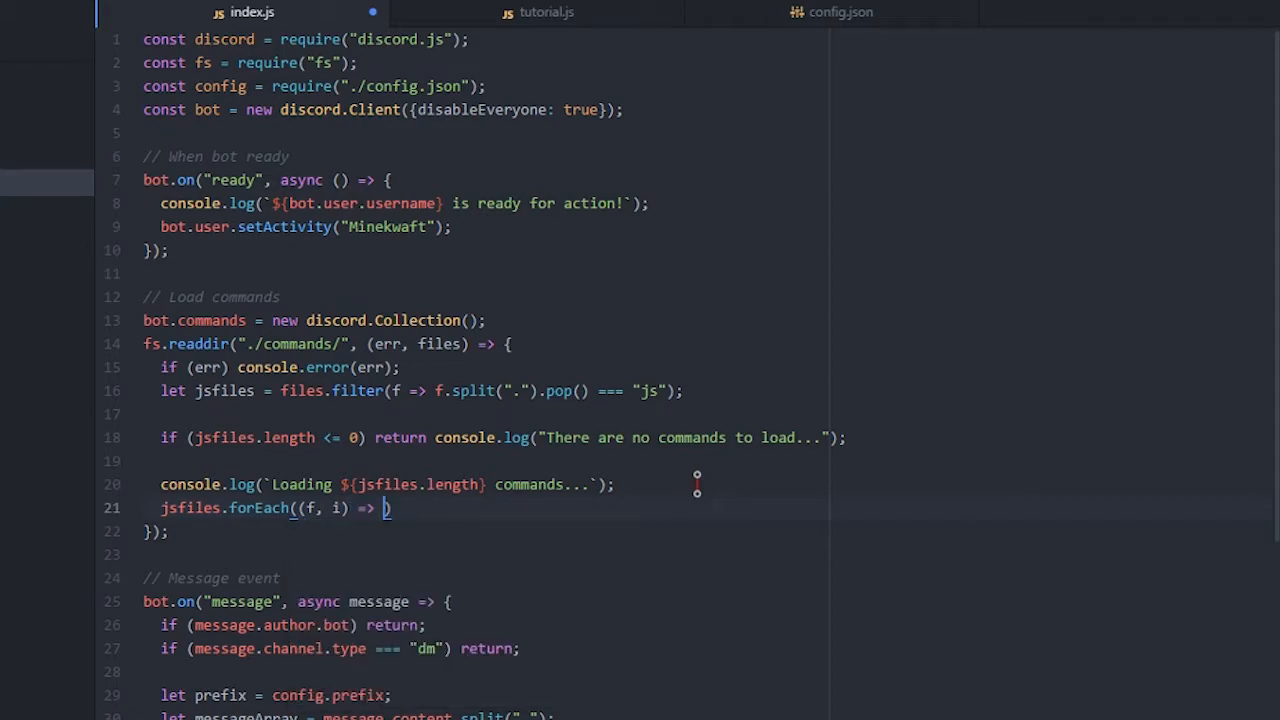
{"action": "type", "text": "{"}
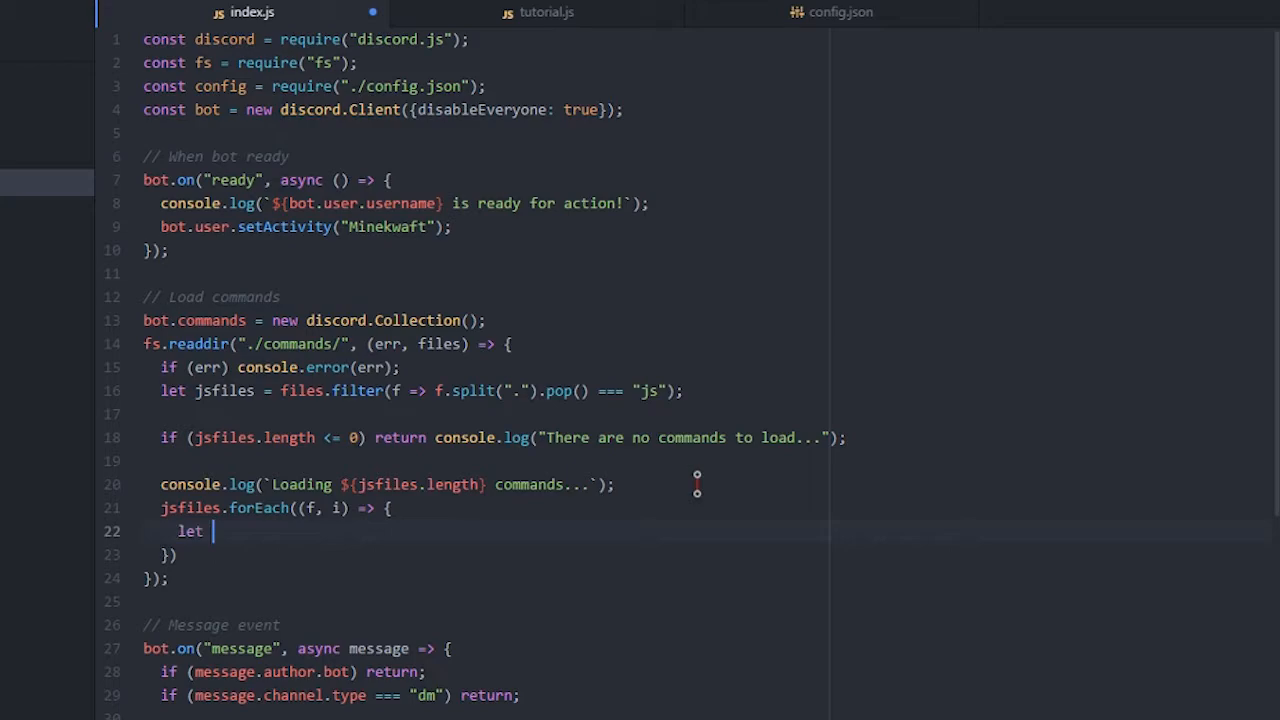
{"action": "type", "text": "props"}
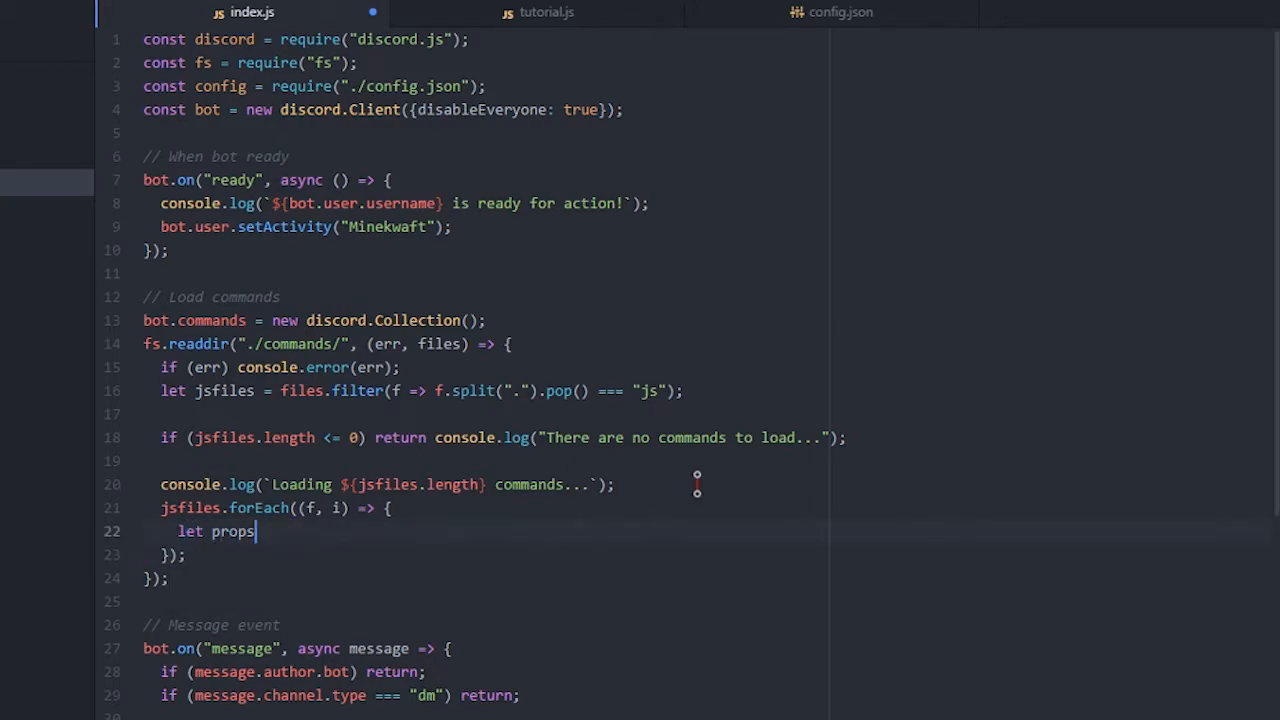
{"action": "type", "text": "="}
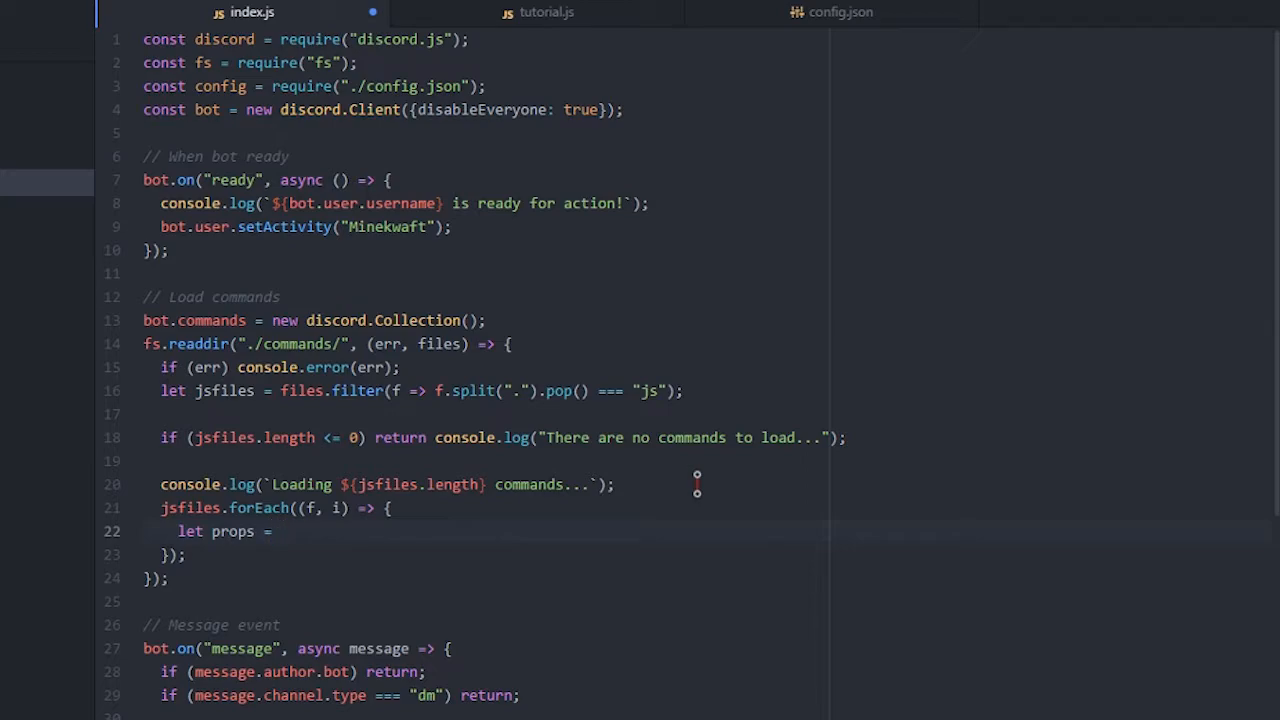
{"action": "type", "text": "require"}
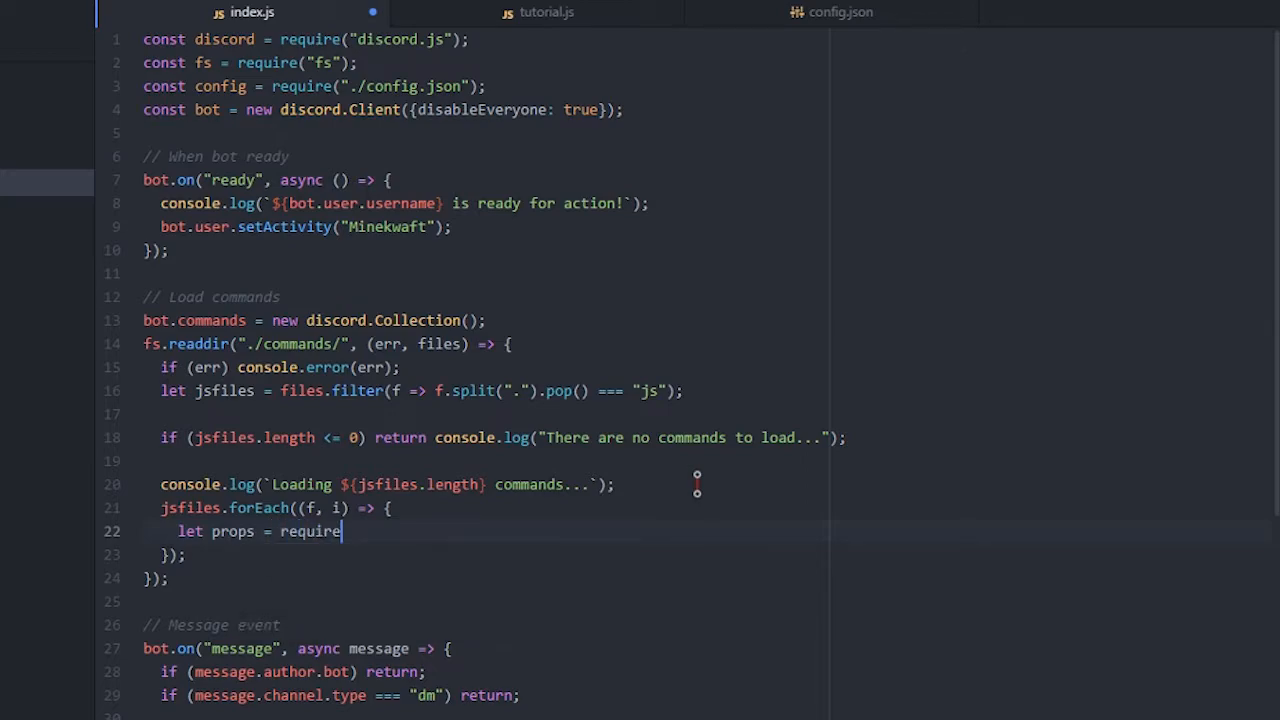
{"action": "type", "text": "(\"\")"}
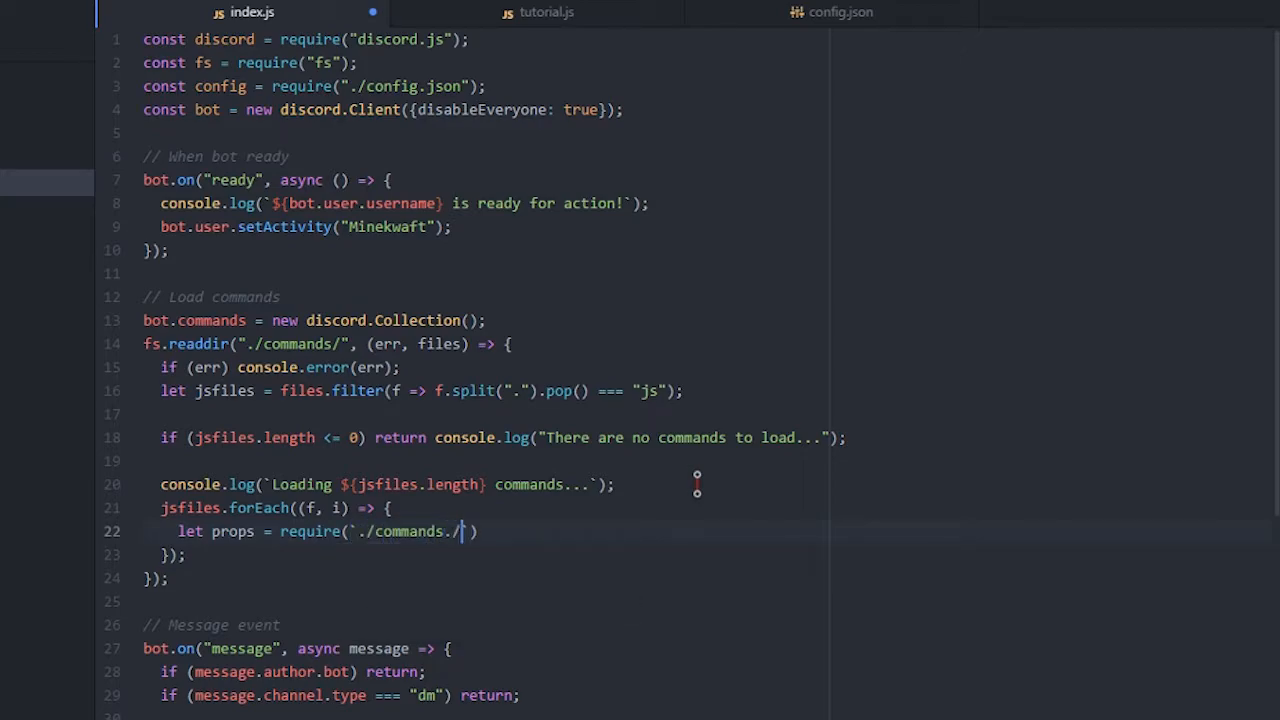
{"action": "type", "text": "${f"}
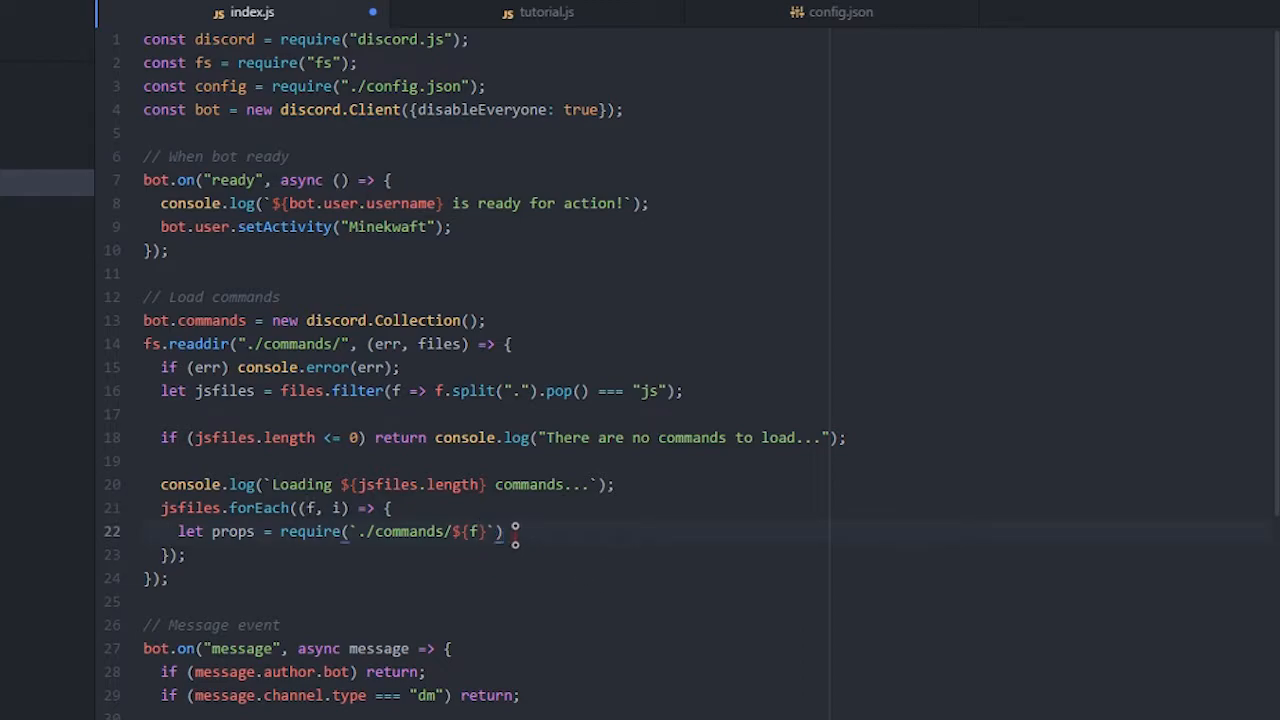
{"action": "type", "text": "console."}
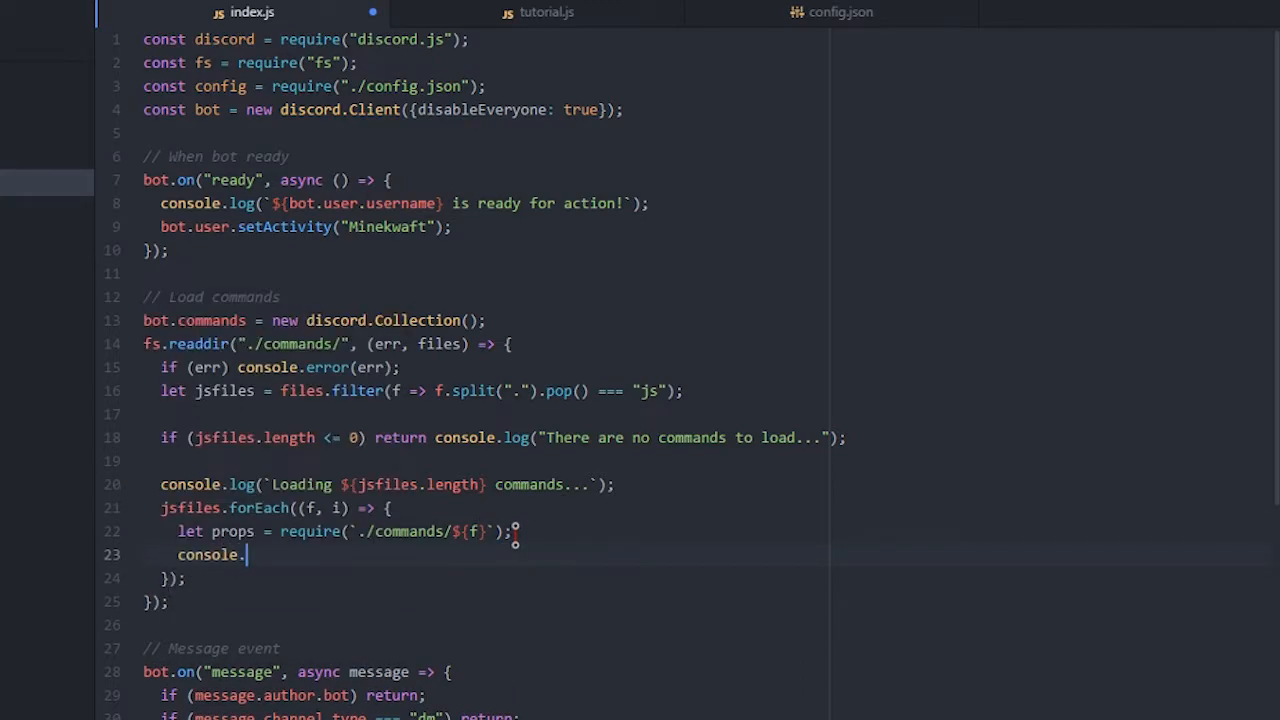
Inside the forEach loop, log `${i + 1}: ${f} loaded!` for each command file
{"action": "type", "text": "log()"}
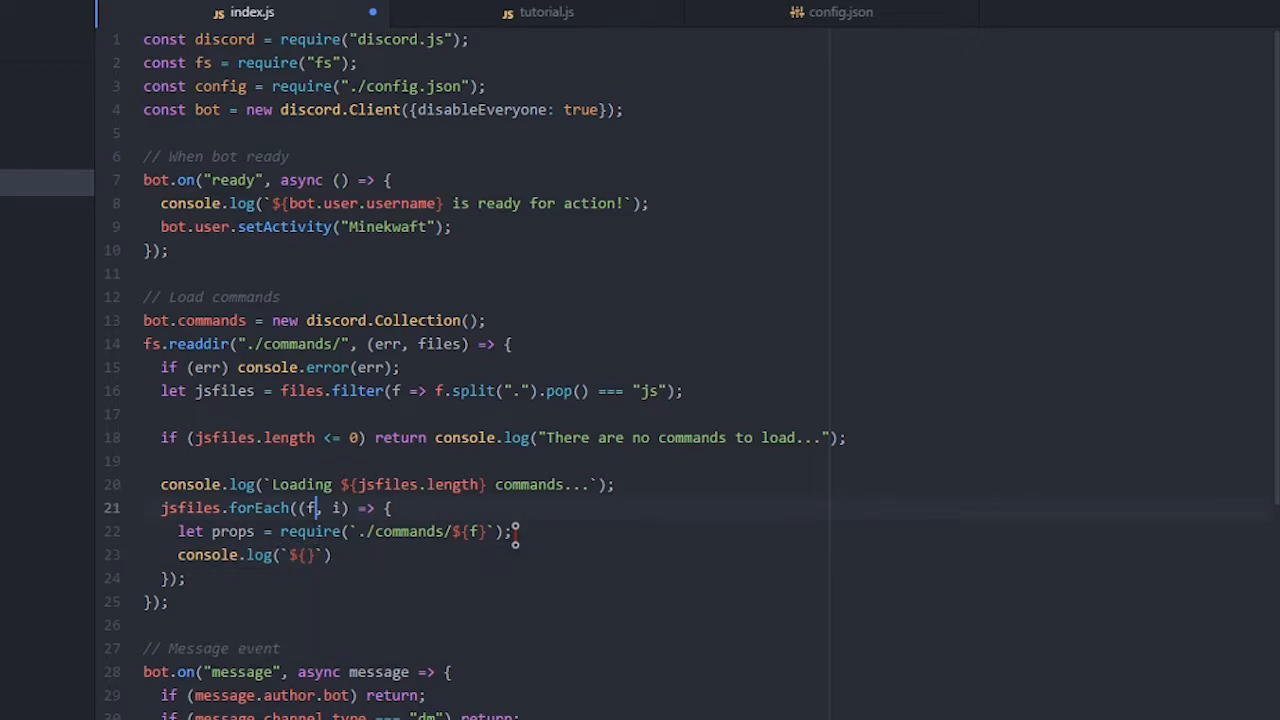
{"action": "type", "text": "i"}
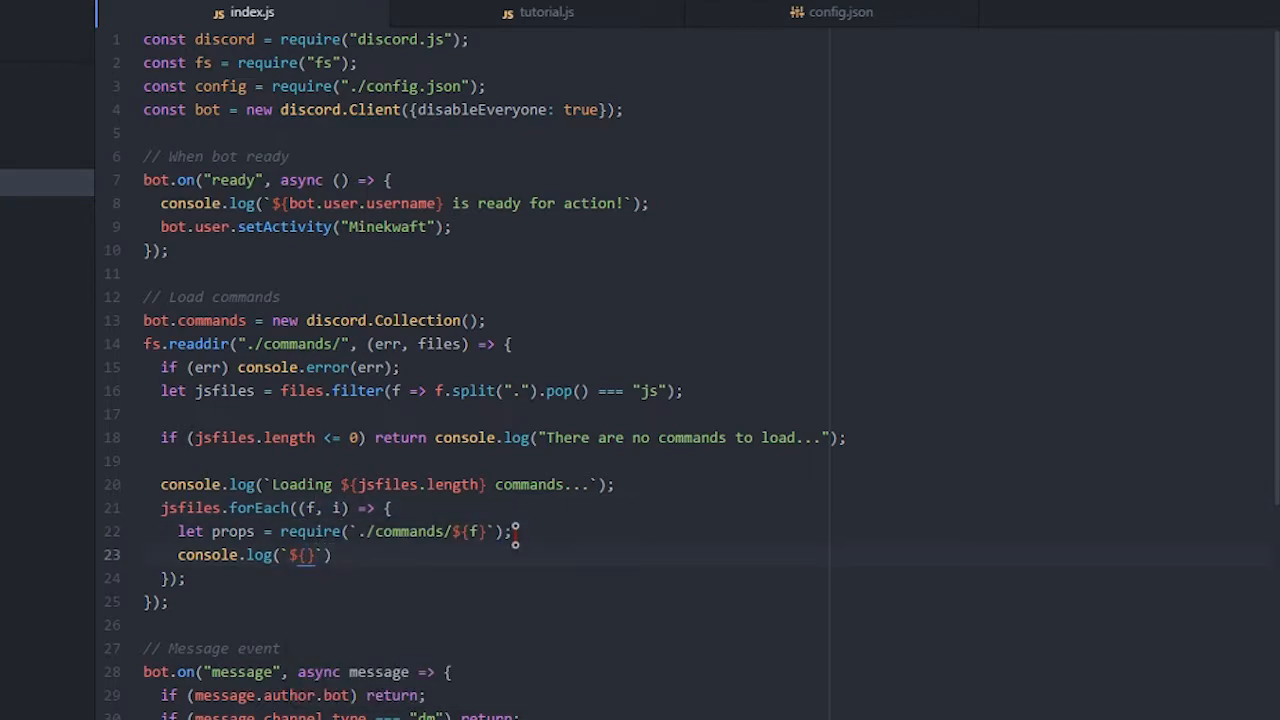
{"action": "left_click", "coordinate": [305, 555]}
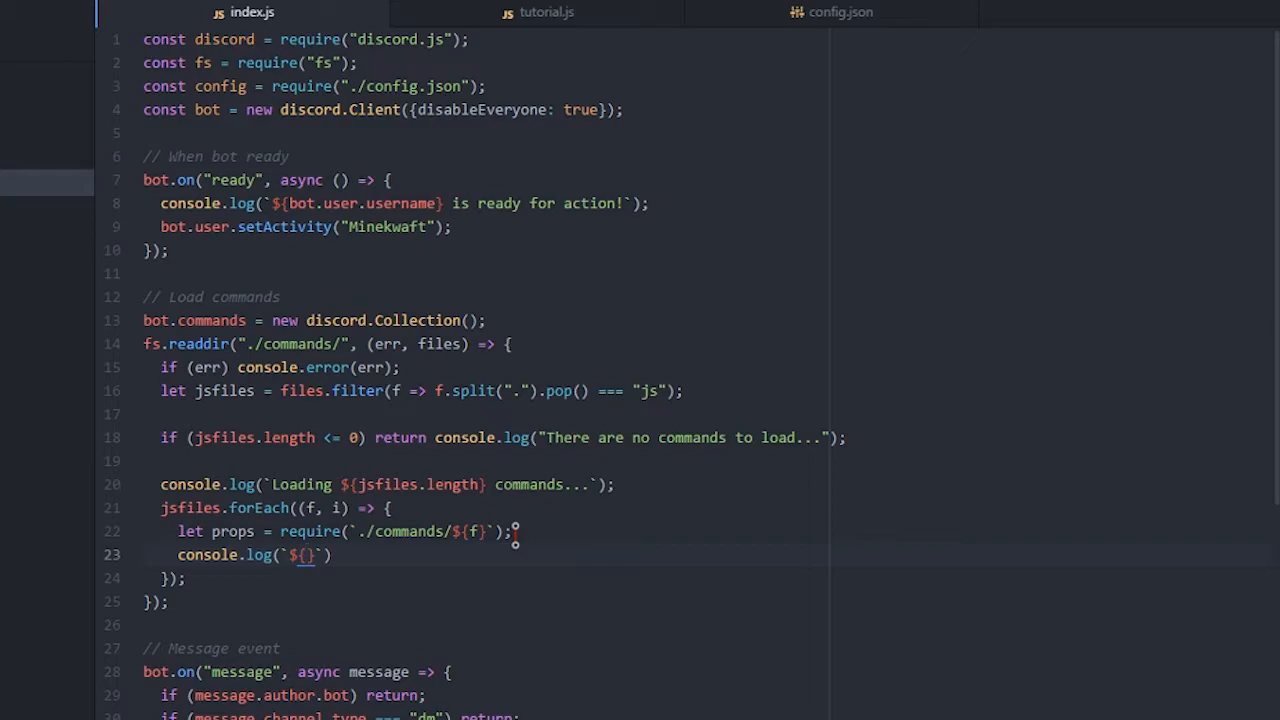
{"action": "type", "text": "i"}
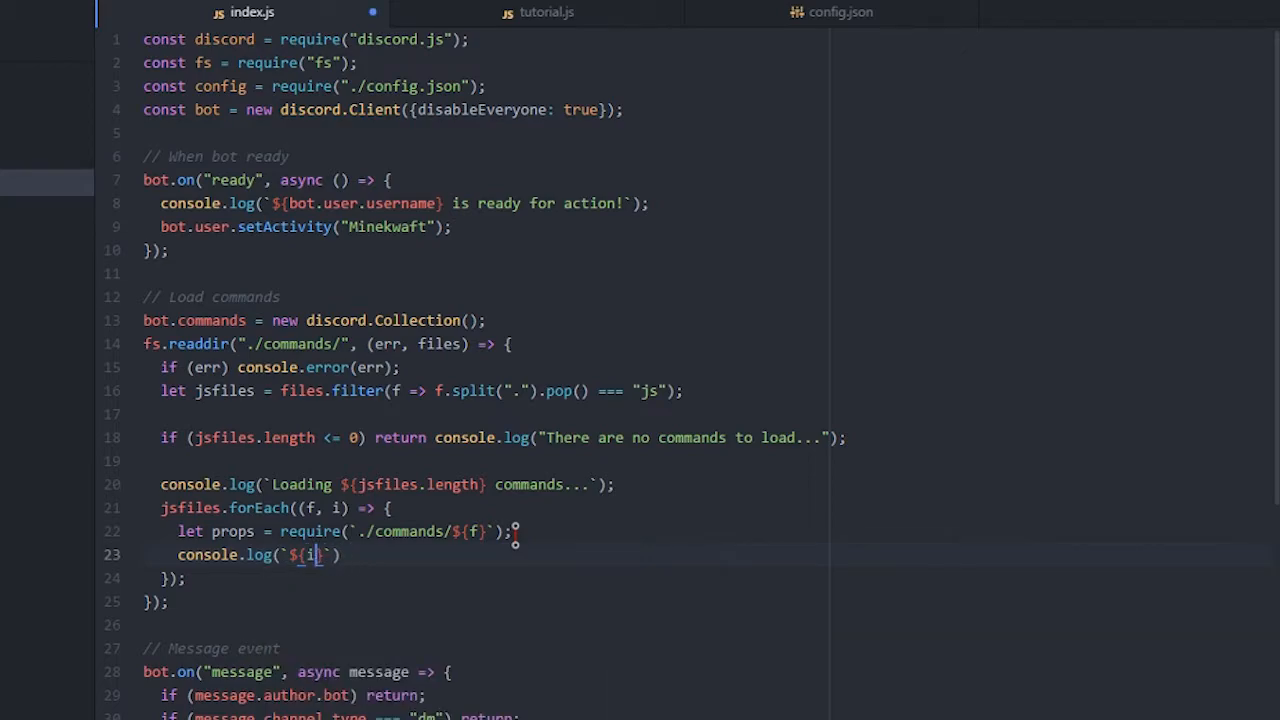
{"action": "type", "text": "+ 1"}
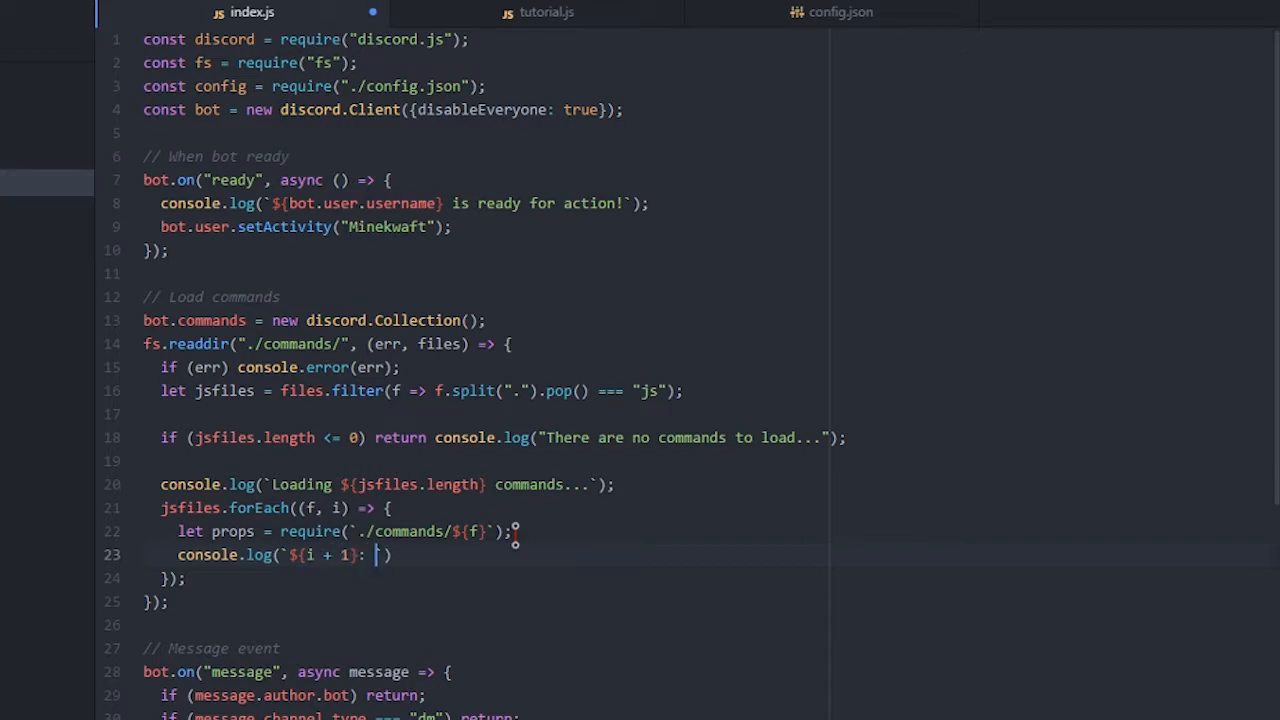
{"action": "type", "text": "${"}
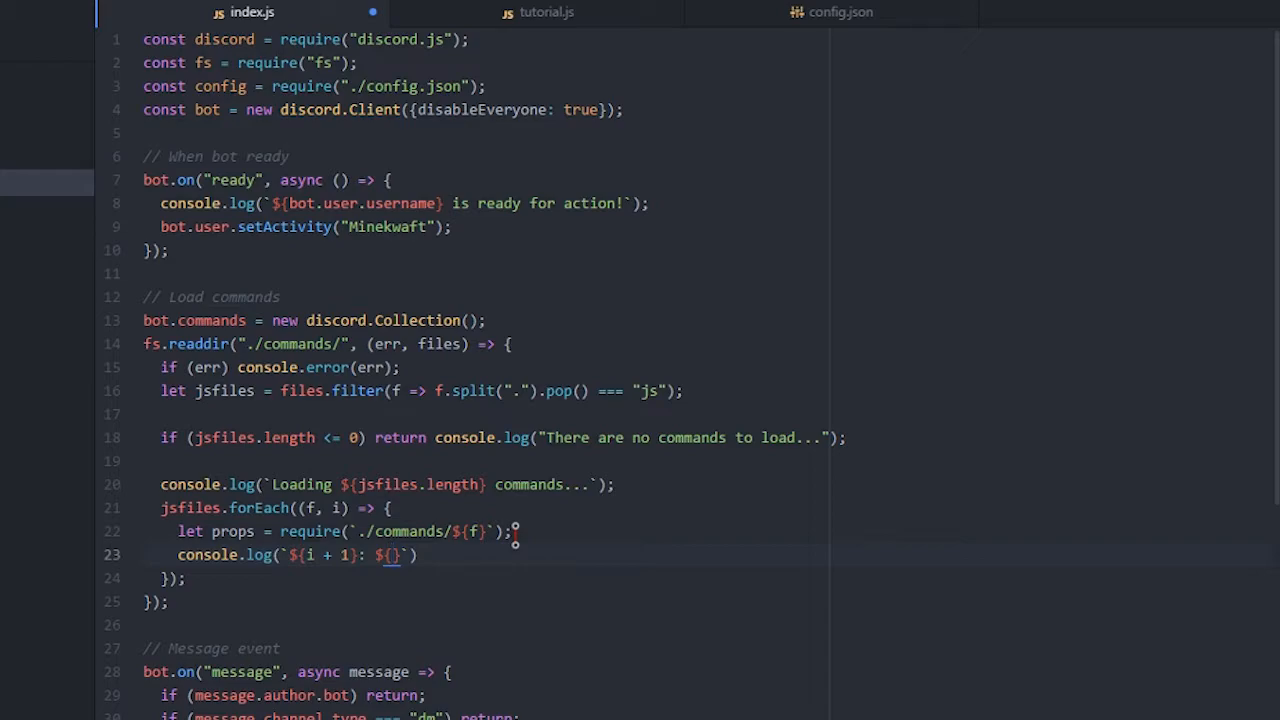
{"action": "type", "text": "loaded!"}
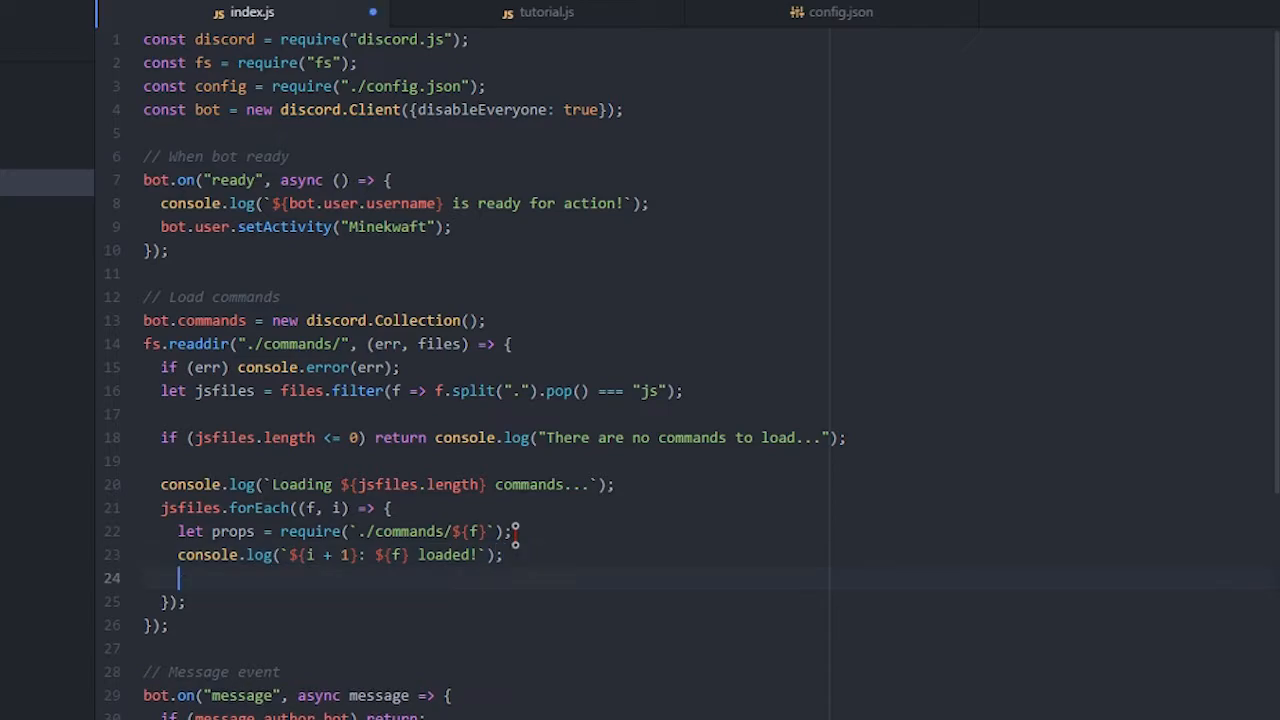
Add bot.commands.set(props.help.name, props) in the loop, briefly renaming bot to client and back
{"action": "type", "text": "bot.commands."}
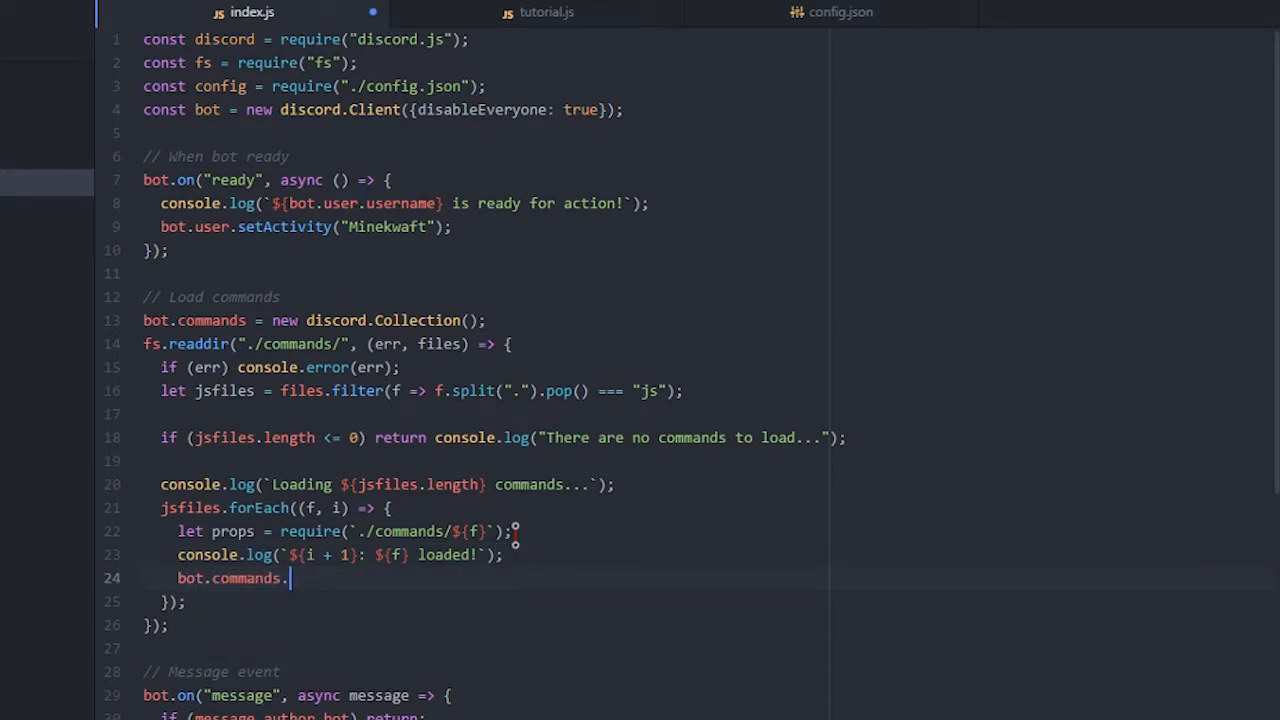
{"action": "type", "text": "set"}
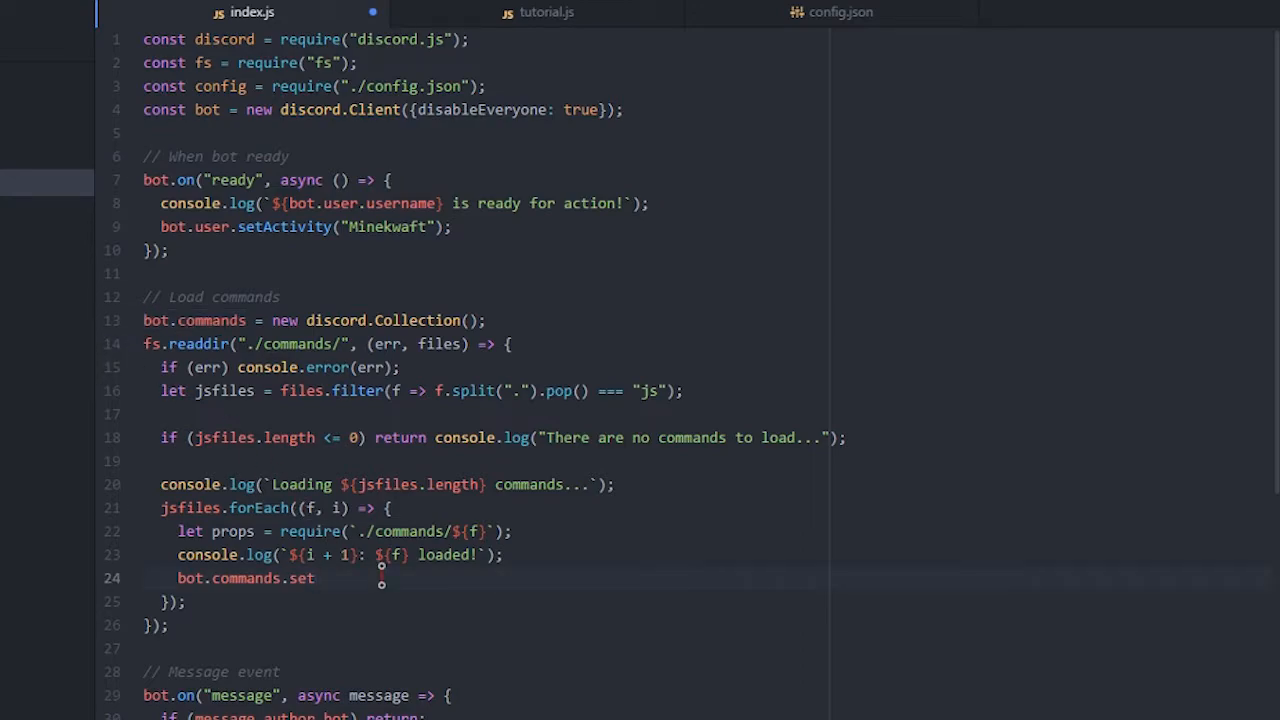
{"action": "type", "text": "([])"}
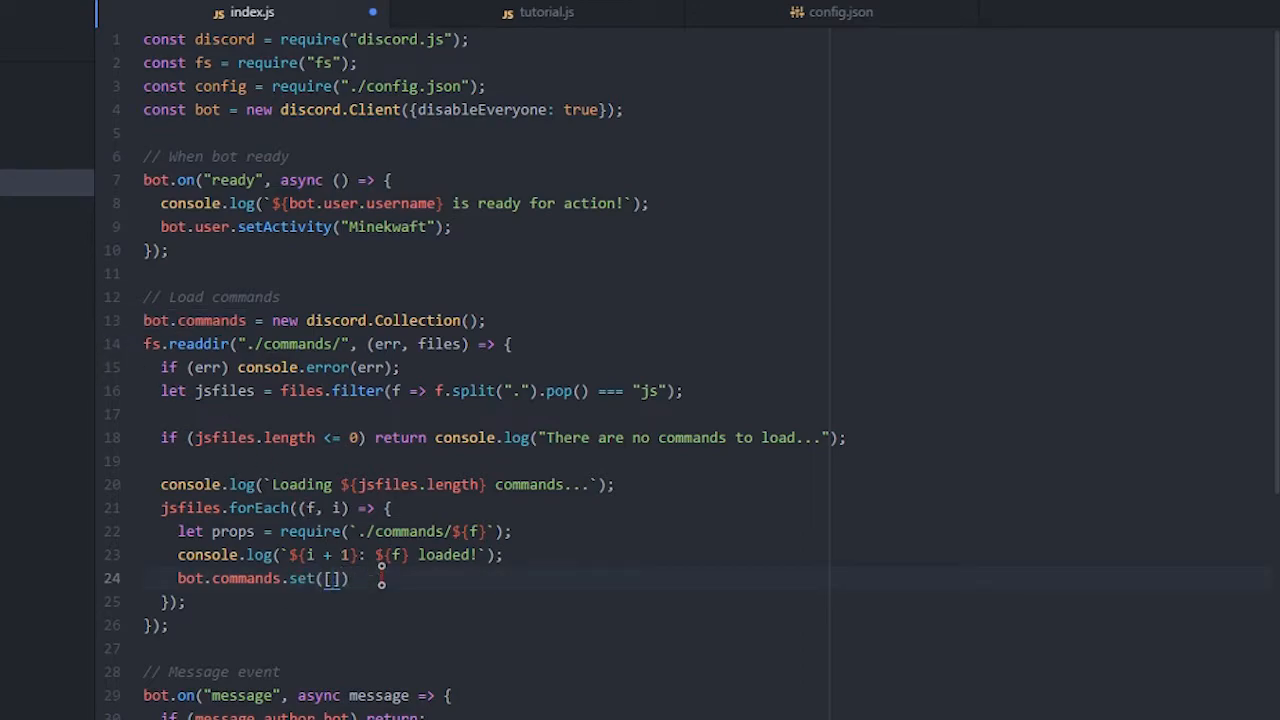
{"action": "type", "text": "props"}
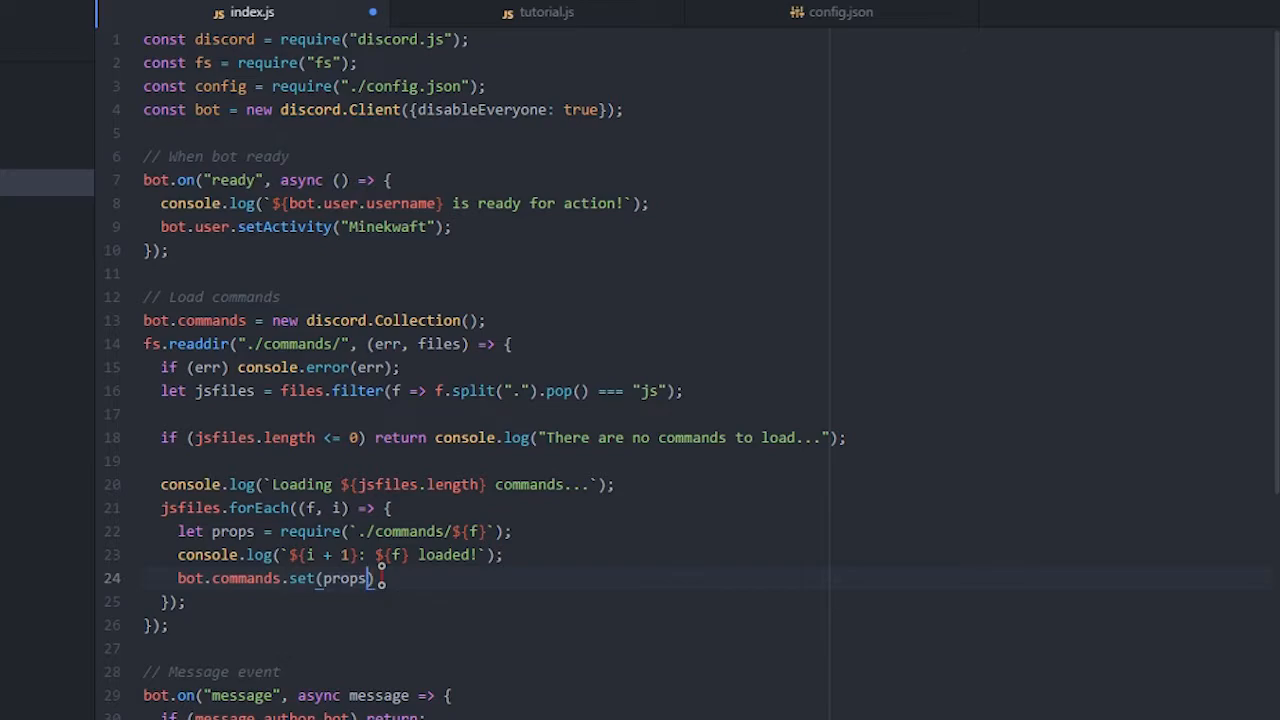
{"action": "type", "text": ".help.name, props"}
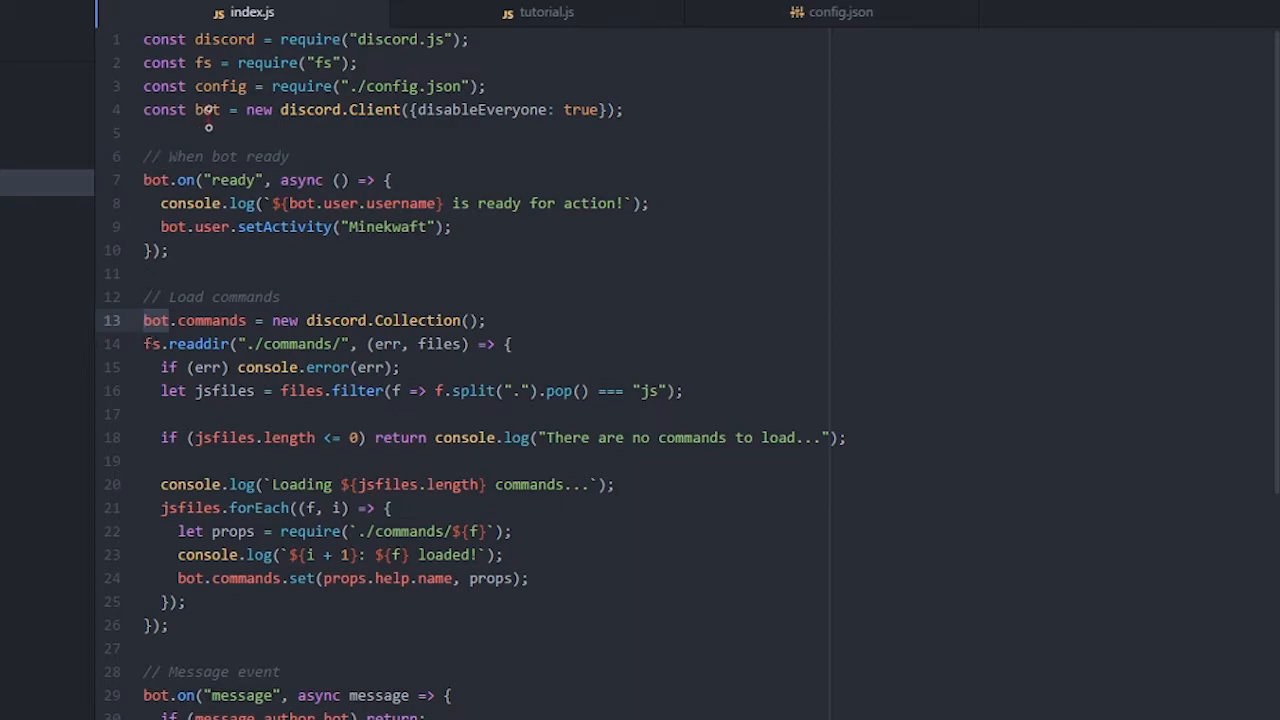
{"action": "type", "text": "client"}
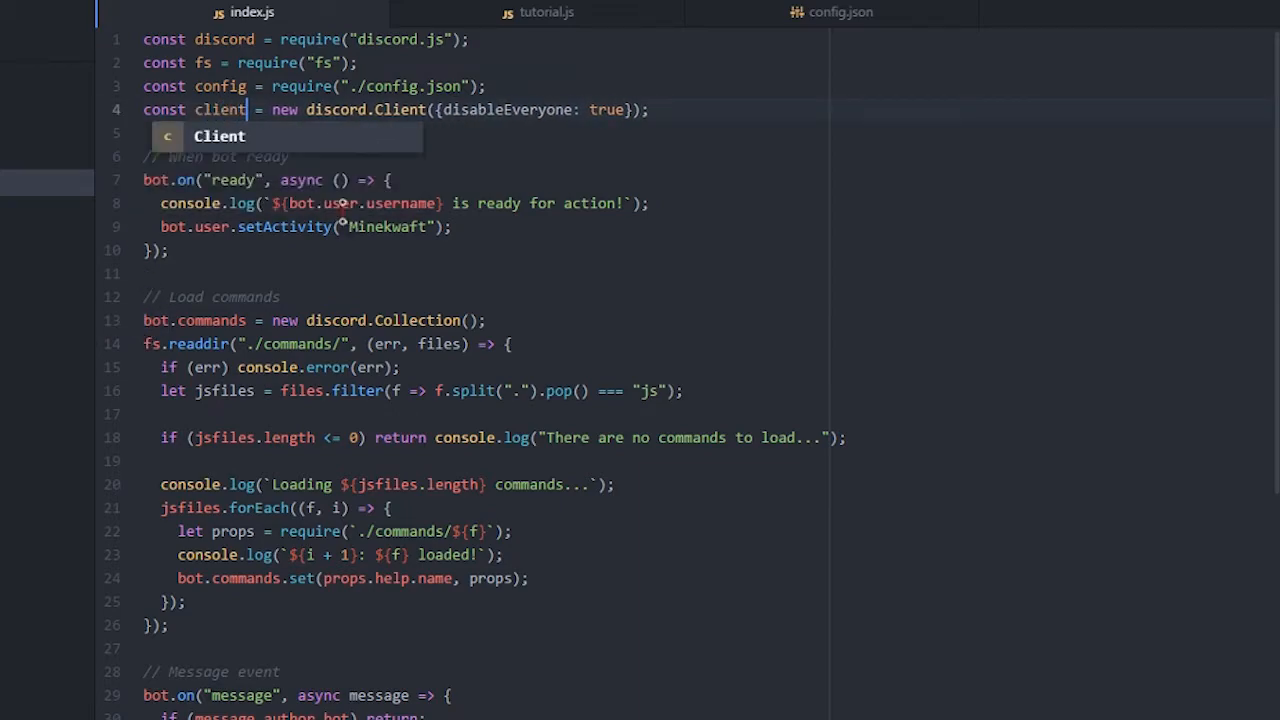
{"action": "type", "text": "bot"}
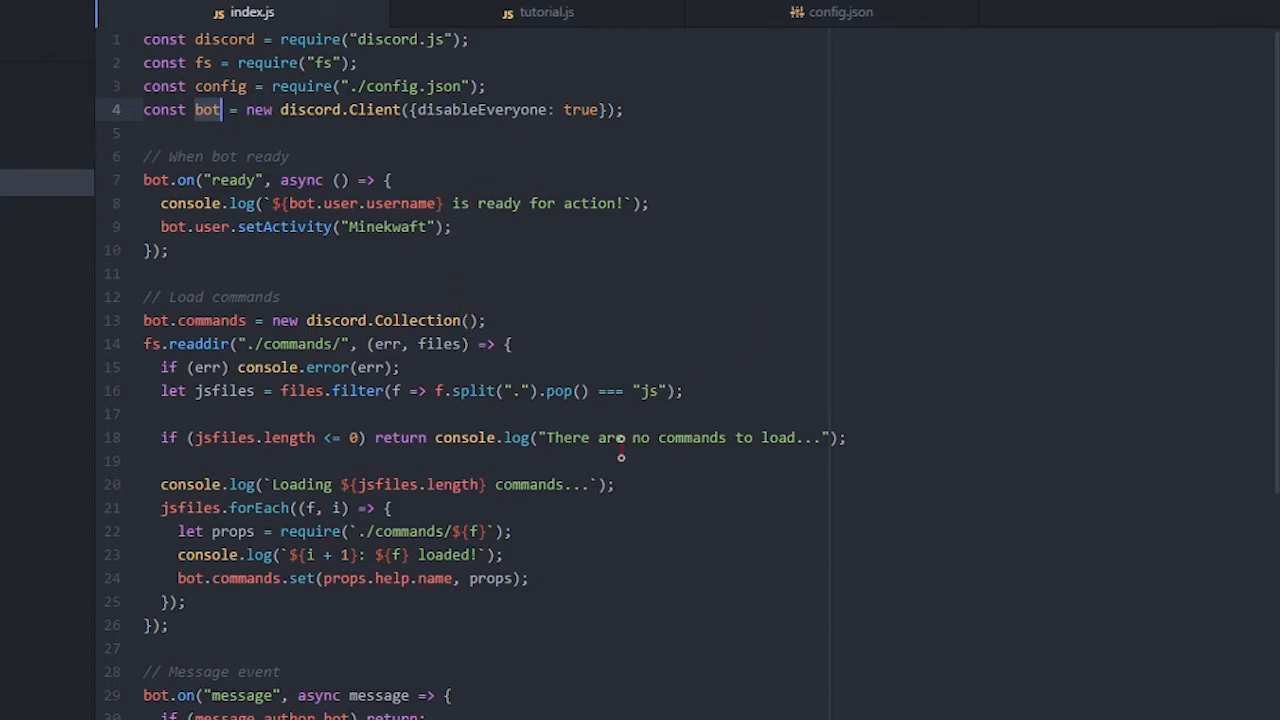
Append .toLowerCase() to messageArray[0] and edit the tutorial command text
{"action": "scroll", "scroll_direction": "down", "scroll_amount": 3}
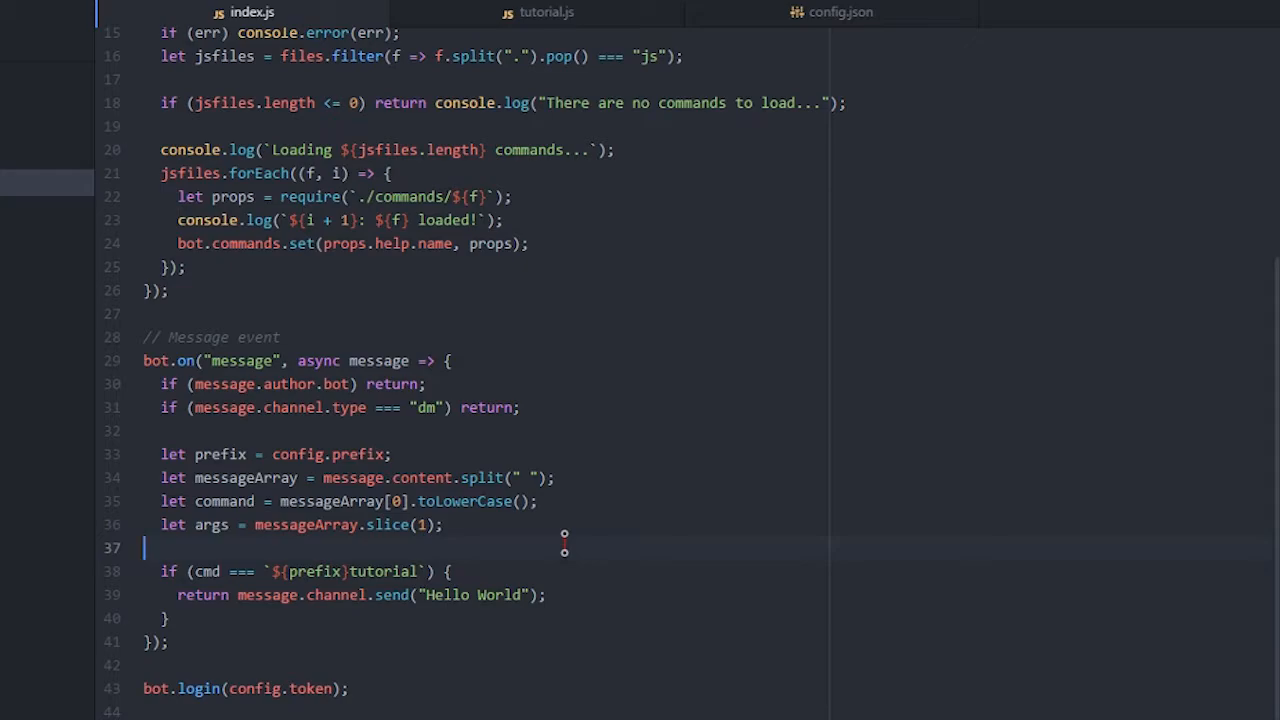
{"action": "key", "text": "Enter"}
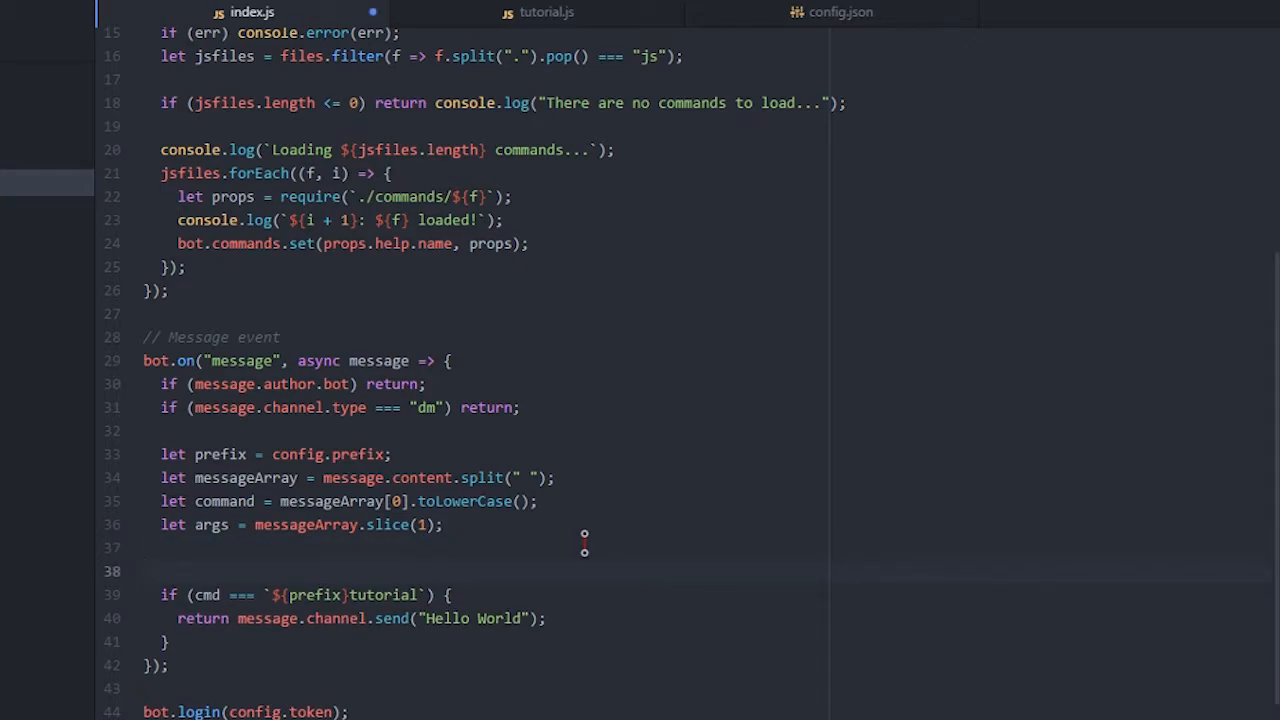
{"action": "key", "text": "Enter"}
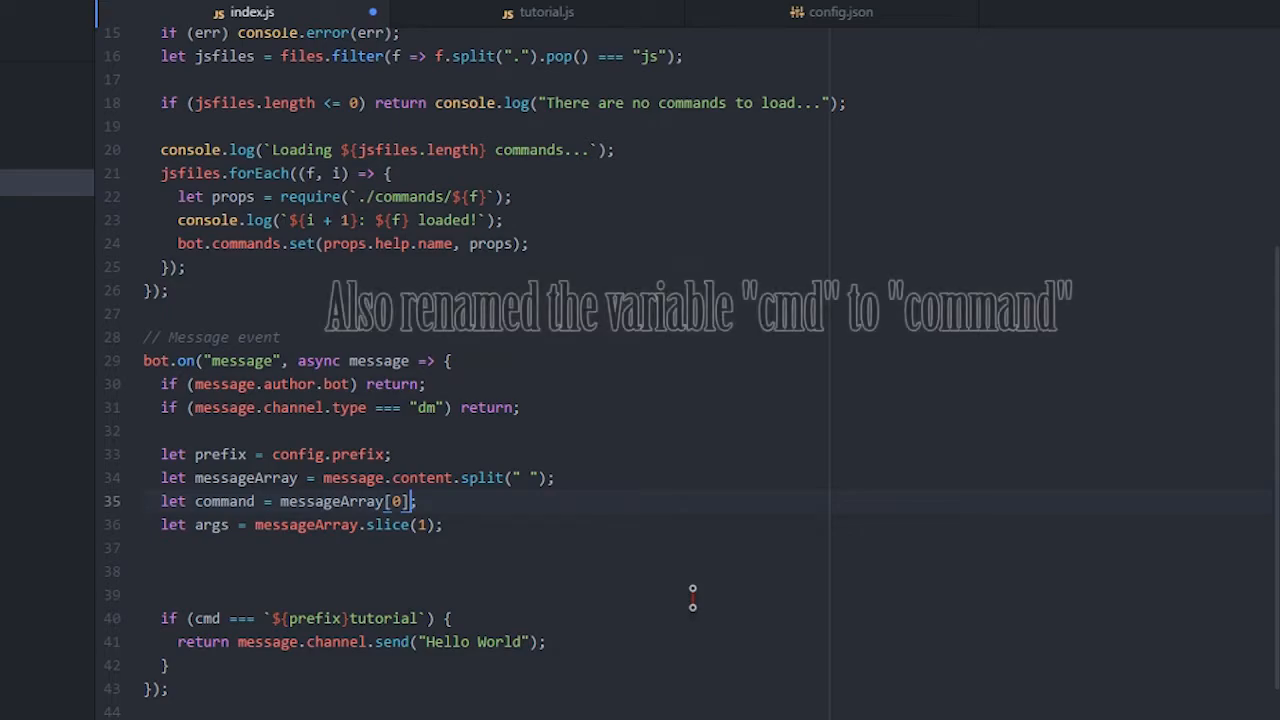
{"action": "type", "text": ".toLower"}
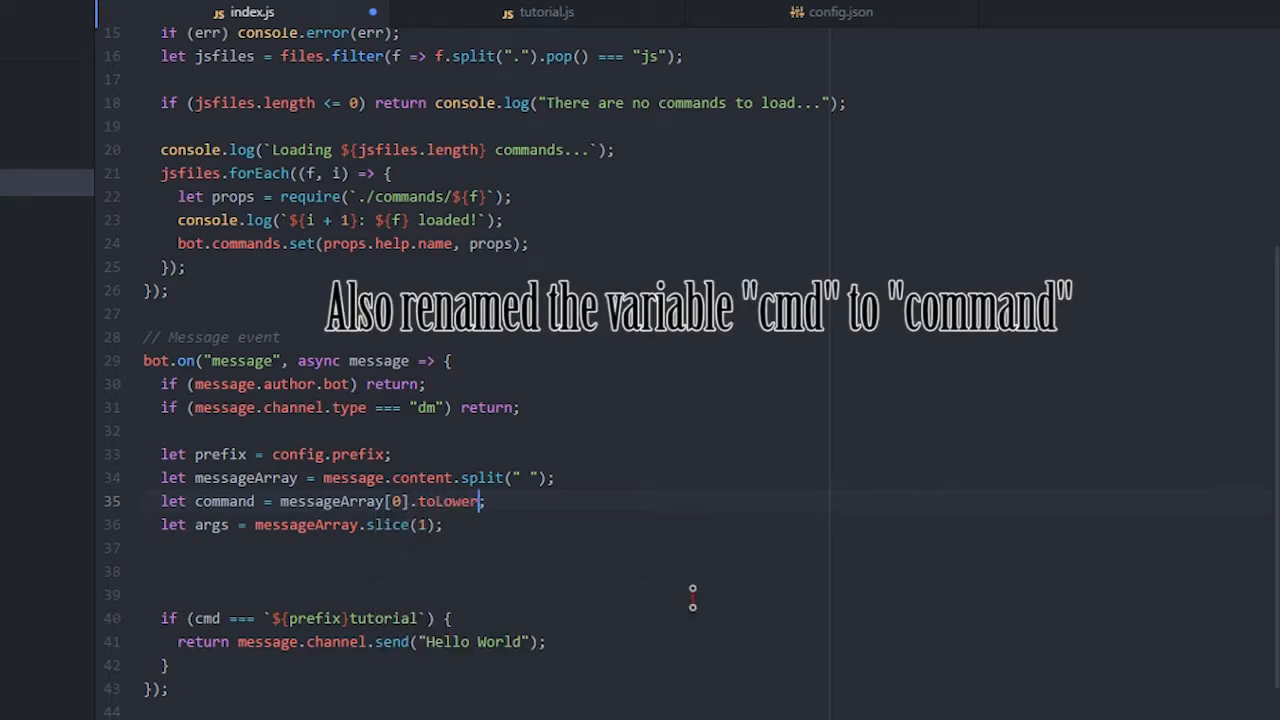
{"action": "type", "text": "Case()"}
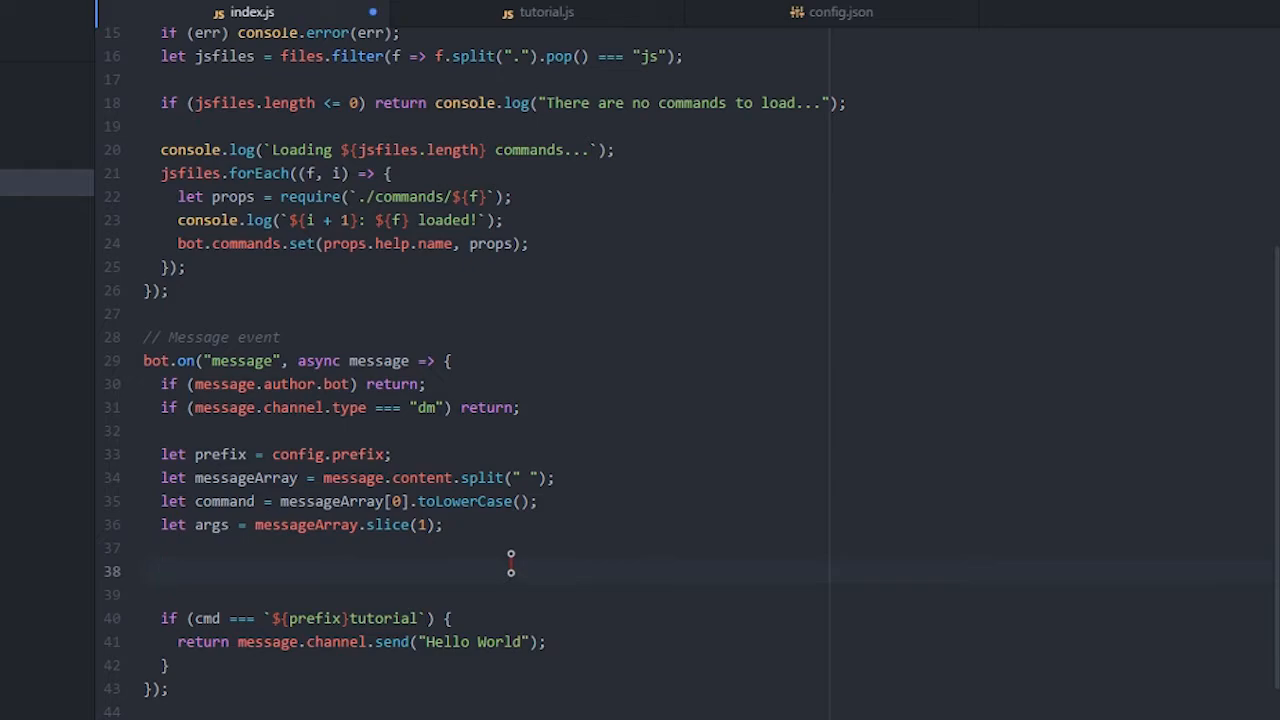
{"action": "type", "text": "TuT"}
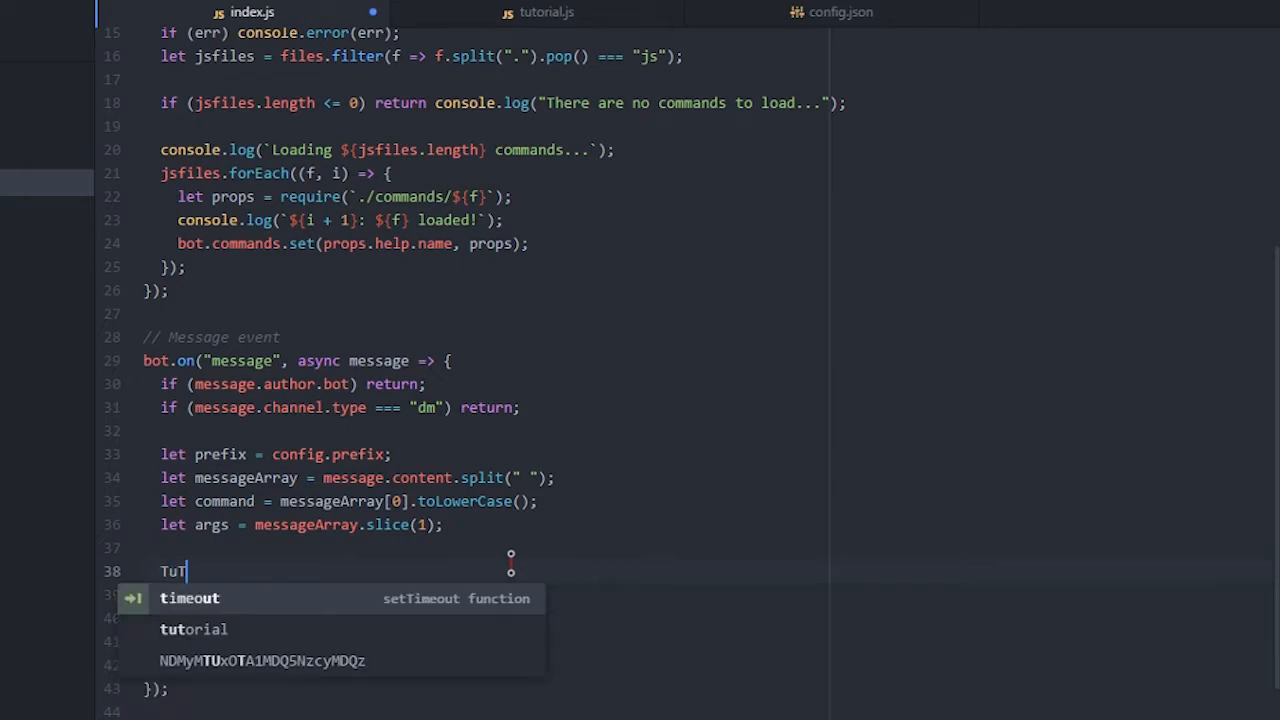
{"action": "type", "text": "oria"}
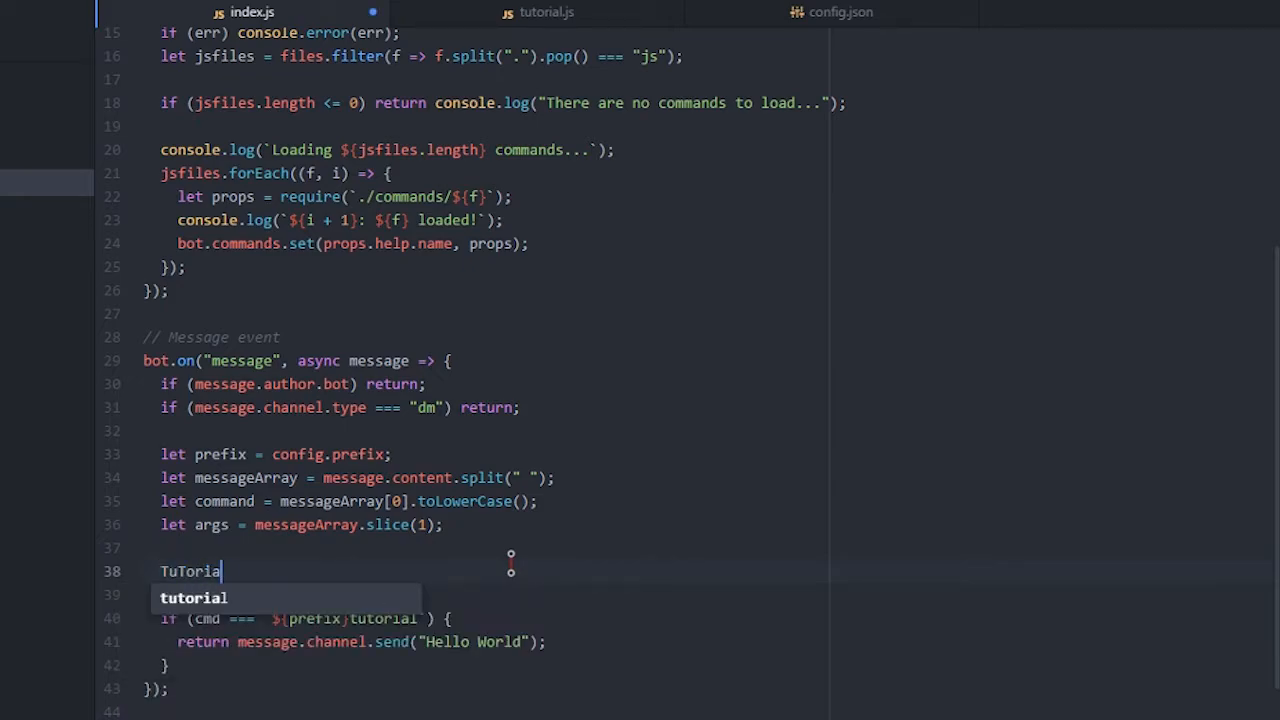
{"action": "type", "text": "L =>"}
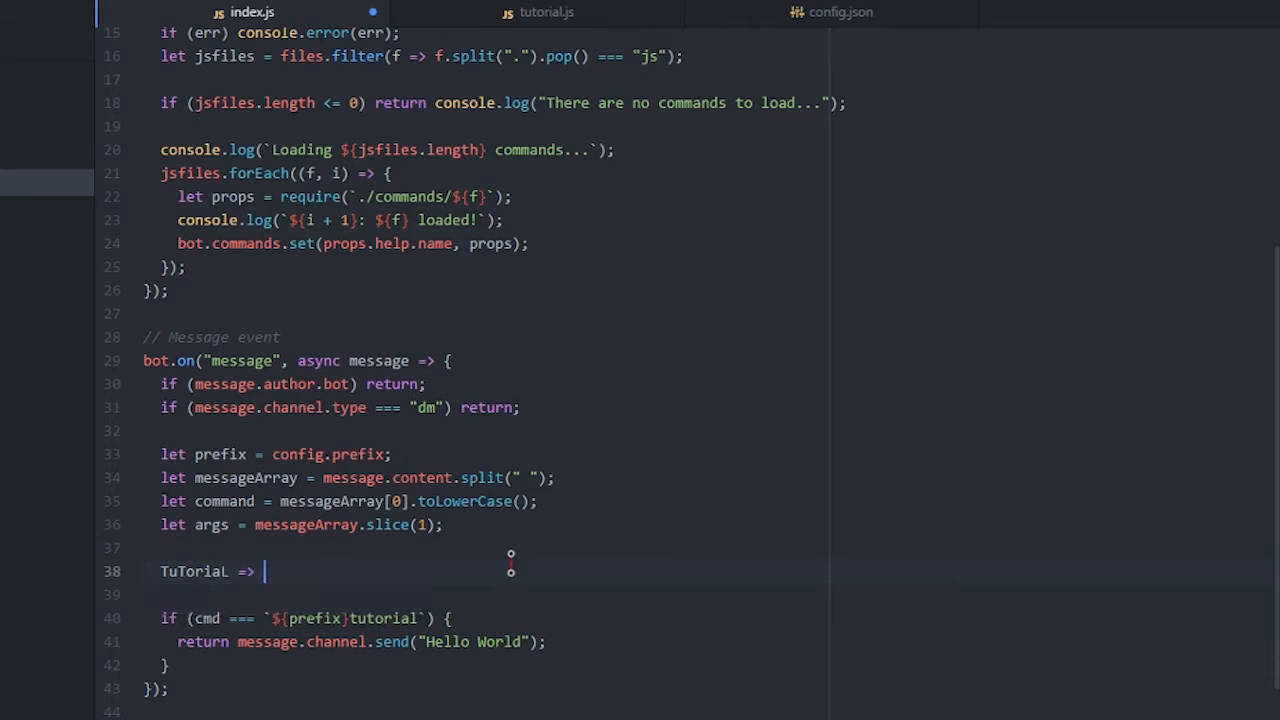
{"action": "type", "text": "tutorial"}
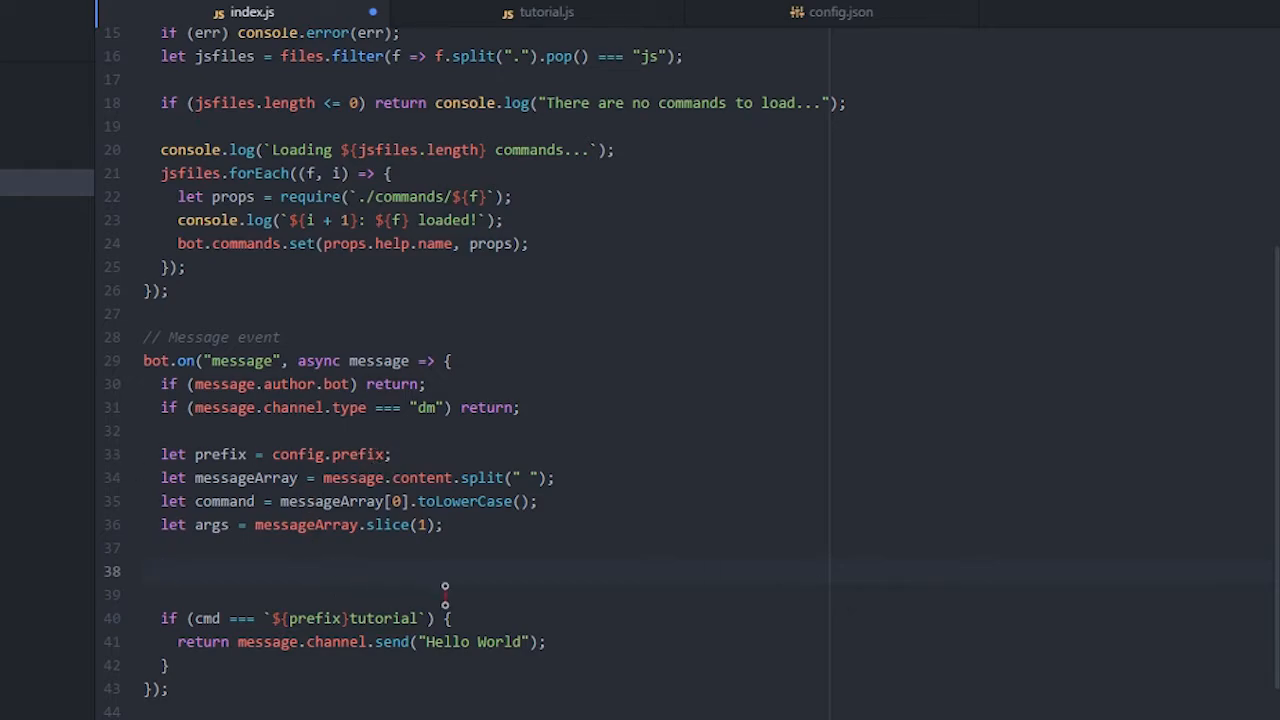
Add if (!commands.startsWith(prefix)) return; to ignore unprefixed messages
{"action": "type", "text": "if (!"}
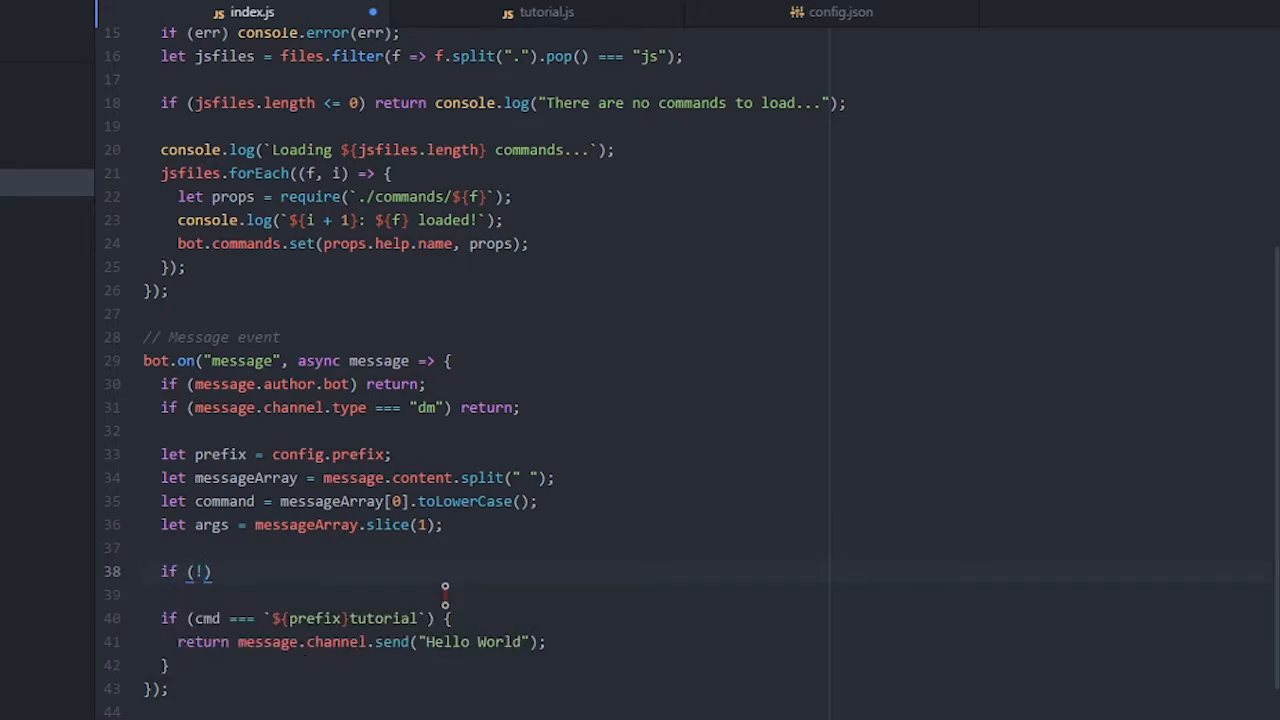
{"action": "type", "text": "commands.startsWith(prefix"}
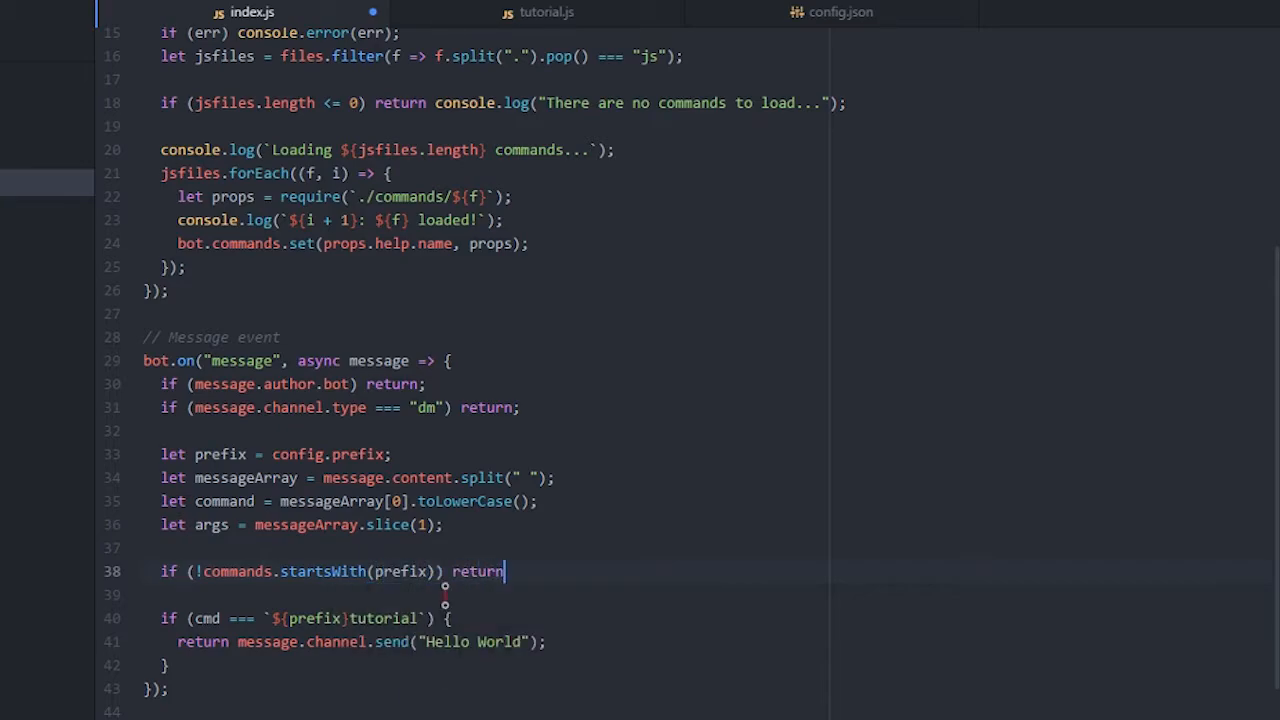
{"action": "type", "text": ";"}
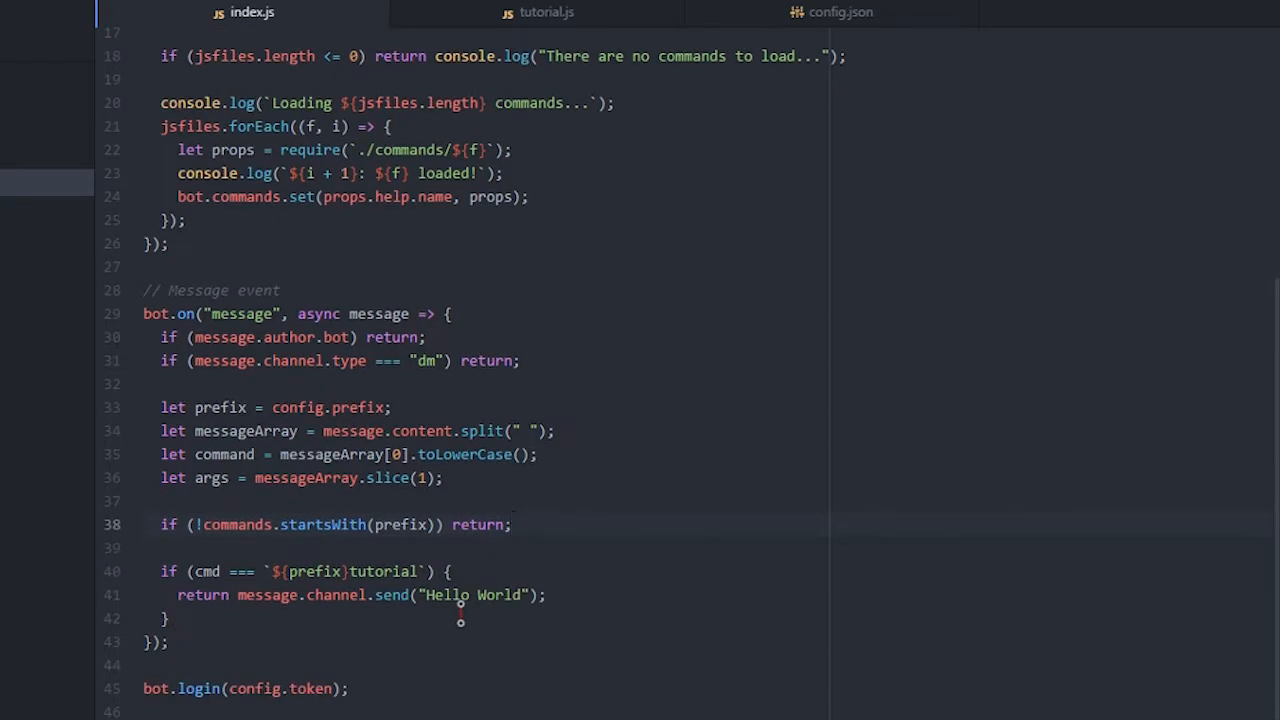
{"action": "left_click", "coordinate": [512, 524]}
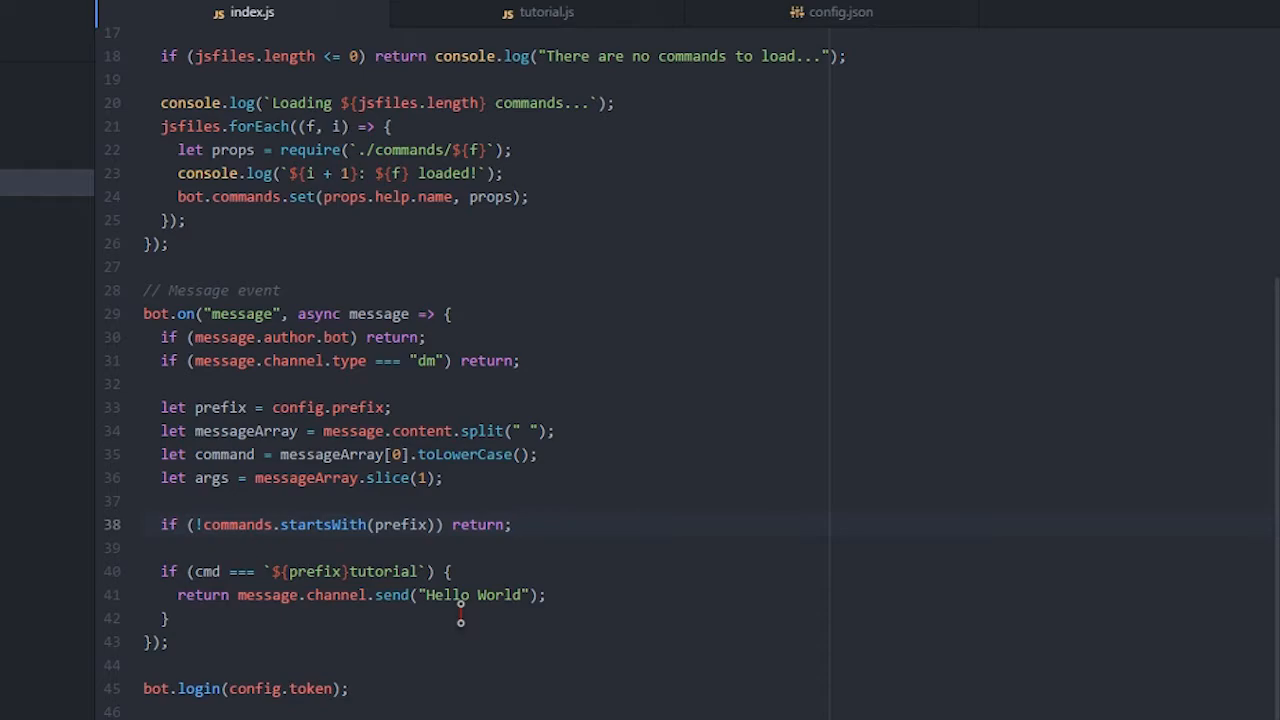
{"action": "left_click", "coordinate": [513, 524]}
{"action": "type", "text": "cmd"}
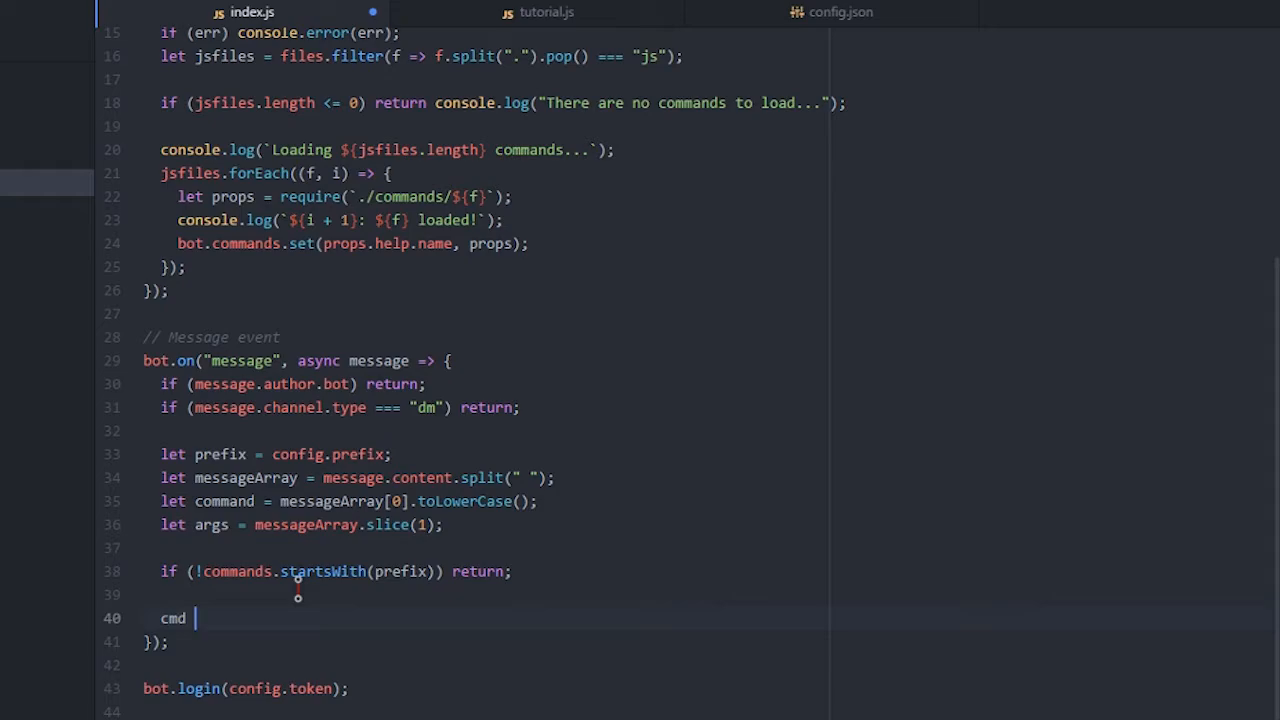
Define let cmd = bot.commands.get(command.slice(prefix.length));
{"action": "type", "text": "let"}
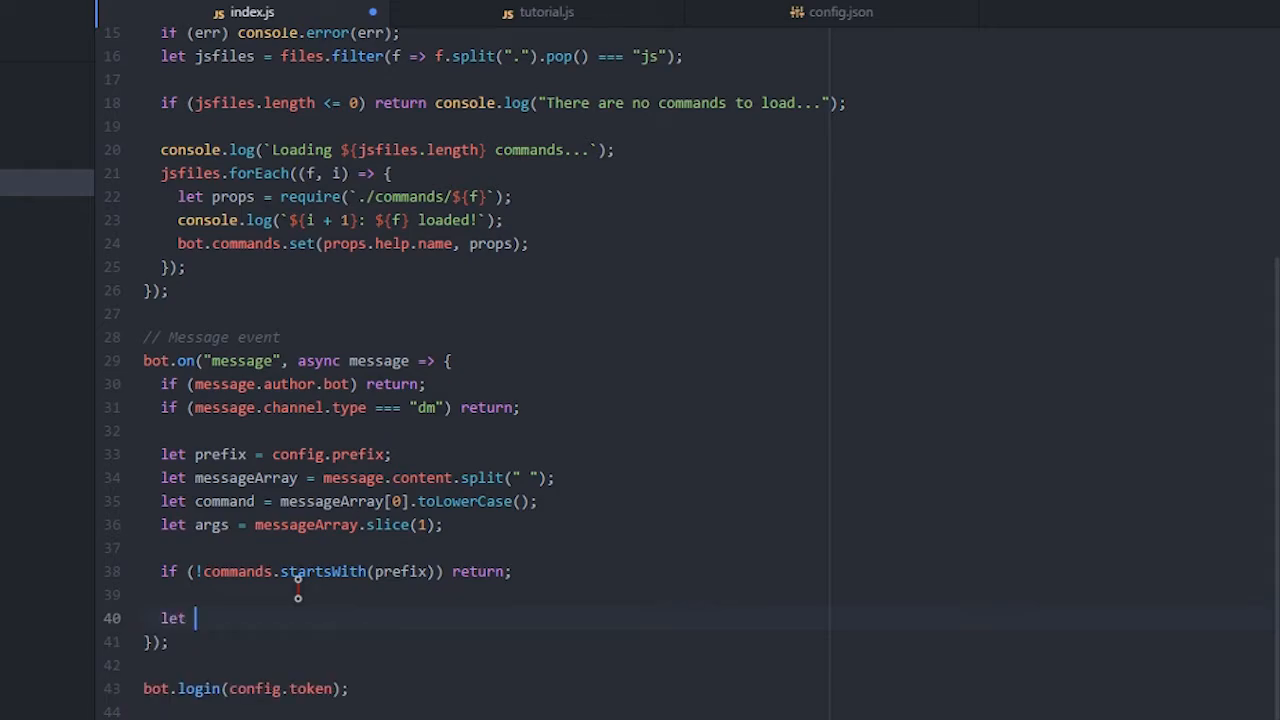
{"action": "type", "text": "cmd = bo"}
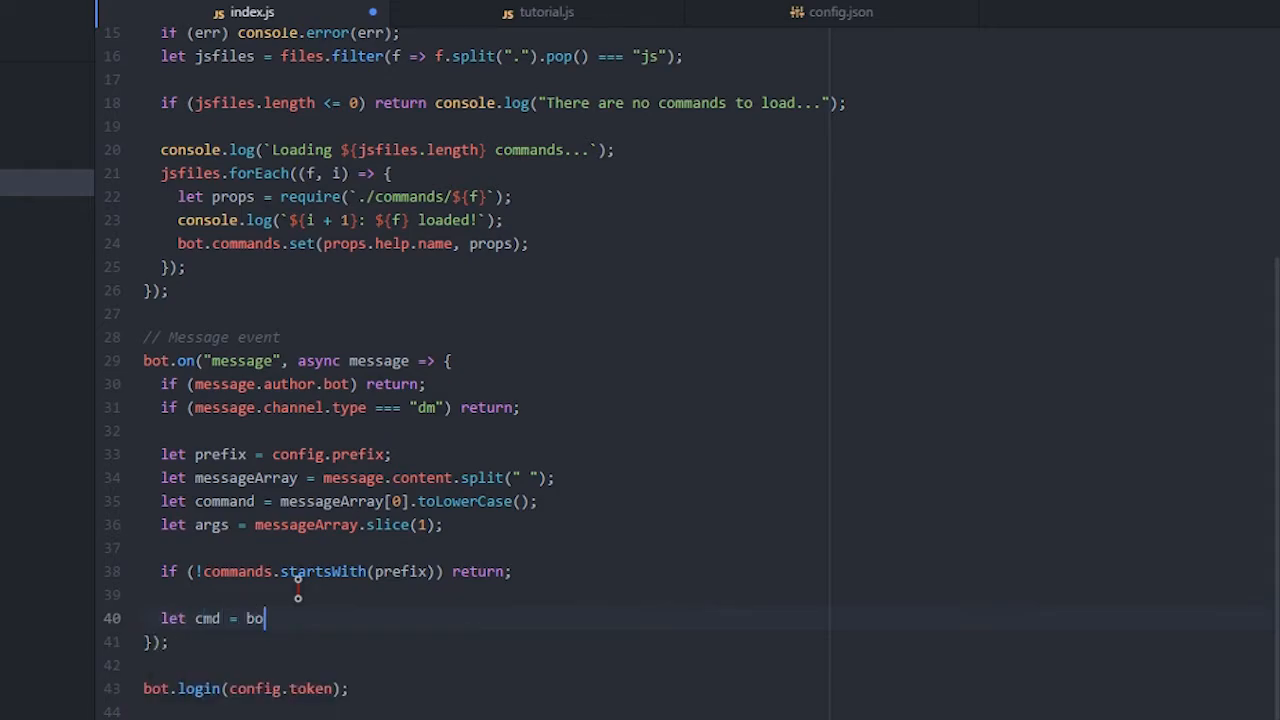
{"action": "type", "text": ".commands.get"}
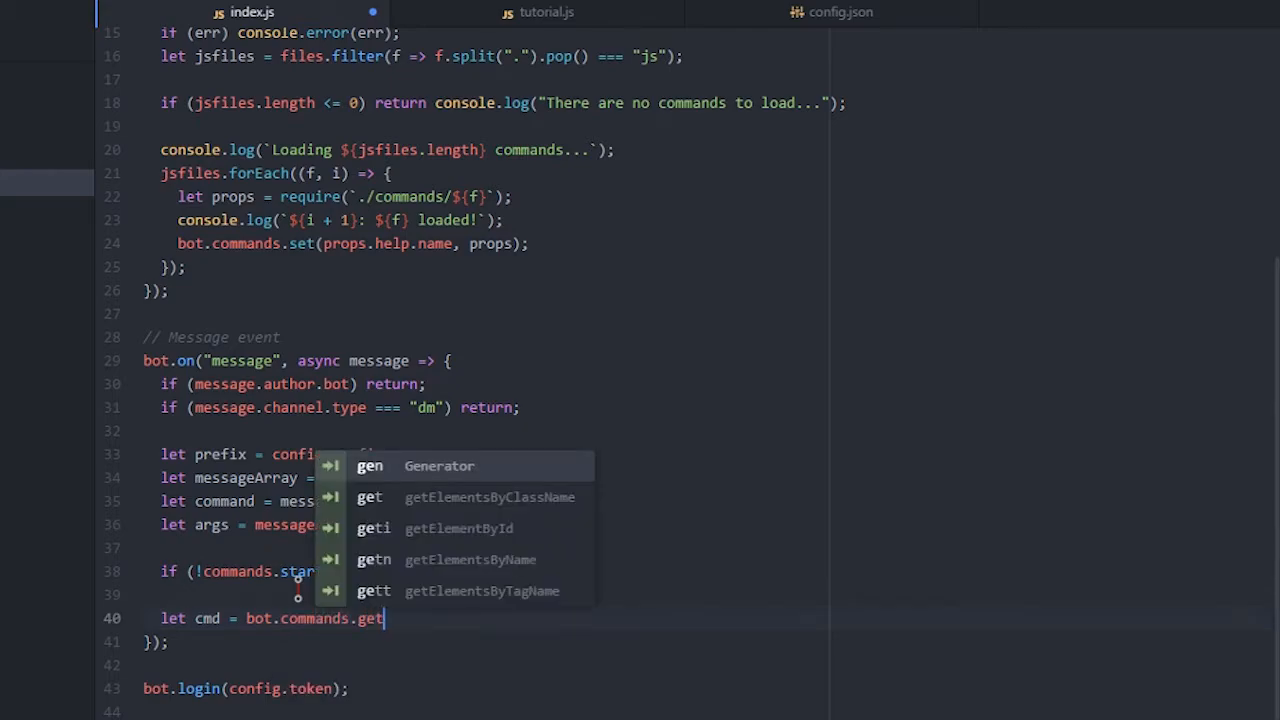
{"action": "type", "text": "(command.slice(prefix"}
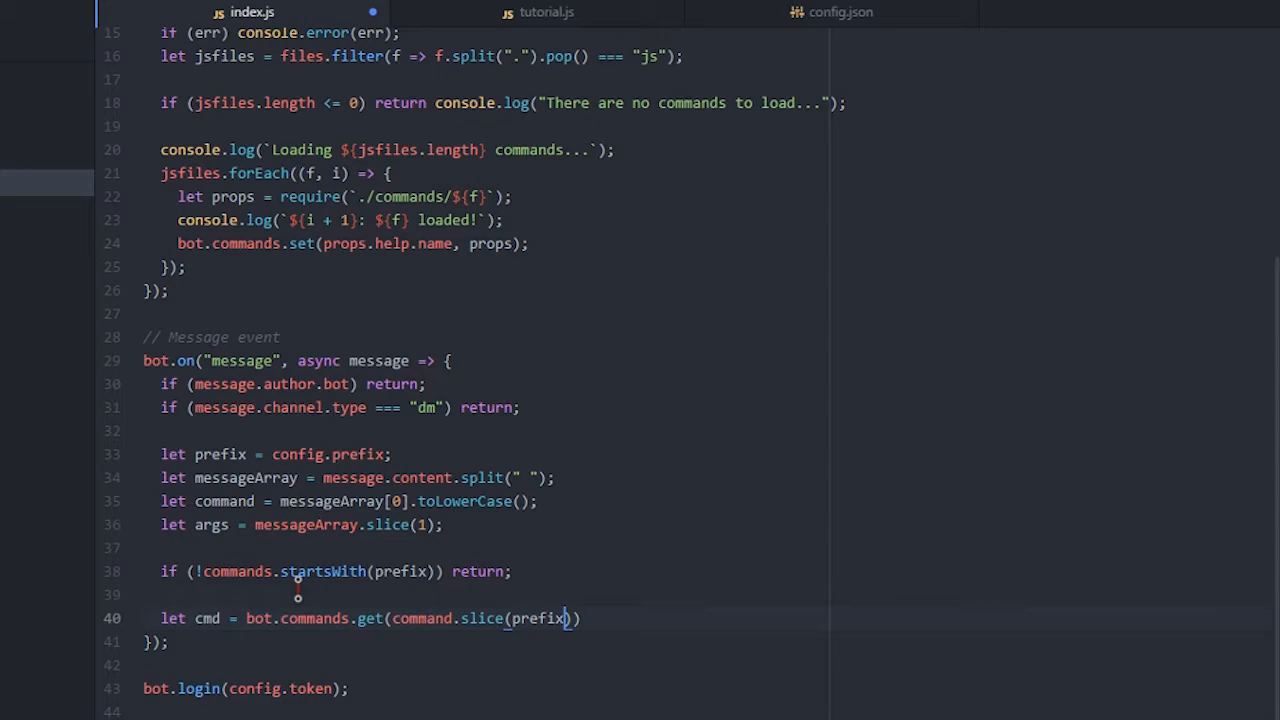
{"action": "type", "text": ".length"}
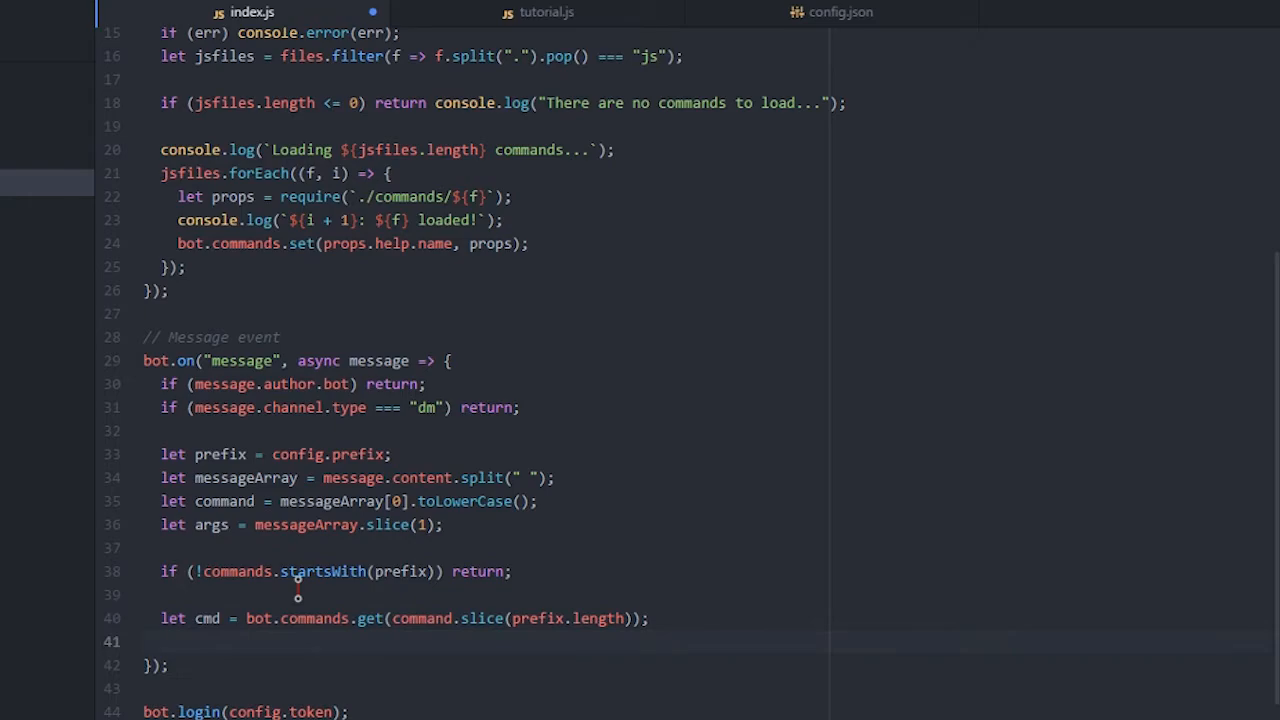
Run the found command with if (cmd) cmd.run(bot, message, args);
{"action": "type", "text": "if (cmd)"}
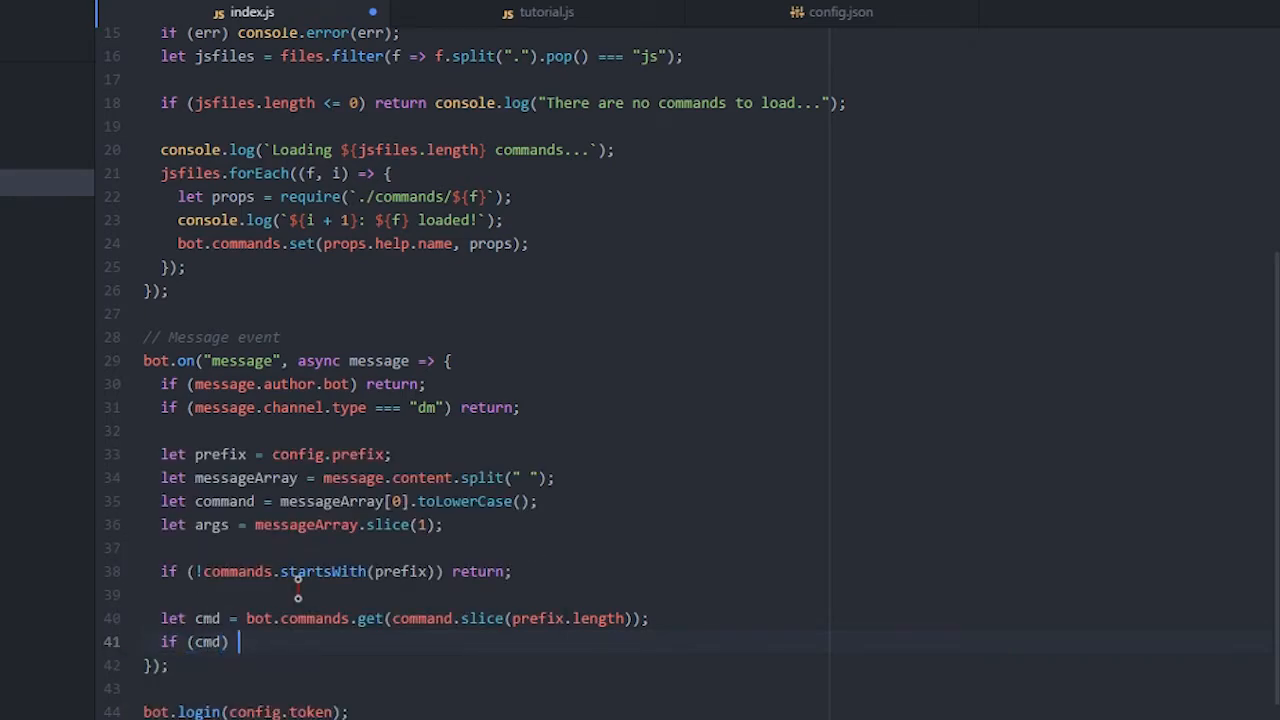
{"action": "type", "text": "cmd.run(bot"}
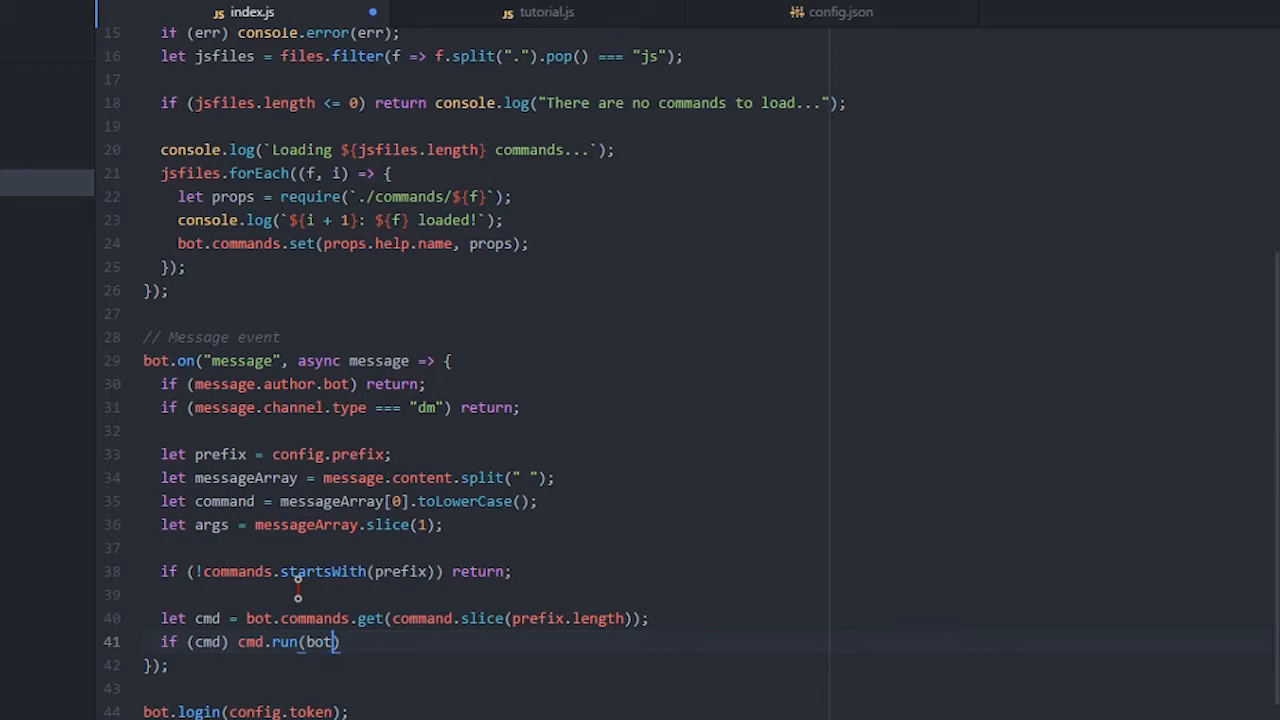
{"action": "type", "text": ", messageArray, args"}
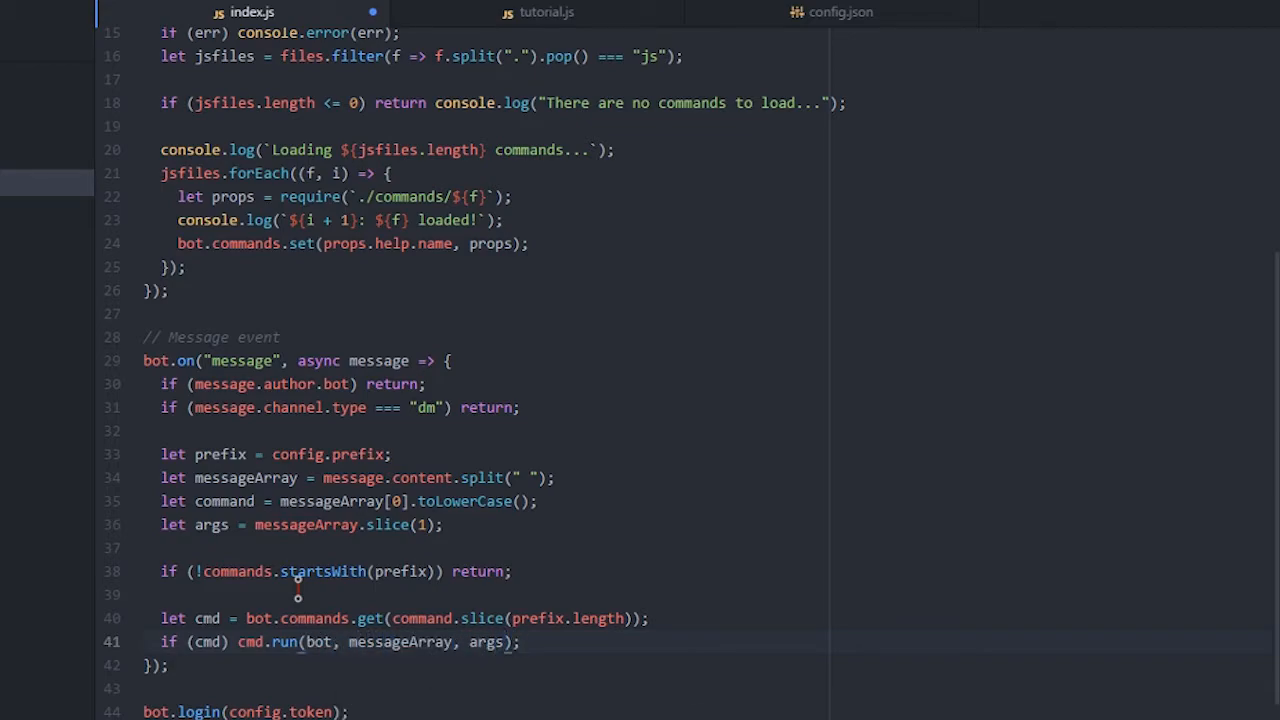
{"action": "left_click", "coordinate": [410, 642]}
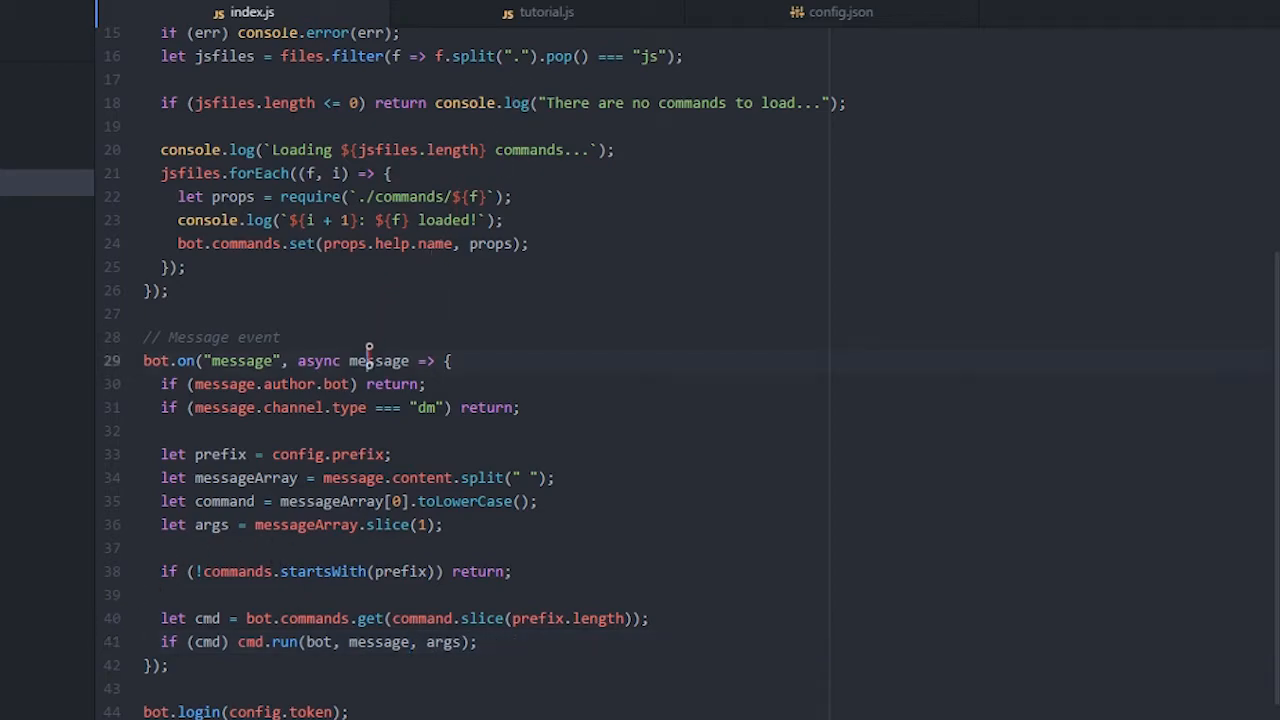
{"action": "double_click", "coordinate": [378, 360]}
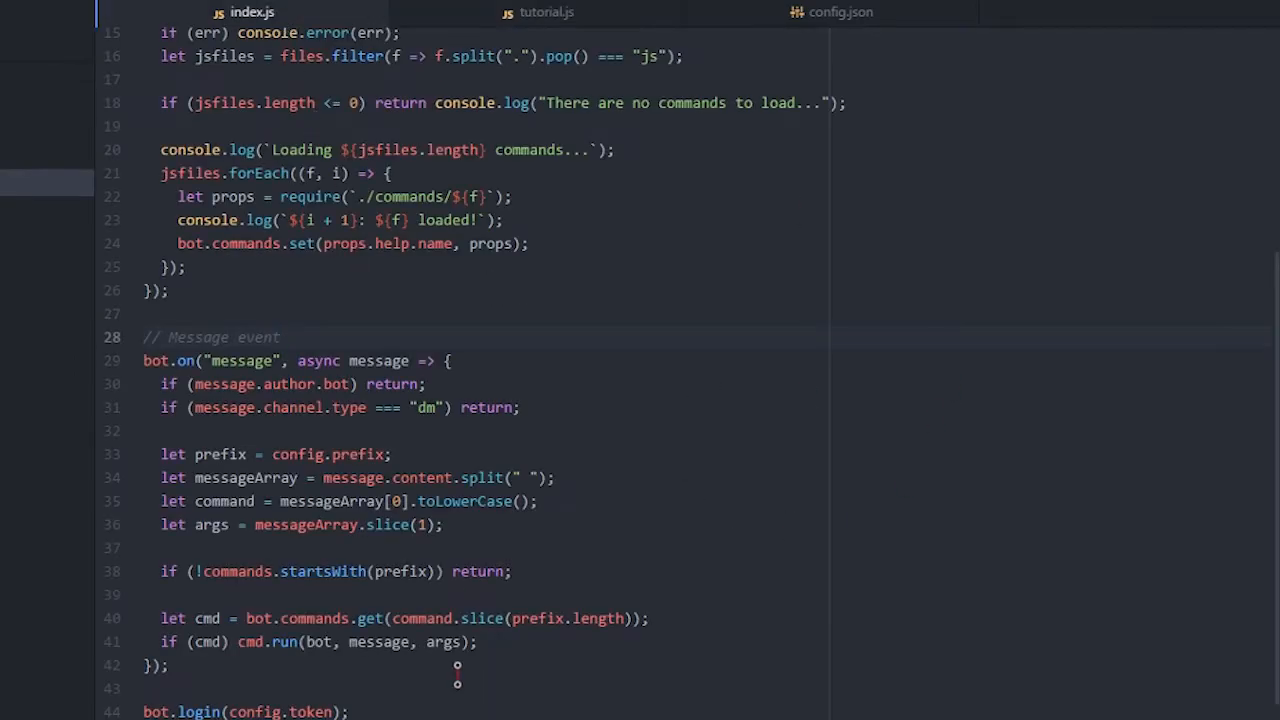
{"action": "left_click", "coordinate": [281, 337]}
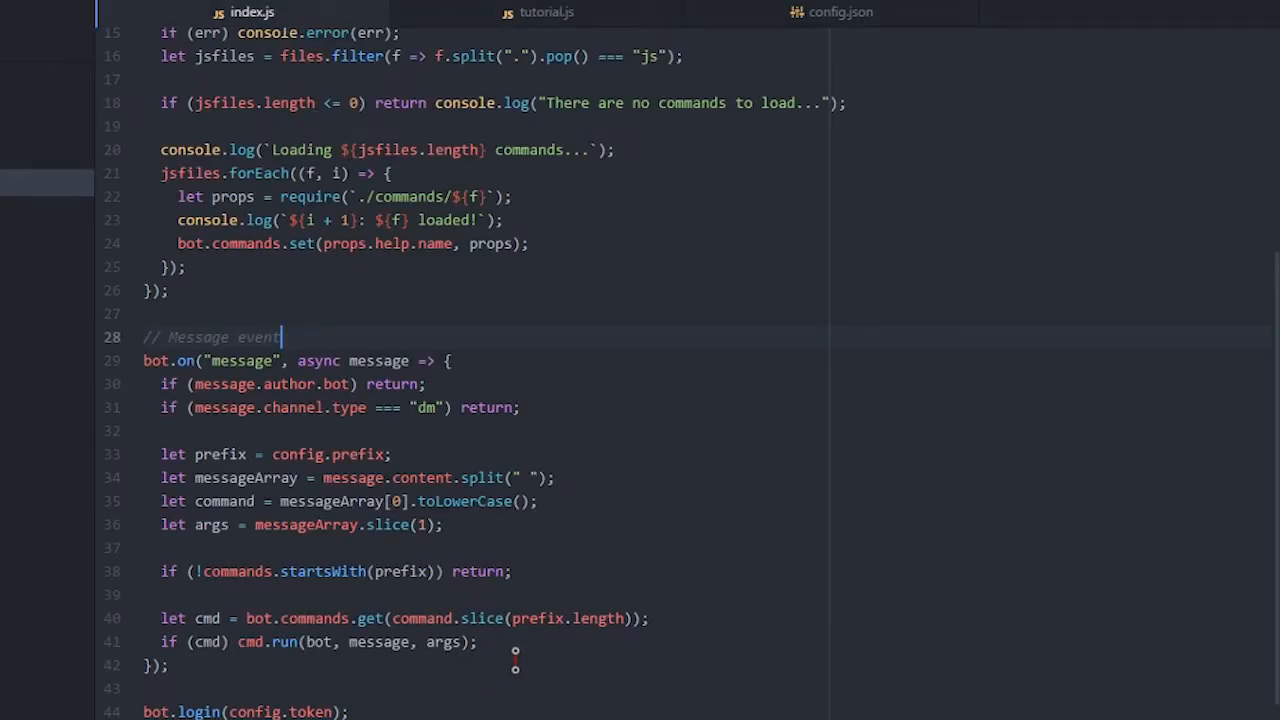
{"action": "scroll", "scroll_direction": "up", "scroll_amount": 3}
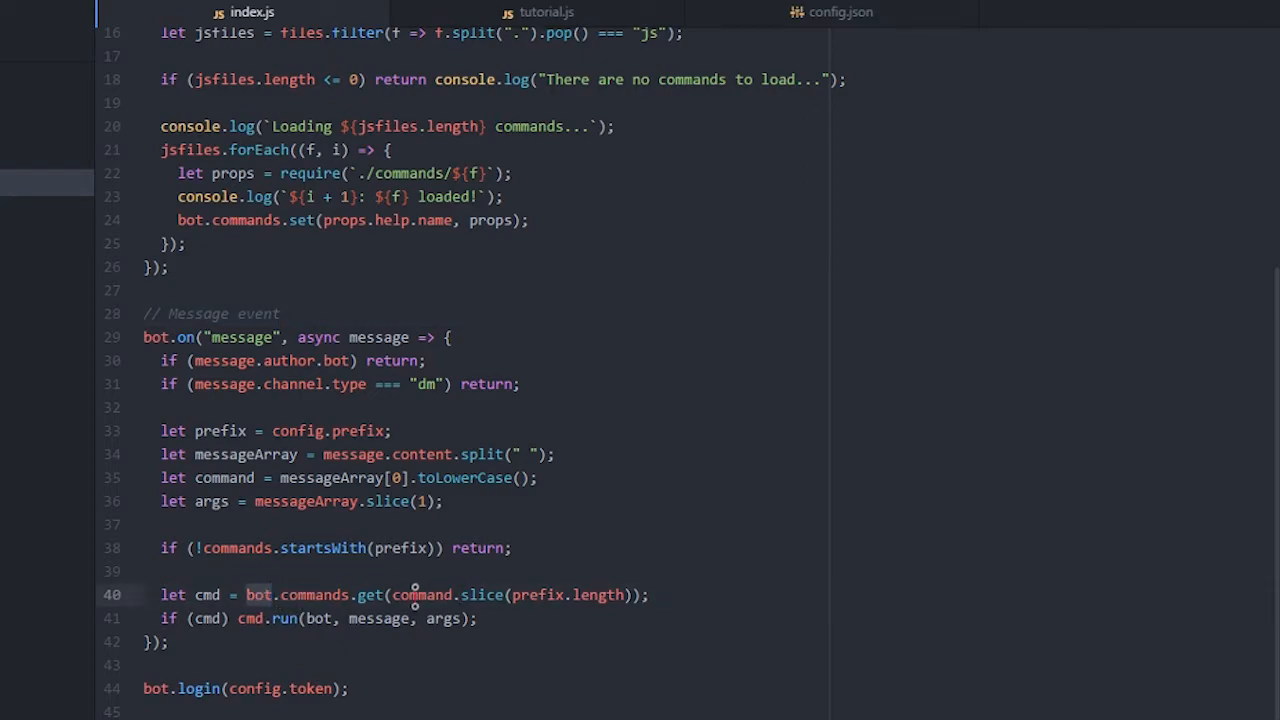
{"action": "scroll", "scroll_direction": "up", "scroll_amount": 3}
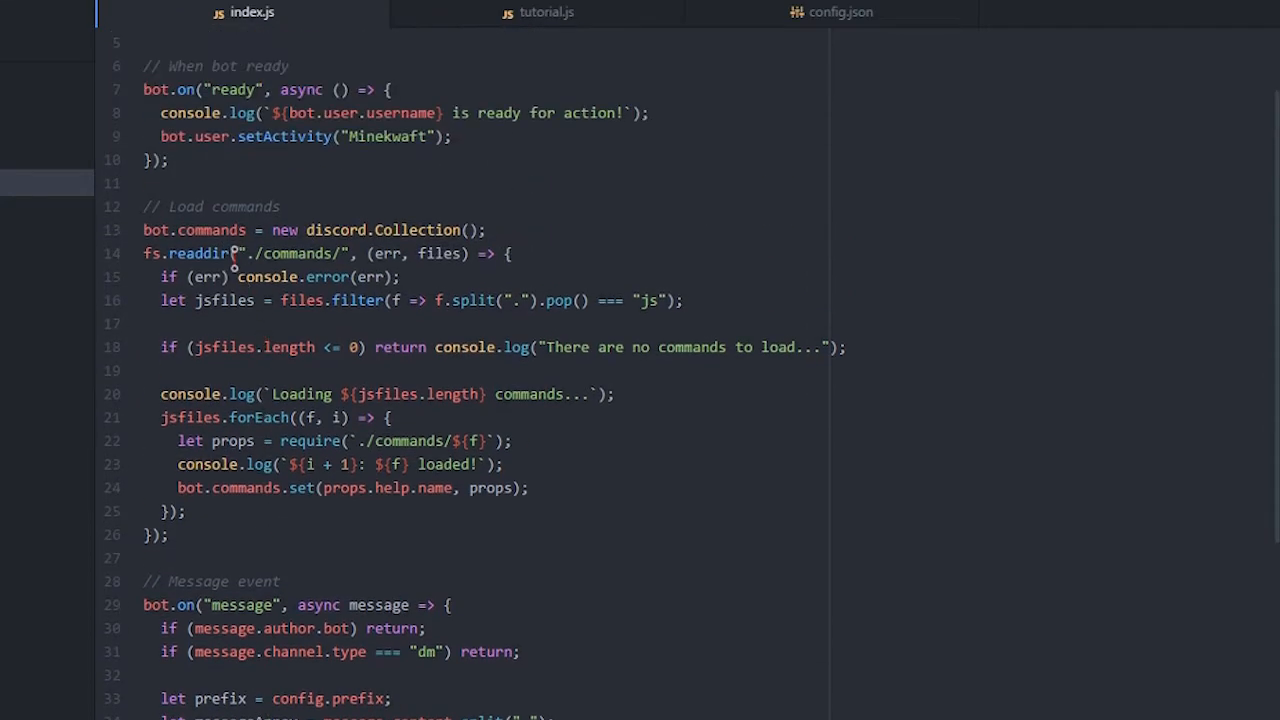
{"action": "scroll", "scroll_direction": "up", "scroll_amount": 3}
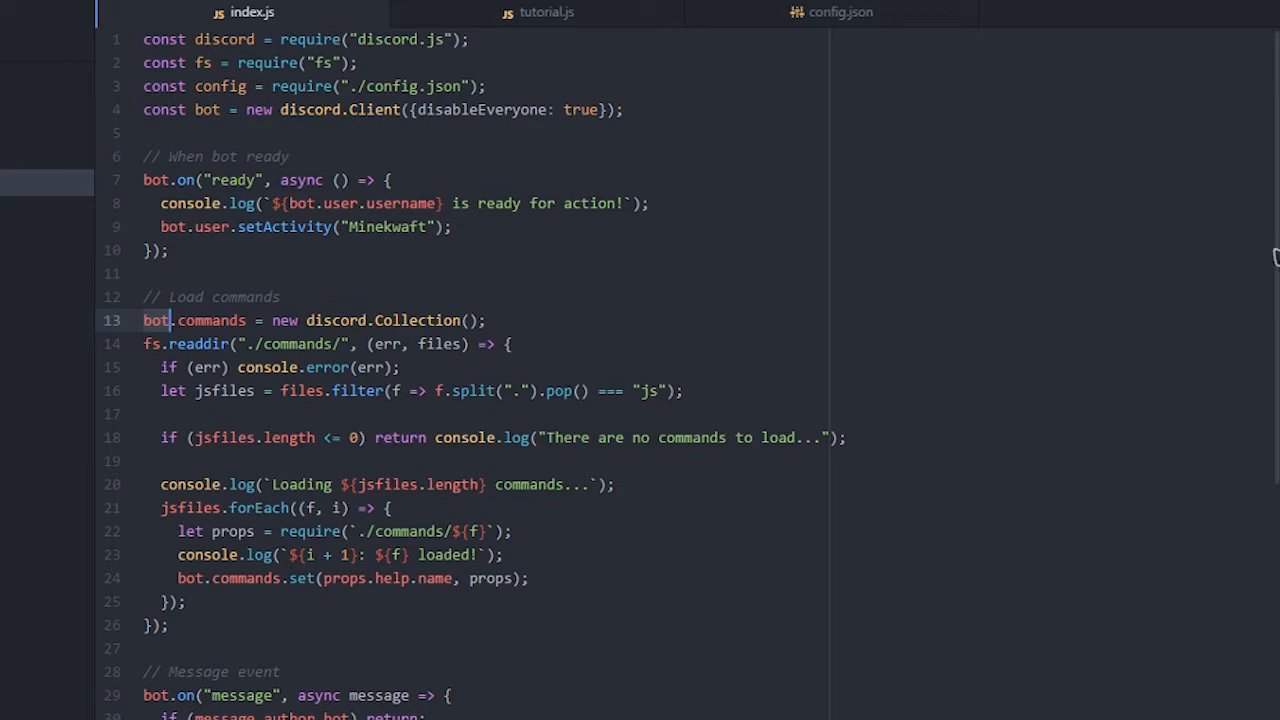
{"action": "scroll", "scroll_direction": "down", "scroll_amount": 3}
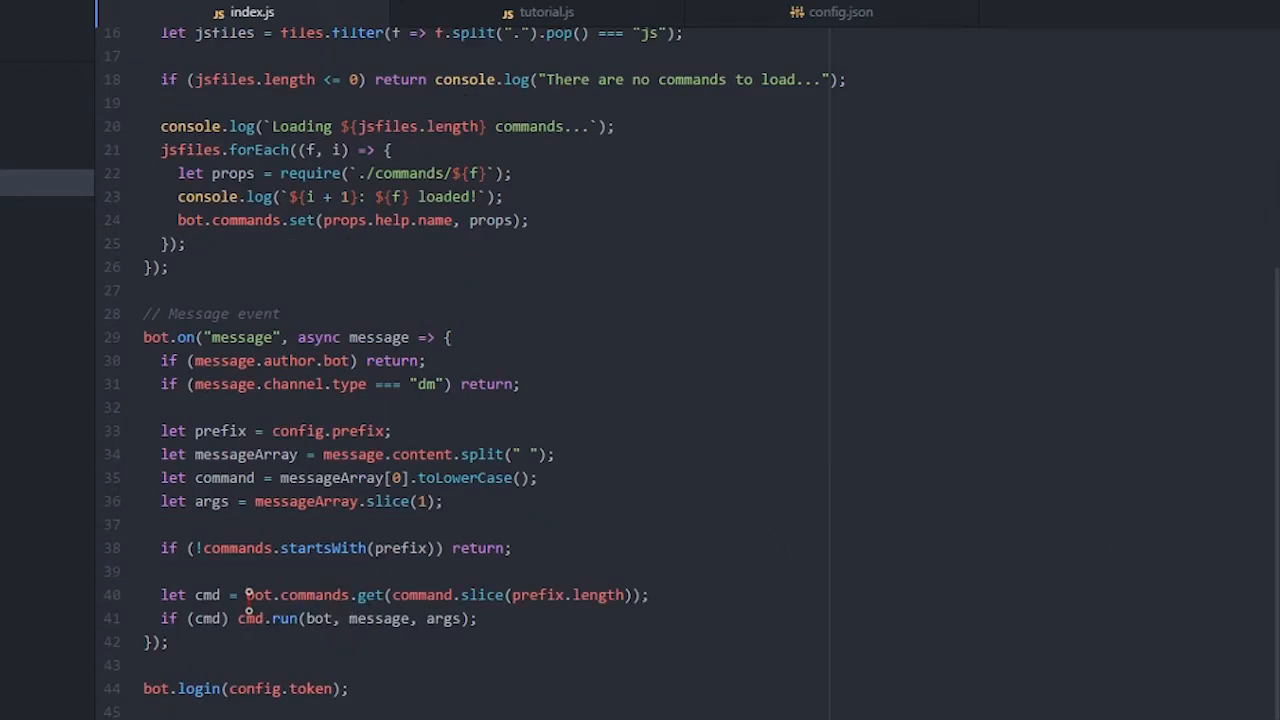
{"action": "scroll", "scroll_direction": "up", "scroll_amount": 3}
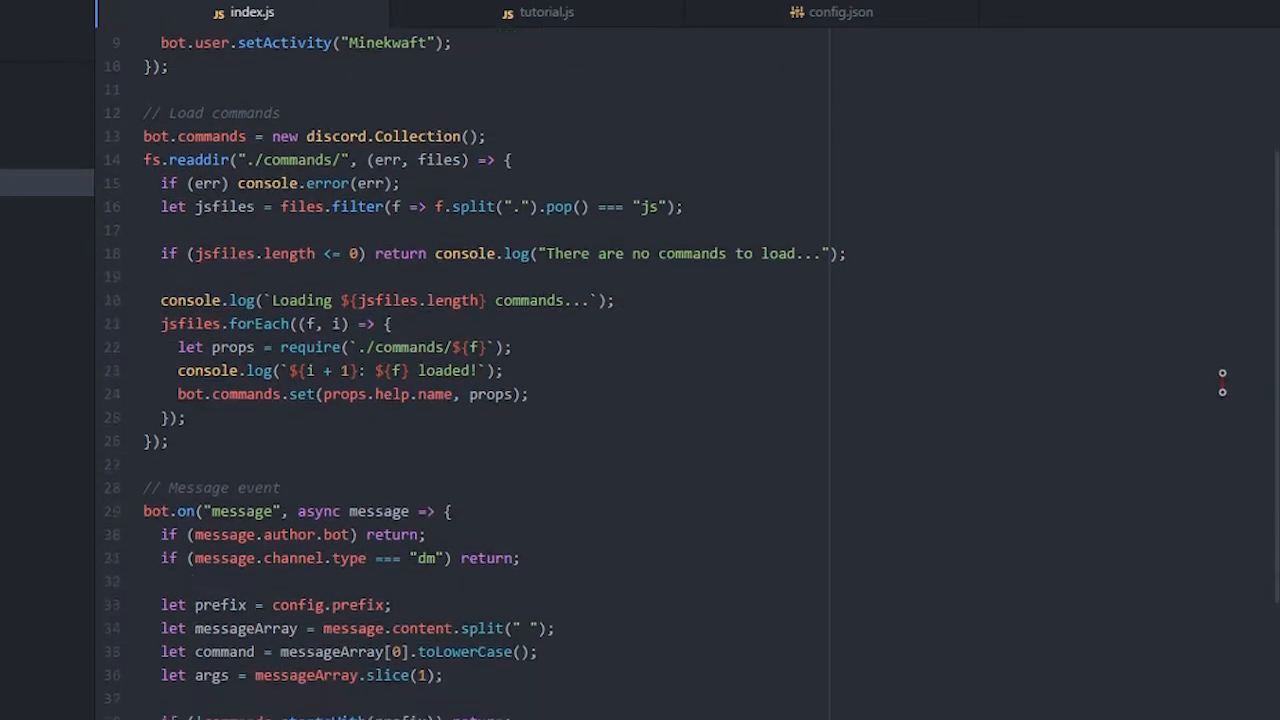
{"action": "scroll", "scroll_direction": "down", "scroll_amount": 3}
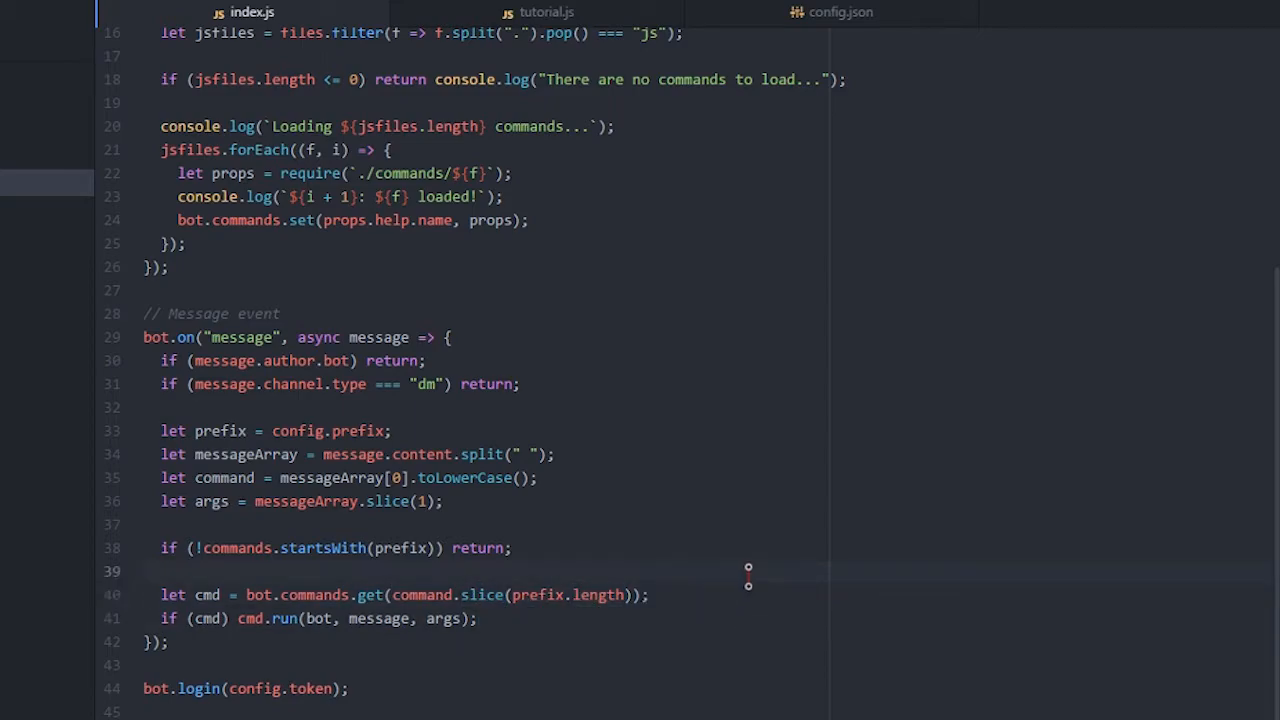
{"action": "type", "text": "!"}
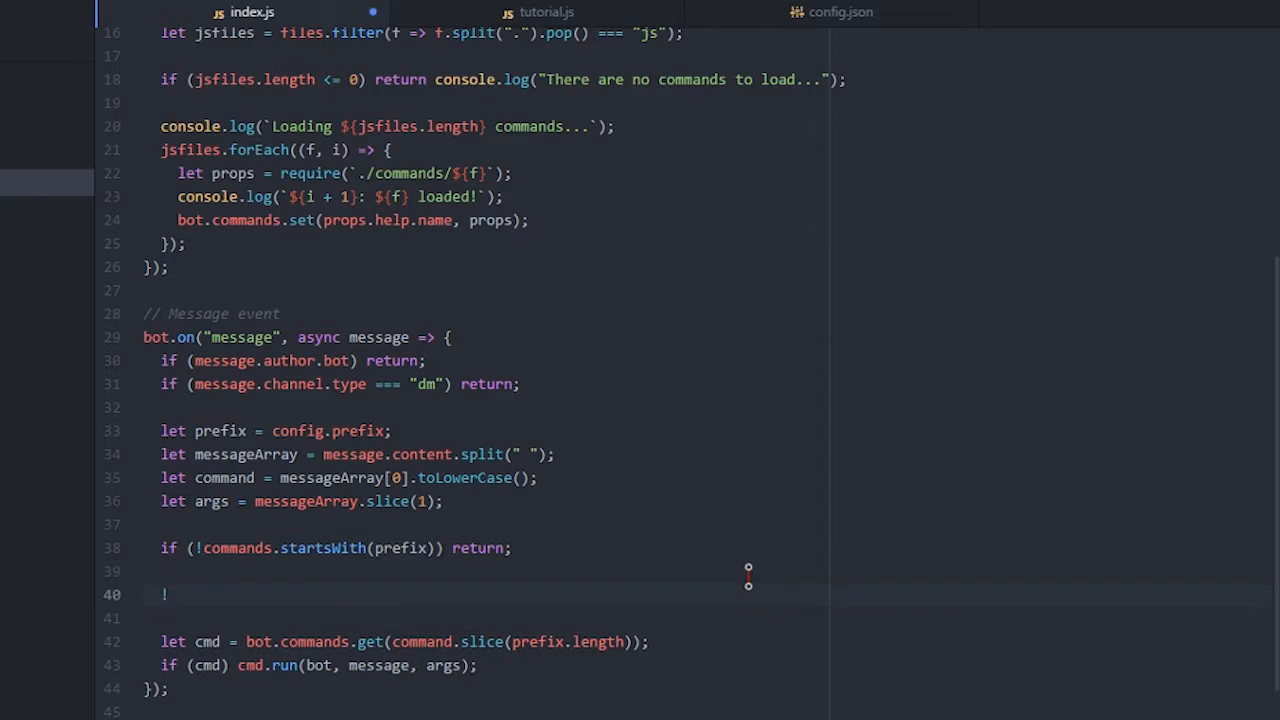
{"action": "type", "text": "eowegn"}
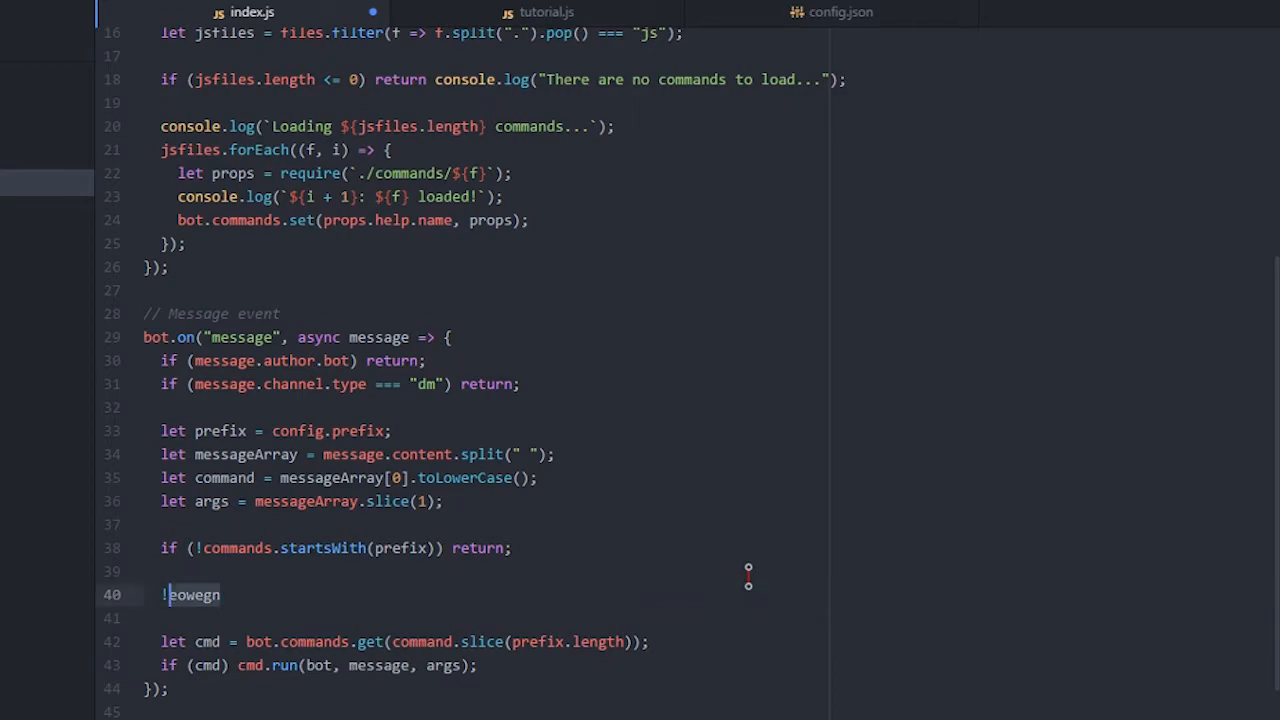
{"action": "key", "text": "Backspace"}
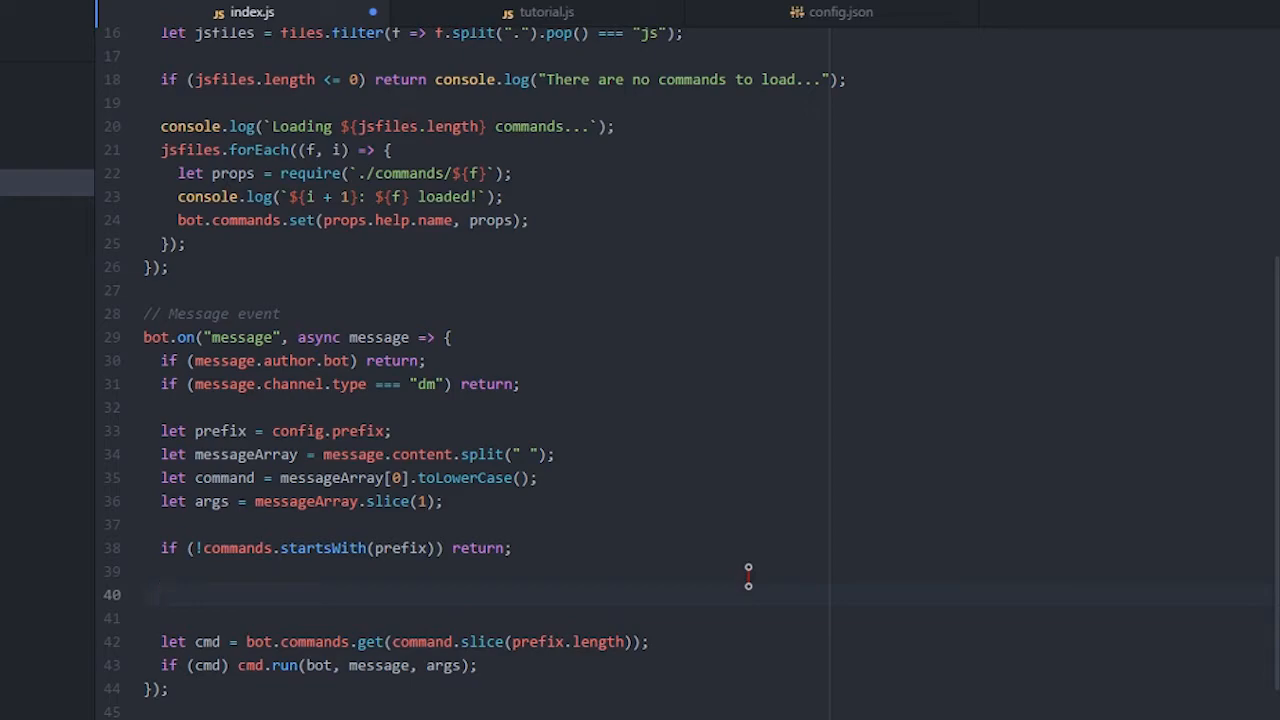
{"action": "left_click", "coordinate": [160, 594]}
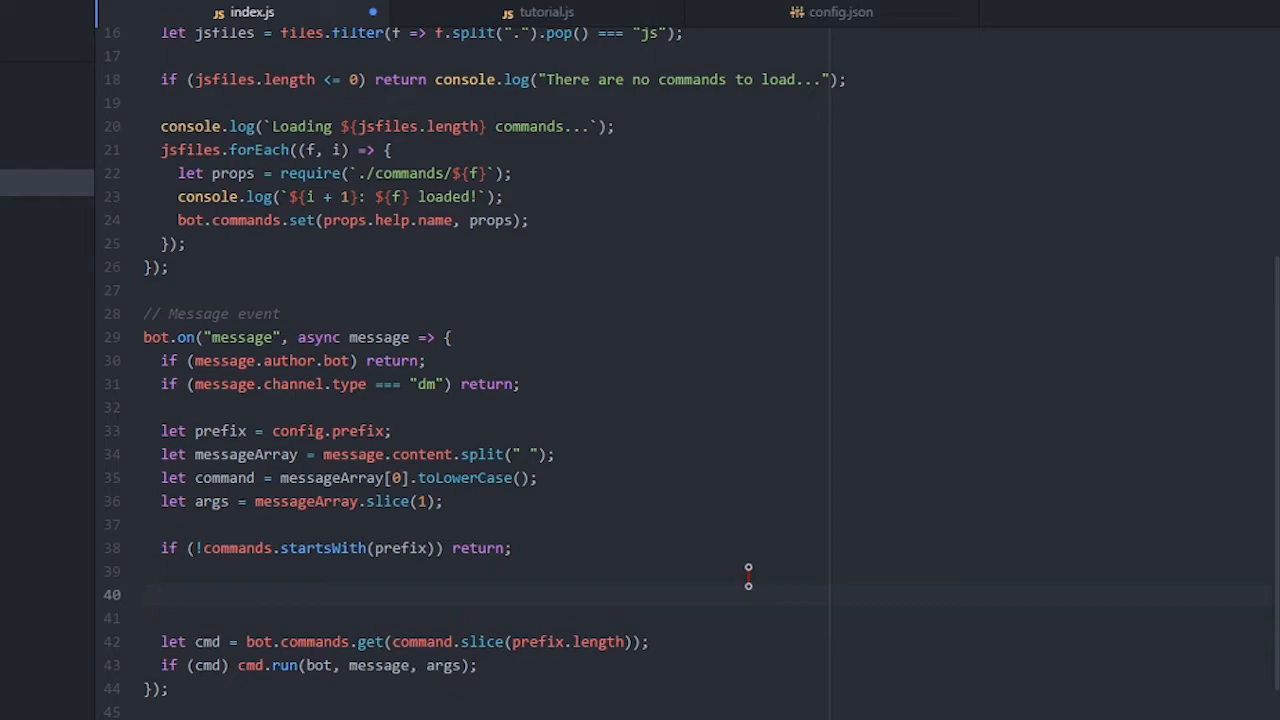
{"action": "type", "text": "args[0]"}
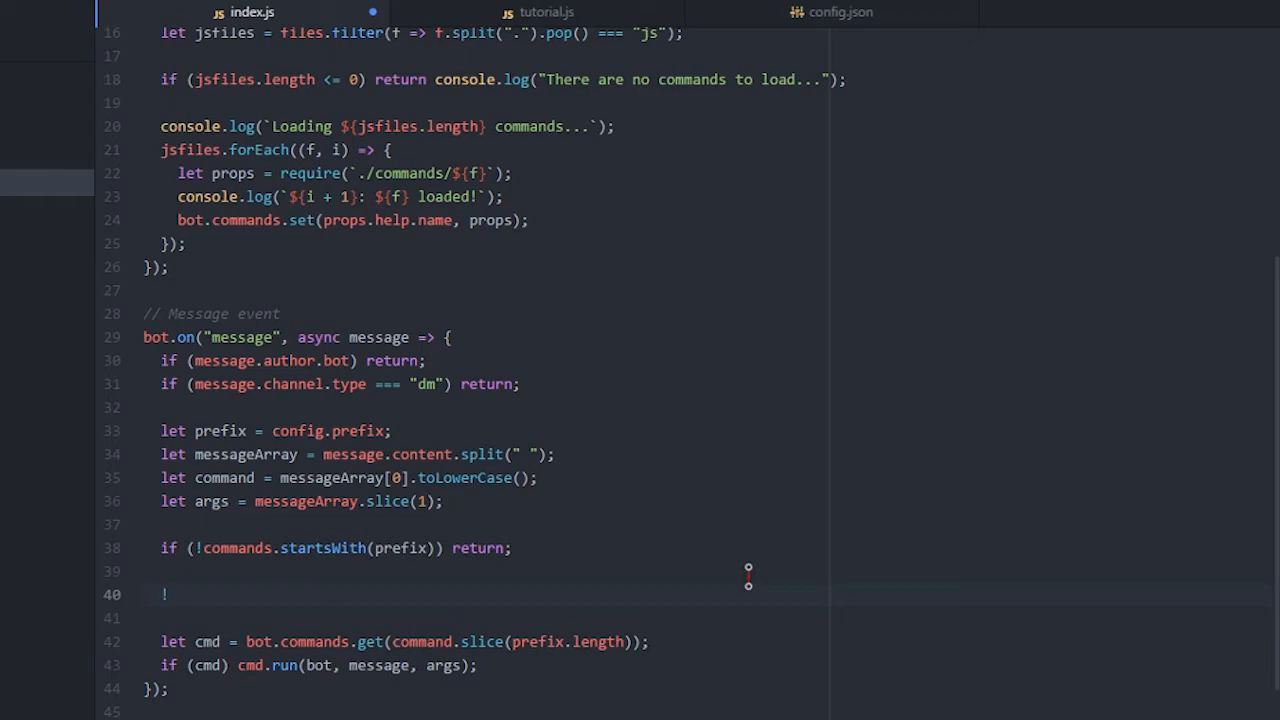
{"action": "type", "text": "tutorial <-"}
{"action": "type", "text": "!tu"}
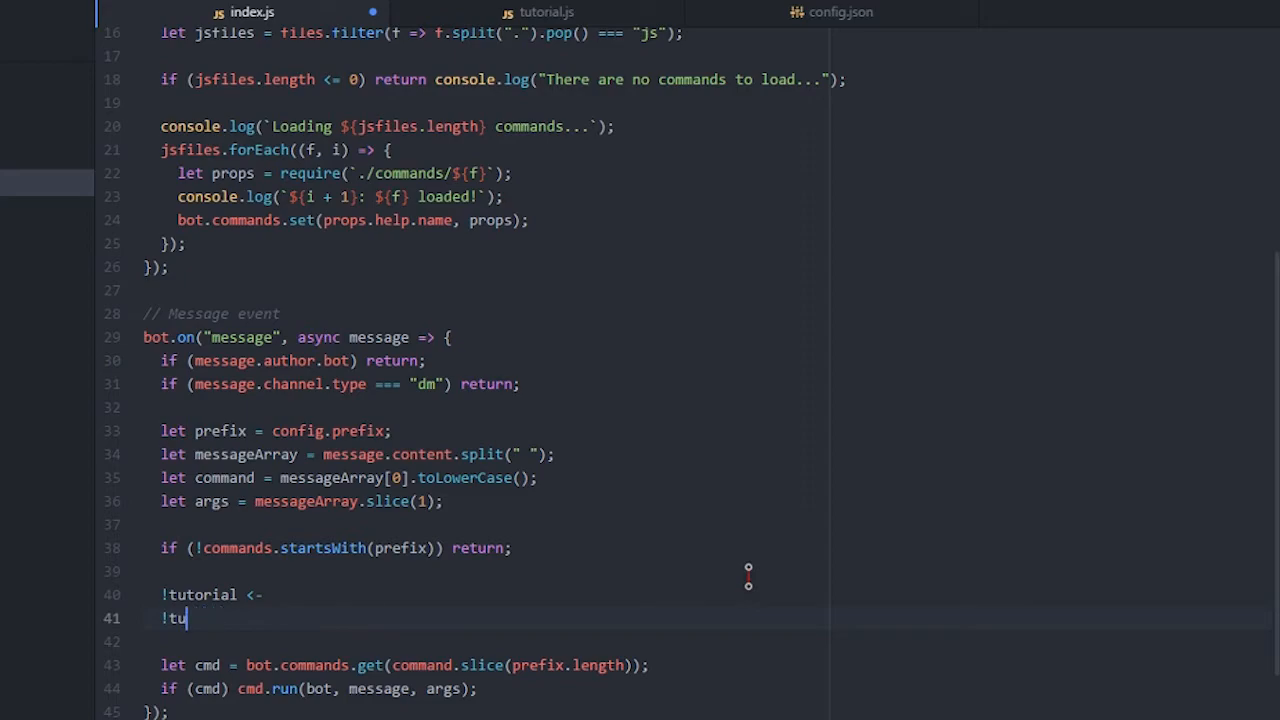
{"action": "type", "text": "torial"}
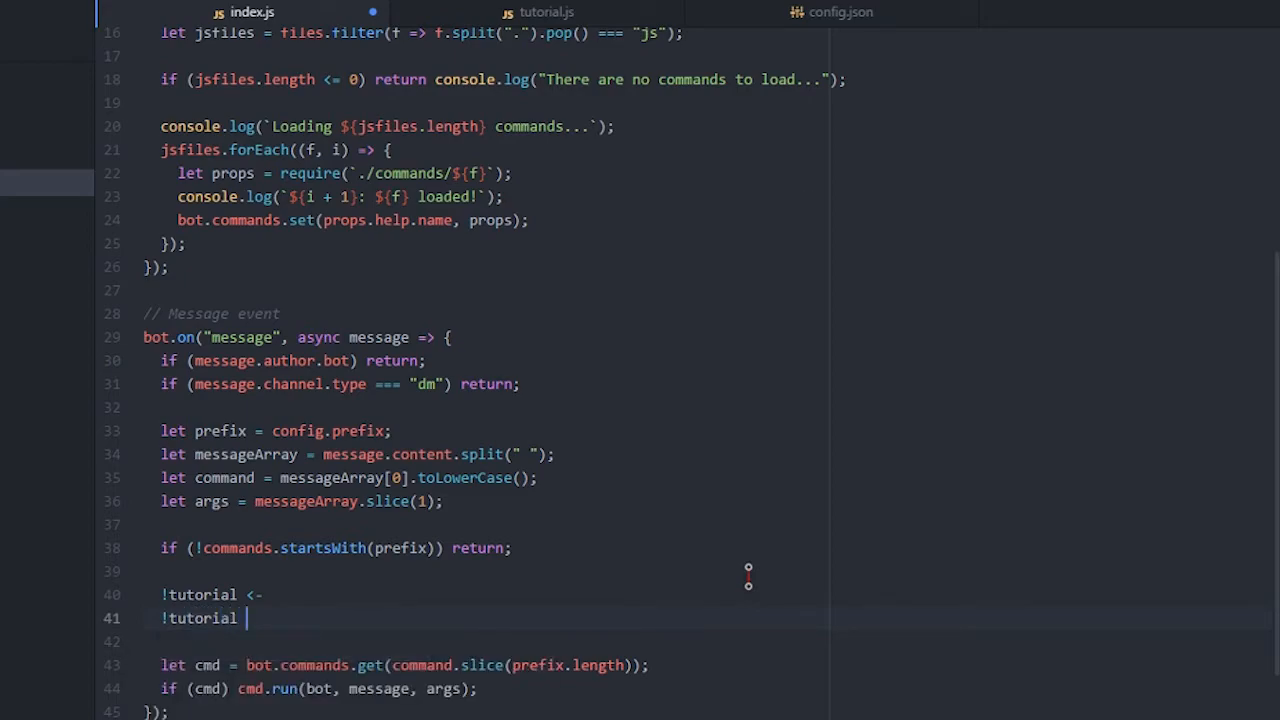
{"action": "type", "text": "hello"}
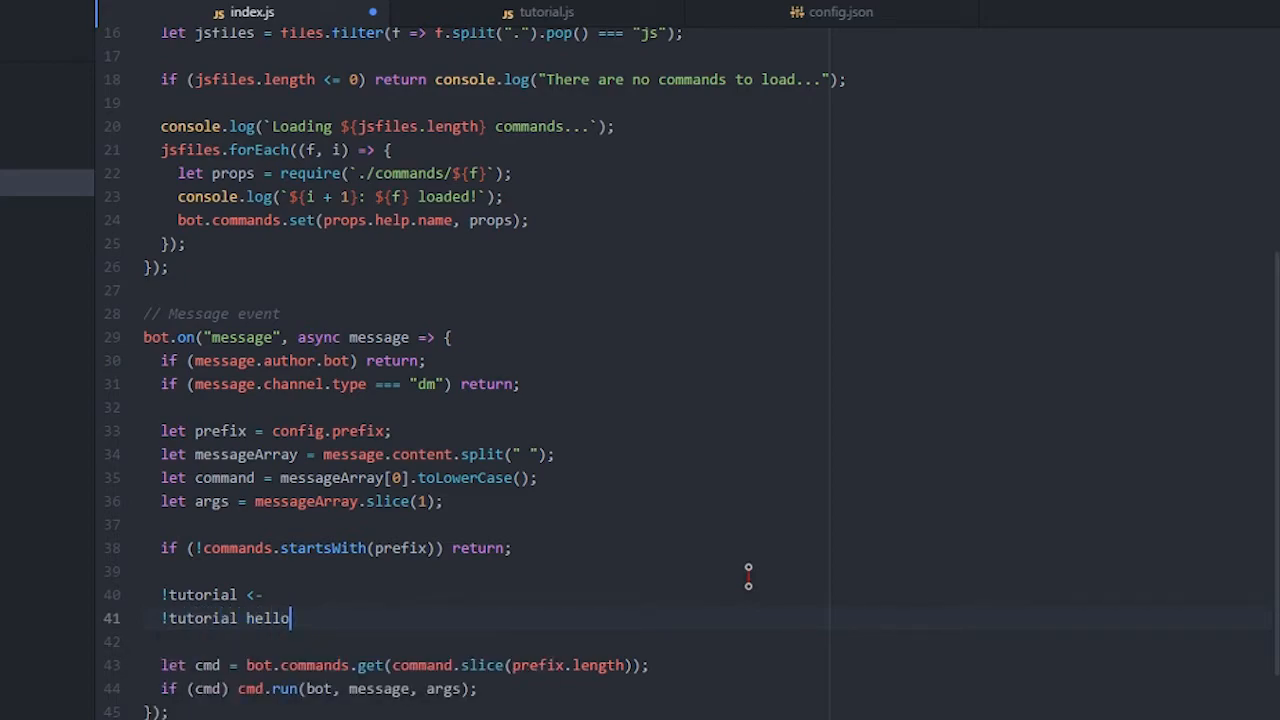
{"action": "type", "text": "<- args"}
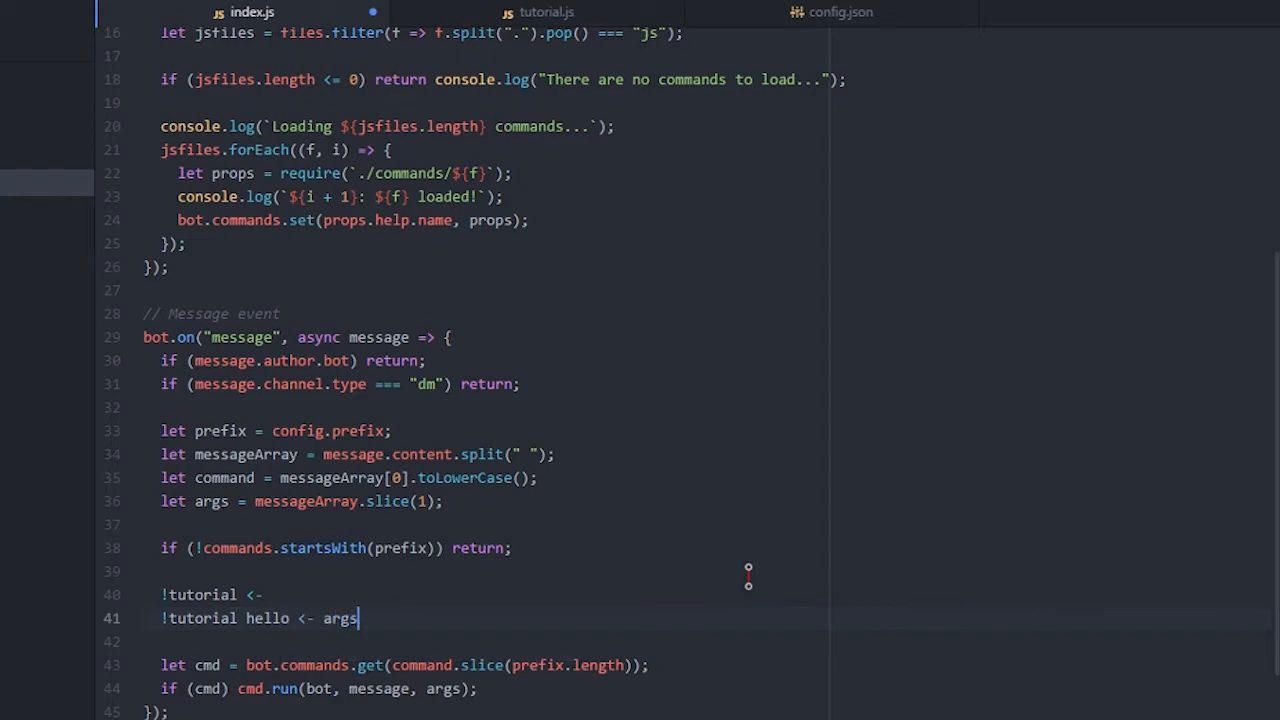
{"action": "type", "text": "[0]"}
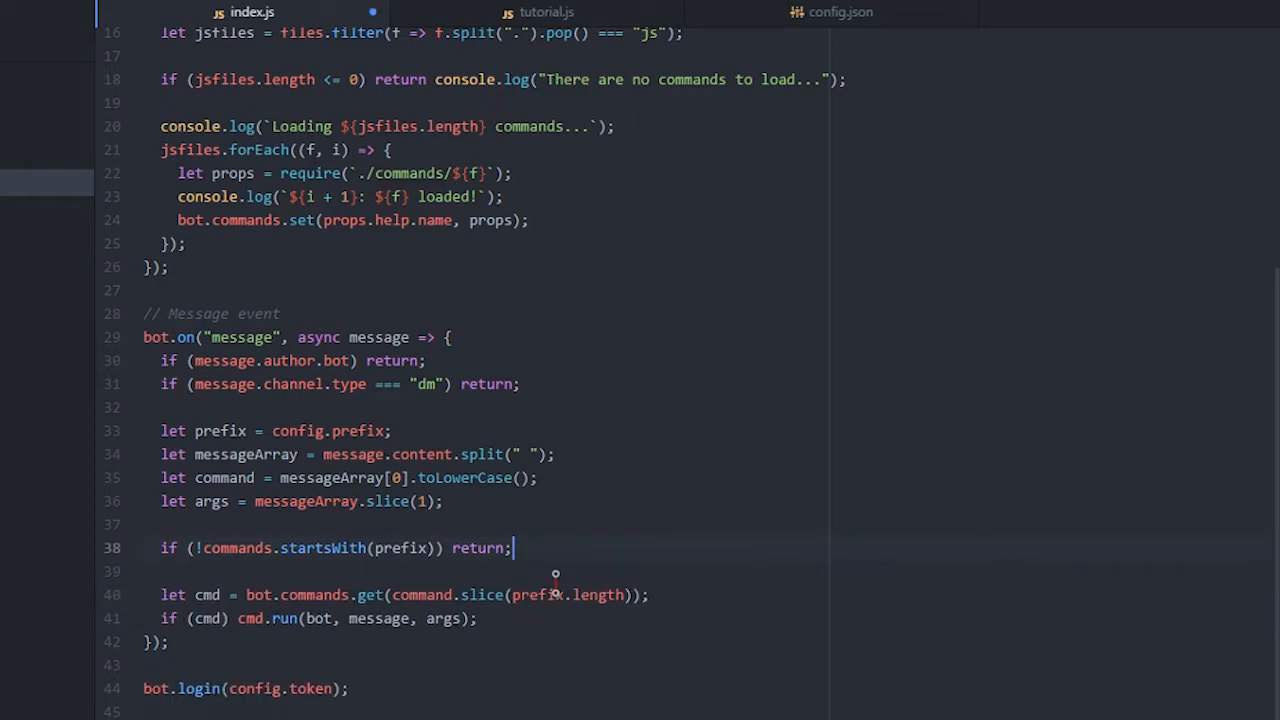
{"action": "left_click", "coordinate": [547, 12]}
{"action": "type", "text": "mod"}
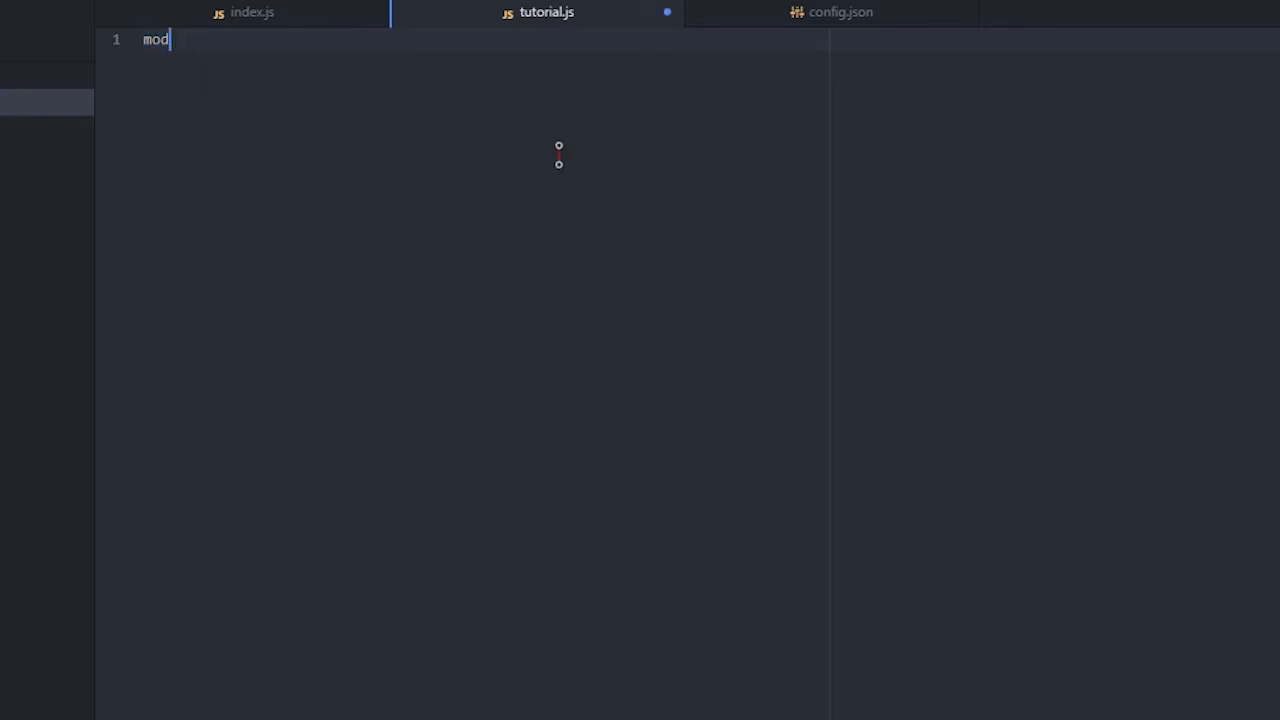
Require discord.js at the top of tutorial.js
{"action": "type", "text": "const"}
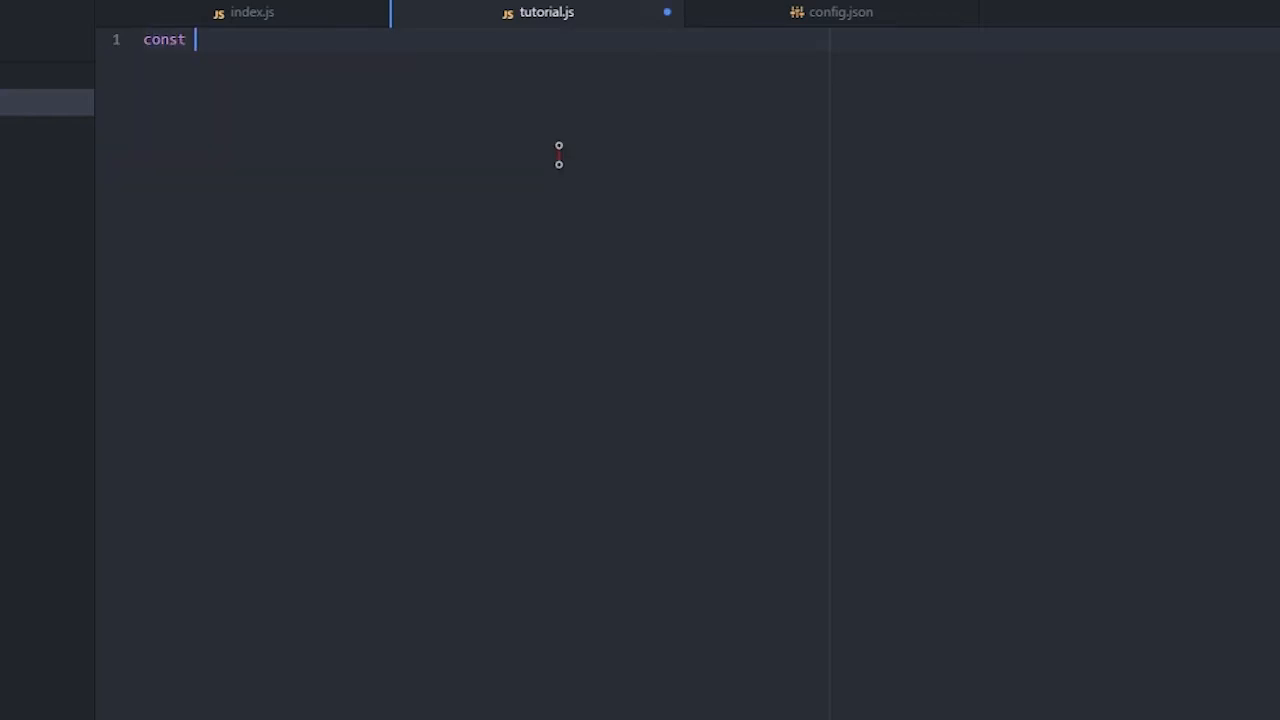
{"action": "type", "text": "discord ="}
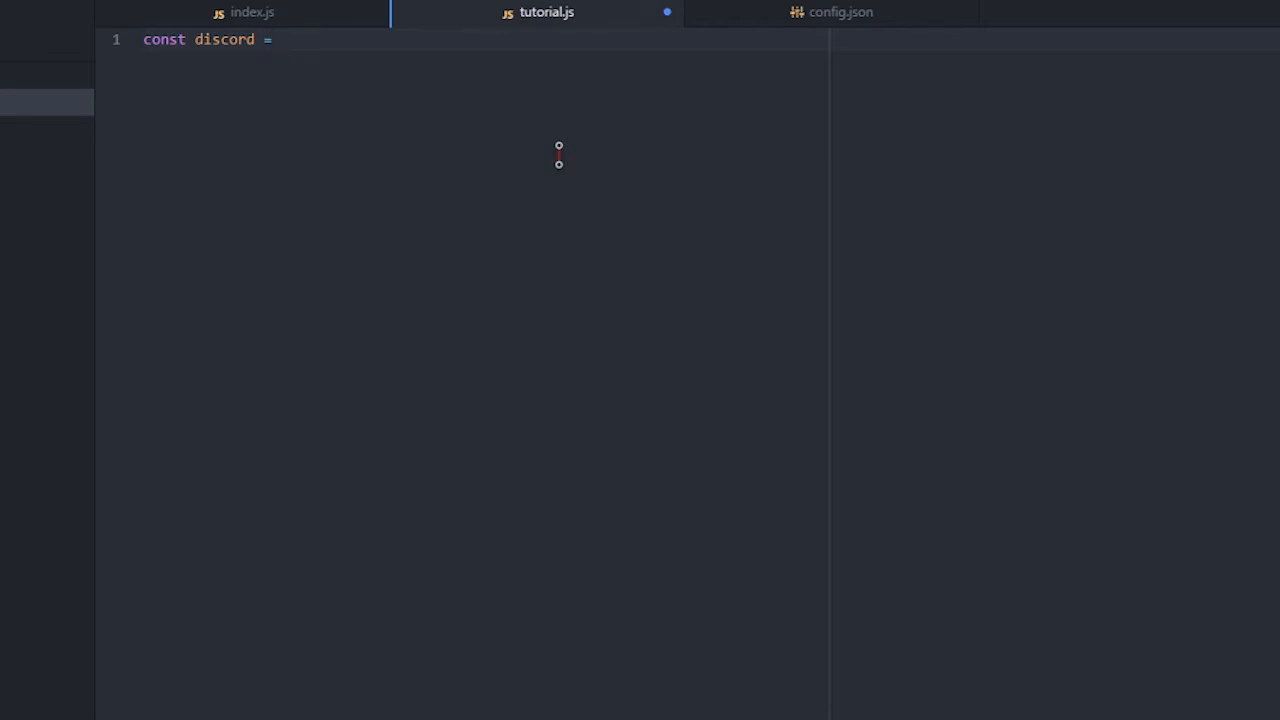
{"action": "type", "text": "require()"}
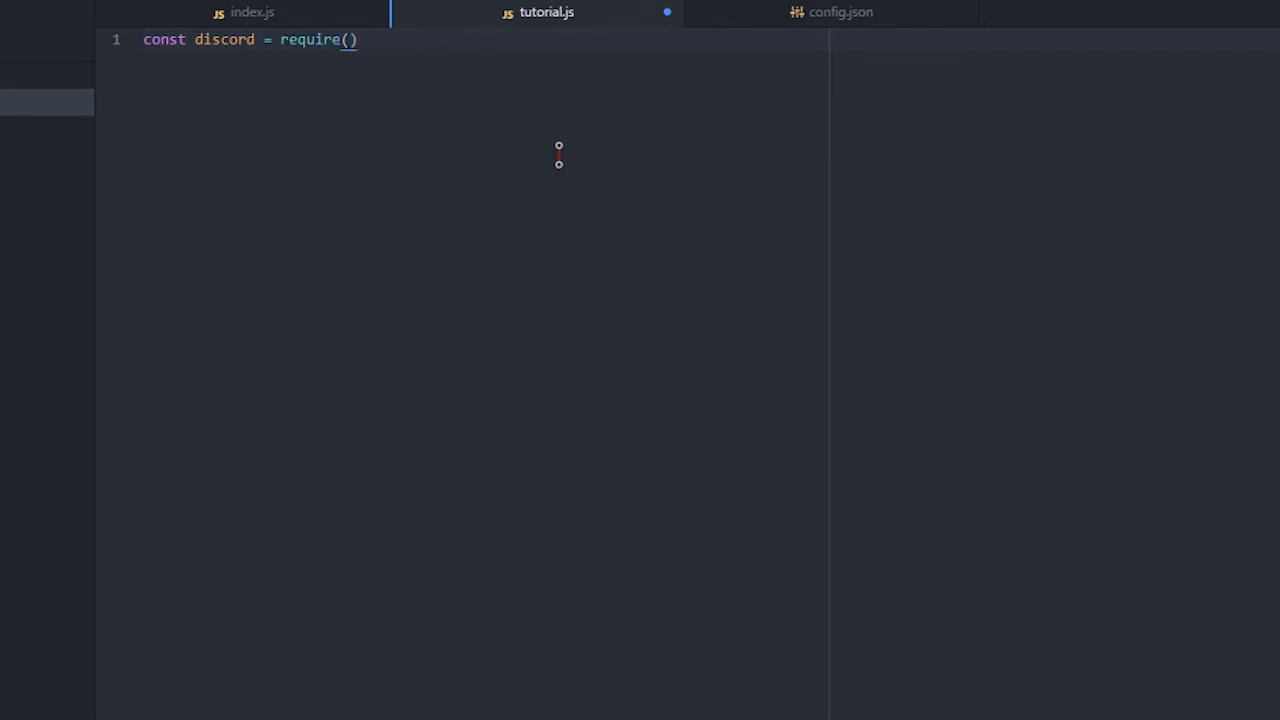
{"action": "type", "text": "\"discord.js"}
{"action": "type", "text": "moduler"}
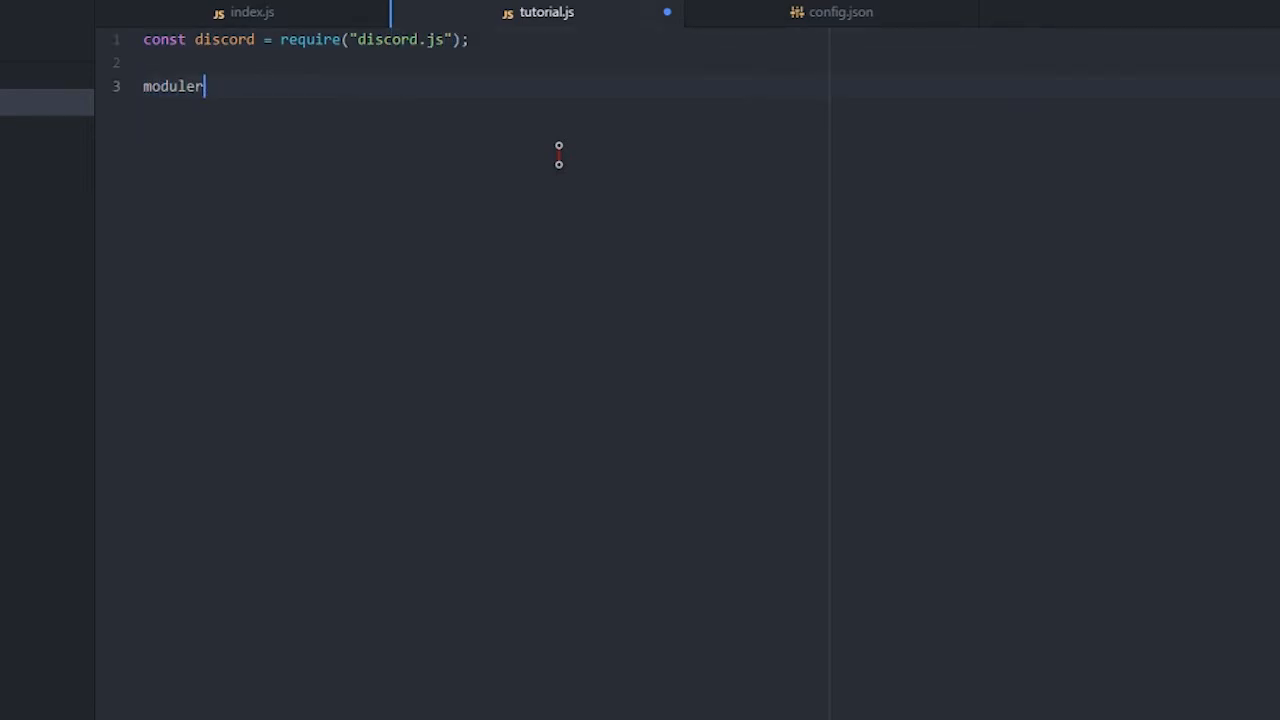
{"action": "key", "text": "Backspace"}
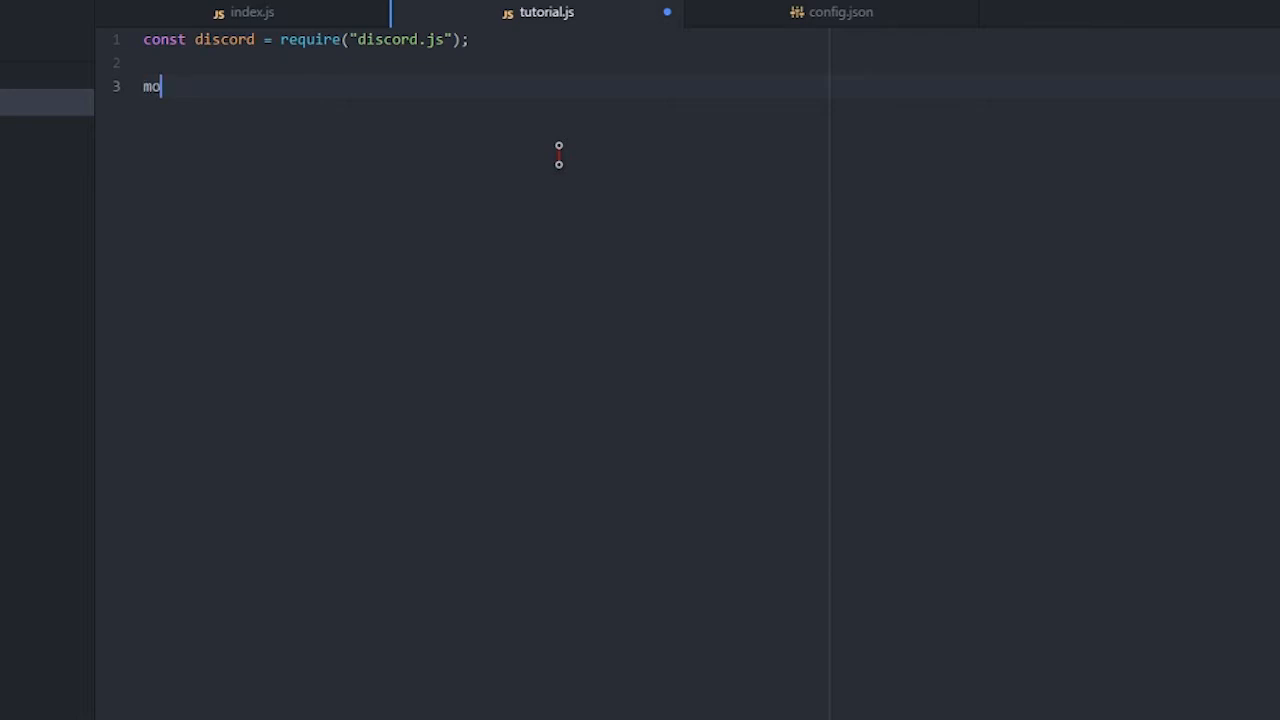
Export an empty async run function taking bot, message and args
{"action": "type", "text": "dule.exports.run ="}
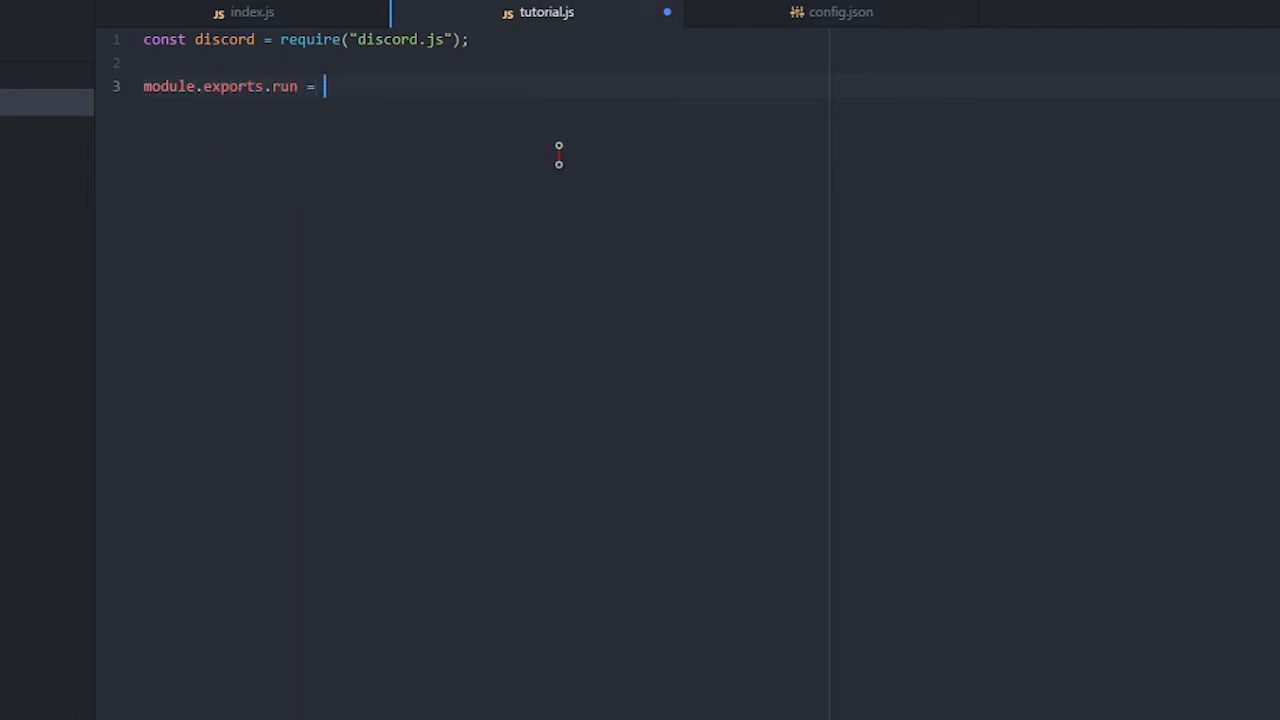
{"action": "type", "text": "async ()"}
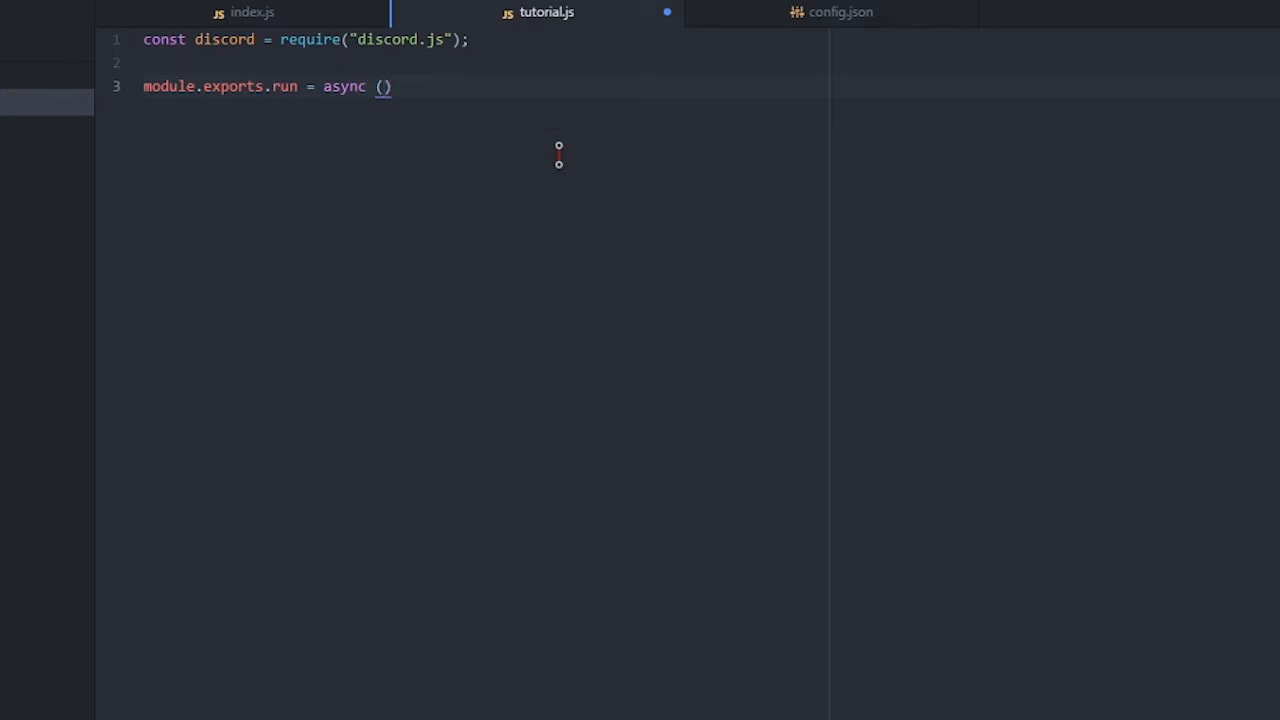
{"action": "type", "text": "bot,"}
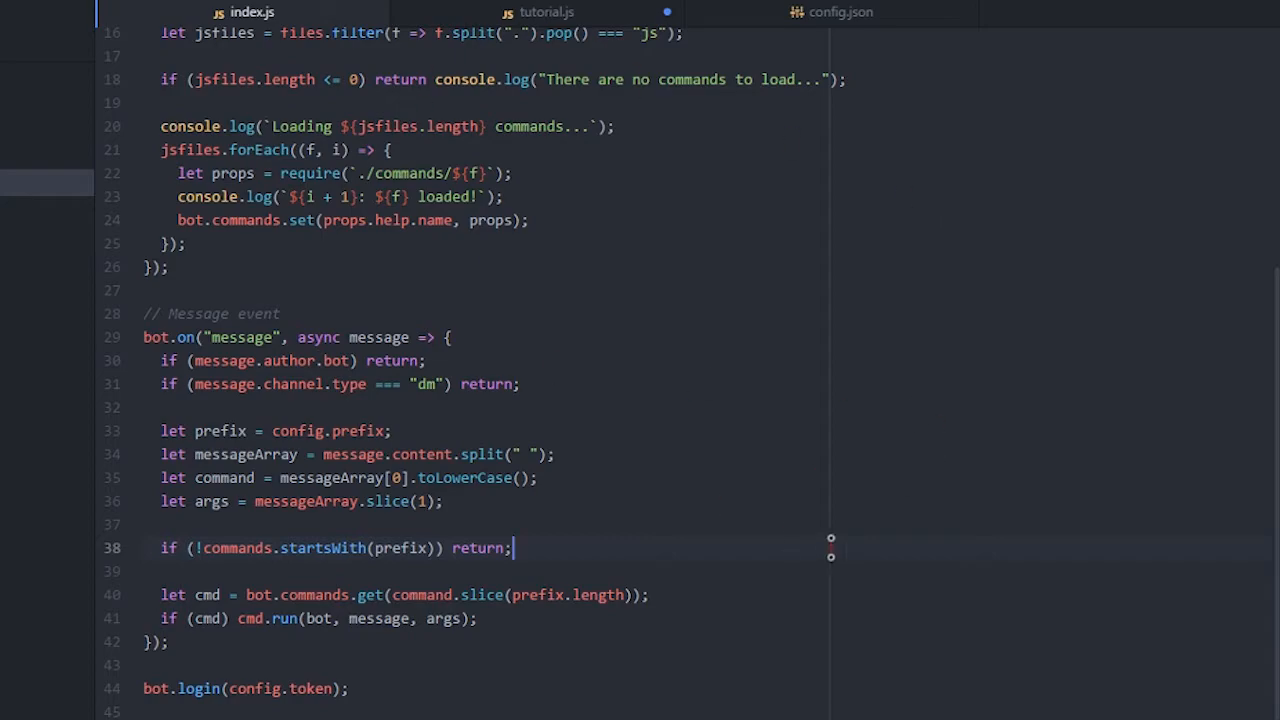
{"action": "left_click", "coordinate": [546, 12]}
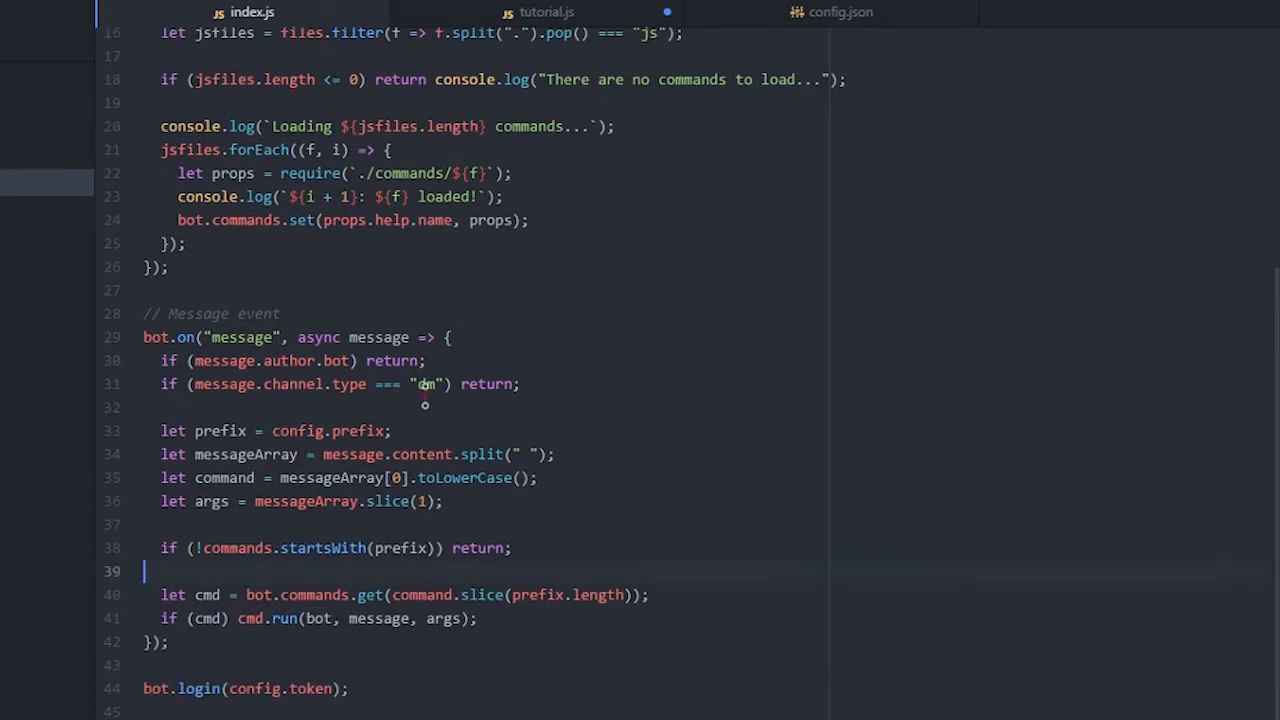
{"action": "left_click", "coordinate": [547, 11]}
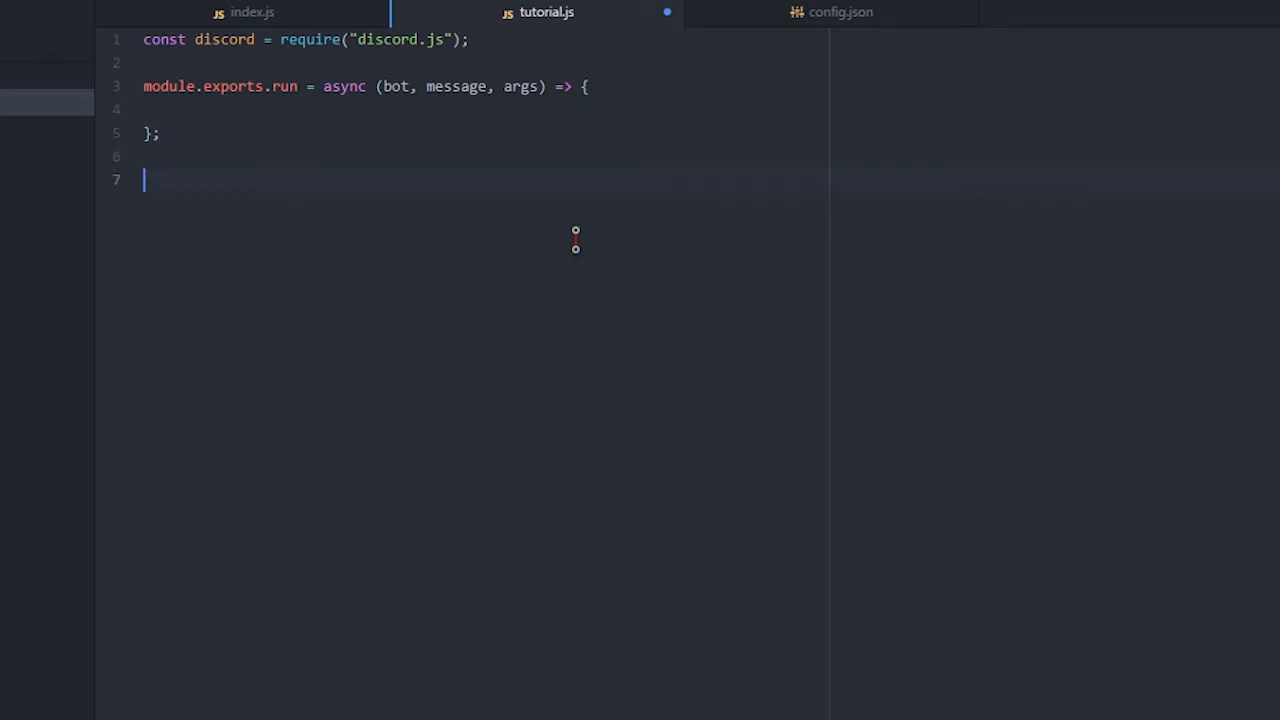
{"action": "type", "text": "o"}
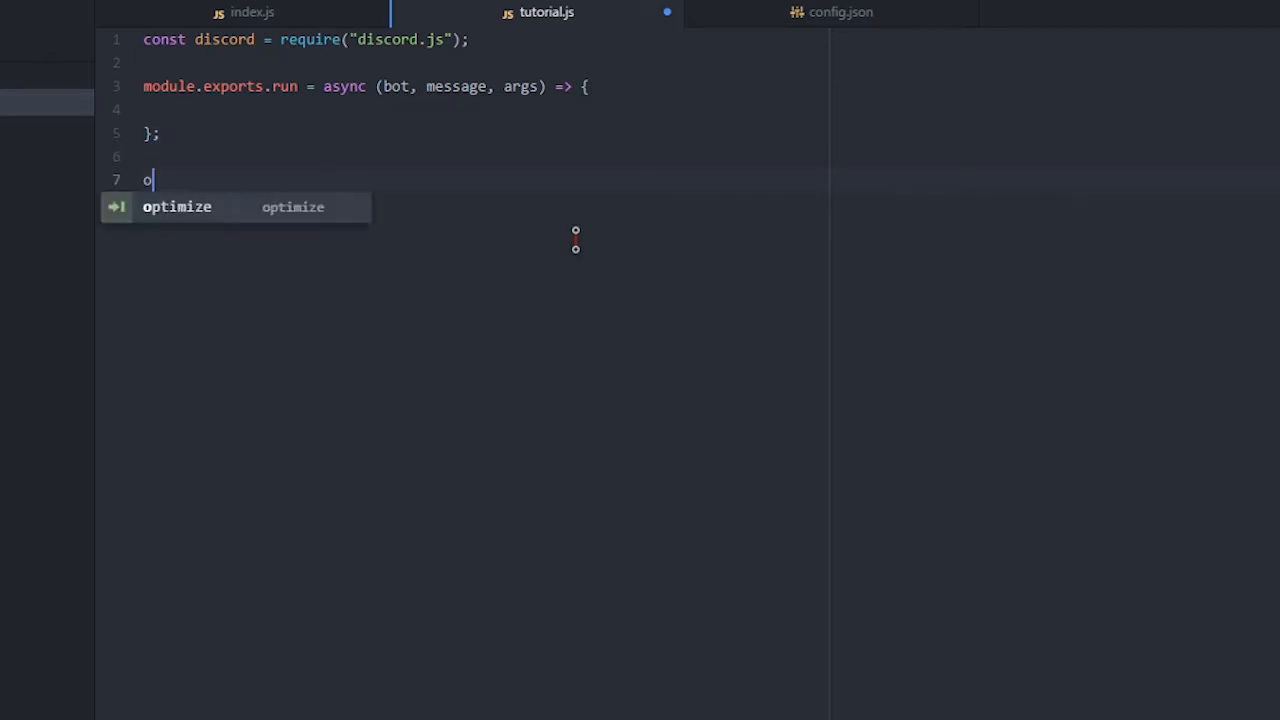
Export module.exports.help with name "tutorial"
{"action": "type", "text": "odule.exports."}
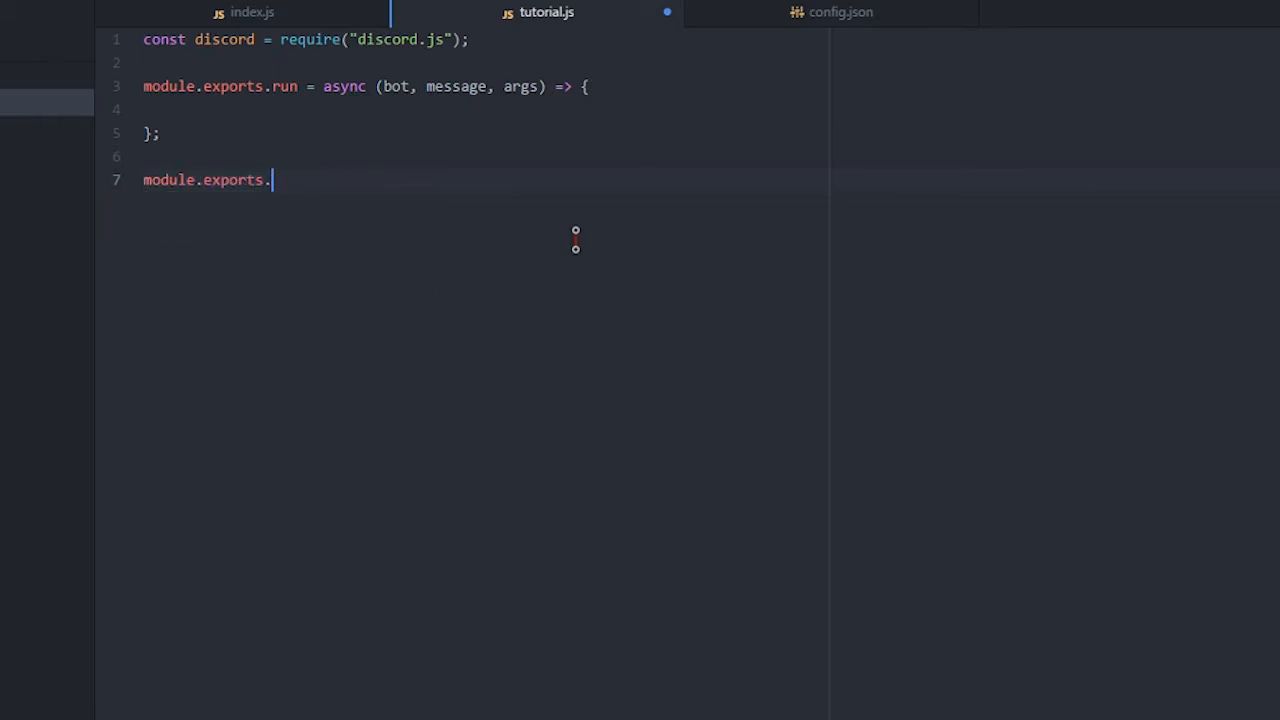
{"action": "type", "text": "help = {"}
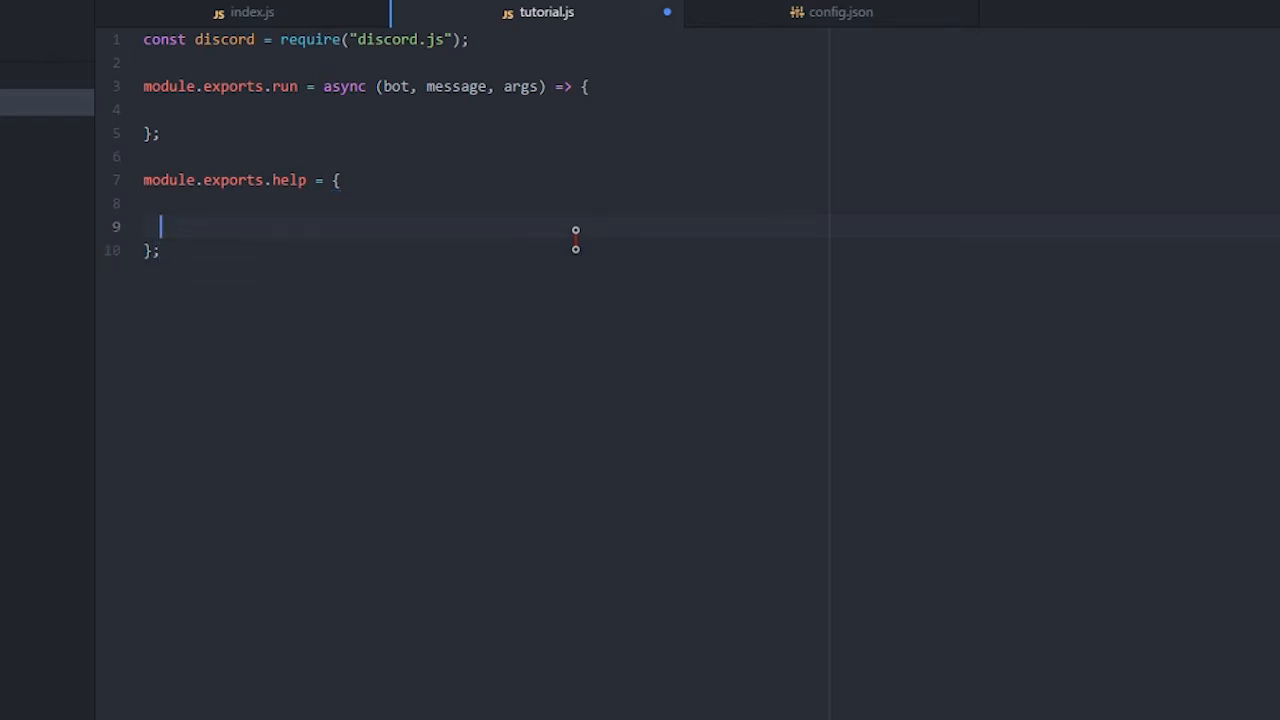
{"action": "key", "text": "Backspace"}
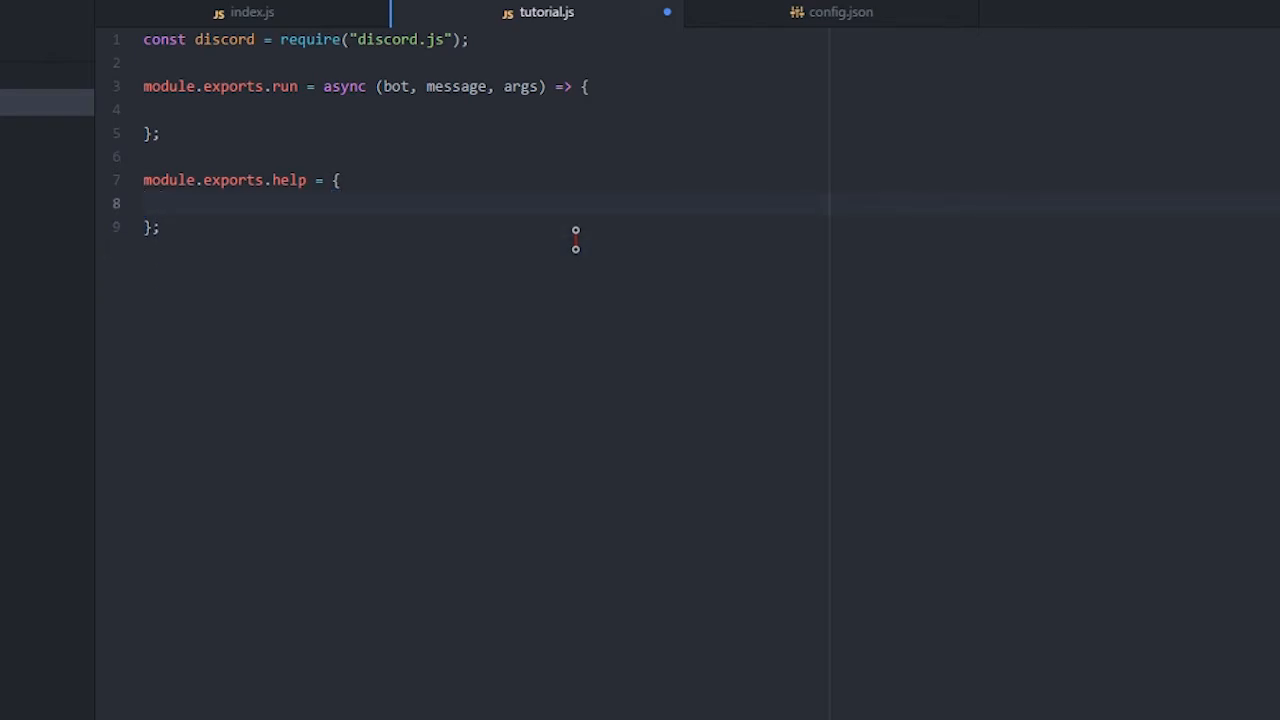
{"action": "type", "text": "name: \"\""}
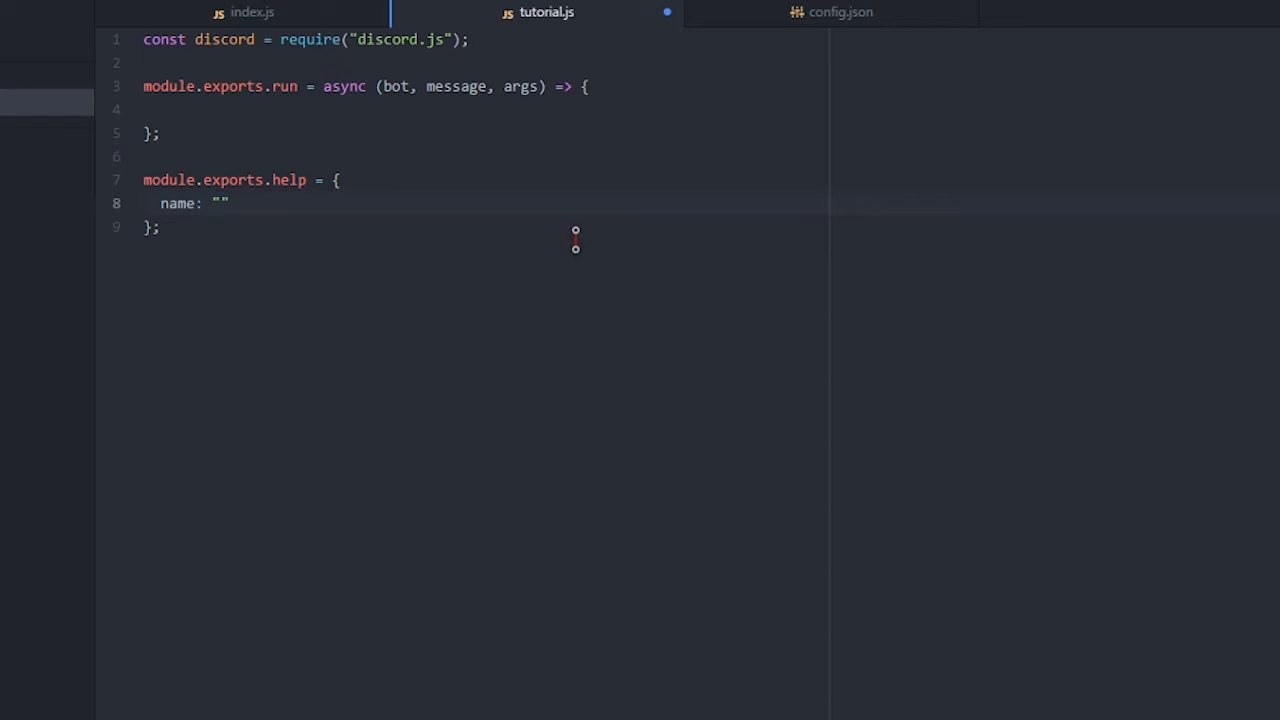
{"action": "type", "text": "tutorial"}
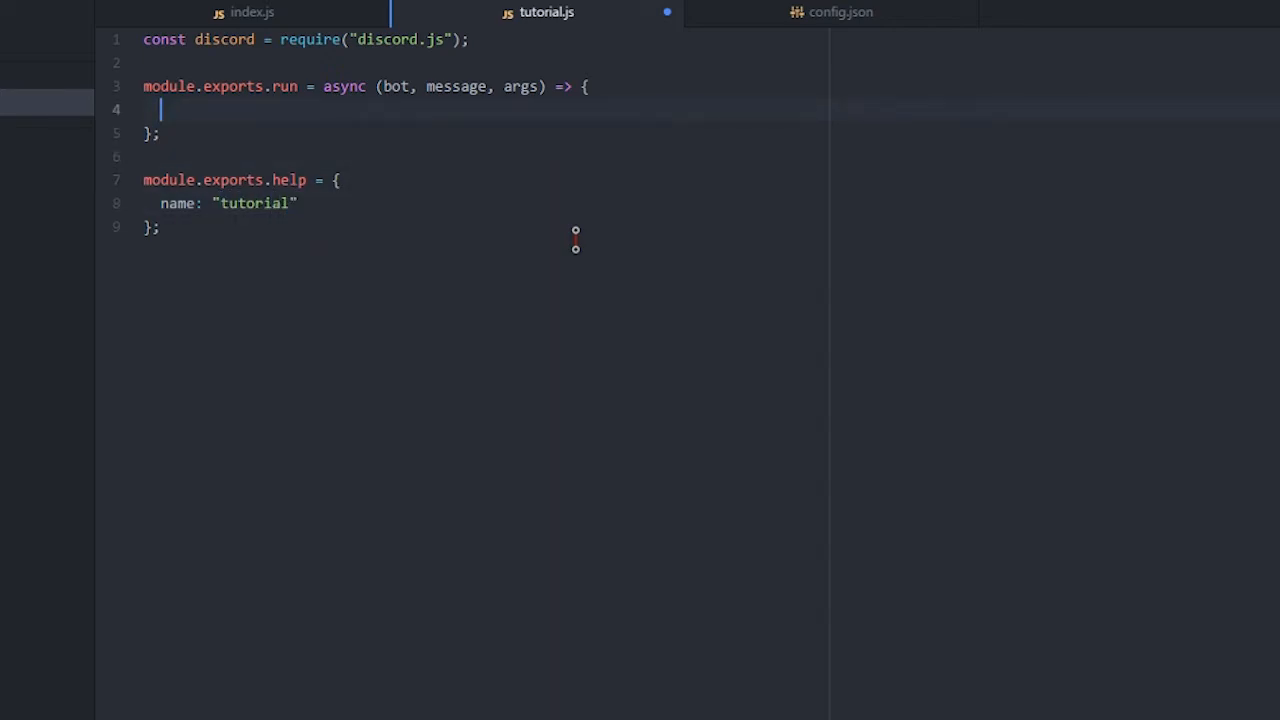
Make run return message.channel.send('Hello World!') and launch the bot with node index.js
{"action": "key", "text": "Enter"}
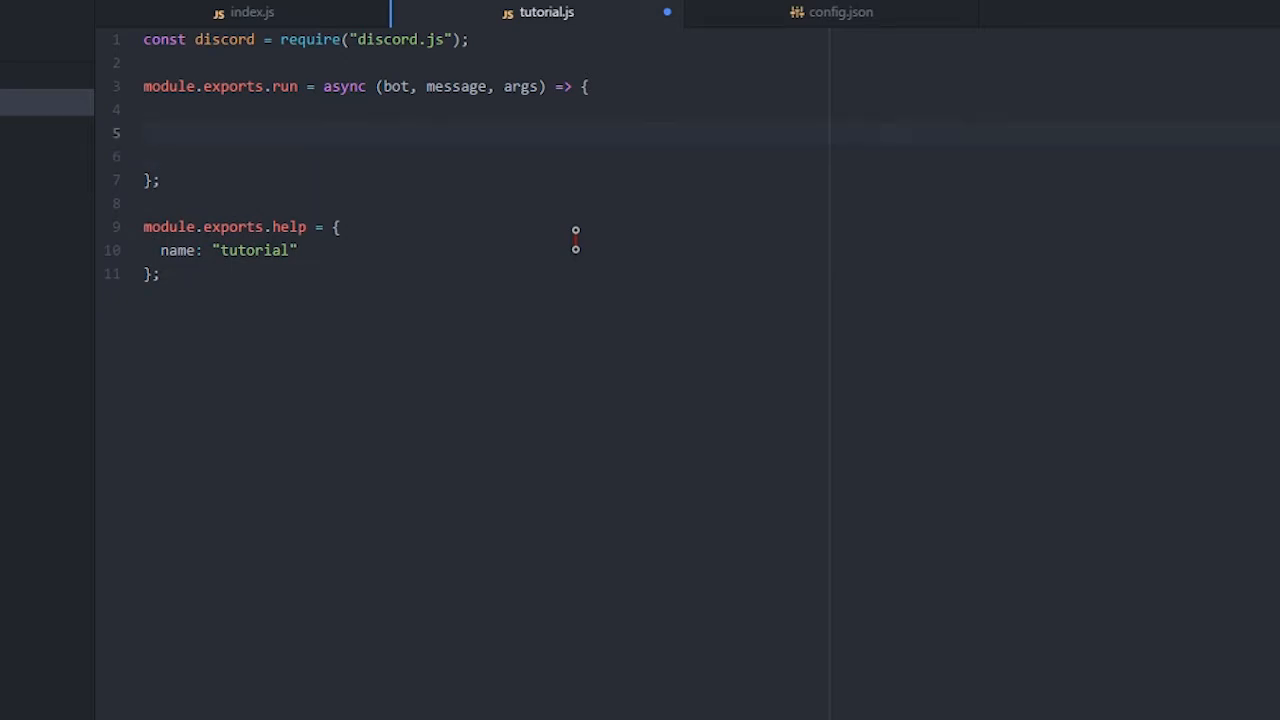
{"action": "type", "text": "return"}
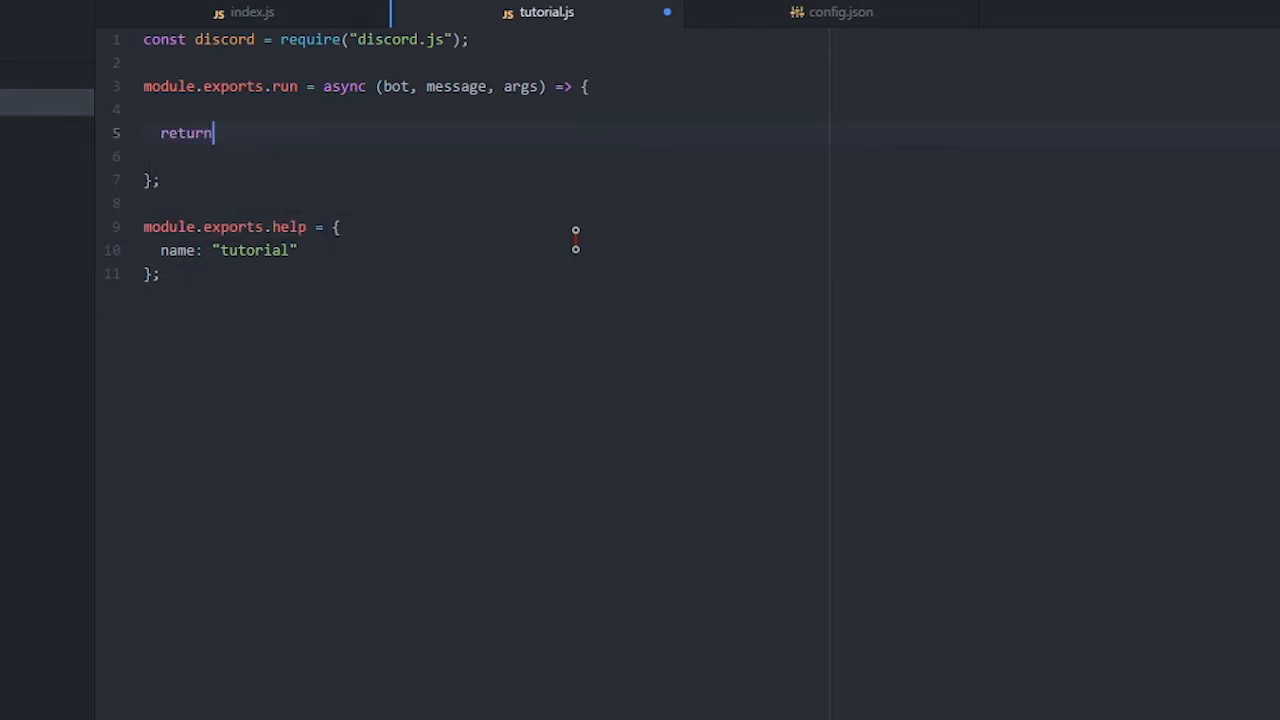
{"action": "type", "text": "message.ch"}
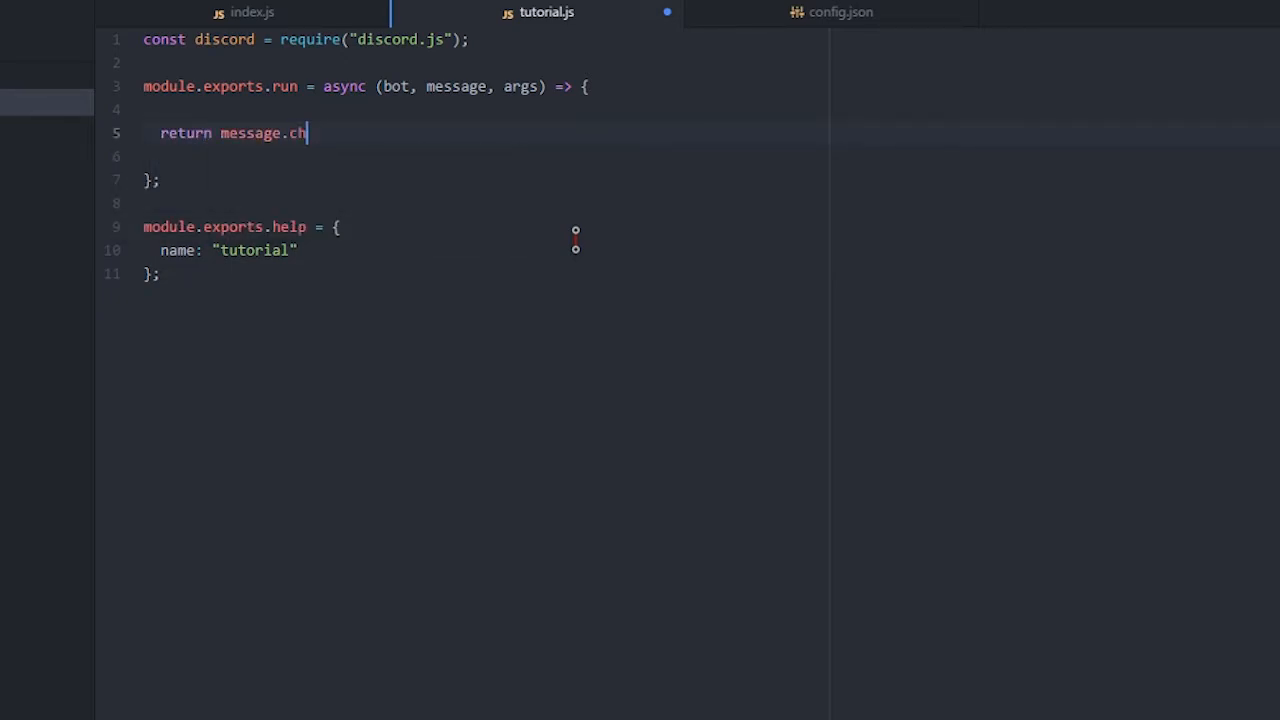
{"action": "type", "text": "annel.send()"}
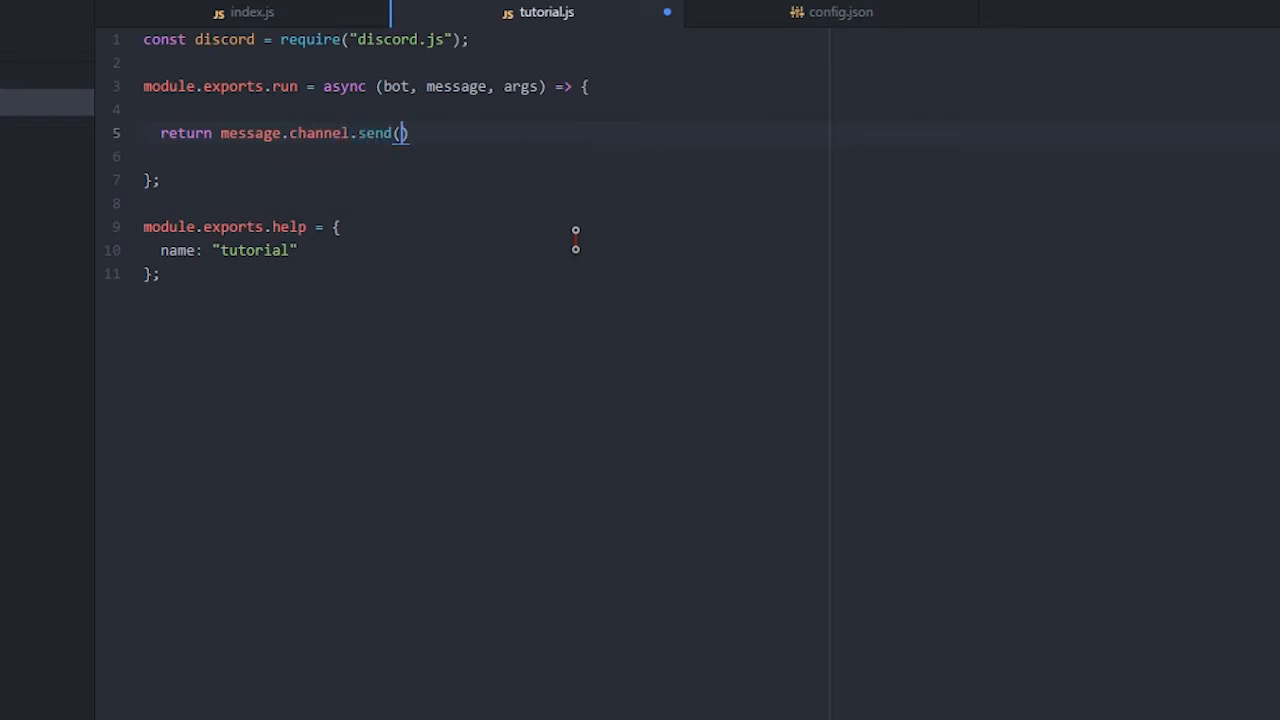
{"action": "type", "text": ";"}
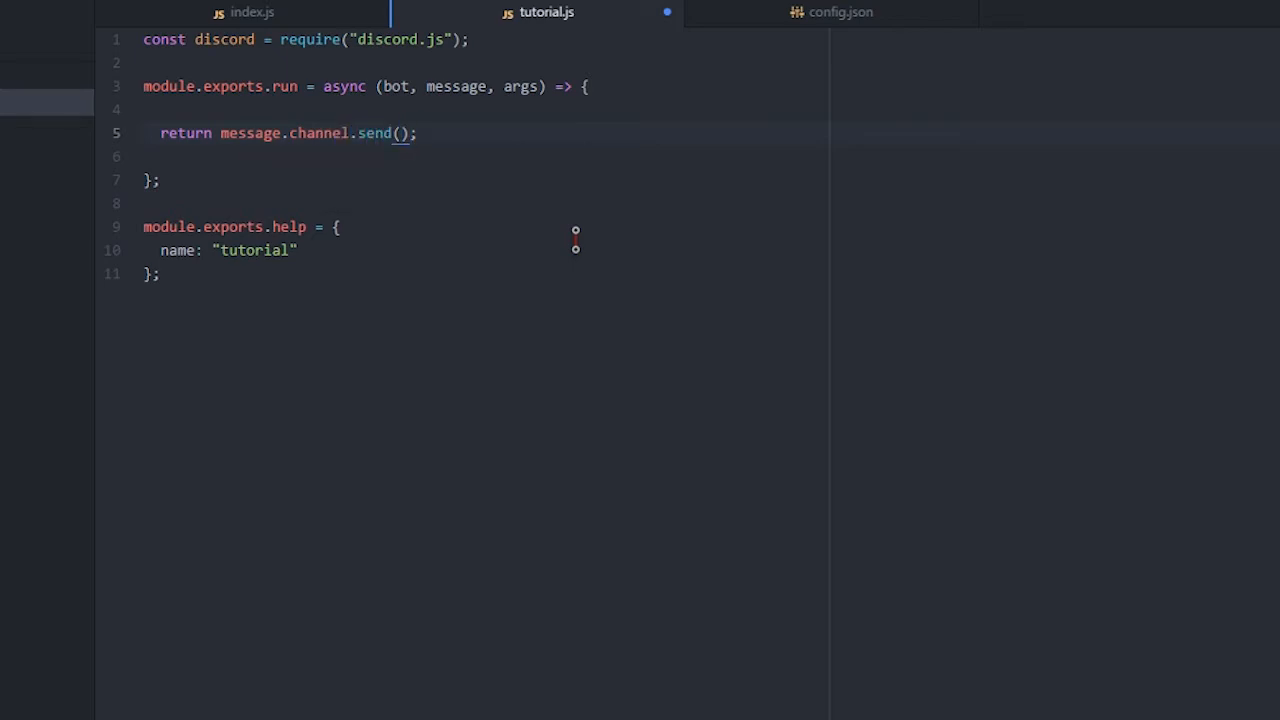
{"action": "type", "text": "'Hello'"}
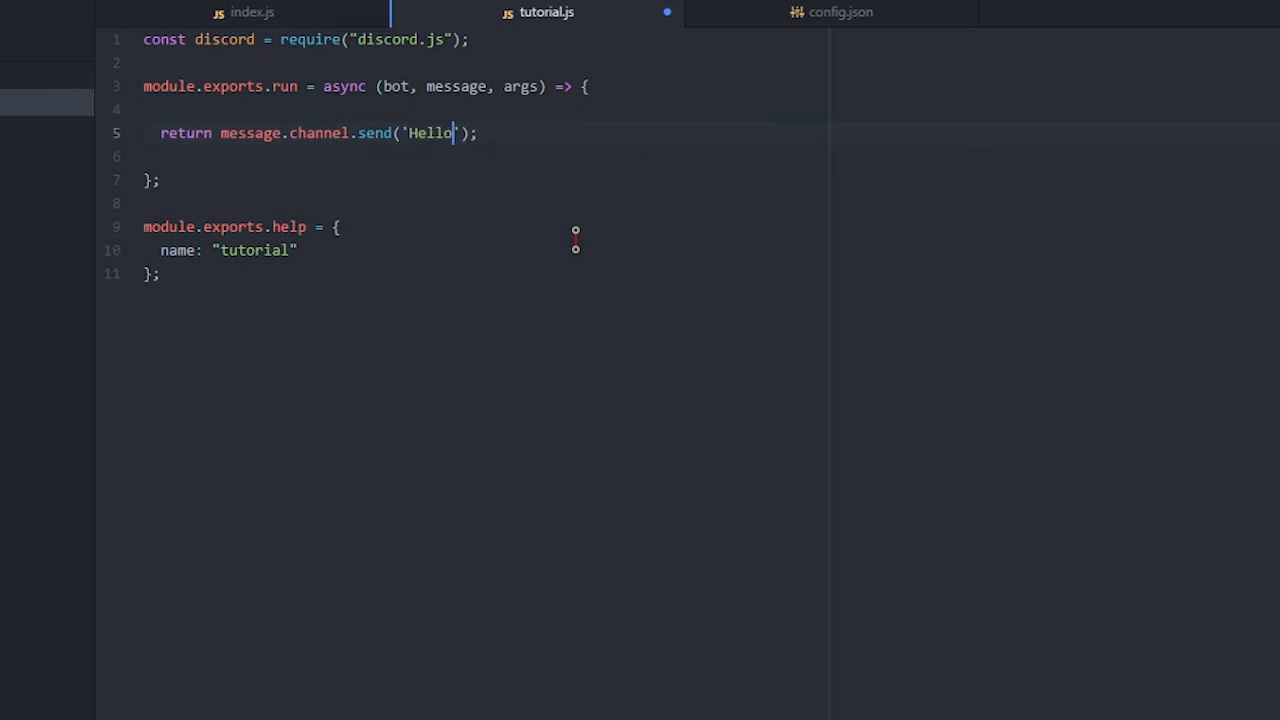
{"action": "type", "text": "World!"}
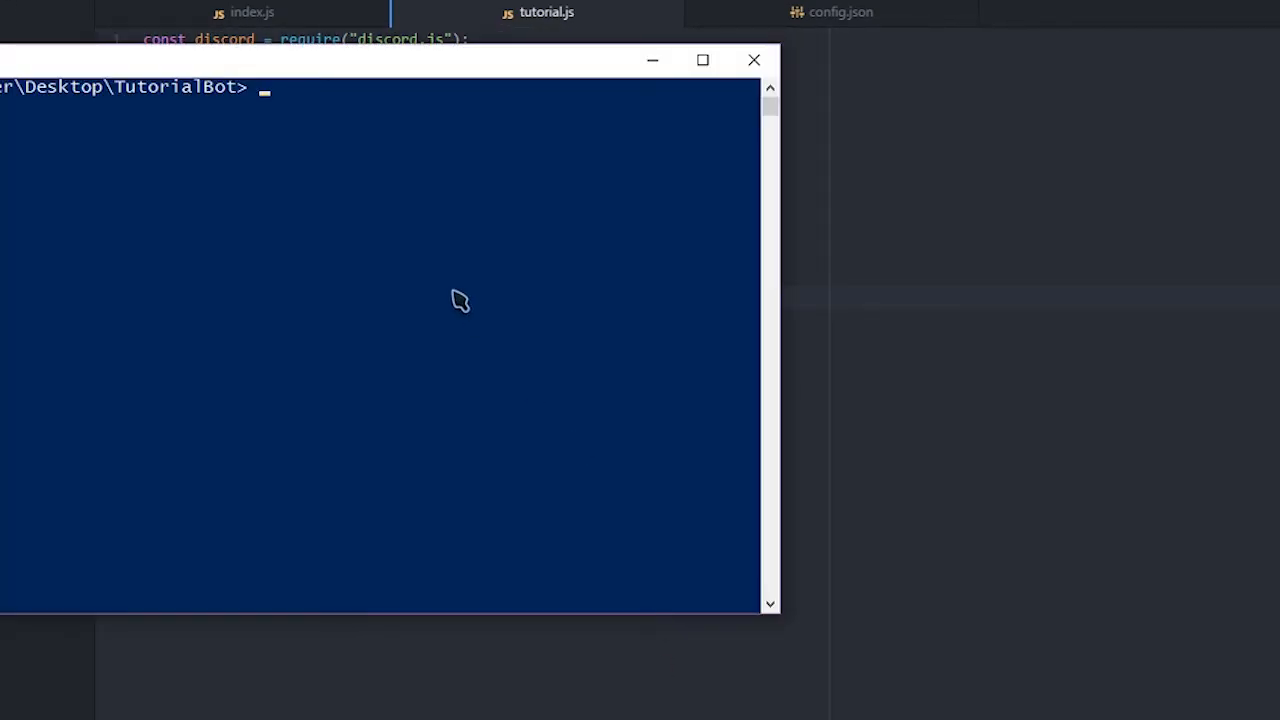
{"action": "type", "text": "node index.js"}
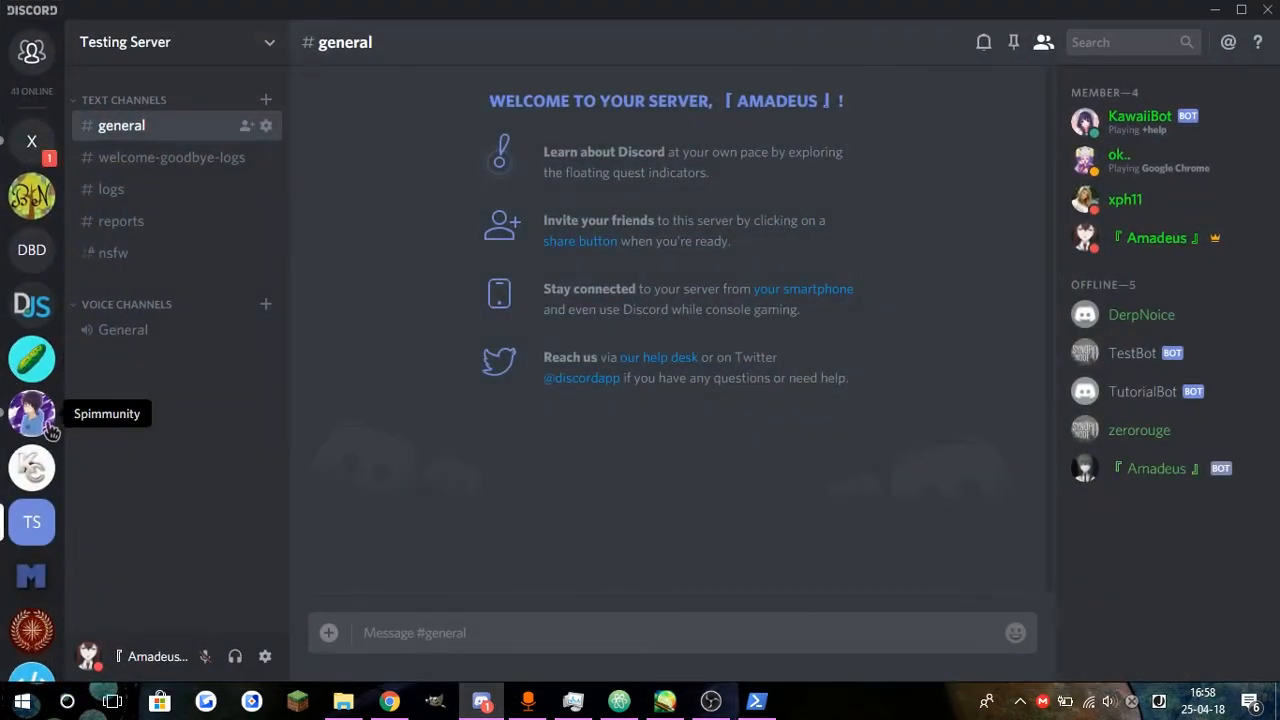
{"action": "mouse_move", "coordinate": [1167, 391]}
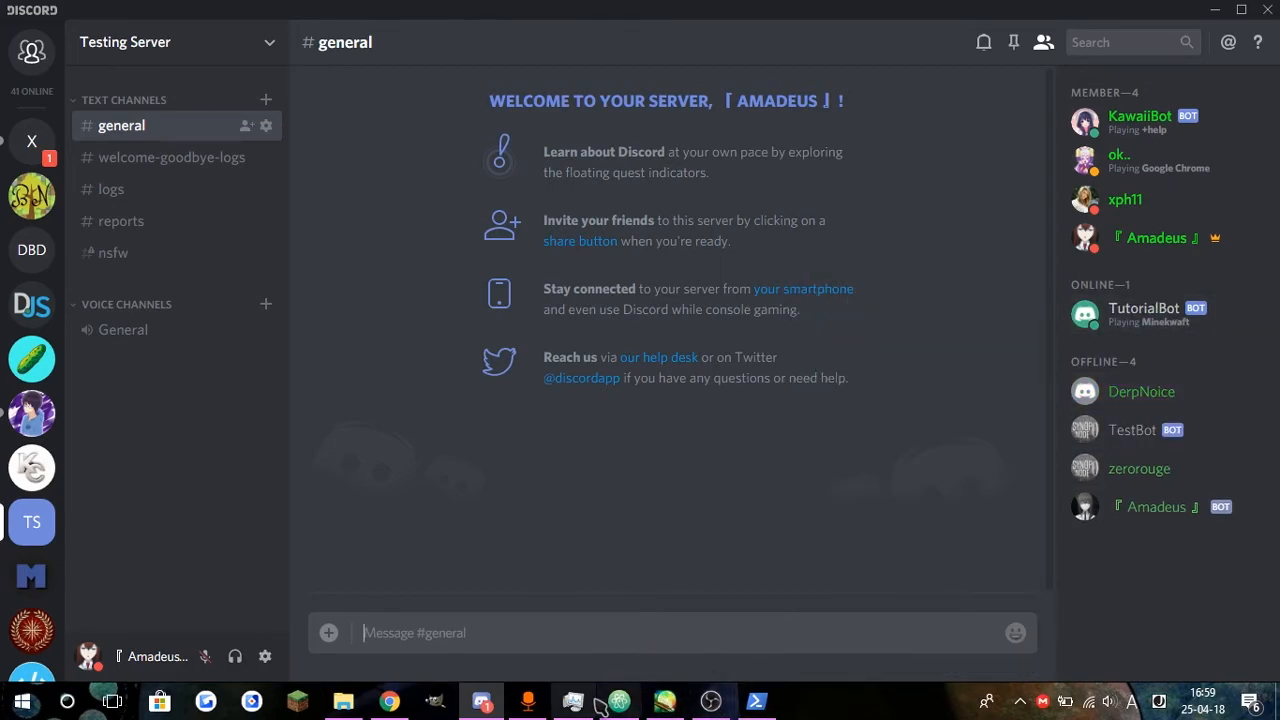
Test !tutorial in Discord and check the "!" prefix in config.json
{"action": "left_click", "coordinate": [571, 700]}
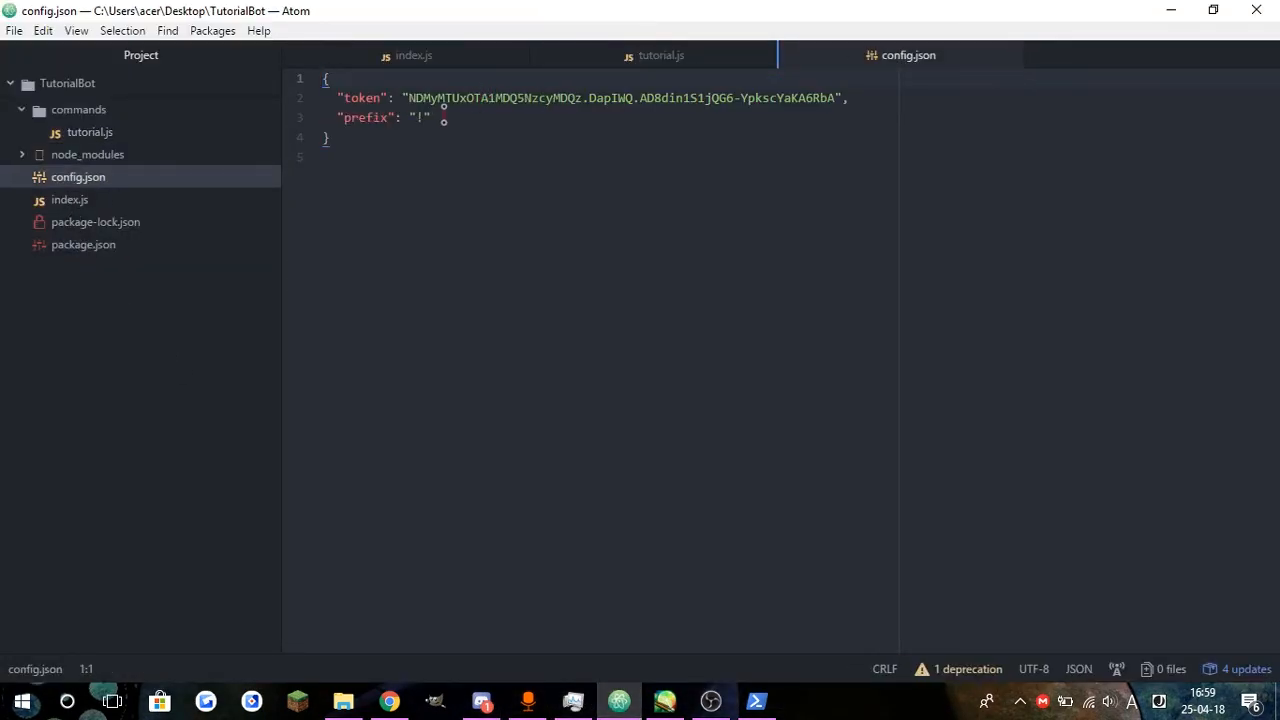
{"action": "left_click", "coordinate": [482, 700]}
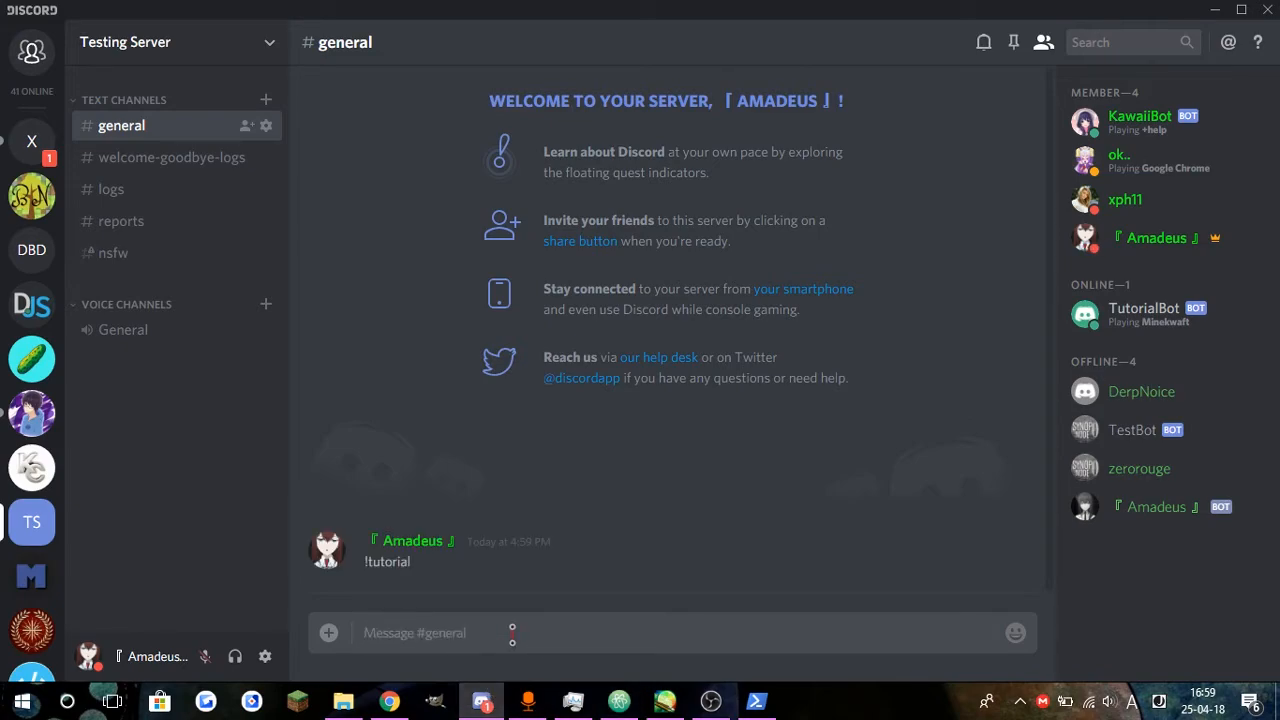
{"action": "left_click", "coordinate": [756, 700]}
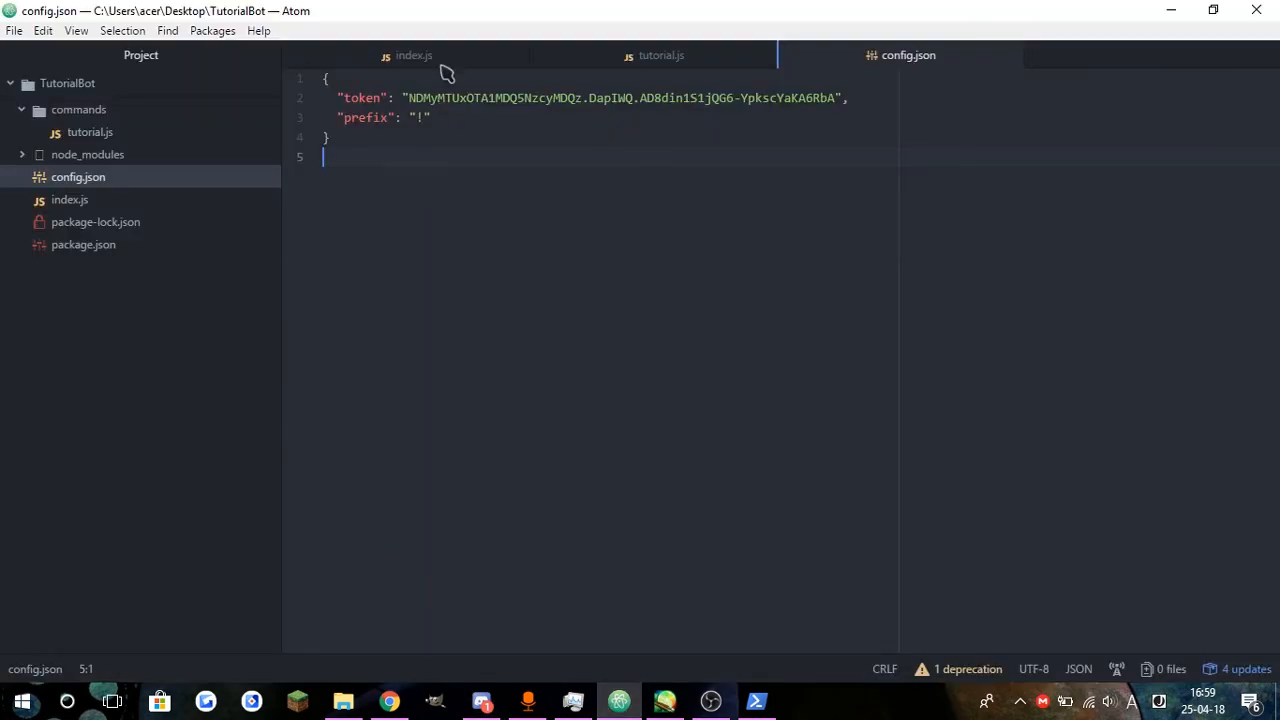
Inspect index.js, retest !tutorial, and read the 'Cannot read property get of undefined' TypeError
{"action": "left_click", "coordinate": [413, 55]}
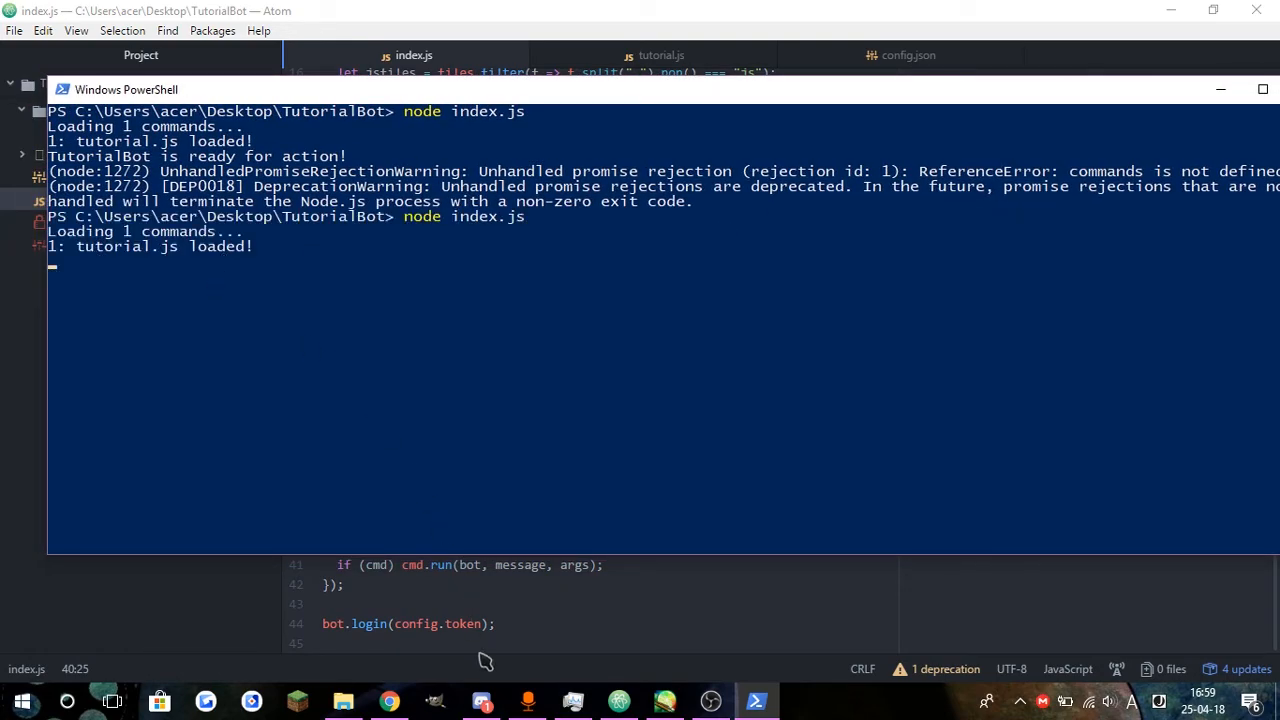
{"action": "left_click", "coordinate": [481, 701]}
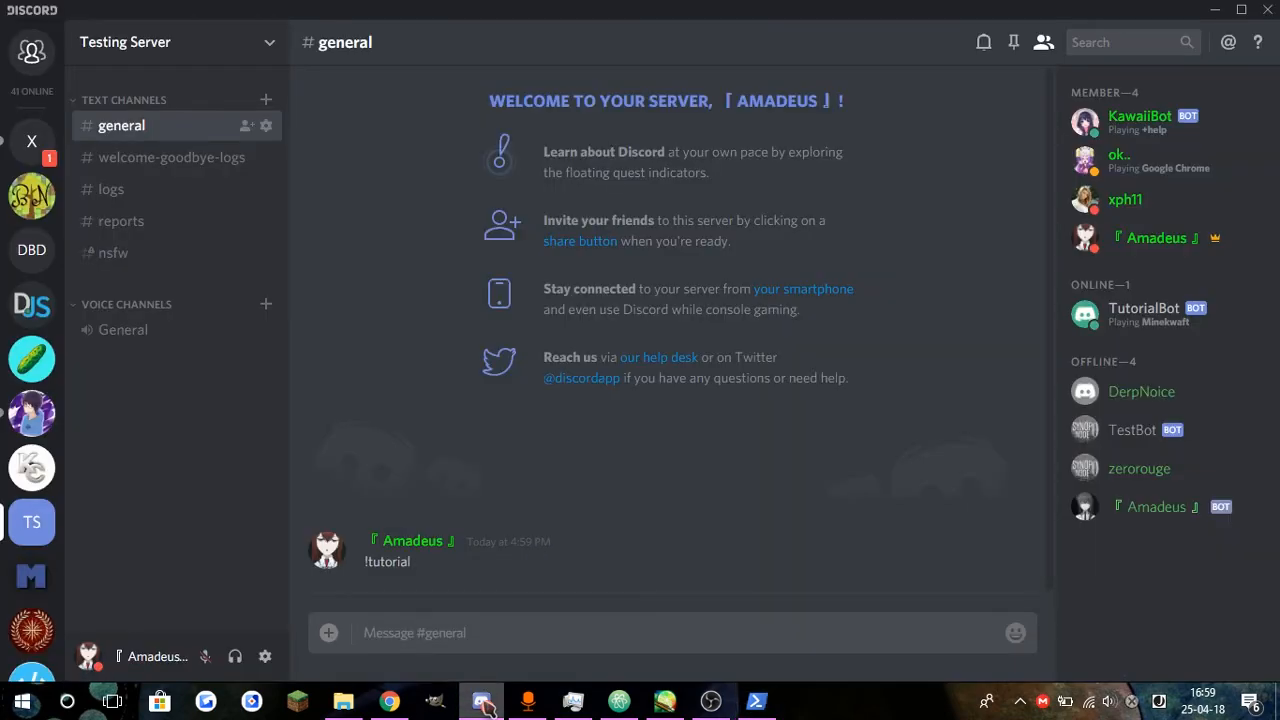
{"action": "left_click", "coordinate": [755, 700]}
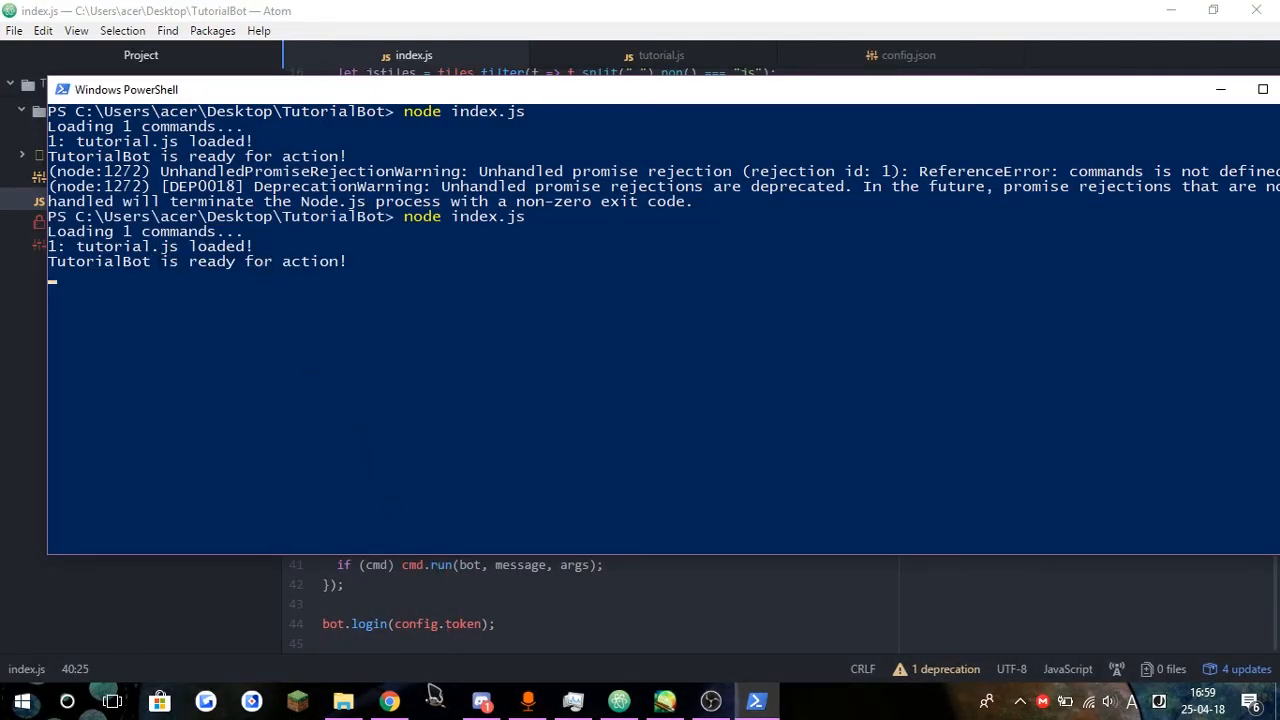
{"action": "left_click", "coordinate": [481, 700]}
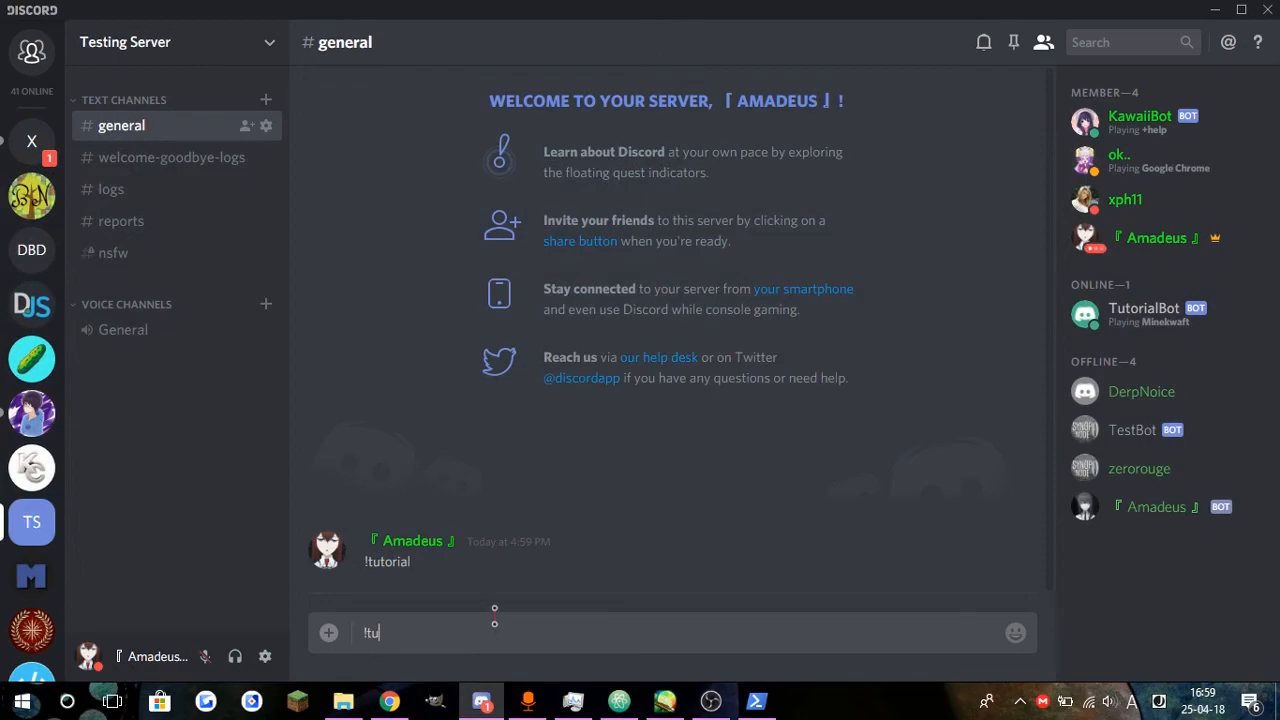
{"action": "left_click", "coordinate": [757, 700]}
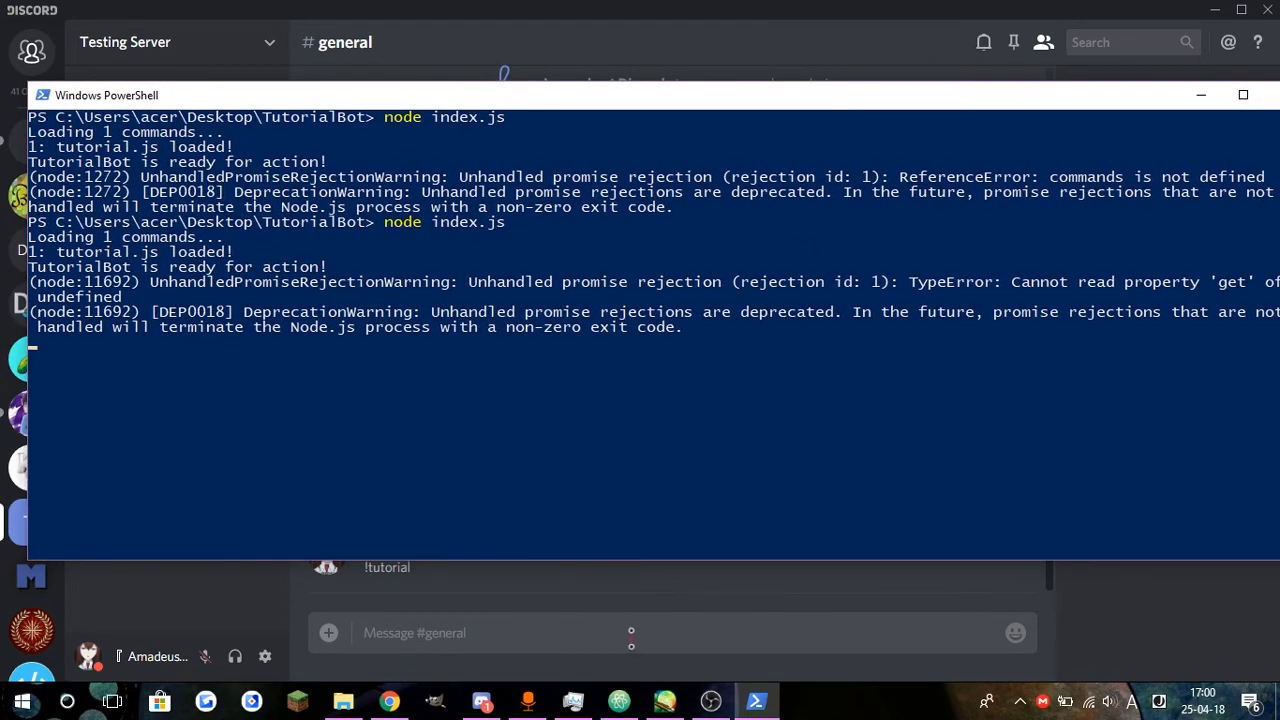
Revisit index.js, restart the bot in PowerShell, and send !tutorial in Discord
{"action": "left_click", "coordinate": [618, 700]}
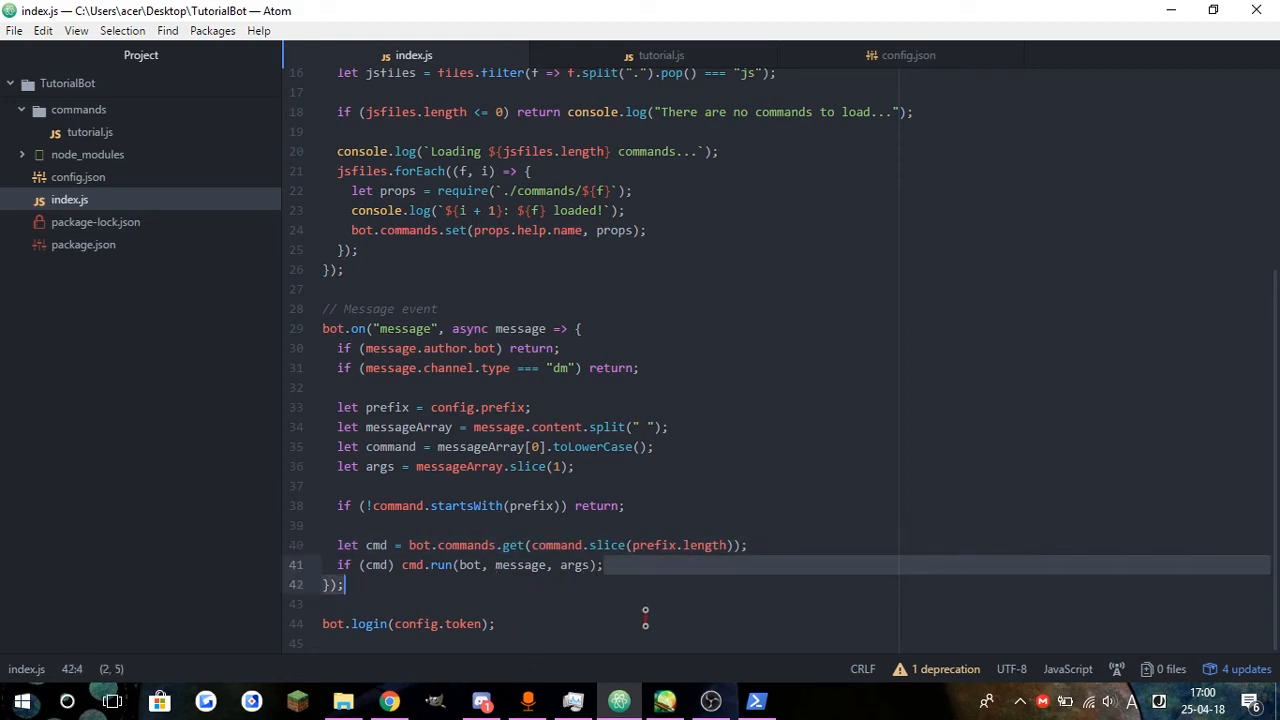
{"action": "left_click", "coordinate": [755, 700]}
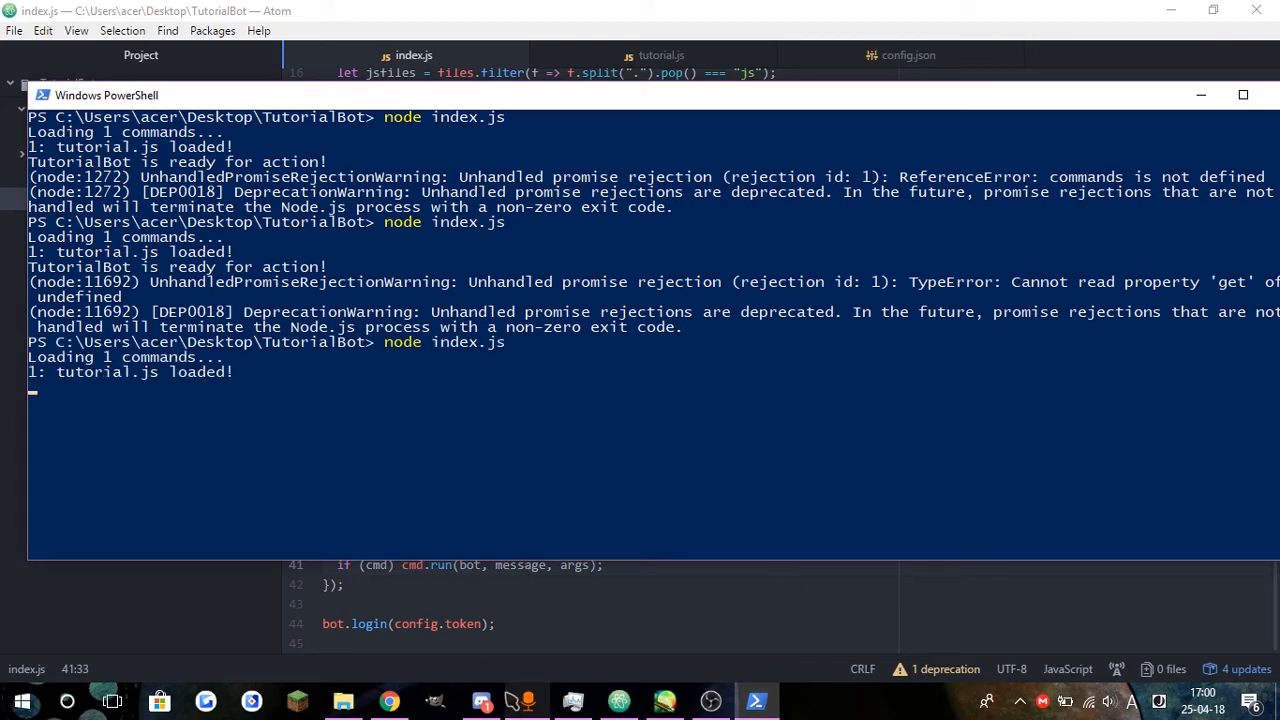
{"action": "left_click", "coordinate": [481, 701]}
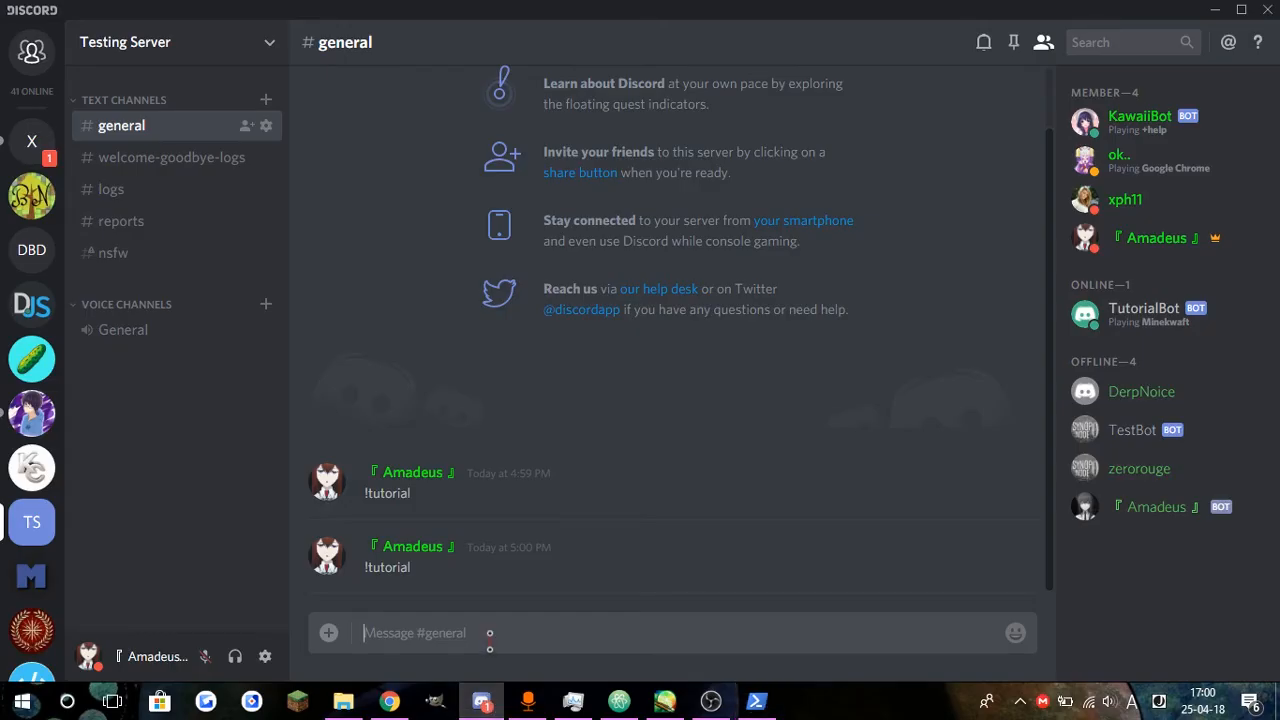
{"action": "type", "text": "!tutor"}
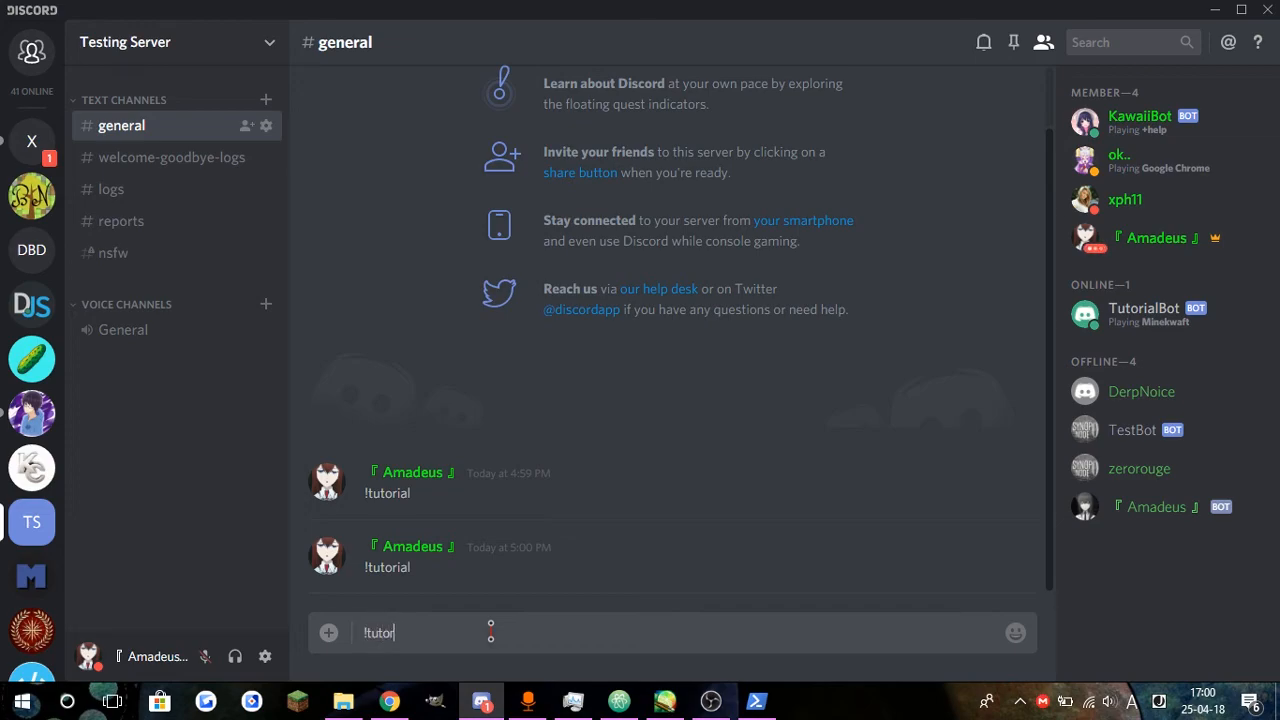
{"action": "key", "text": "Return"}
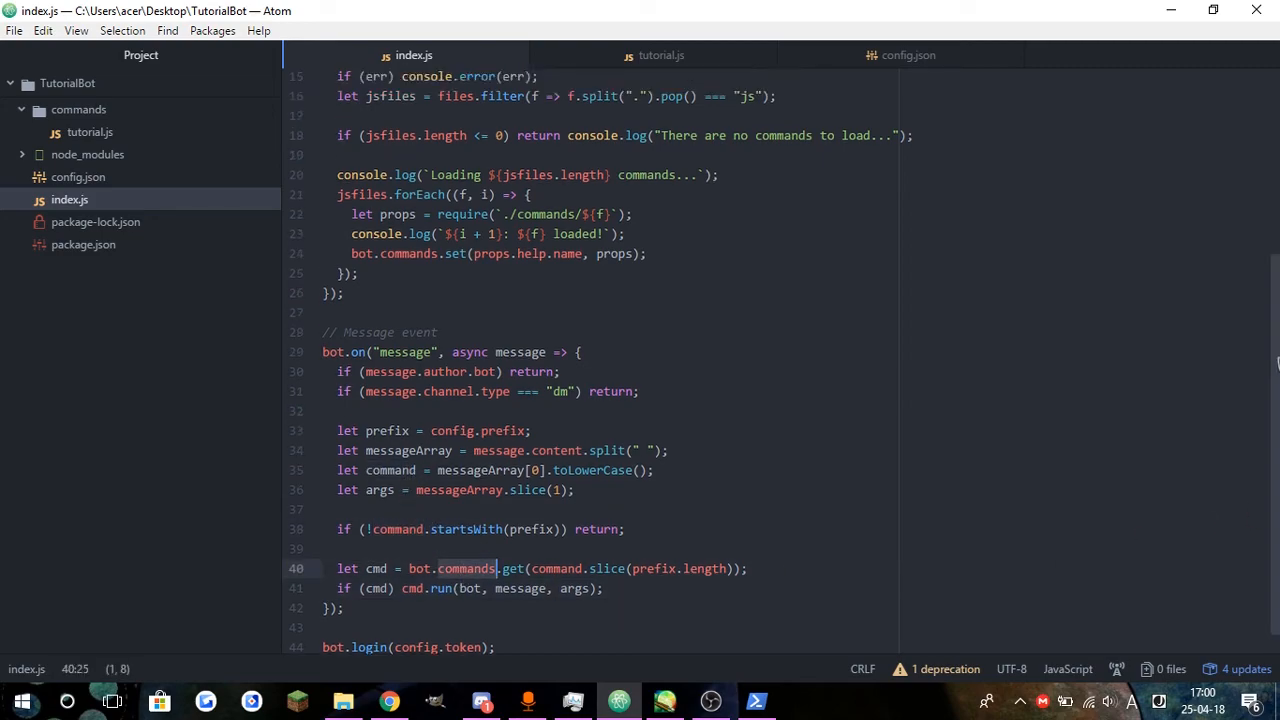
{"action": "scroll", "scroll_direction": "up", "scroll_amount": 3}
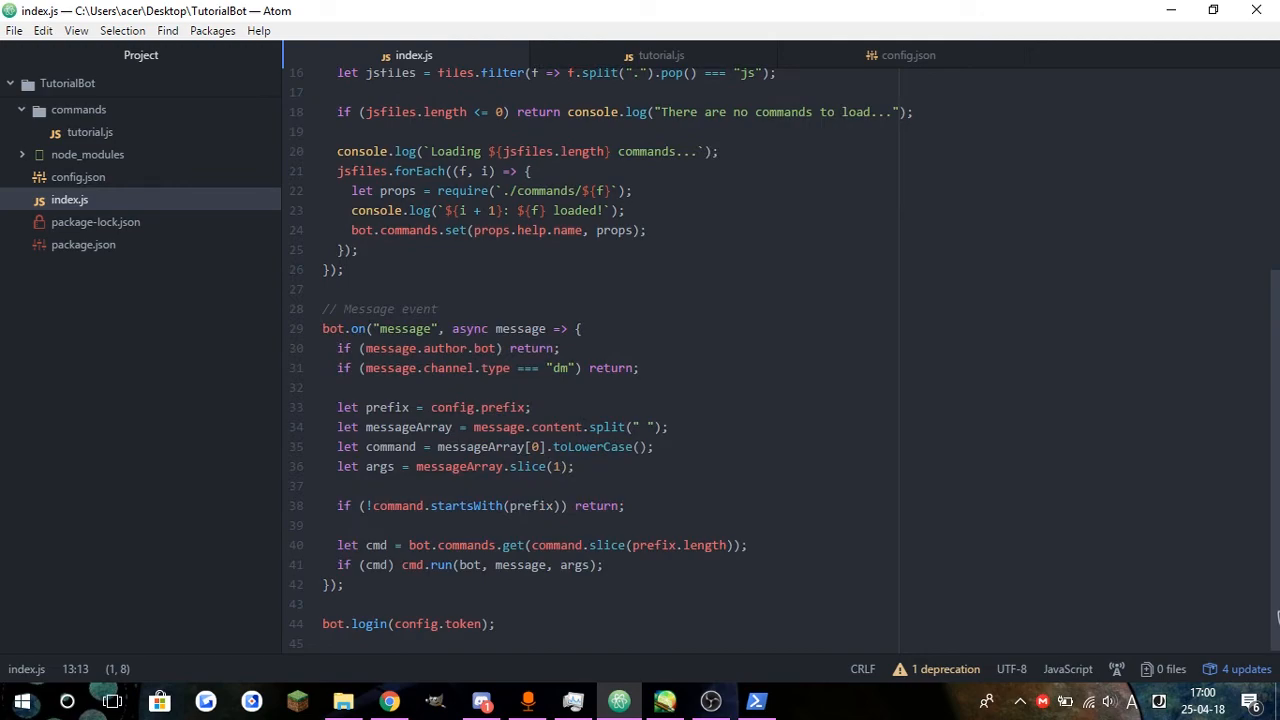
{"action": "left_click", "coordinate": [345, 585]}
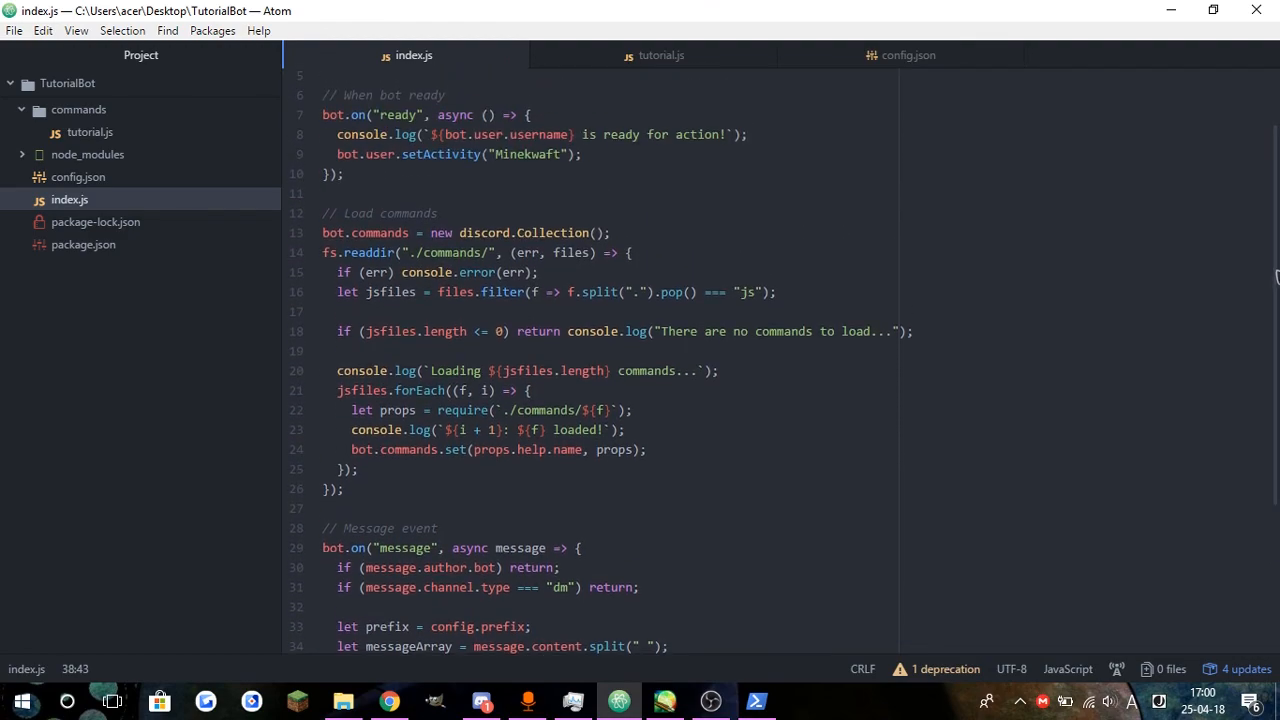
{"action": "scroll", "scroll_direction": "up", "scroll_amount": 3}
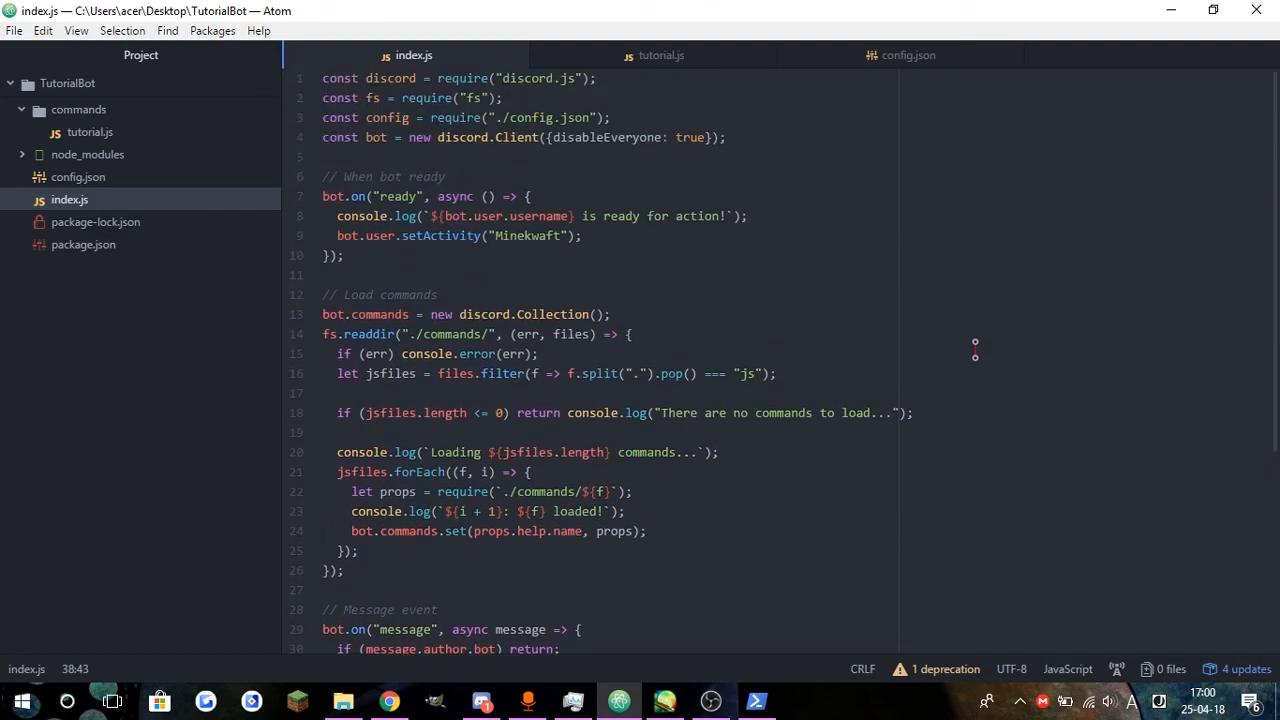